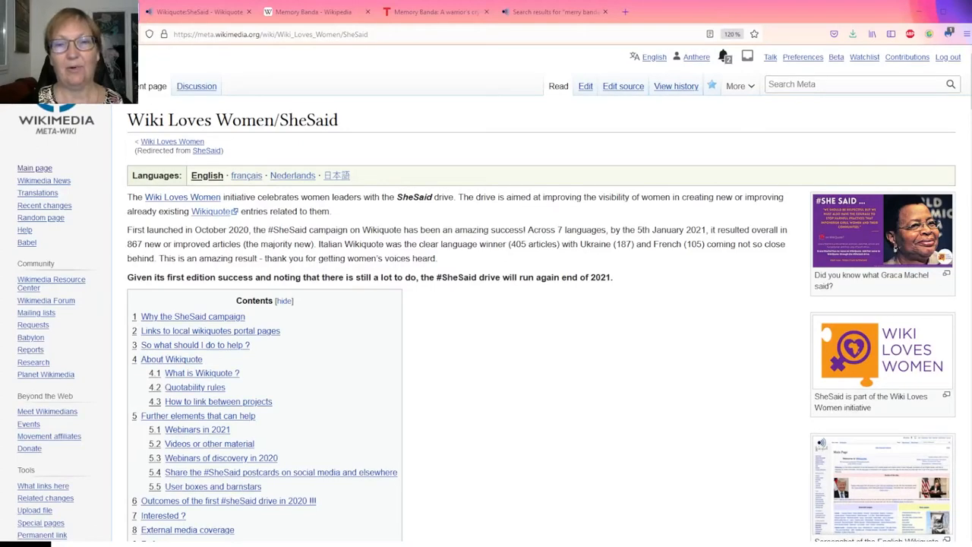
mouse_move(680, 422)
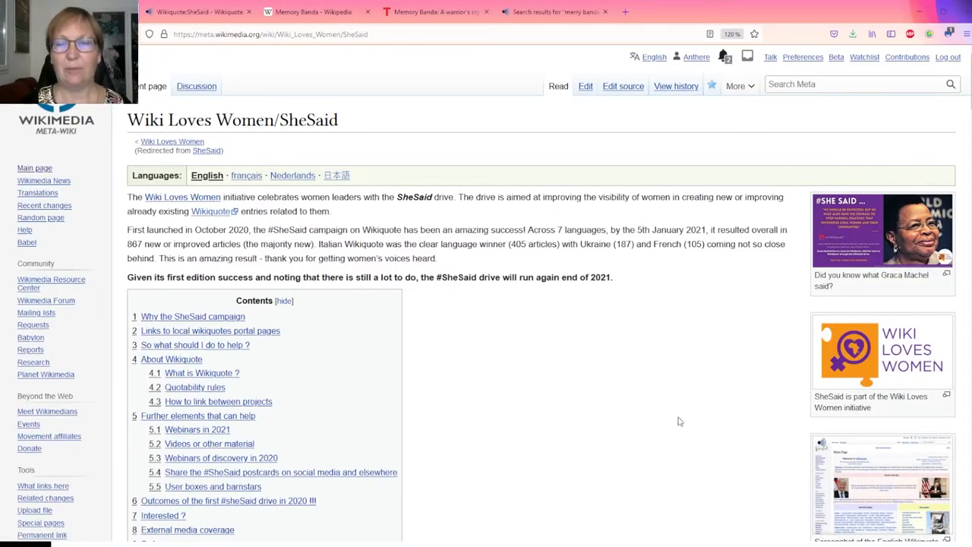
mouse_move(626, 423)
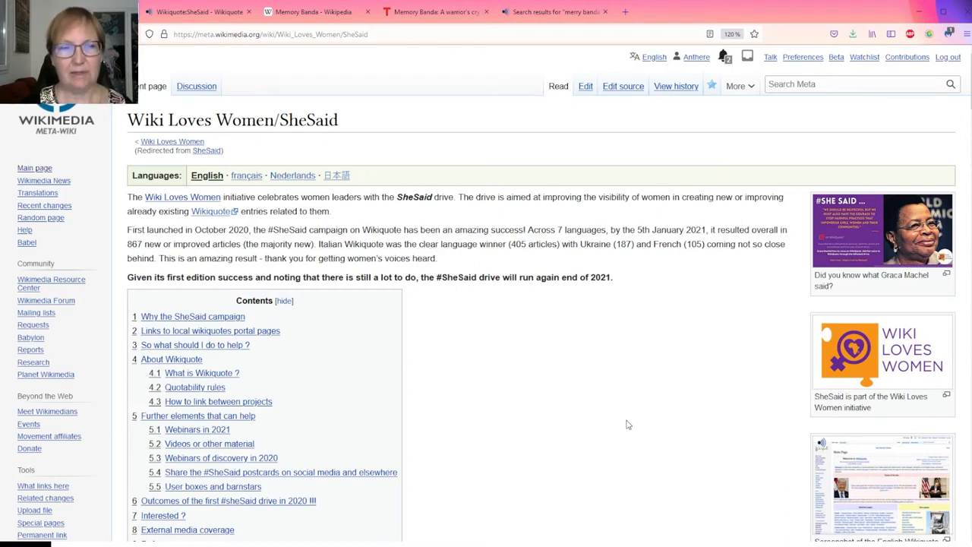
- Scroll the SheSaid page down to the 'Things you can do' list and the new-person form
scroll("down", 3)
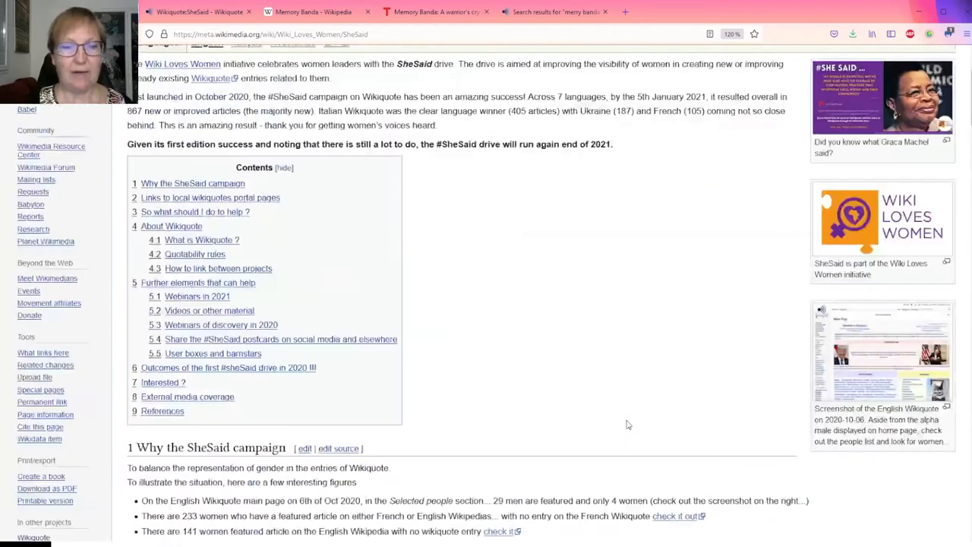
scroll("down", 3)
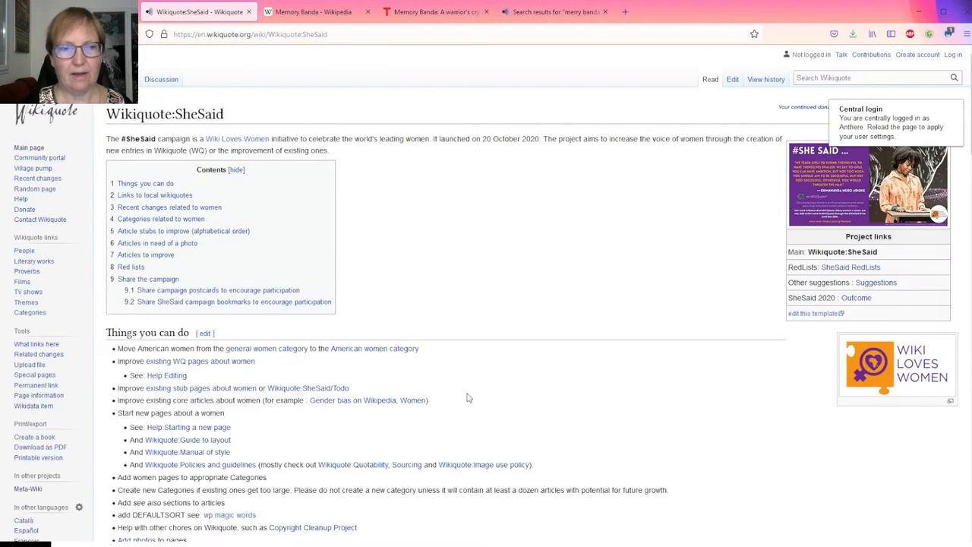
mouse_move(476, 415)
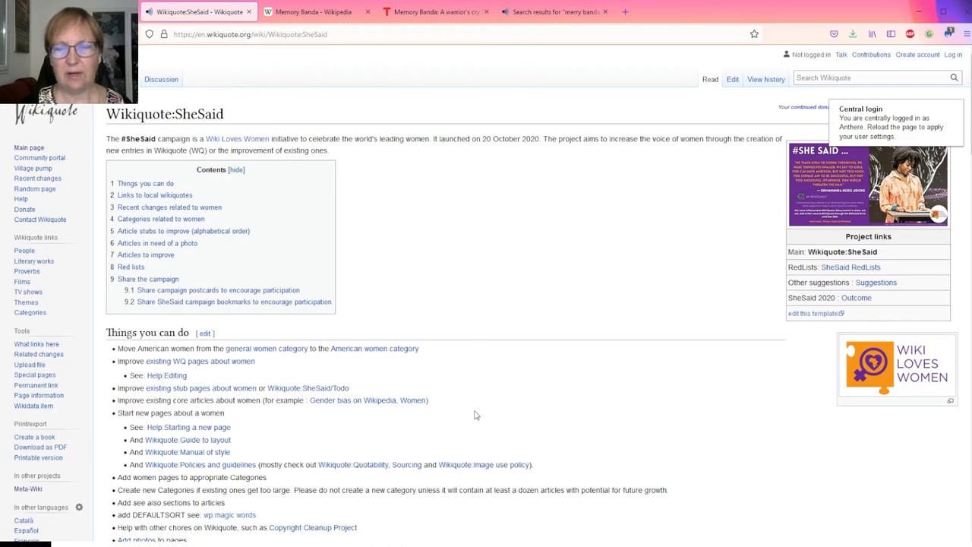
mouse_move(617, 440)
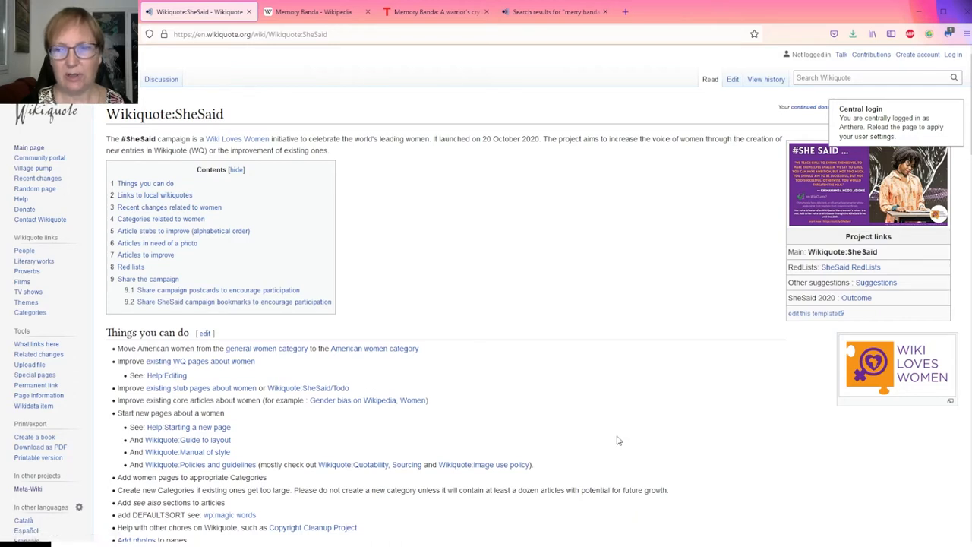
mouse_move(618, 423)
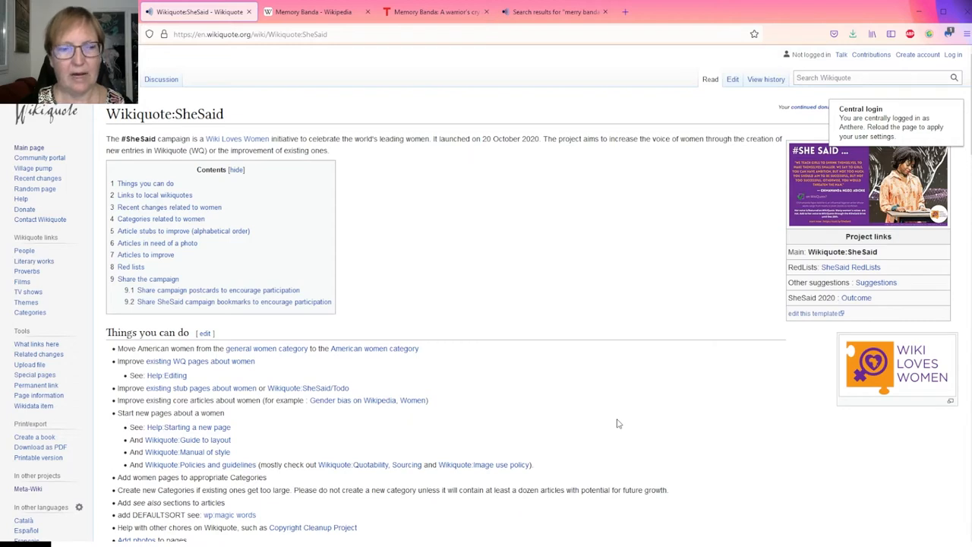
scroll("down", 3)
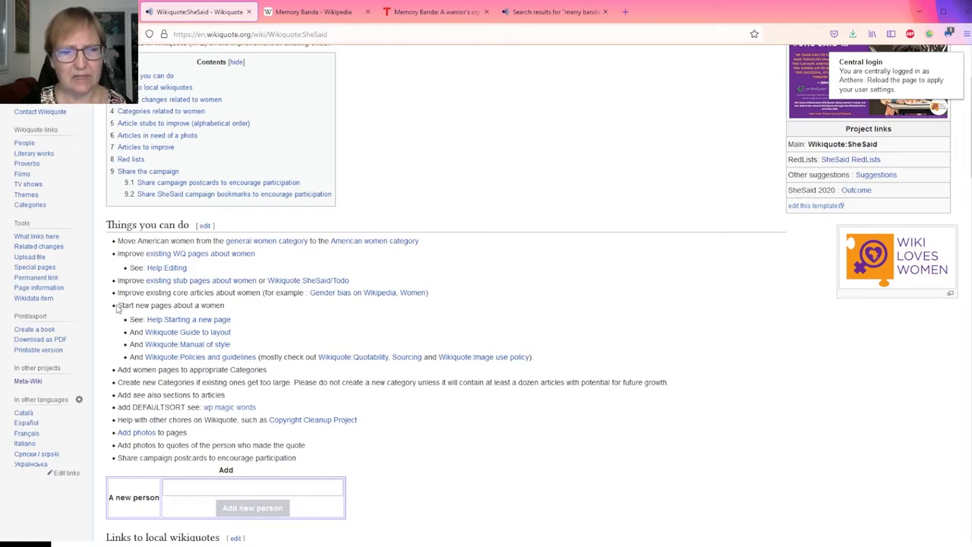
mouse_move(189, 318)
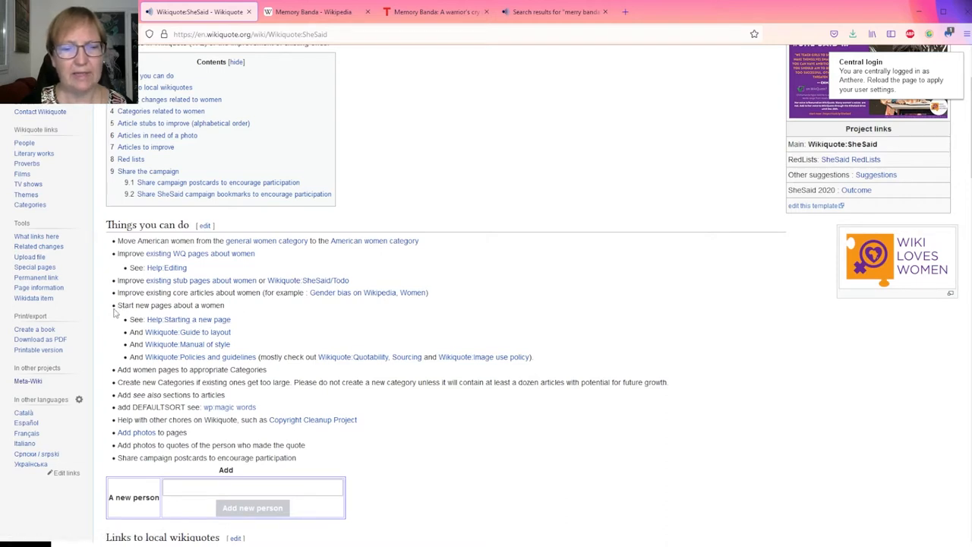
mouse_move(253, 322)
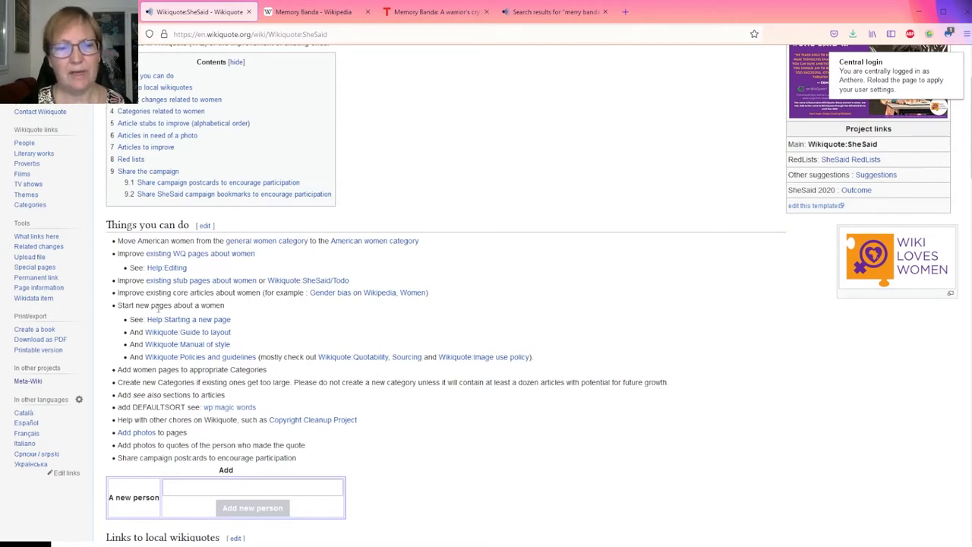
mouse_move(188, 318)
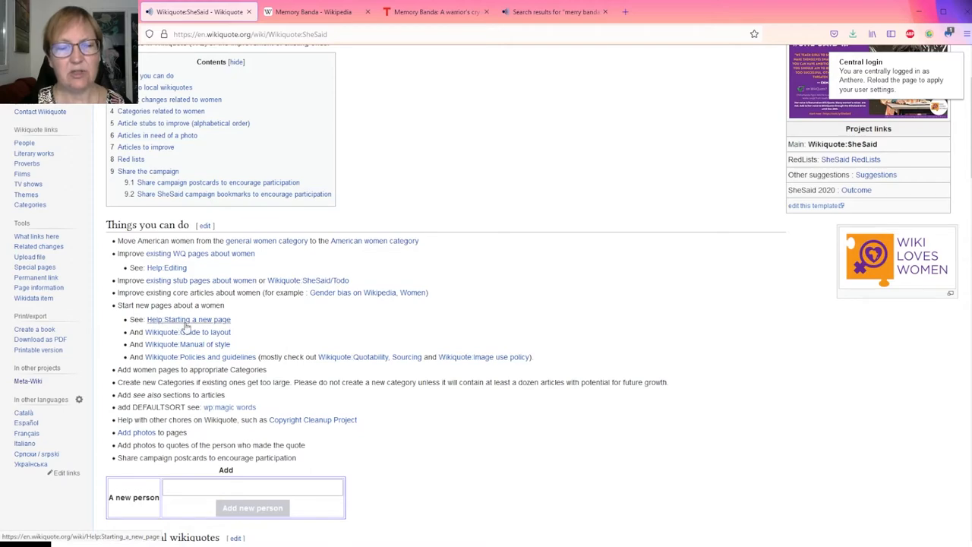
left_click(188, 319)
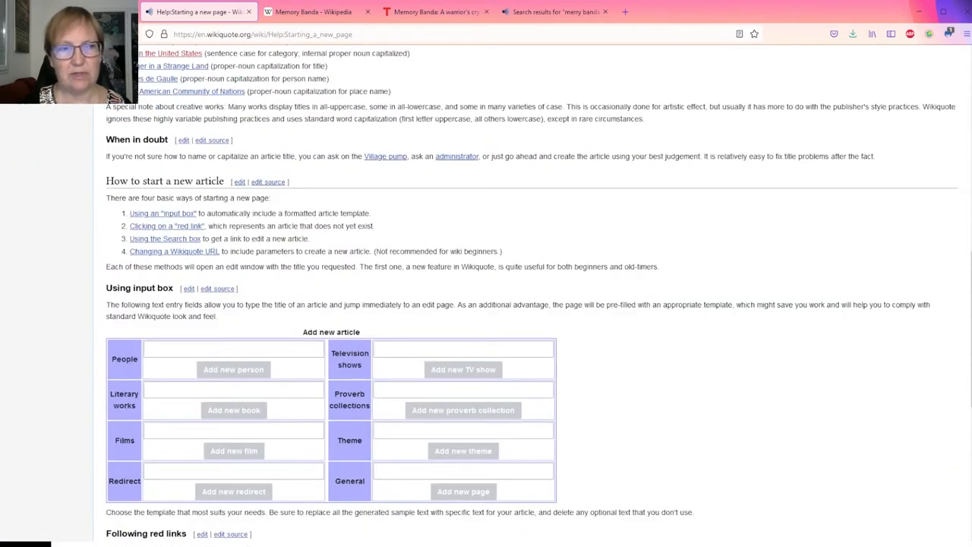
scroll("down", 3)
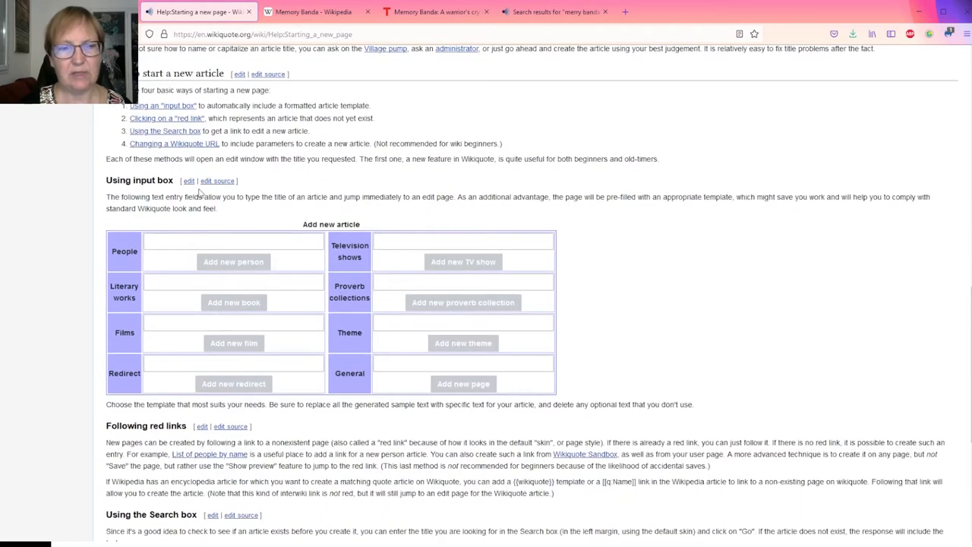
left_click(233, 240)
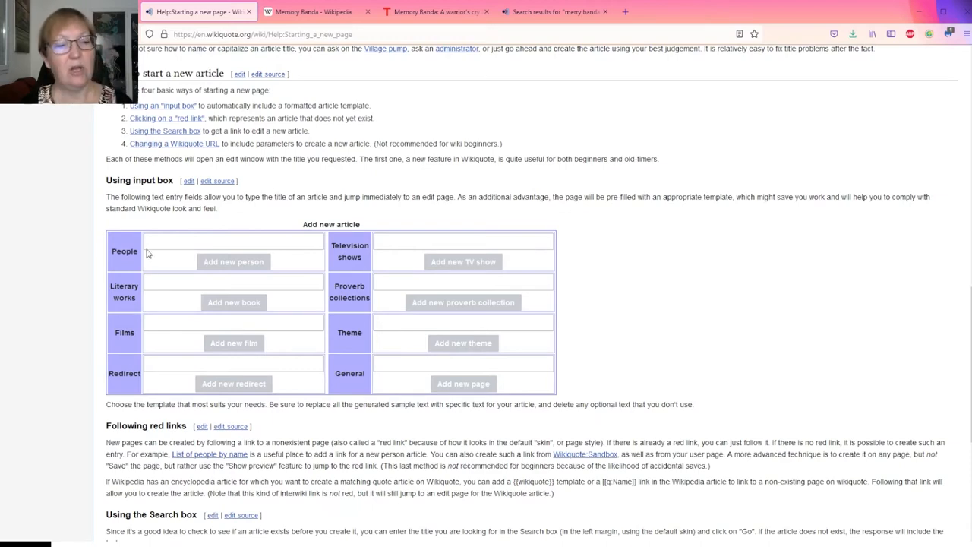
left_click(233, 241)
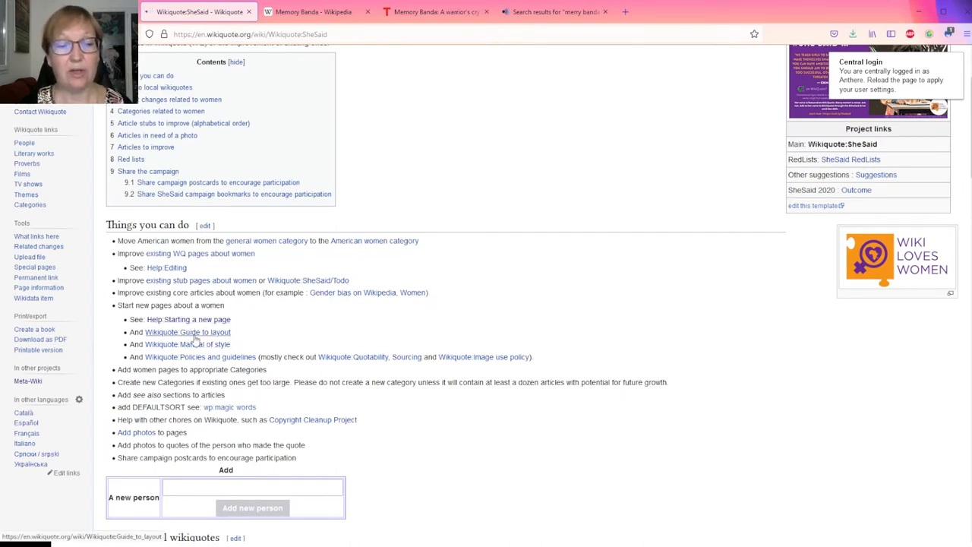
left_click(187, 331)
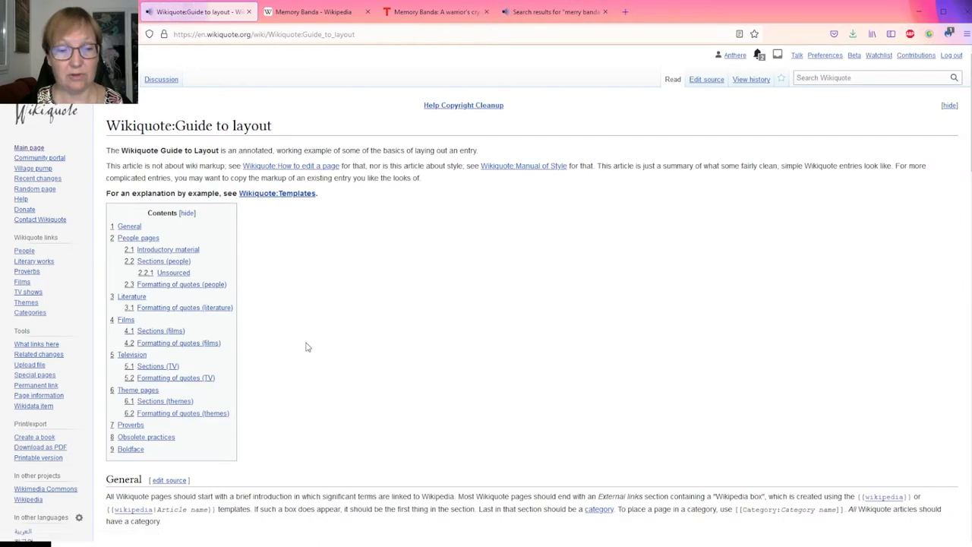
scroll("down", 3)
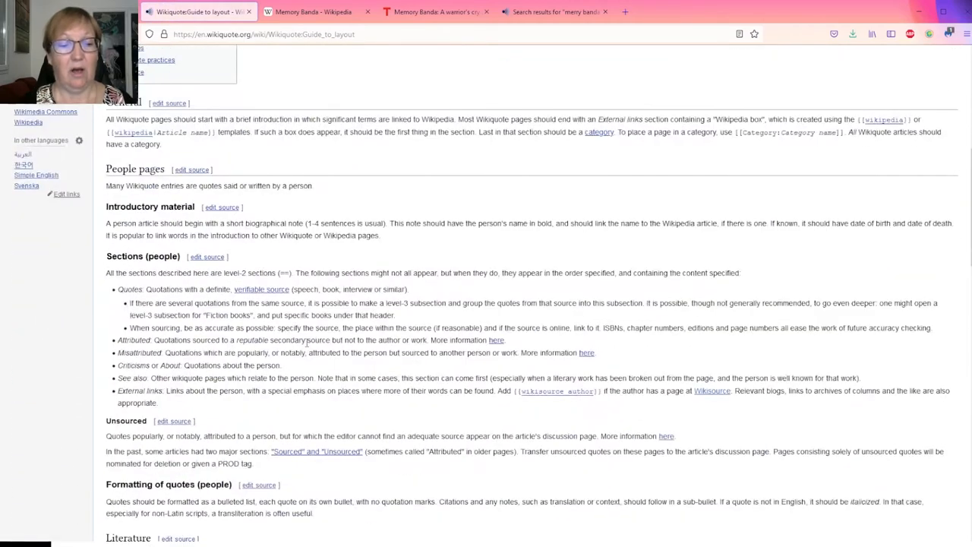
scroll("down", 3)
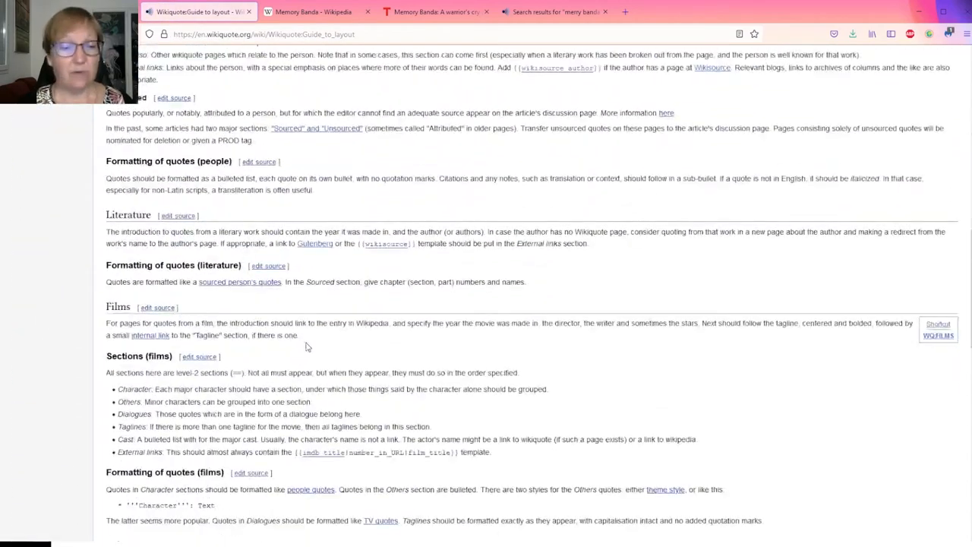
scroll("down", 3)
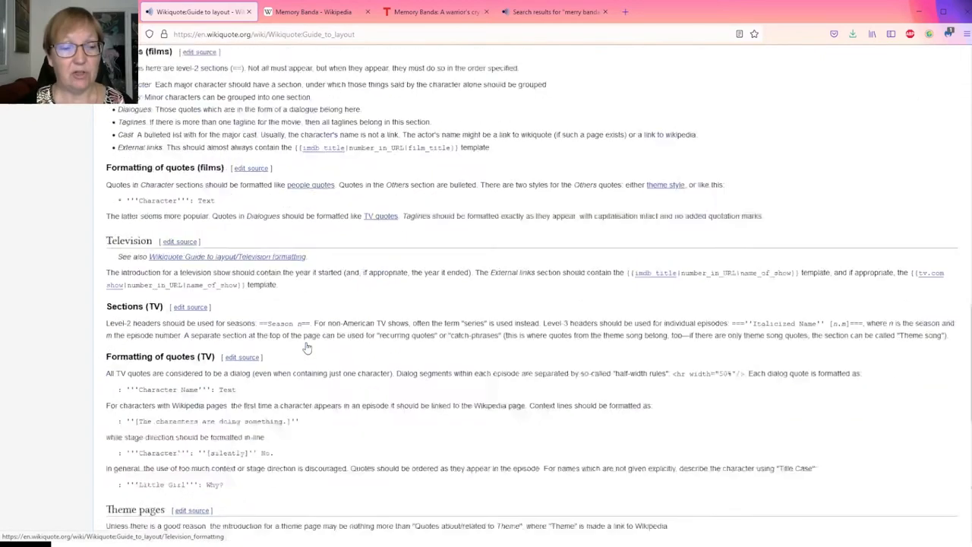
scroll("down", 3)
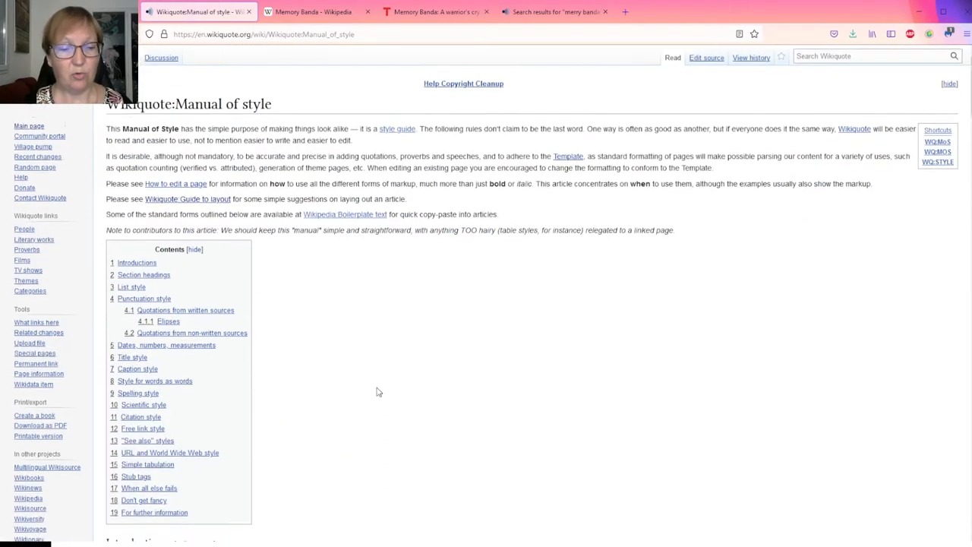
scroll("down", 3)
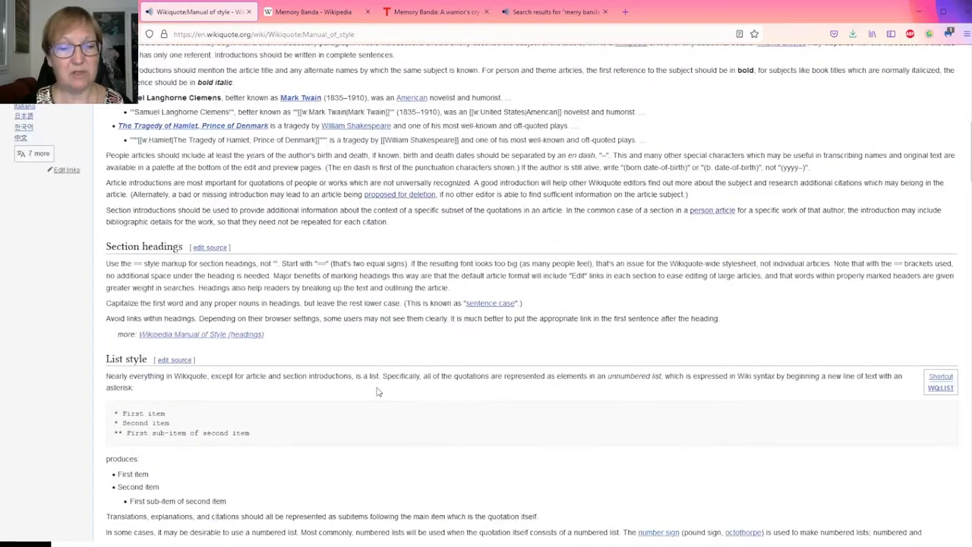
scroll("down", 3)
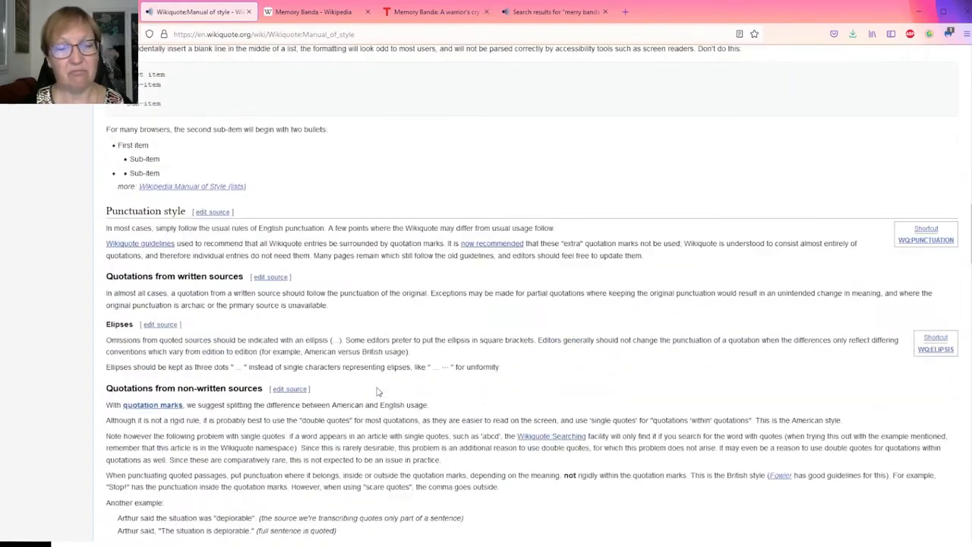
scroll("down", 3)
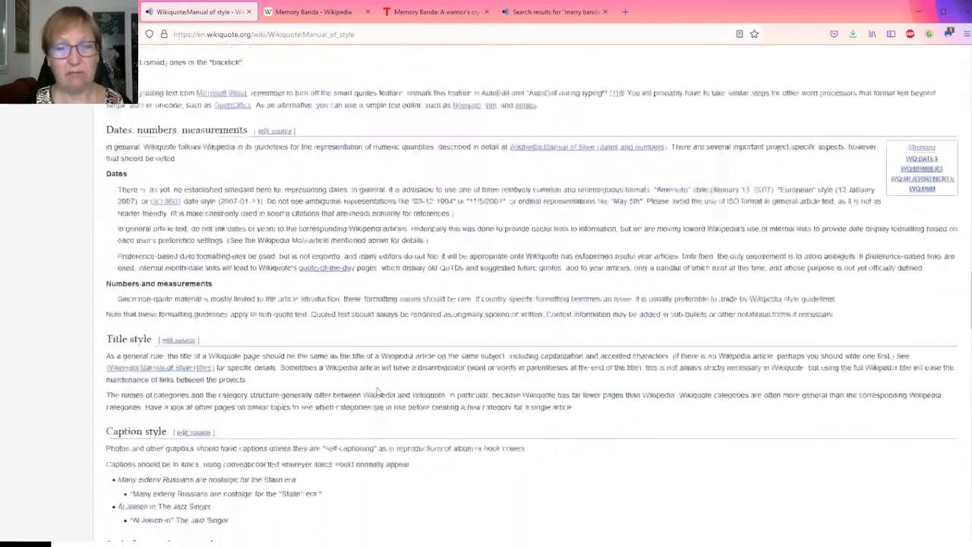
scroll("down", 3)
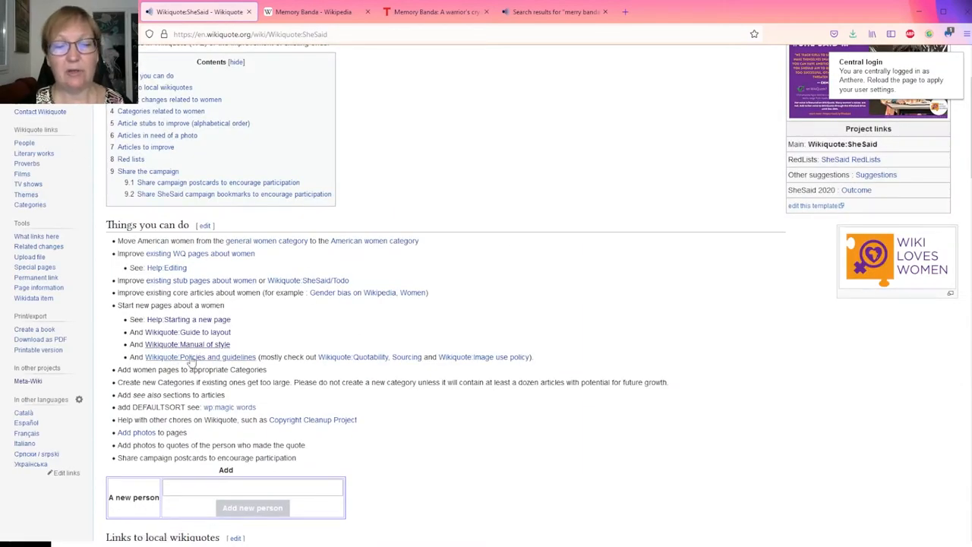
mouse_move(212, 365)
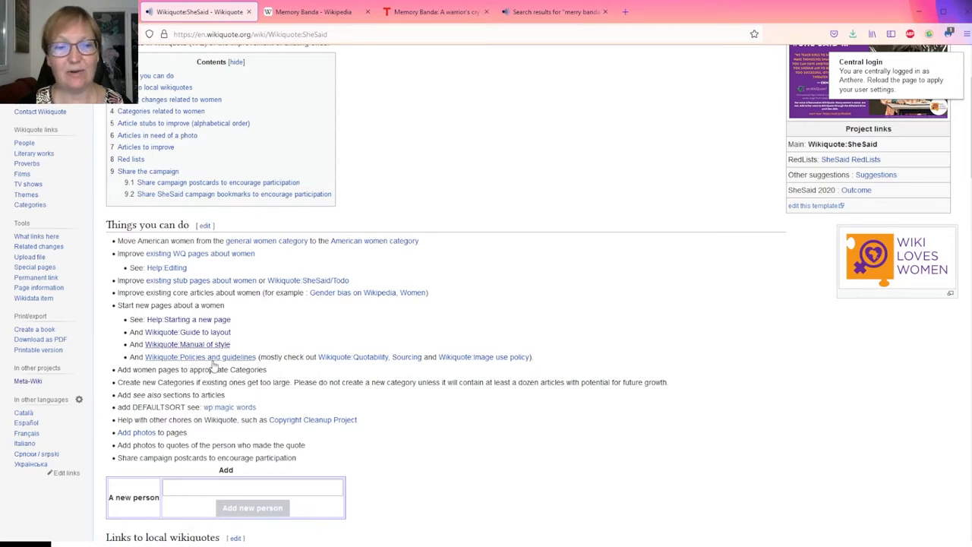
- Open the Policies and guidelines page and read its generally accepted policies
left_click(200, 357)
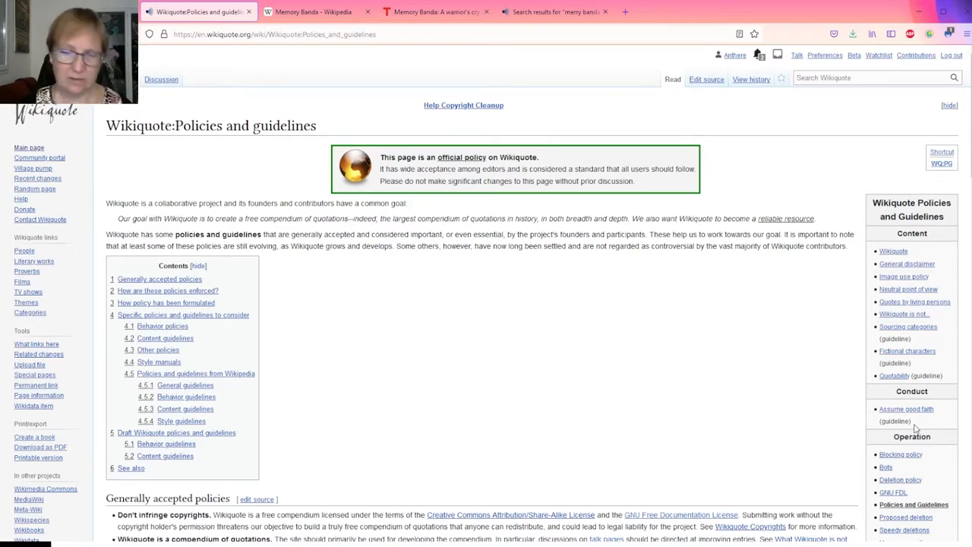
mouse_move(875, 408)
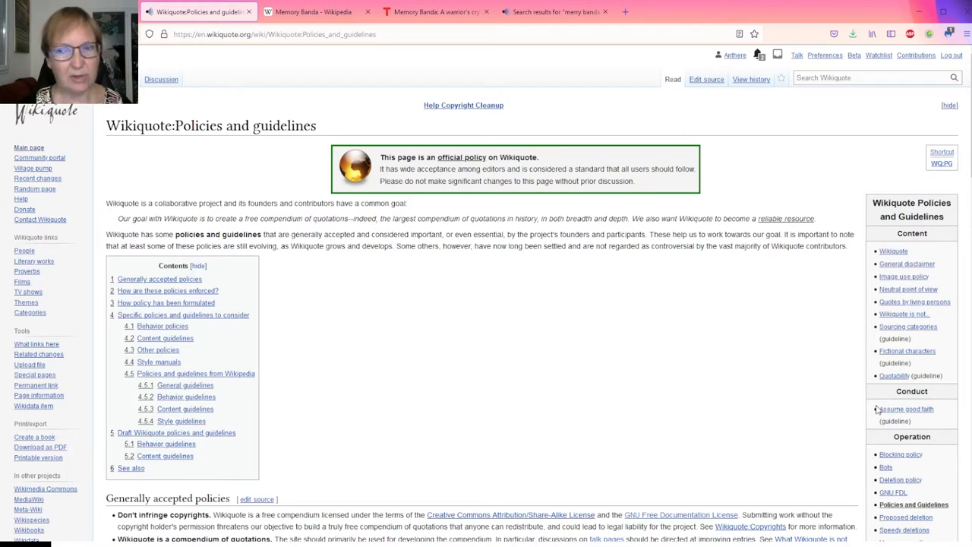
mouse_move(783, 409)
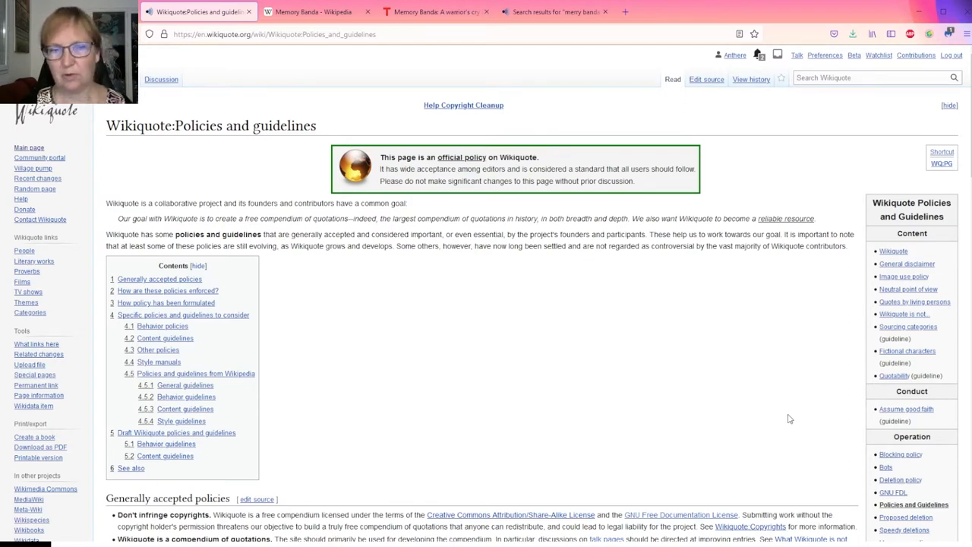
mouse_move(787, 418)
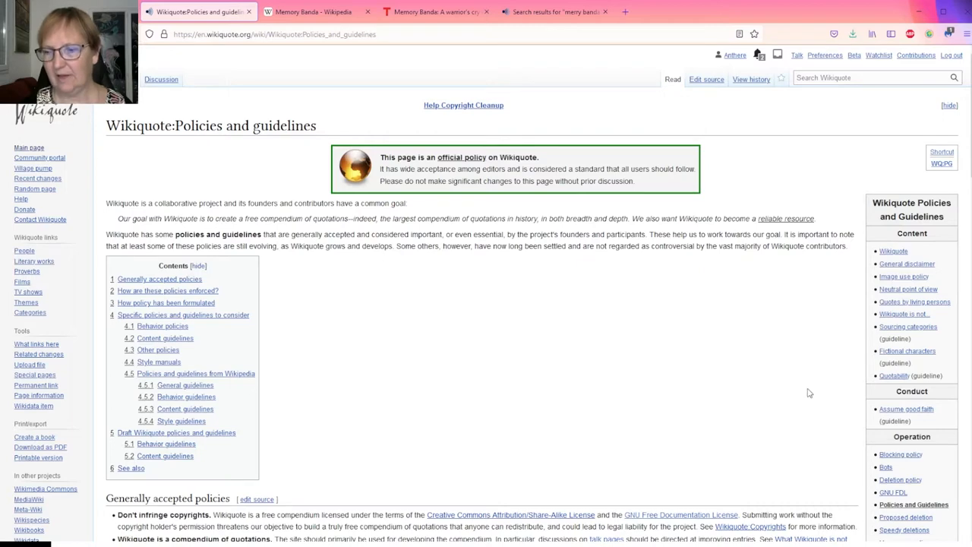
scroll("down", 3)
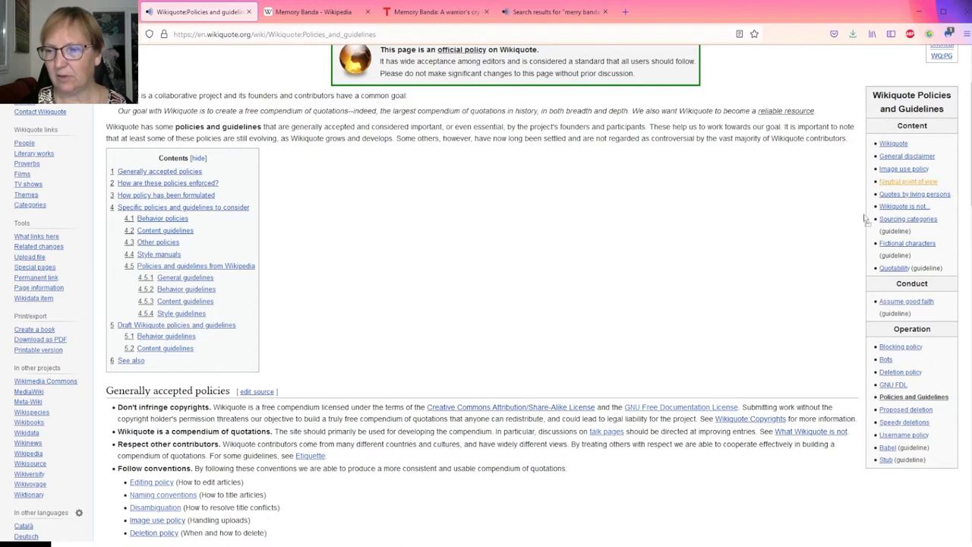
mouse_move(802, 270)
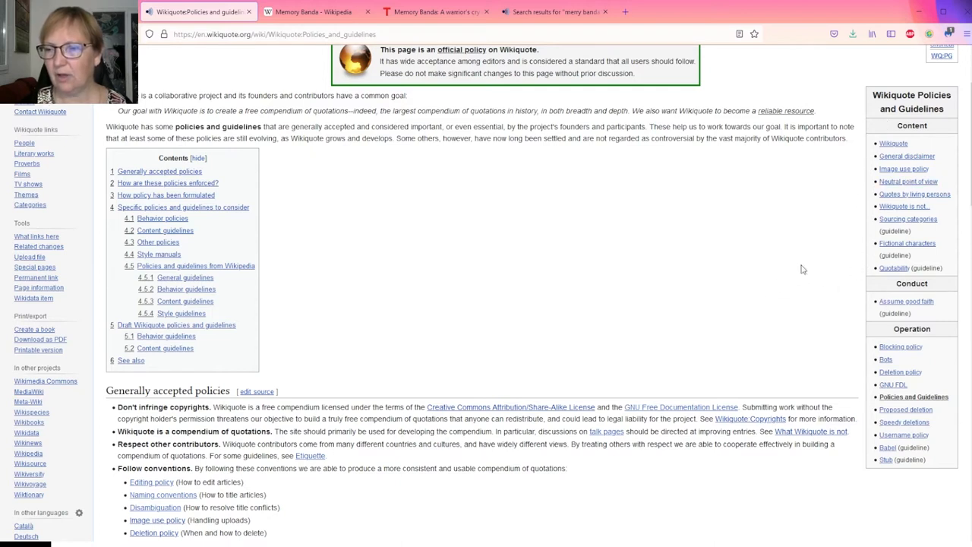
mouse_move(846, 252)
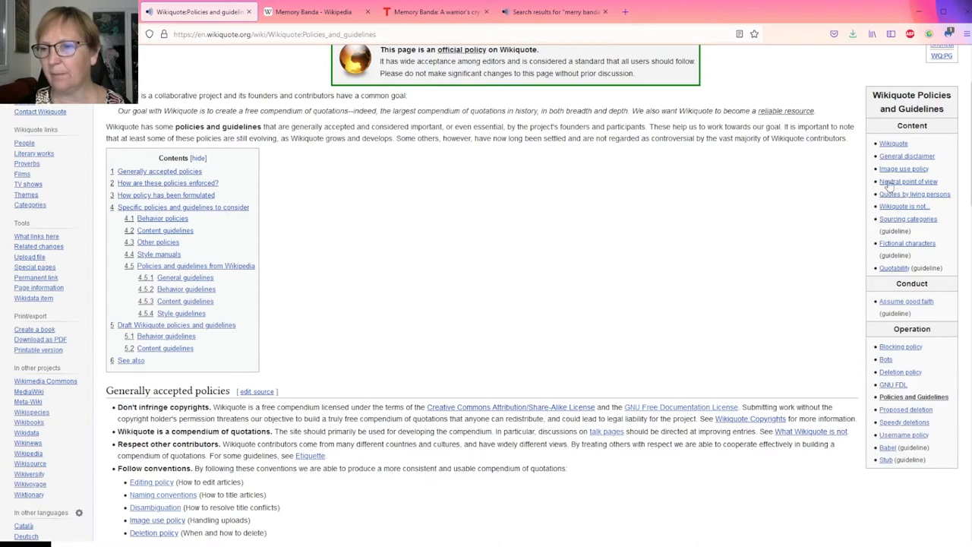
mouse_move(902, 169)
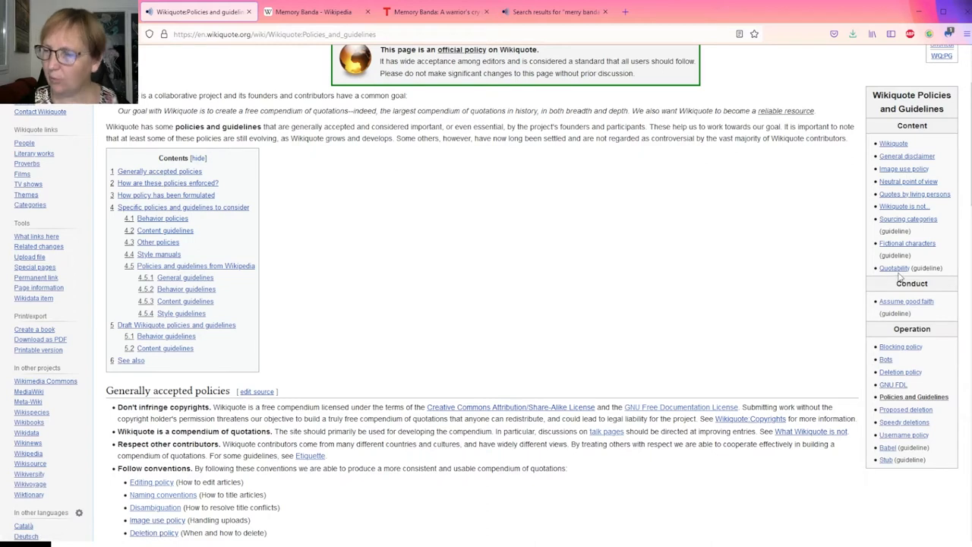
mouse_move(894, 267)
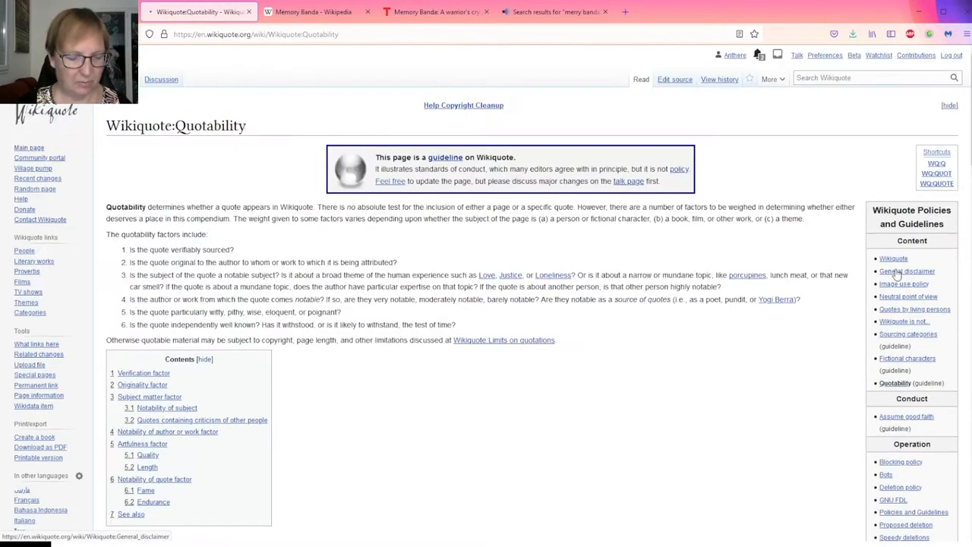
scroll("down", 3)
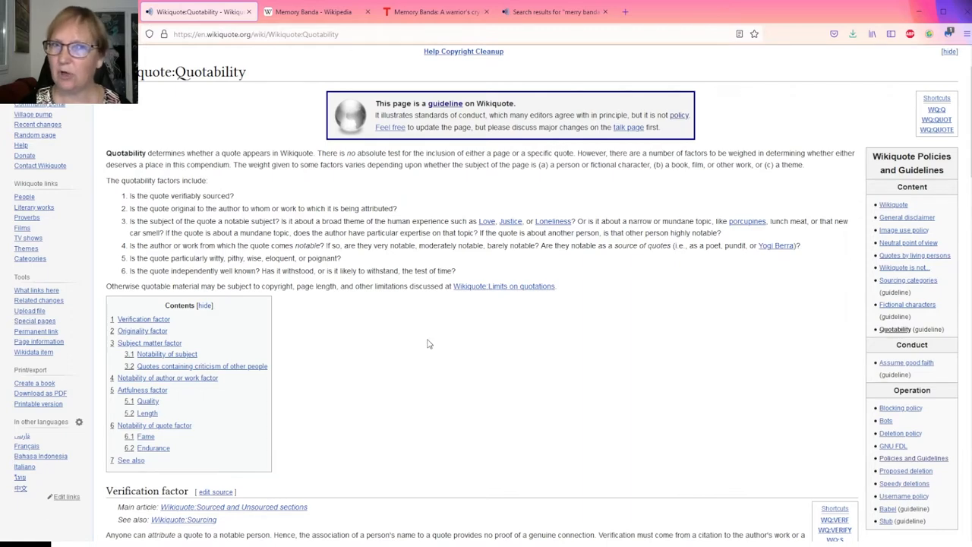
scroll("down", 3)
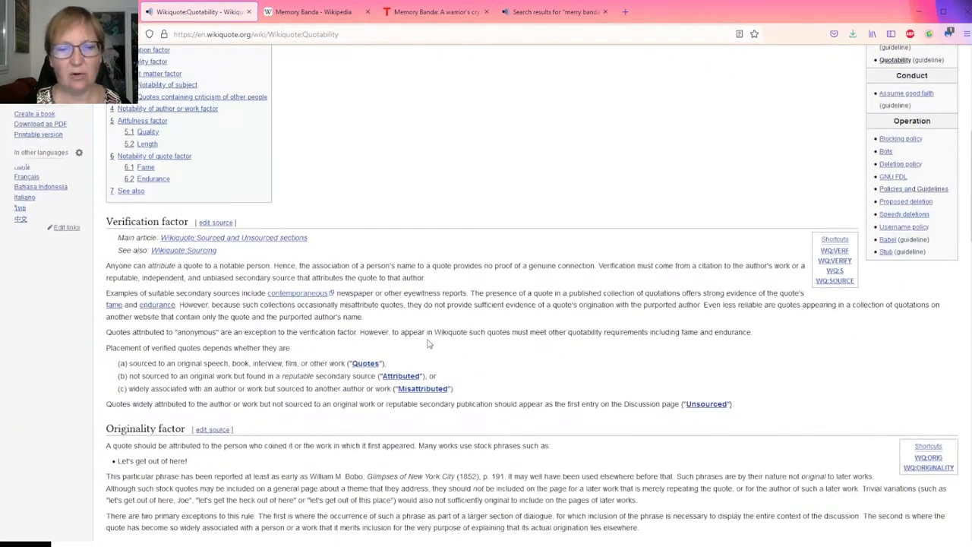
scroll("down", 3)
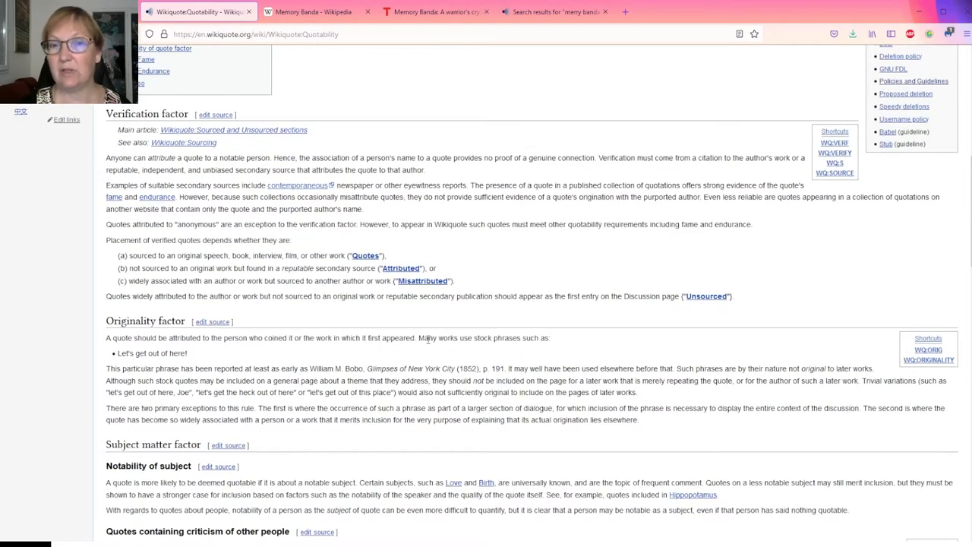
scroll("up", 3)
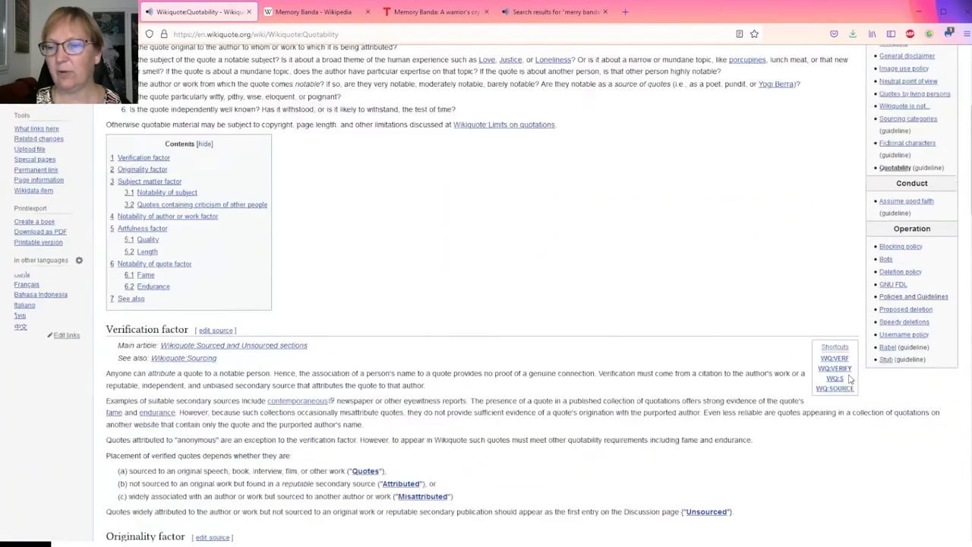
scroll("down", 3)
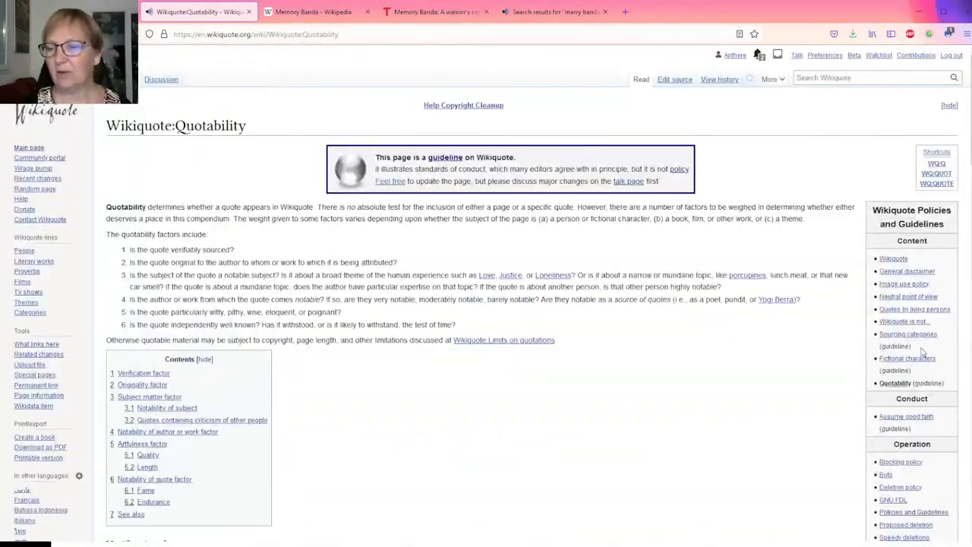
mouse_move(906, 334)
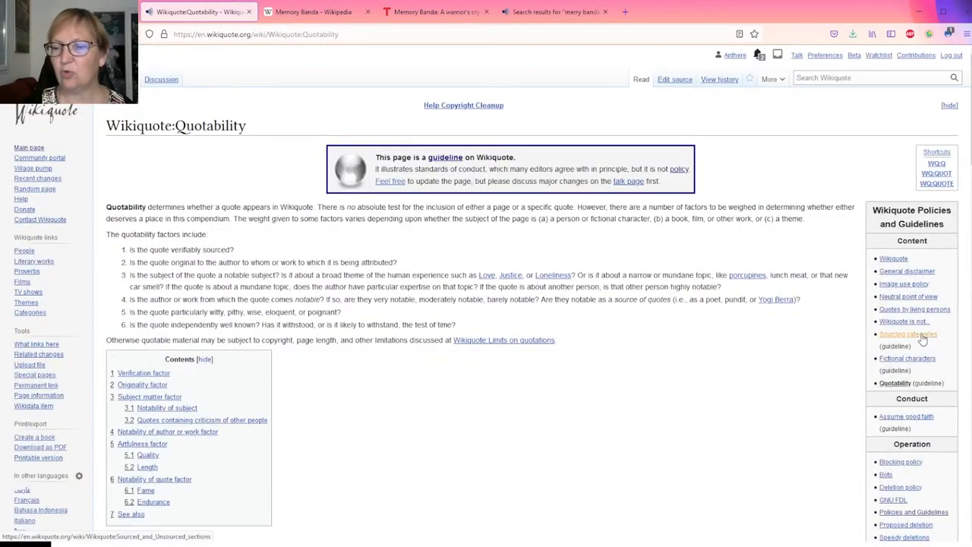
- Read the Sourced and Unsourced sections guideline and the Image use policy
left_click(907, 334)
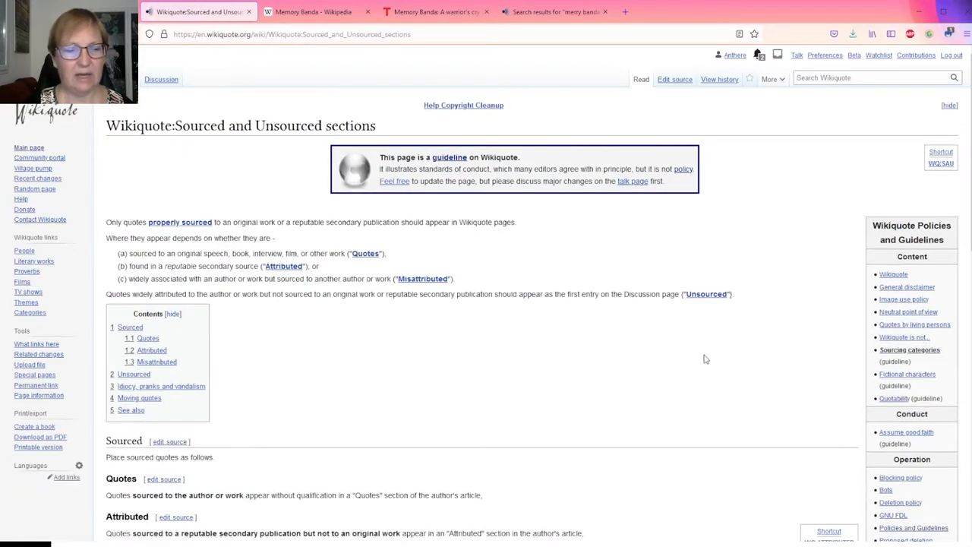
scroll("down", 3)
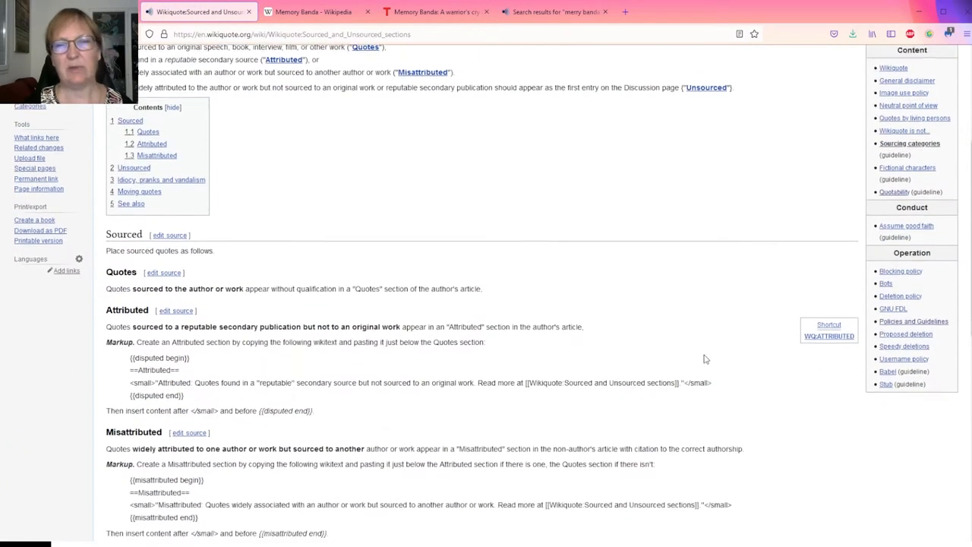
scroll("down", 3)
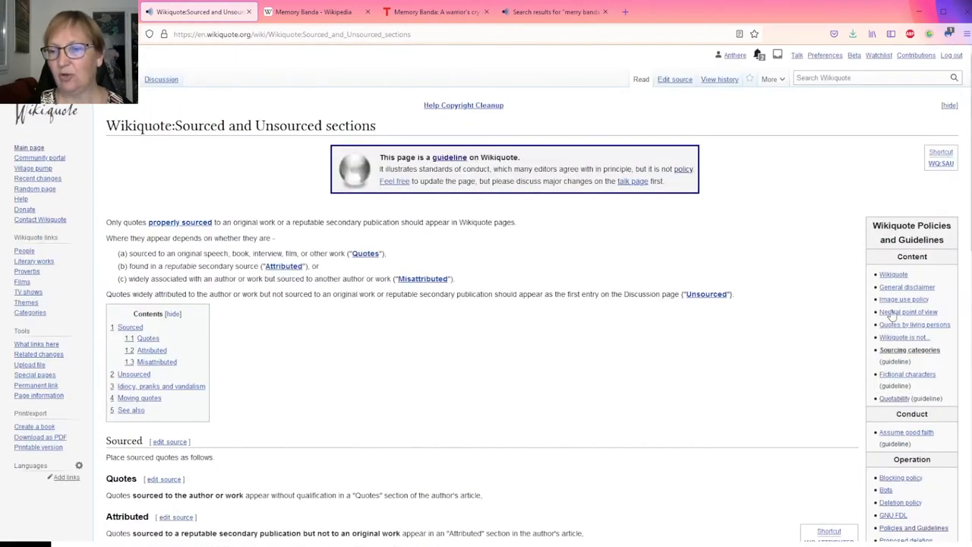
mouse_move(903, 299)
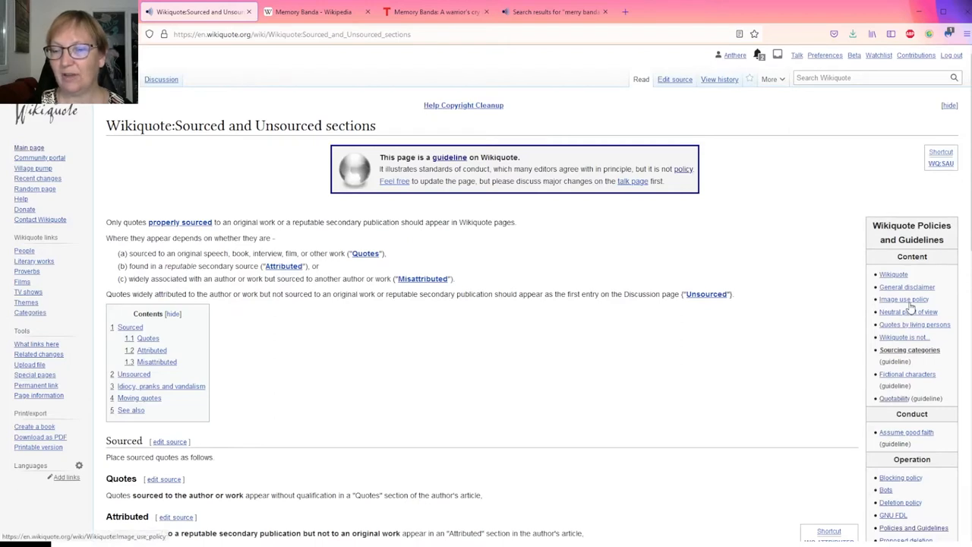
left_click(903, 299)
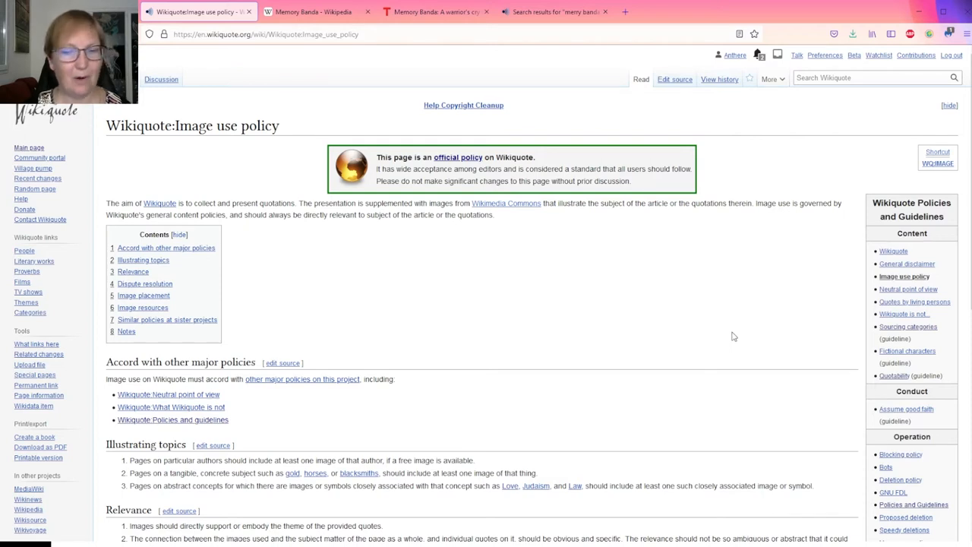
mouse_move(702, 341)
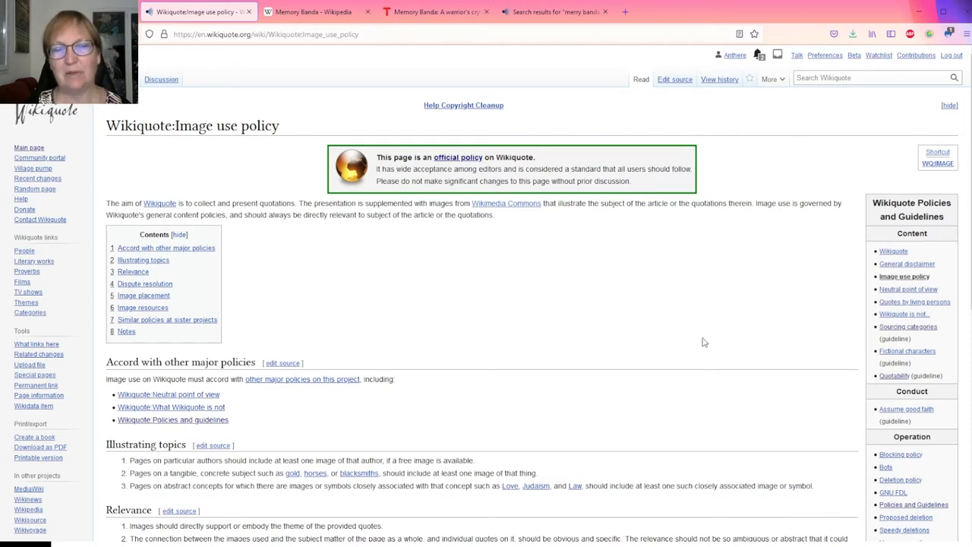
scroll("down", 3)
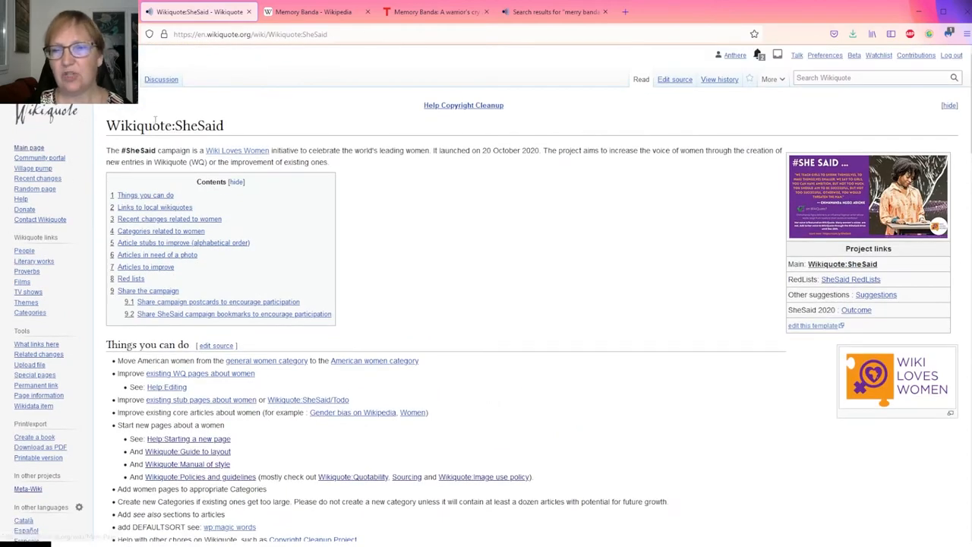
mouse_move(532, 264)
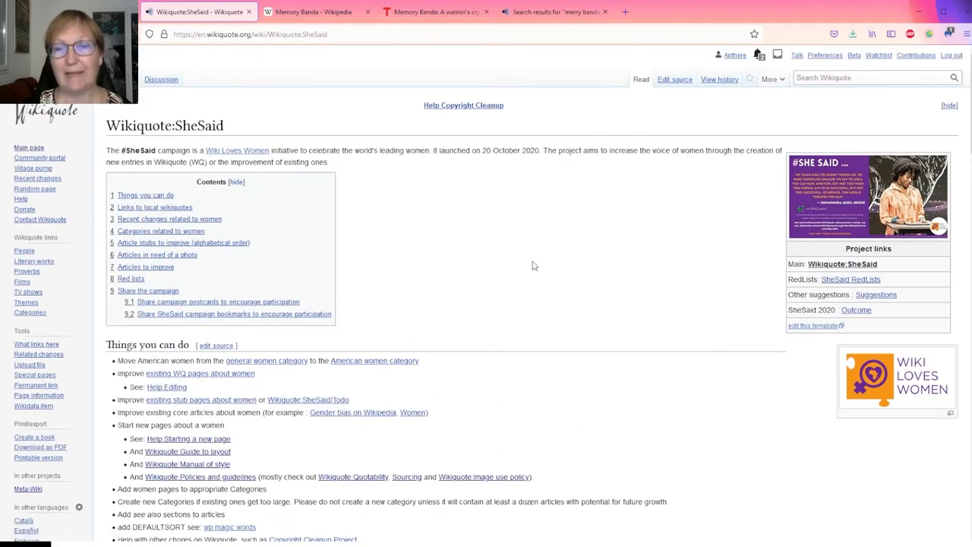
- Put the cursor in the empty name field of the 'A new person' box
scroll("down", 3)
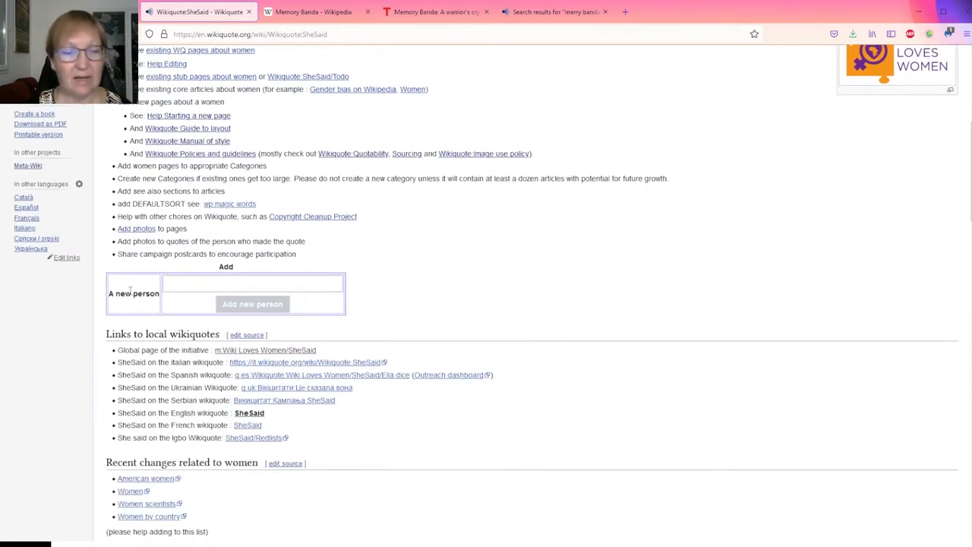
left_click(253, 282)
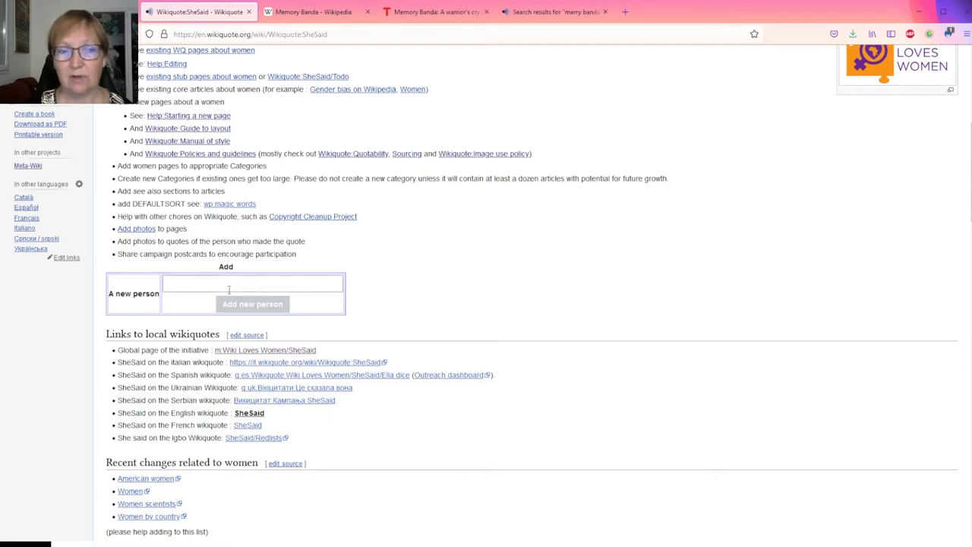
left_click(252, 283)
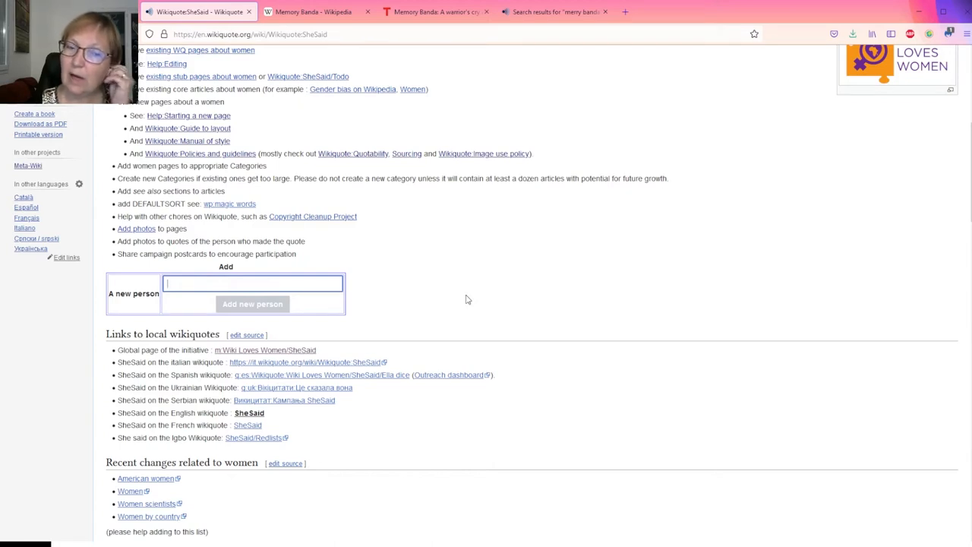
mouse_move(356, 286)
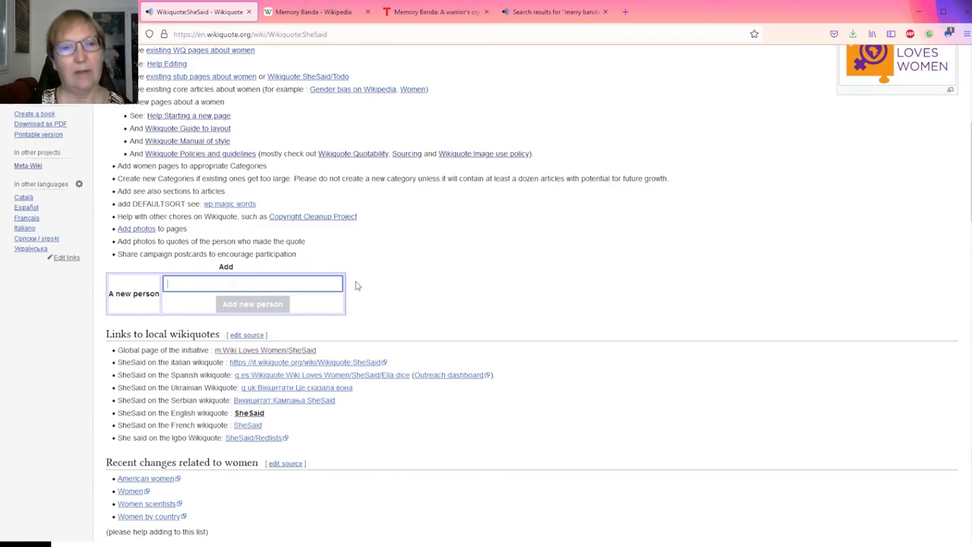
scroll("down", 3)
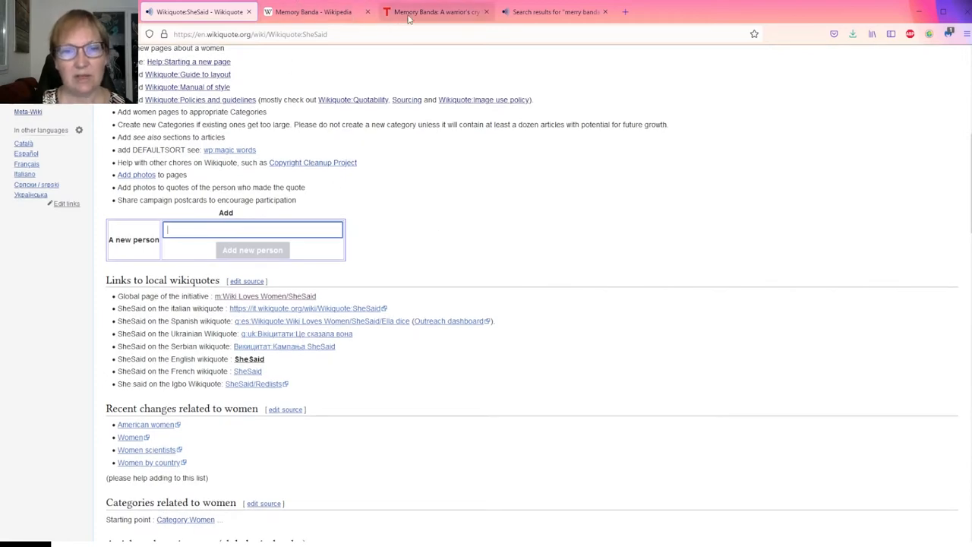
- Play the opening of Memory Banda's TED talk 'A warrior's cry against child marriage', then pause
left_click(437, 12)
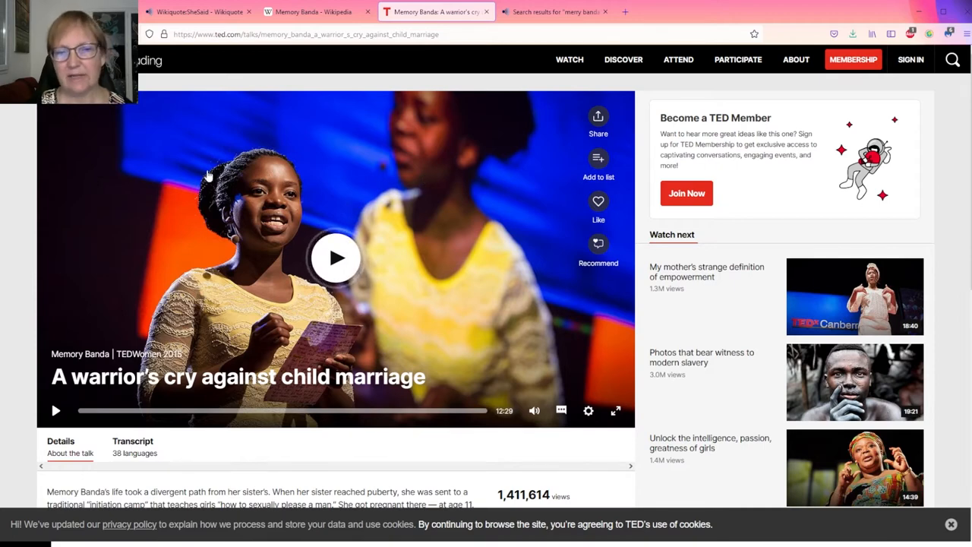
mouse_move(234, 138)
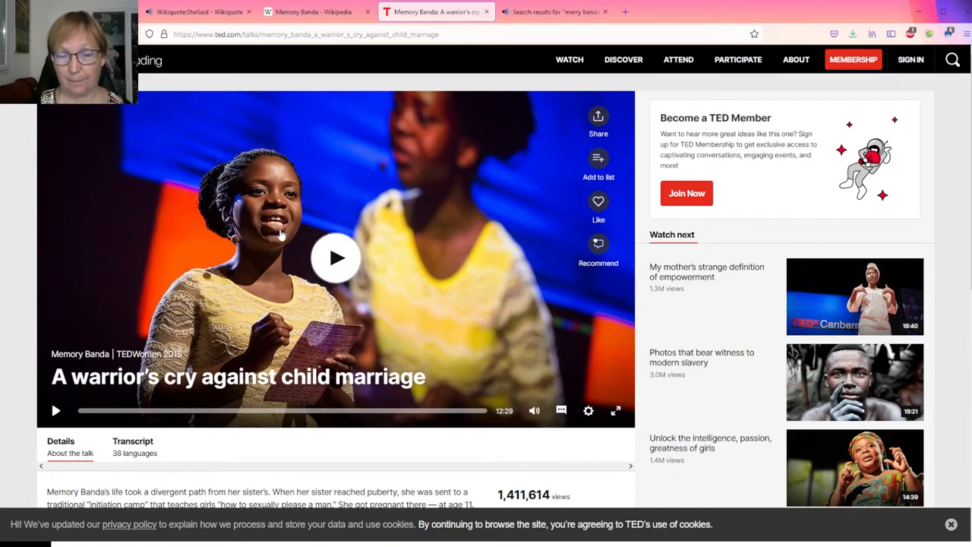
mouse_move(264, 132)
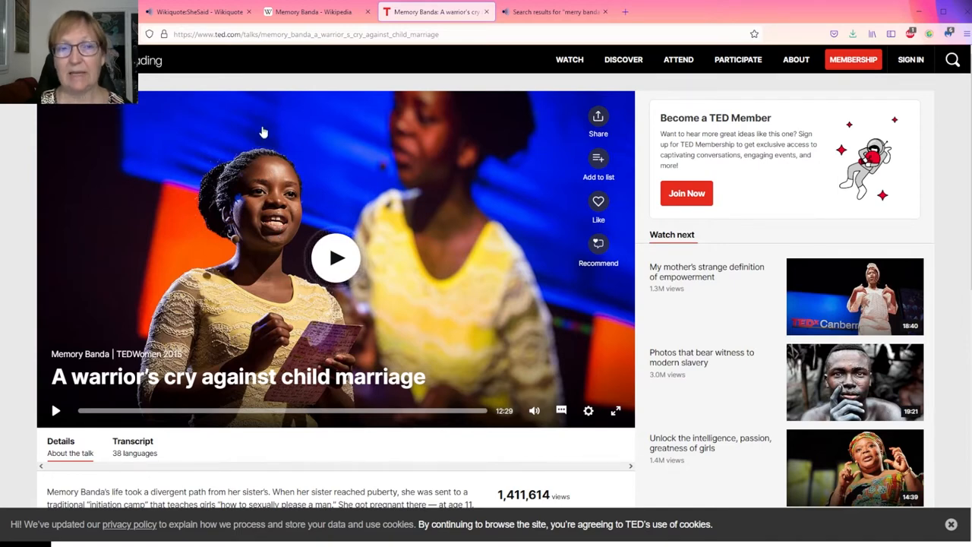
left_click(304, 34)
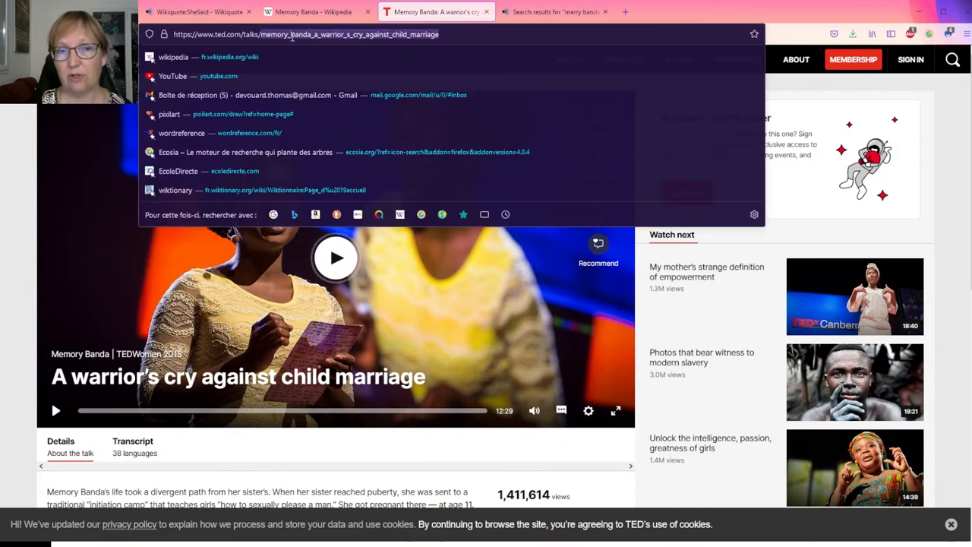
left_click(336, 257)
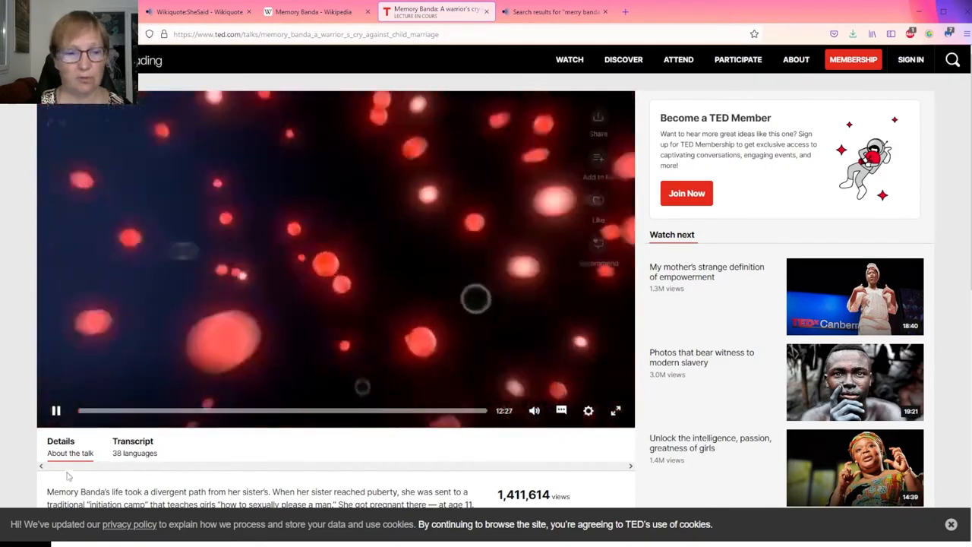
left_click(55, 410)
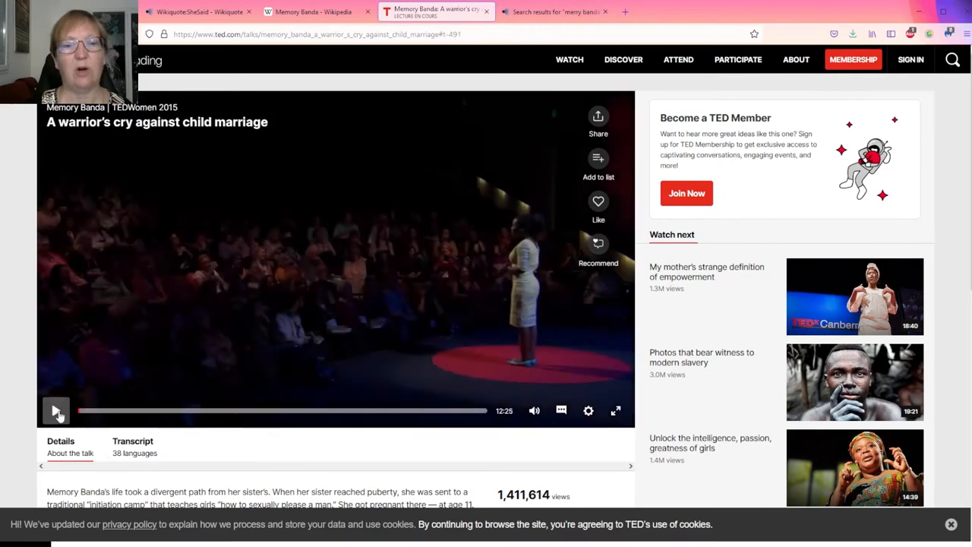
left_click(56, 410)
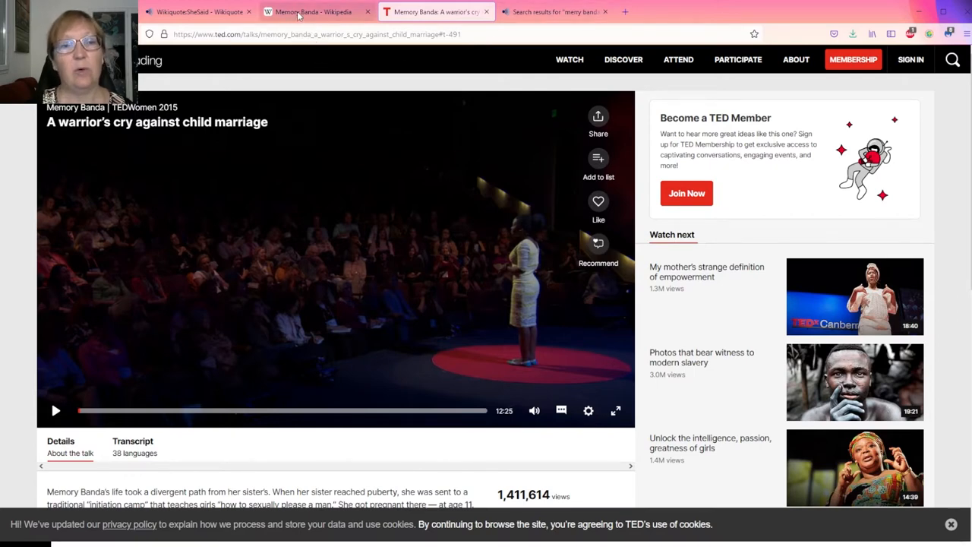
- Select the 'Memory Banda' title on her Wikipedia article, then return to the SheSaid tab
left_click(311, 11)
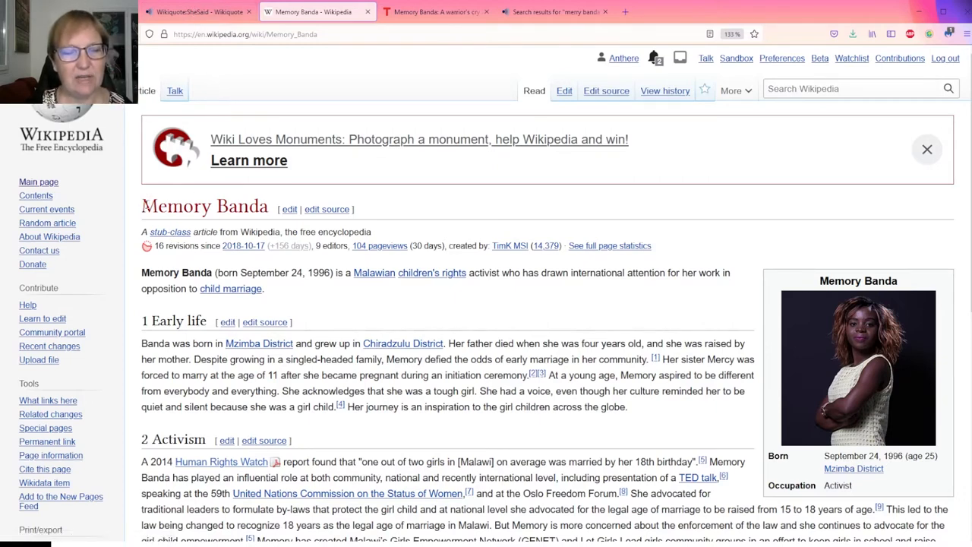
double_click(203, 205)
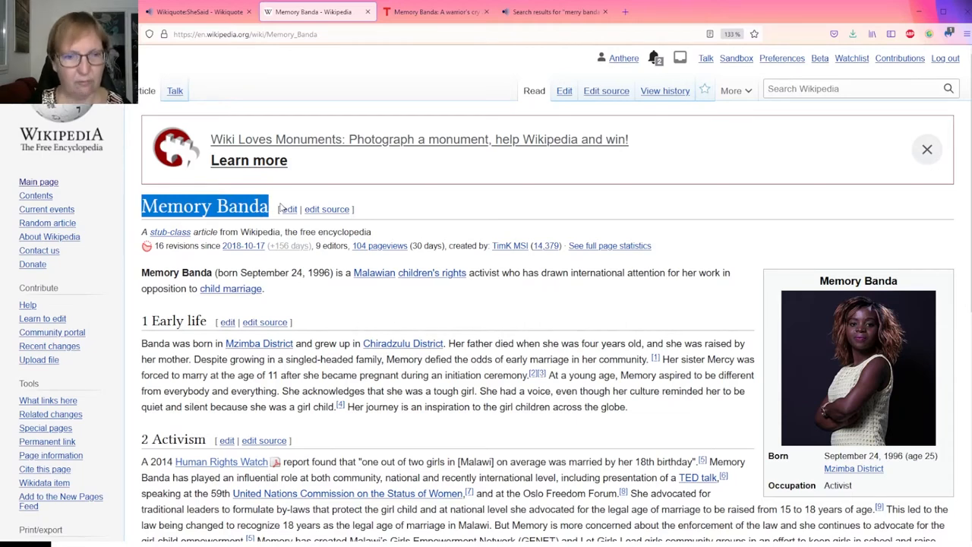
left_click(197, 12)
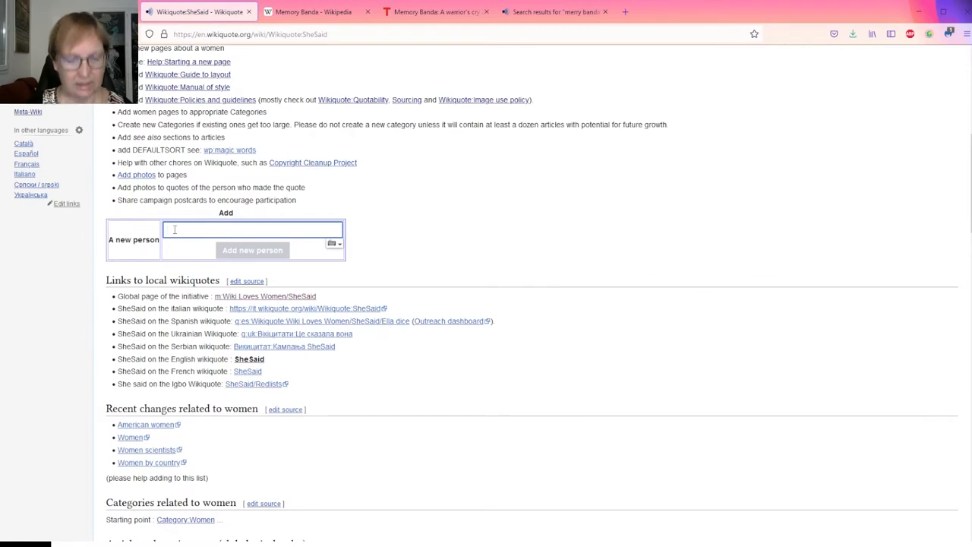
- Enter 'Memory Banda' as the new person and create her templated page
type("Memory Banda")
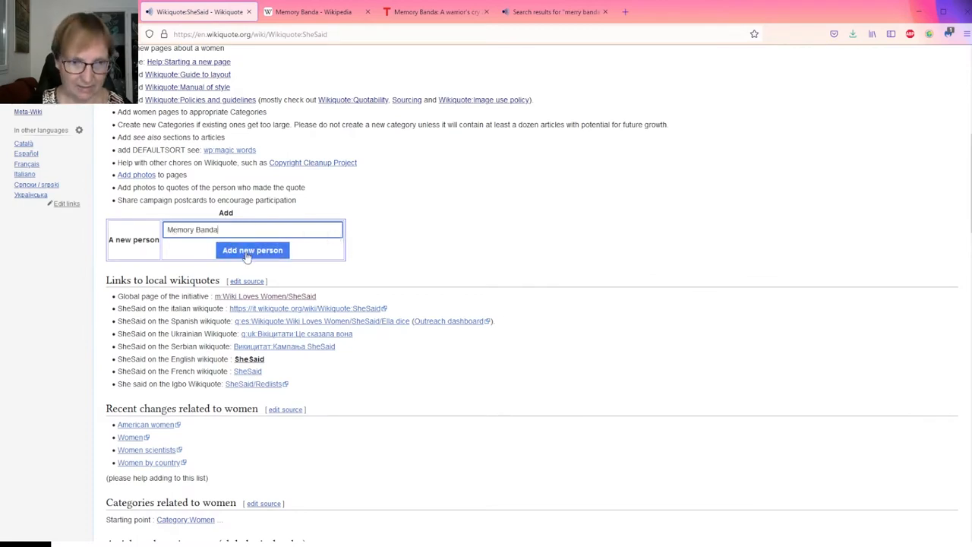
left_click(252, 250)
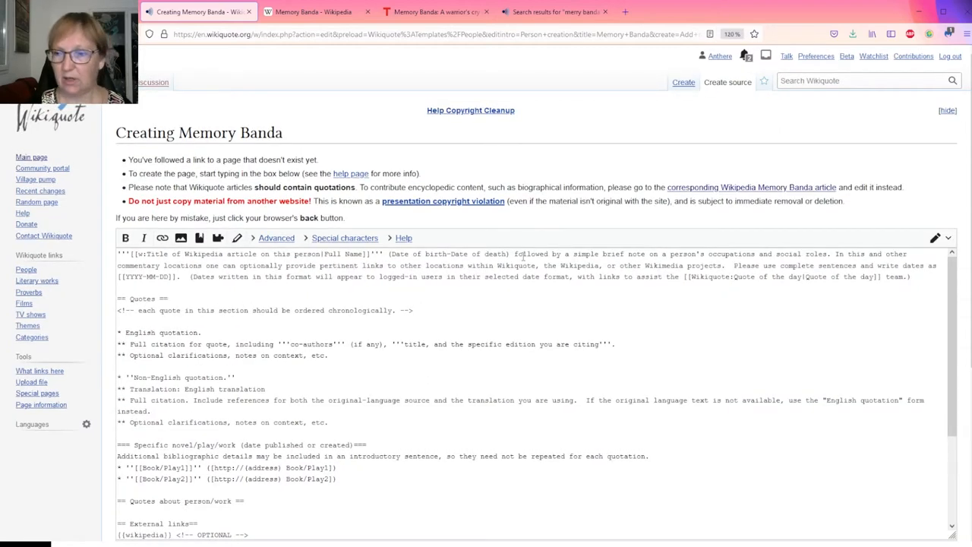
scroll("down", 3)
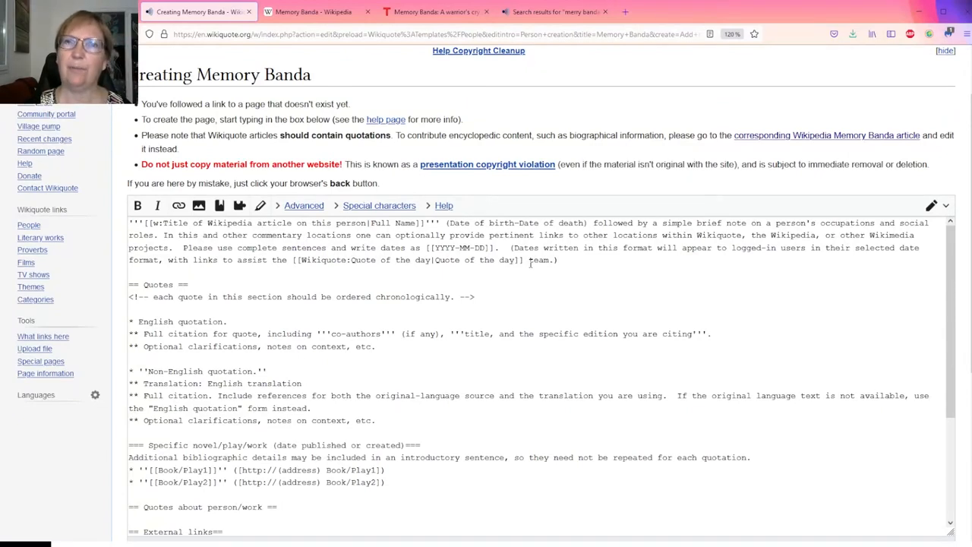
scroll("down", 3)
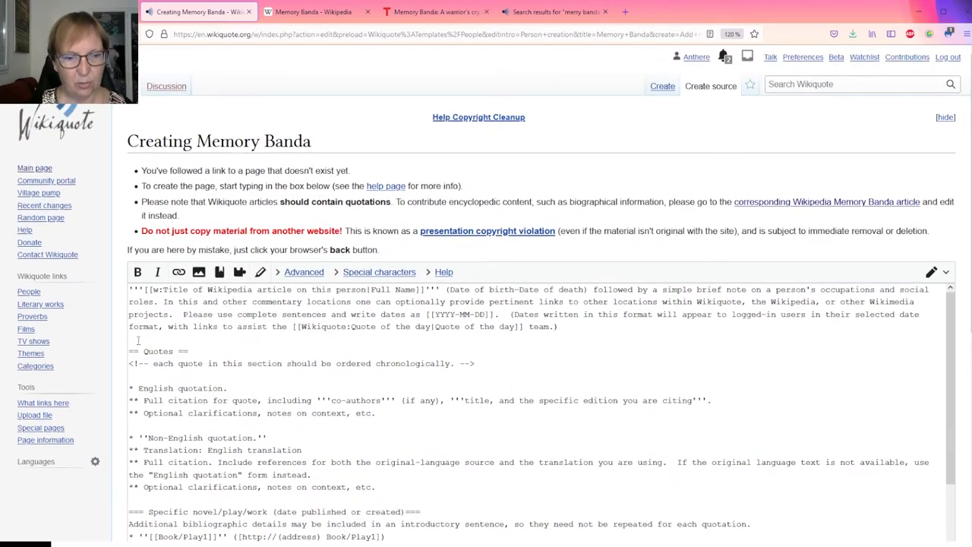
scroll("down", 3)
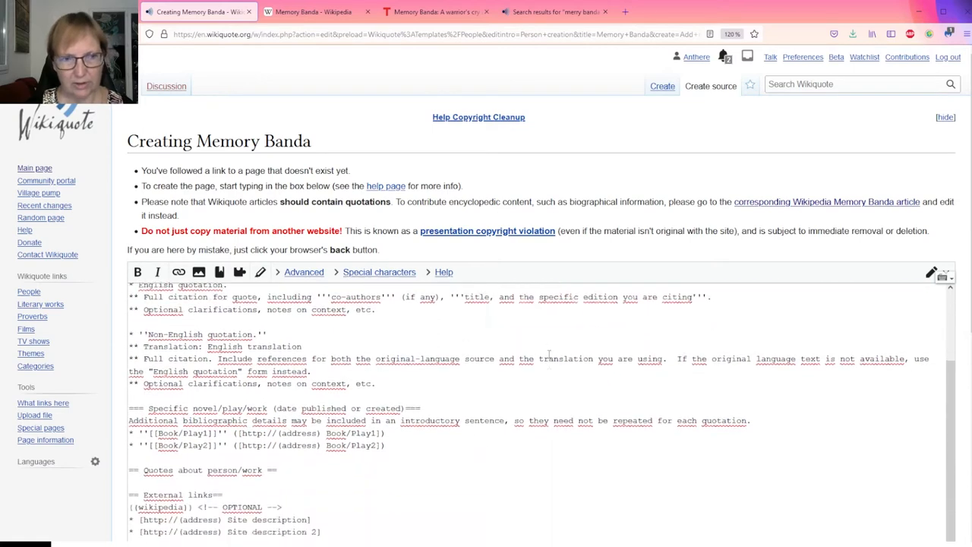
scroll("down", 3)
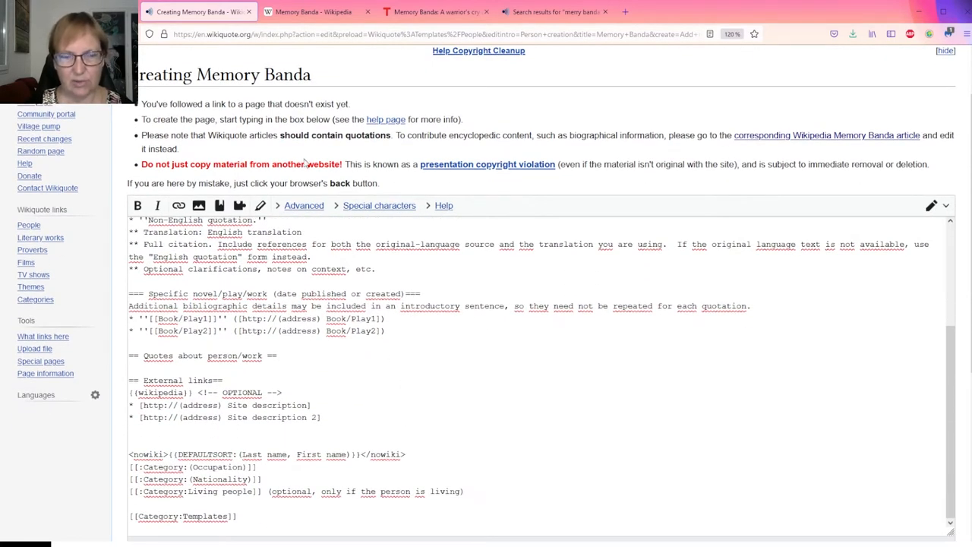
scroll("down", 3)
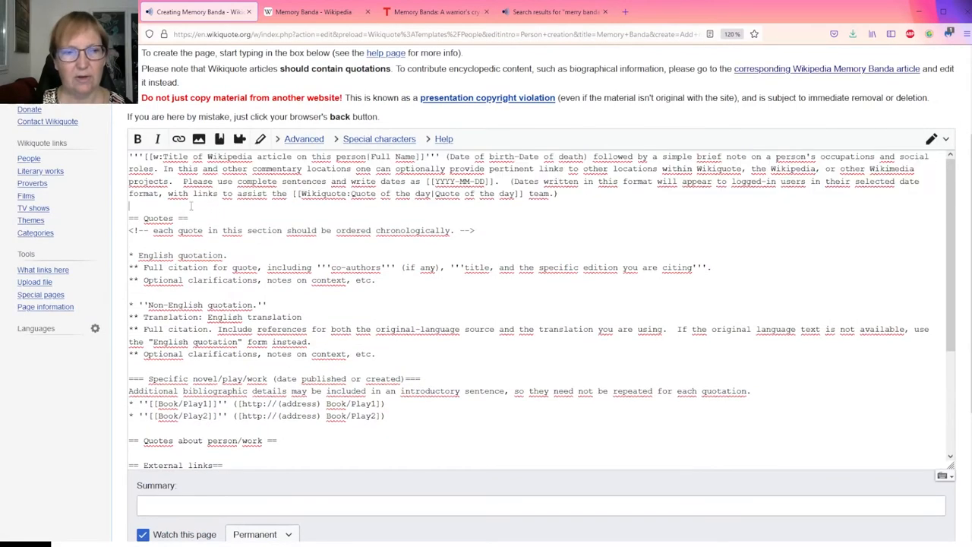
left_click_drag(131, 155, 557, 193)
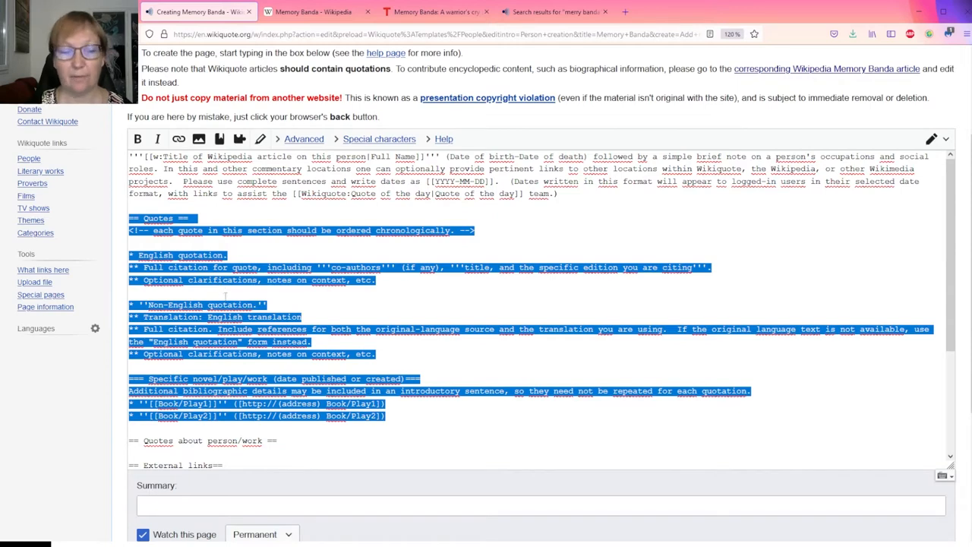
scroll("down", 3)
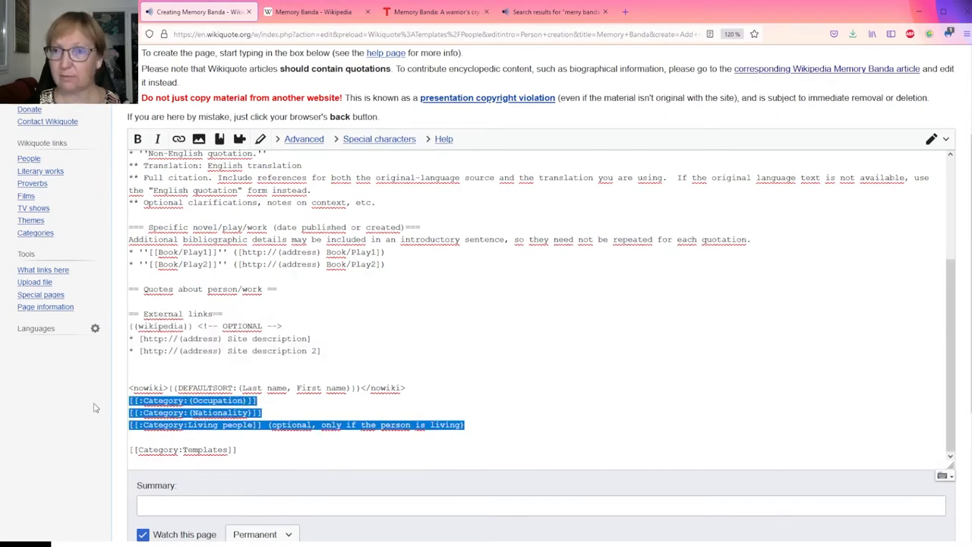
left_click(427, 387)
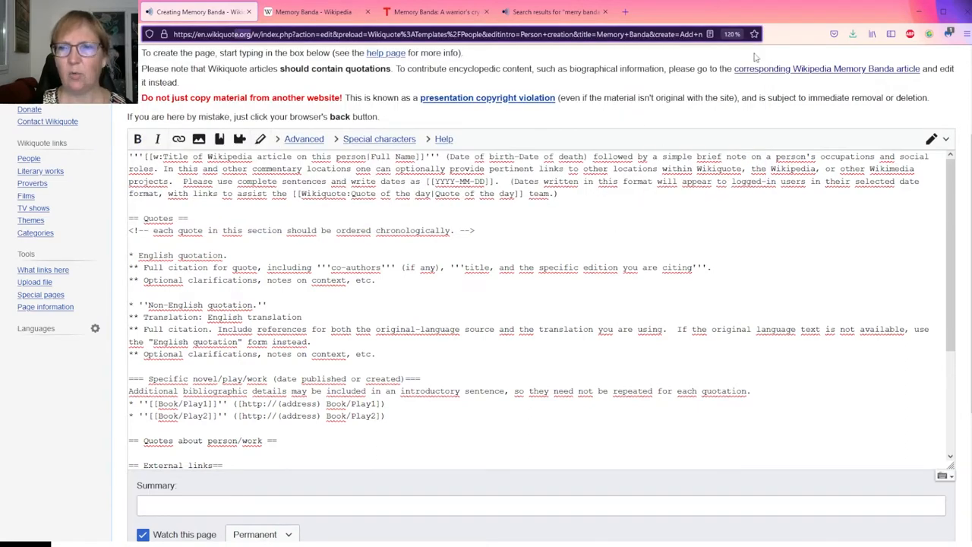
- Load en.wikiquote.org in a new tab and scroll to the selected and new pages lists
left_click(744, 11)
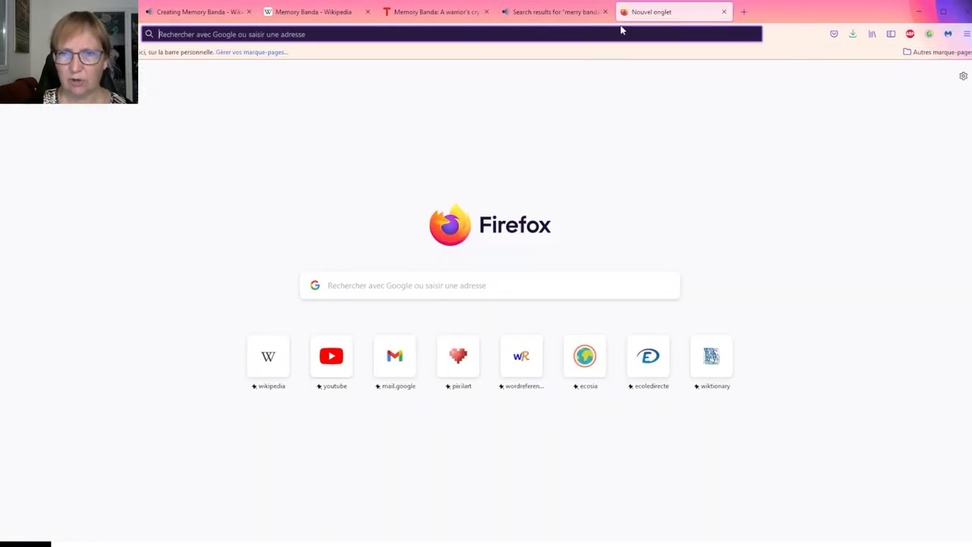
type("en.wikiquote.org/wiki/Main_Page")
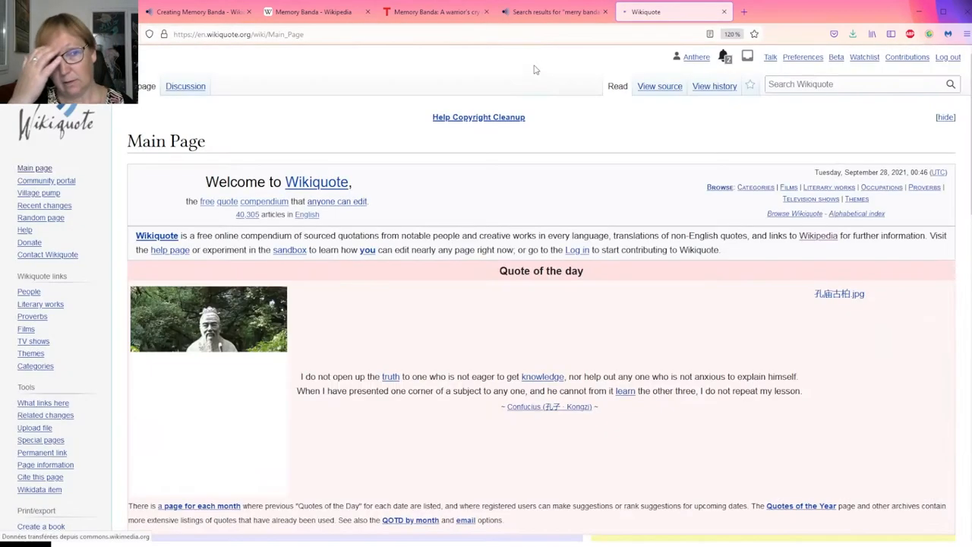
scroll("down", 3)
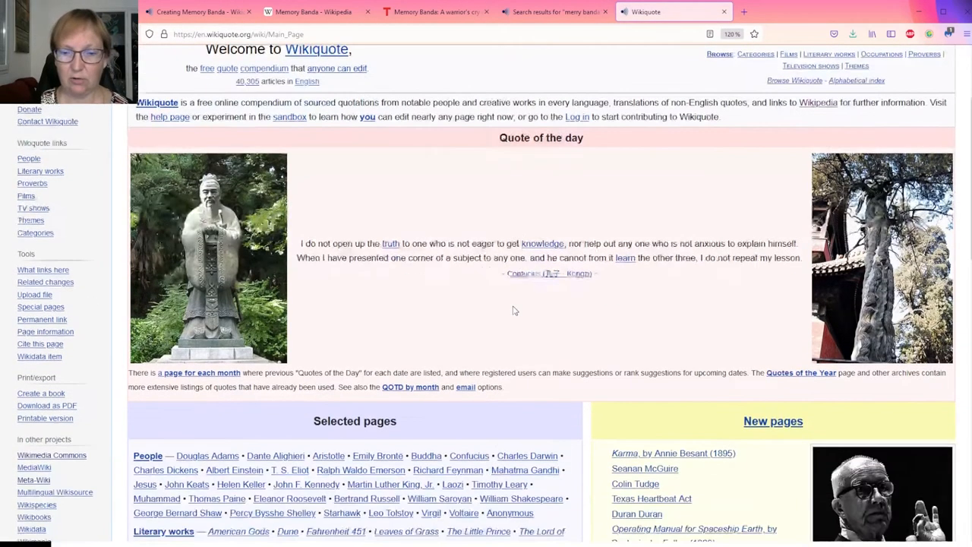
scroll("down", 3)
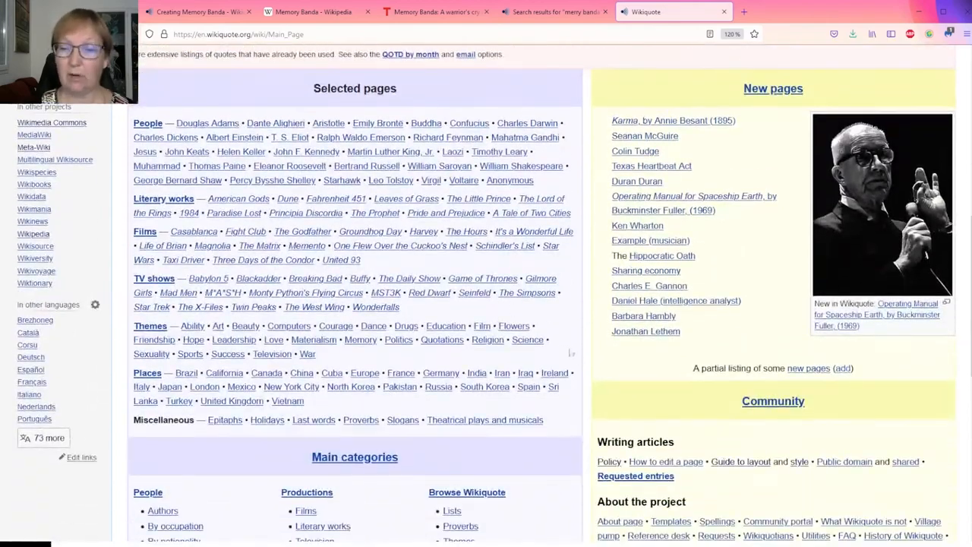
mouse_move(378, 123)
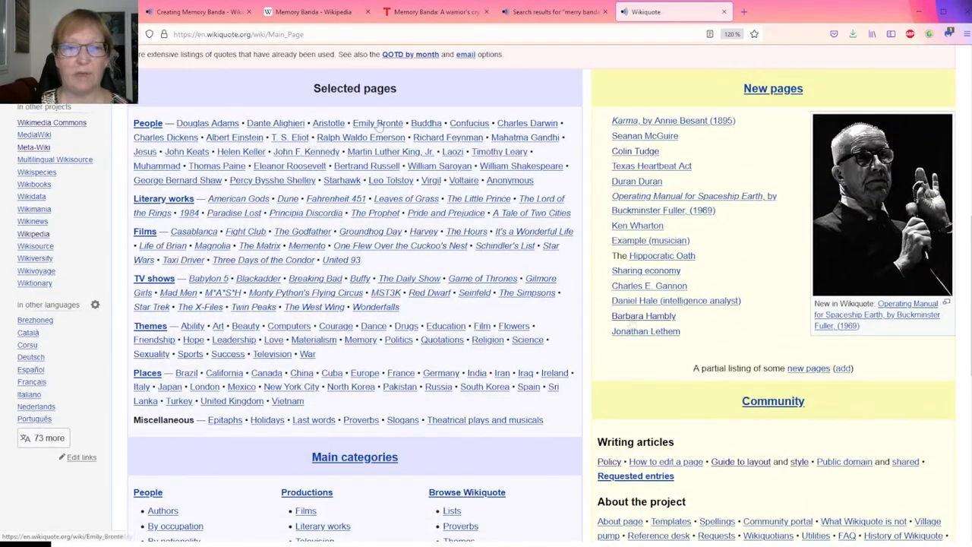
- Open the Emily Brontë article and read its quotes, external links and categories
left_click(378, 123)
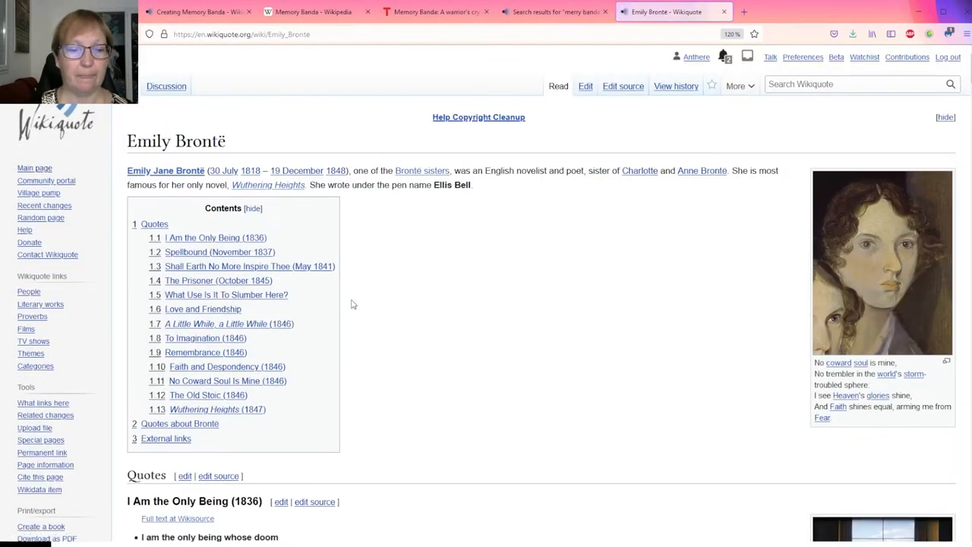
mouse_move(604, 294)
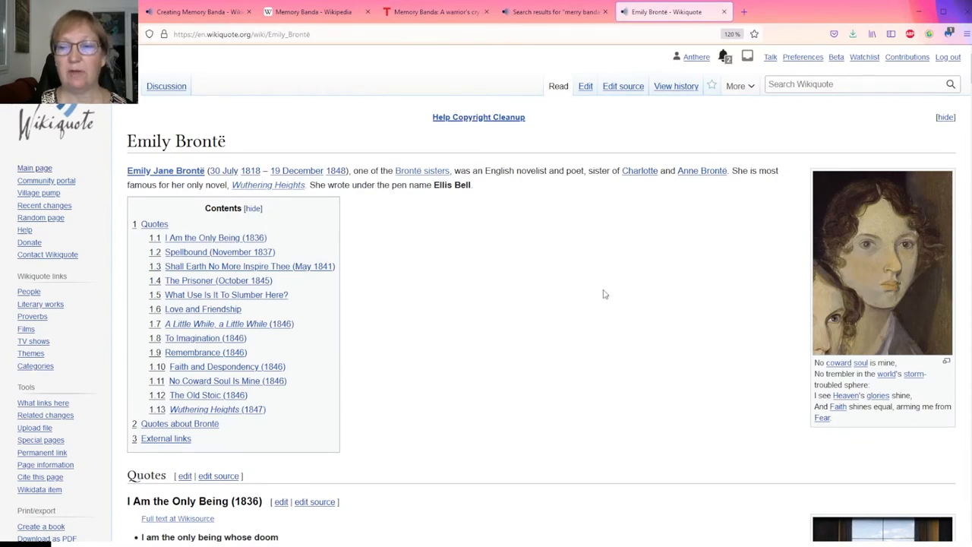
mouse_move(591, 261)
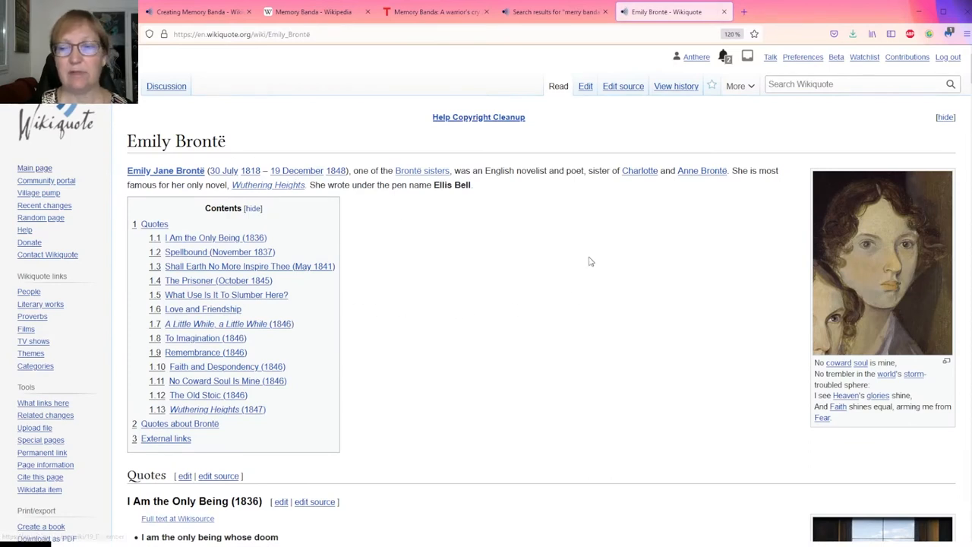
mouse_move(586, 283)
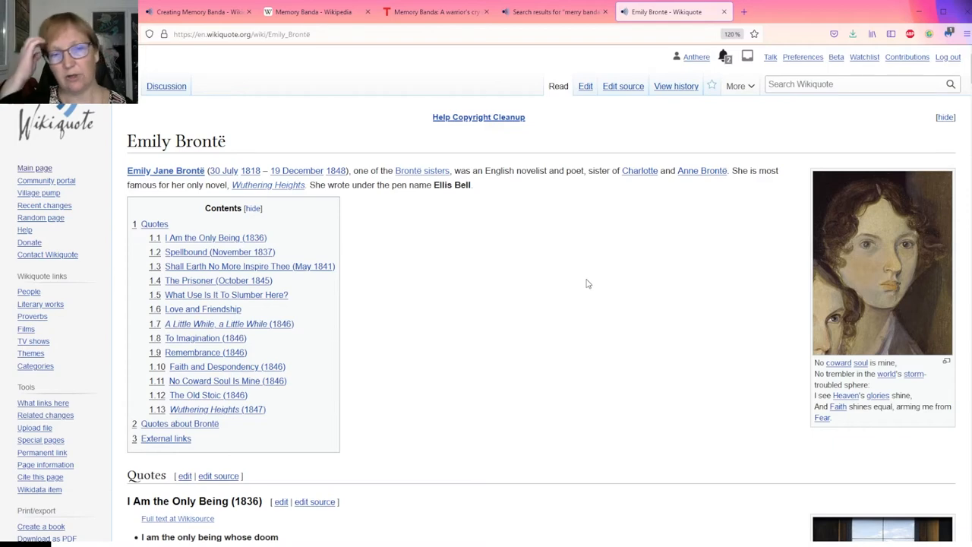
mouse_move(487, 118)
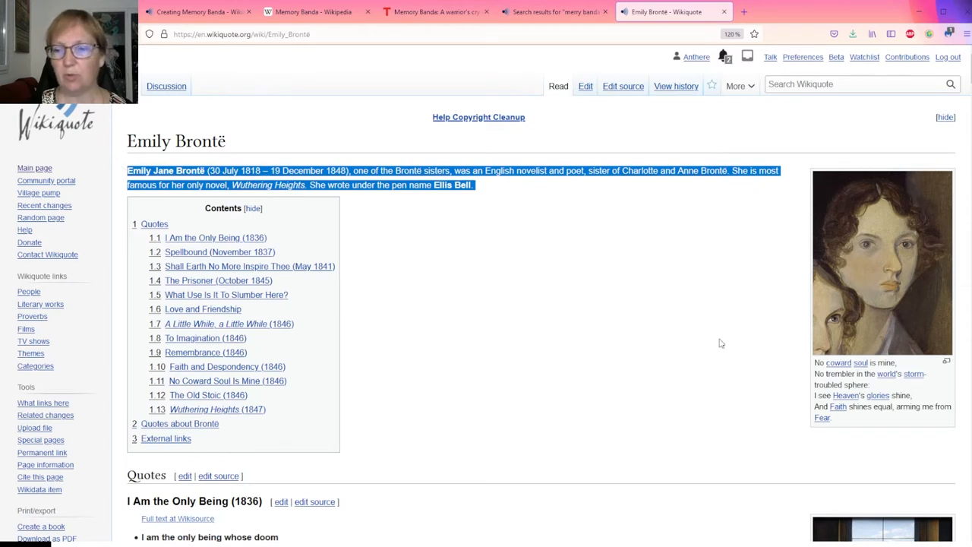
mouse_move(731, 342)
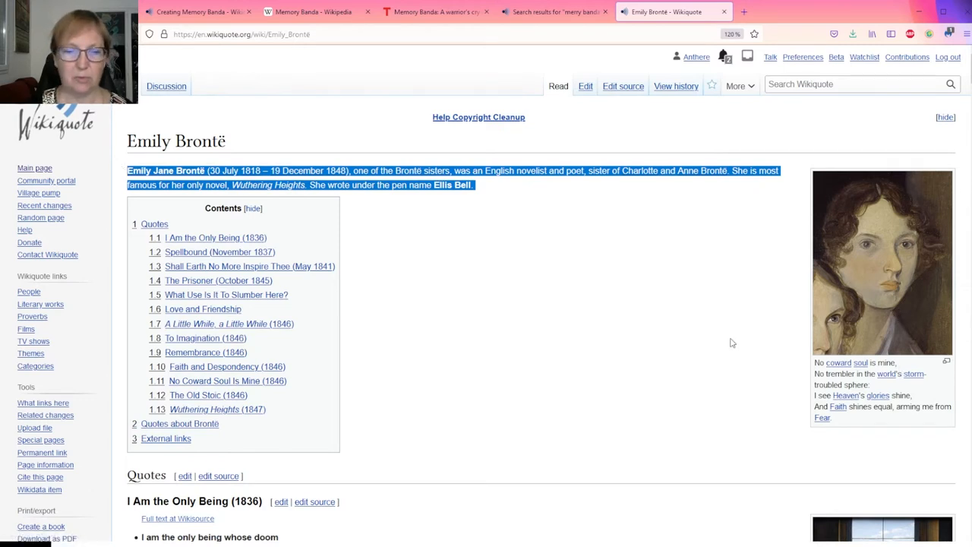
scroll("down", 3)
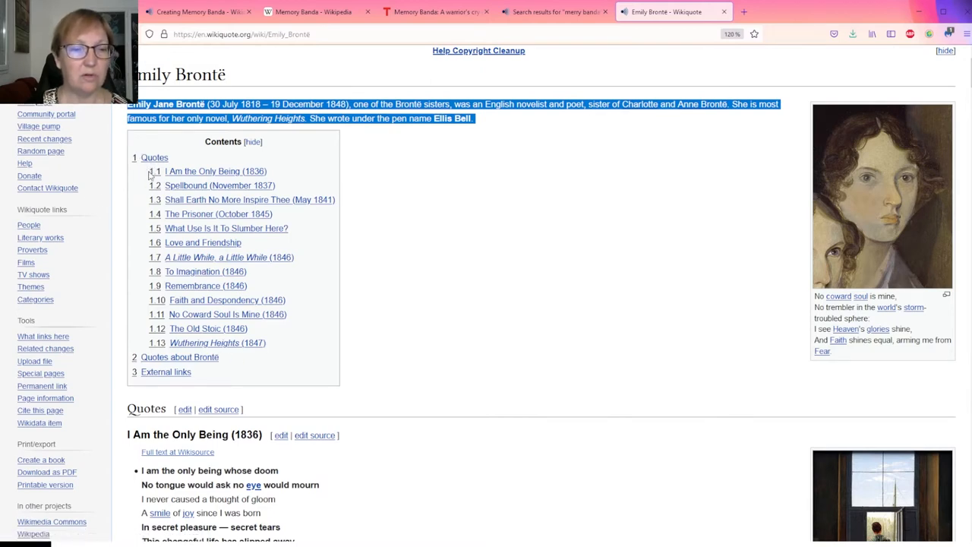
scroll("down", 3)
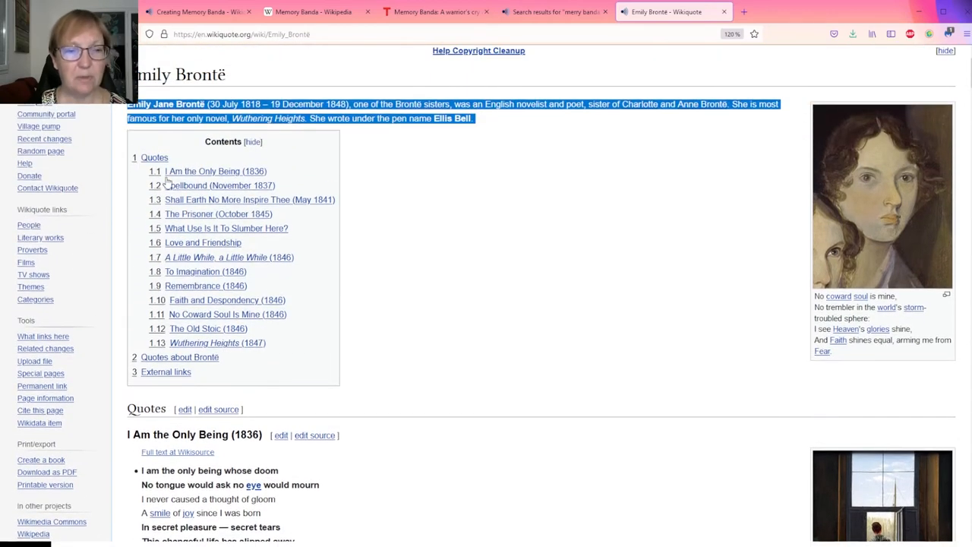
scroll("down", 3)
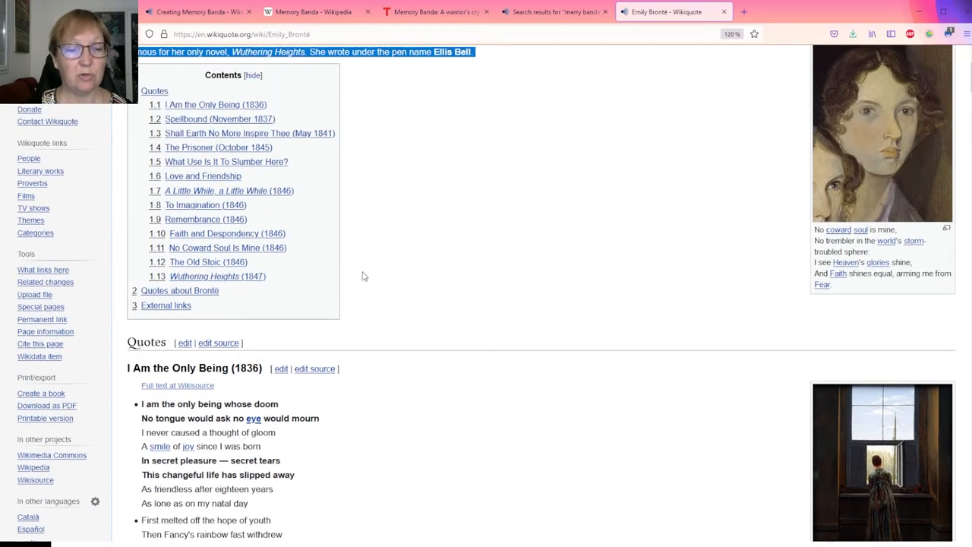
mouse_move(246, 295)
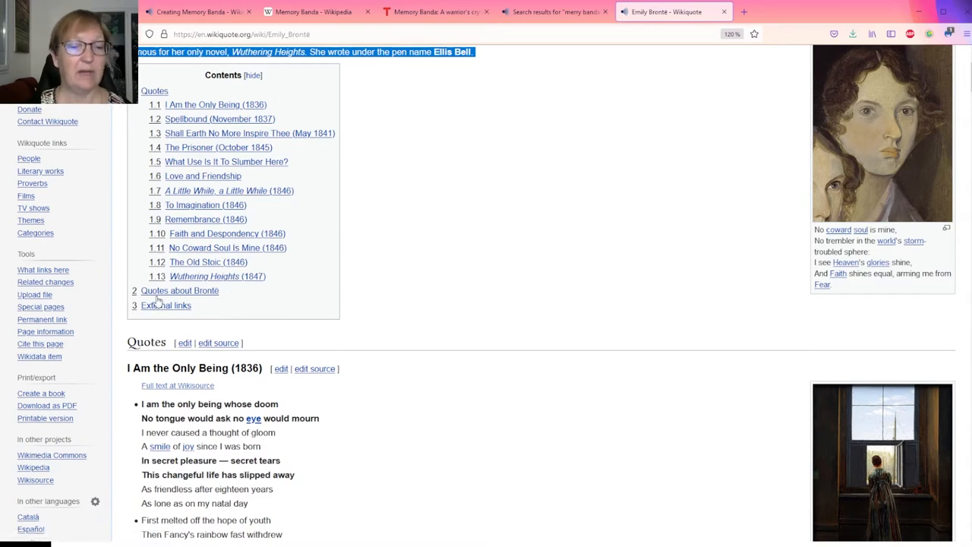
mouse_move(285, 306)
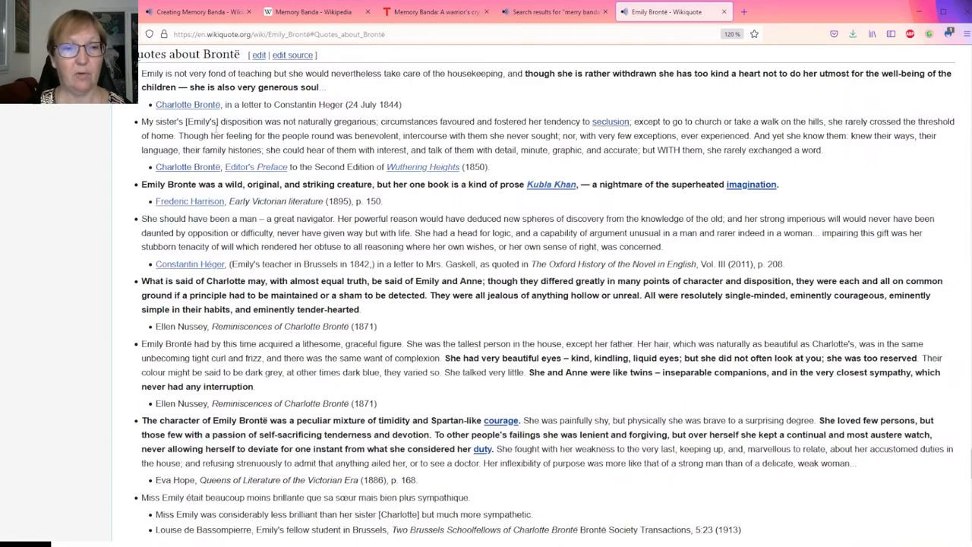
scroll("up", 3)
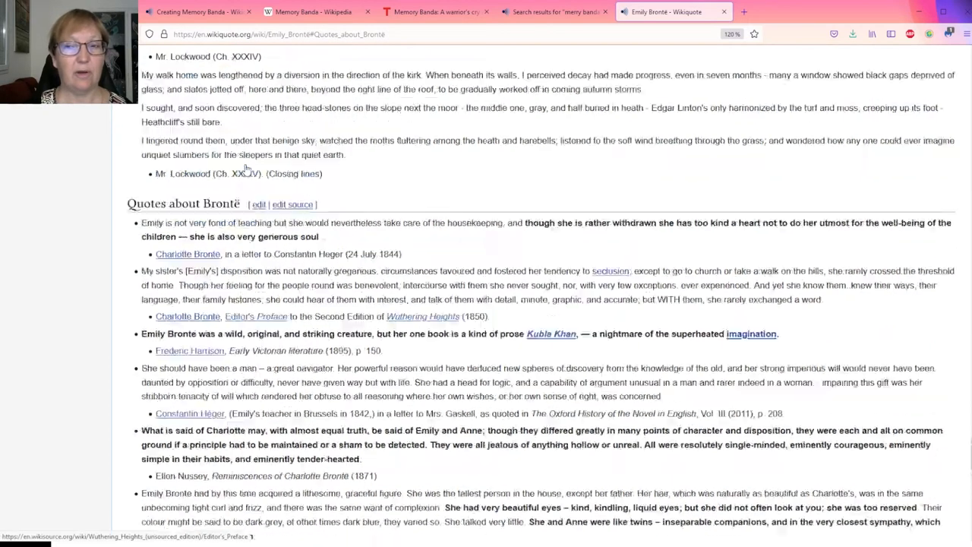
scroll("down", 3)
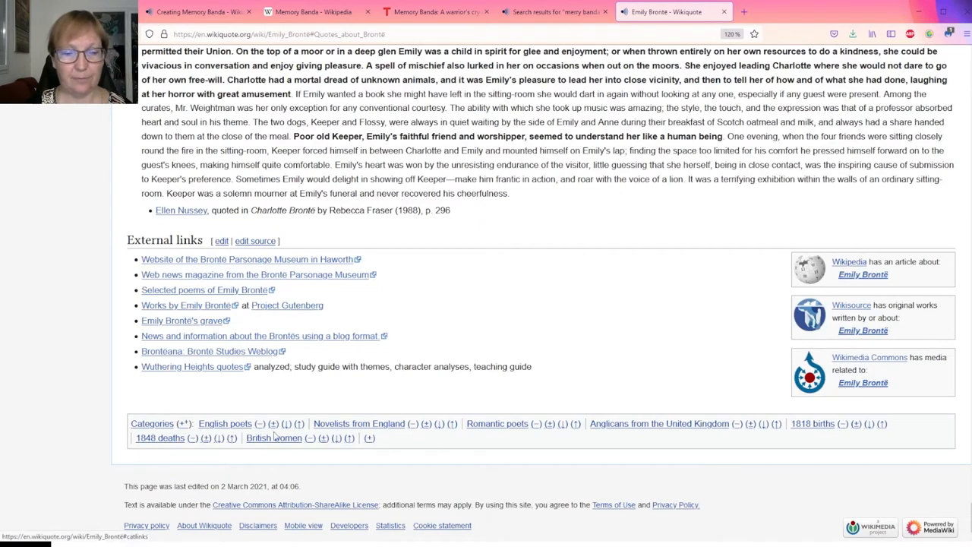
mouse_move(347, 427)
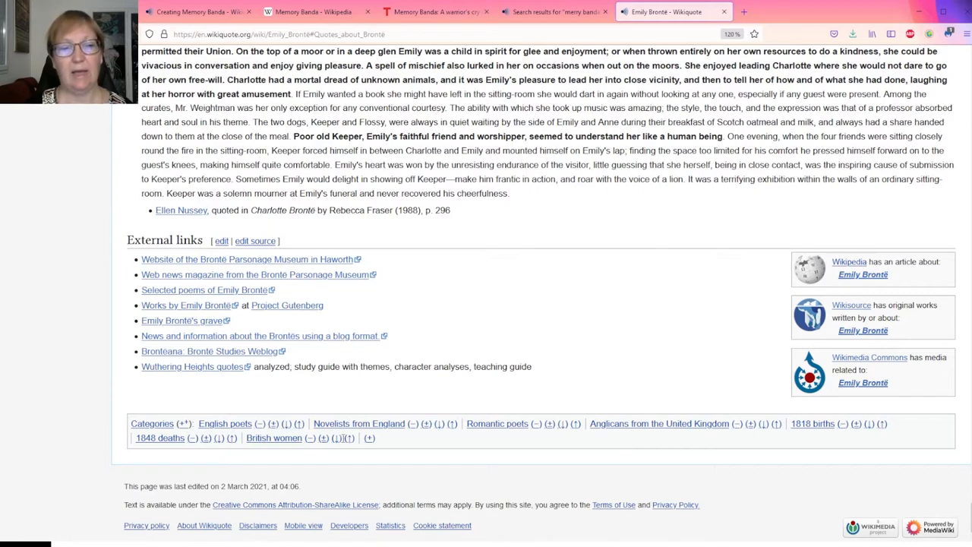
mouse_move(713, 271)
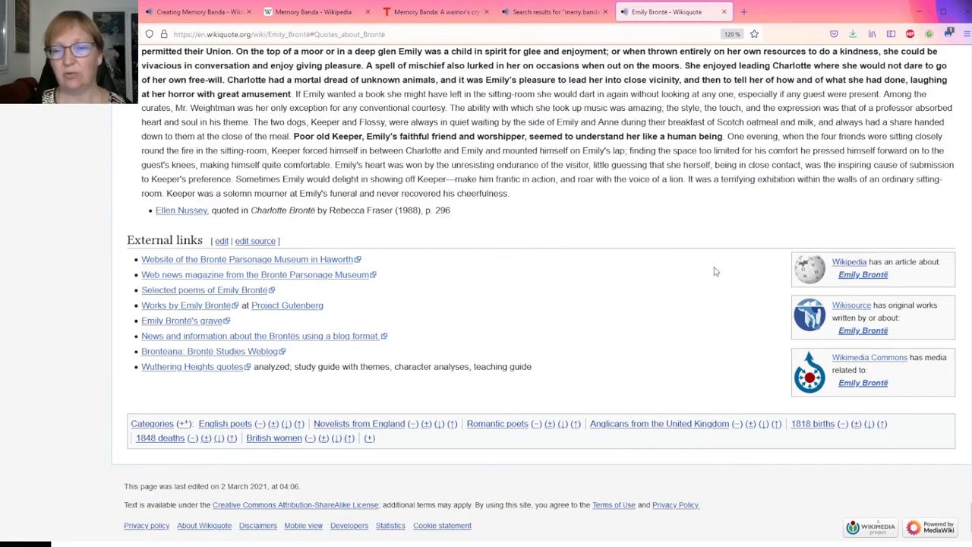
mouse_move(862, 255)
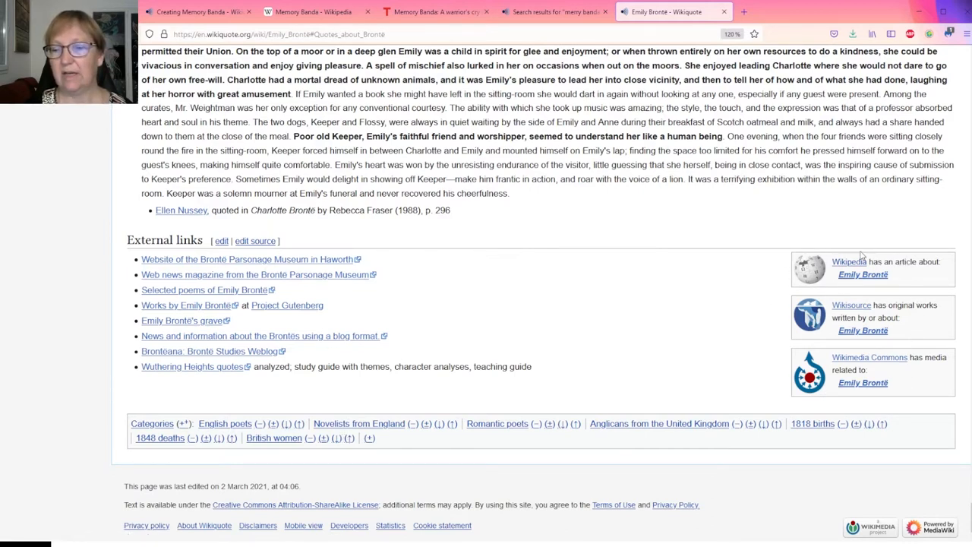
mouse_move(767, 312)
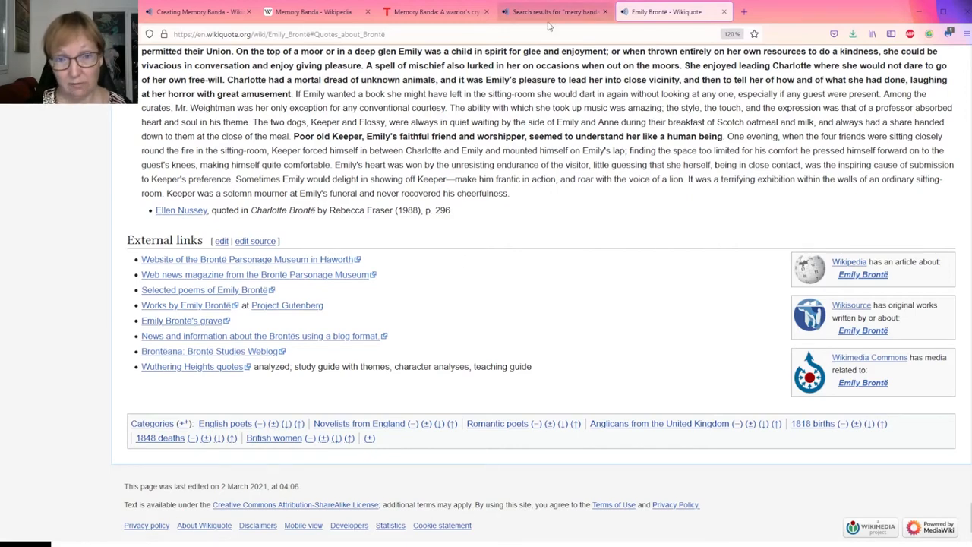
- Replace the draft's opening-line placeholders with [[w:Memory Banda|Memory Banda]] and the name
left_click(554, 12)
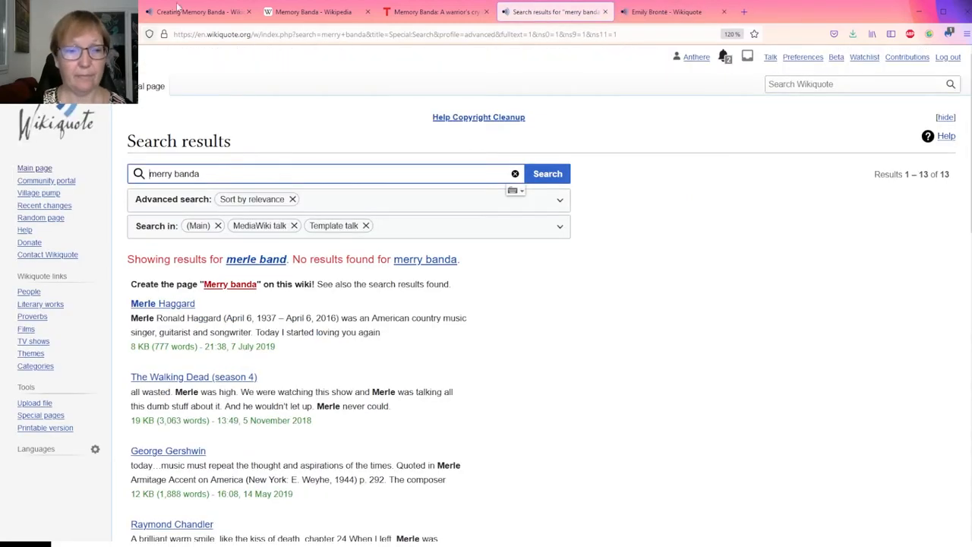
left_click(197, 12)
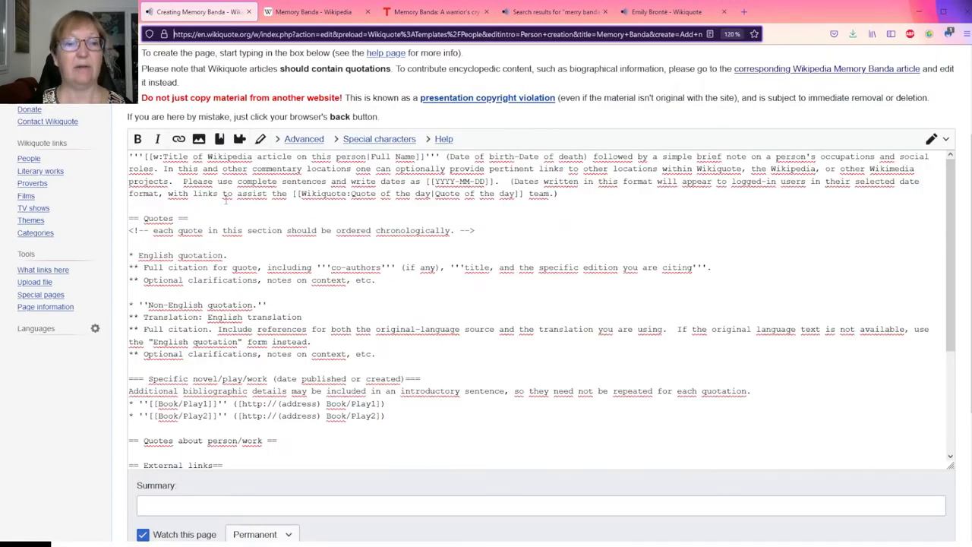
left_click_drag(129, 156, 556, 193)
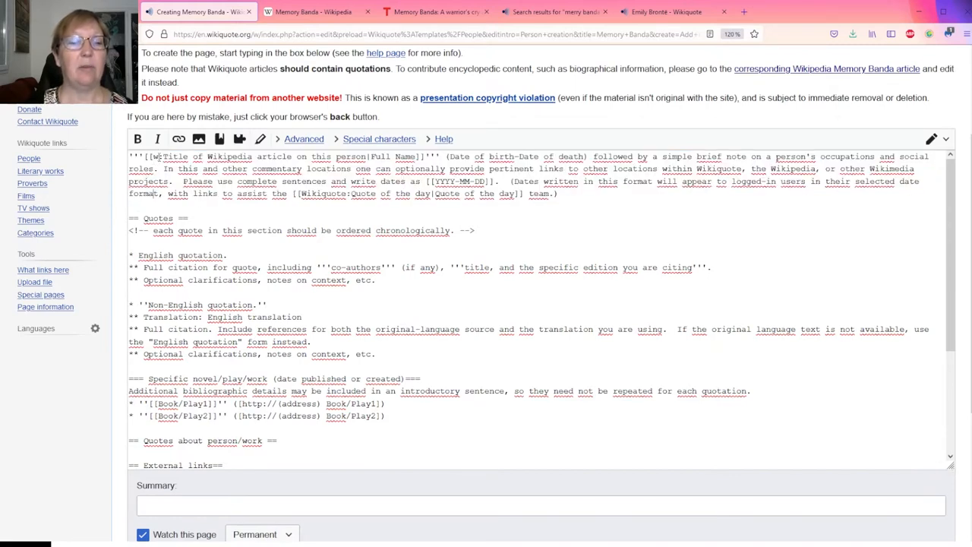
double_click(156, 156)
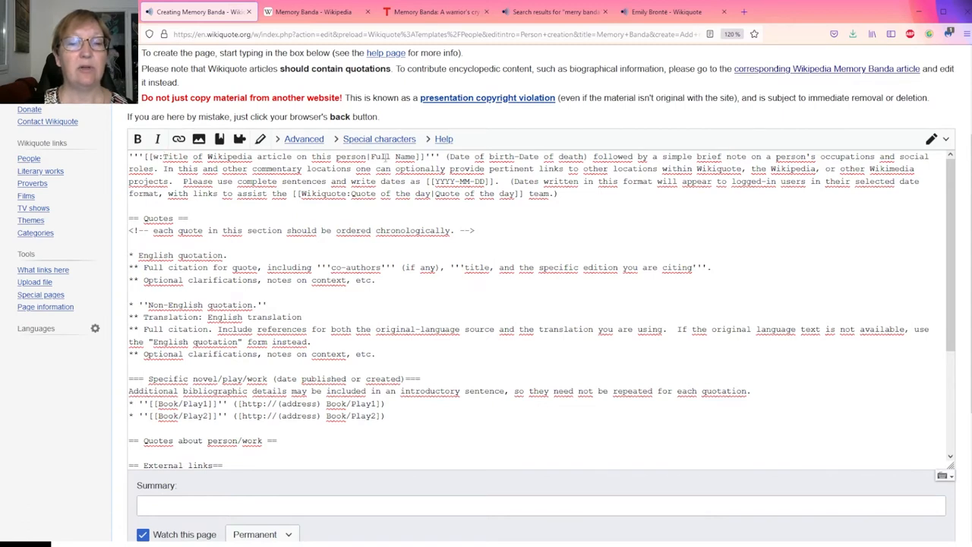
left_click_drag(292, 156, 425, 156)
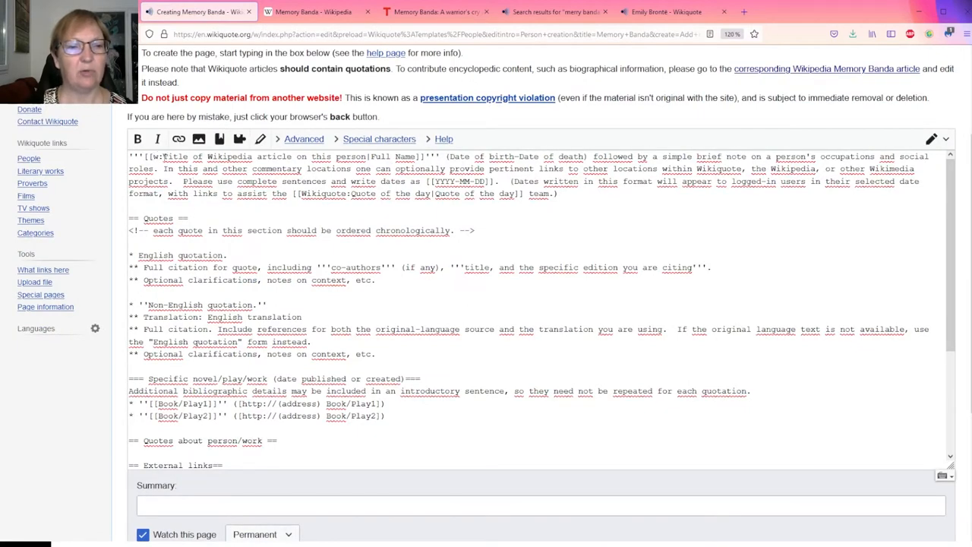
left_click_drag(162, 157, 363, 156)
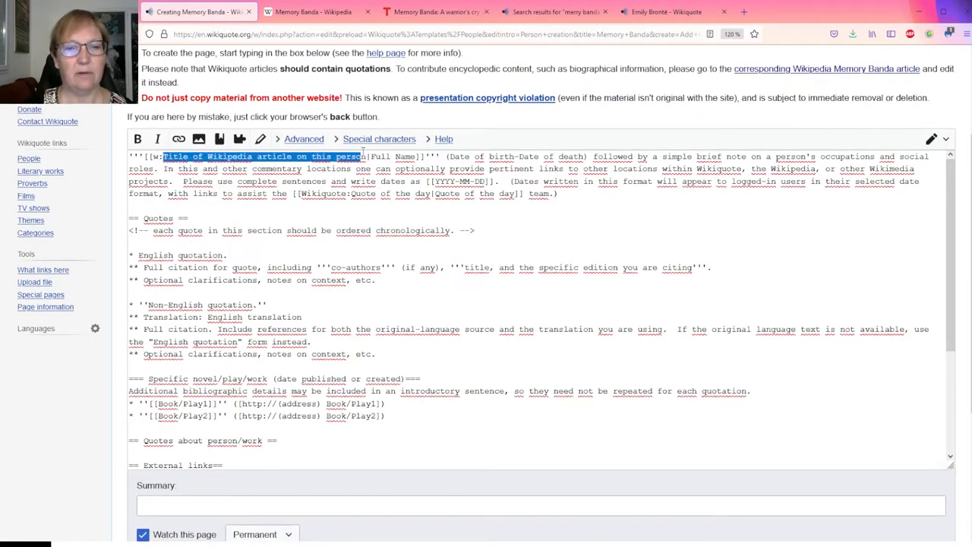
type("Memory Banda|Full Name")
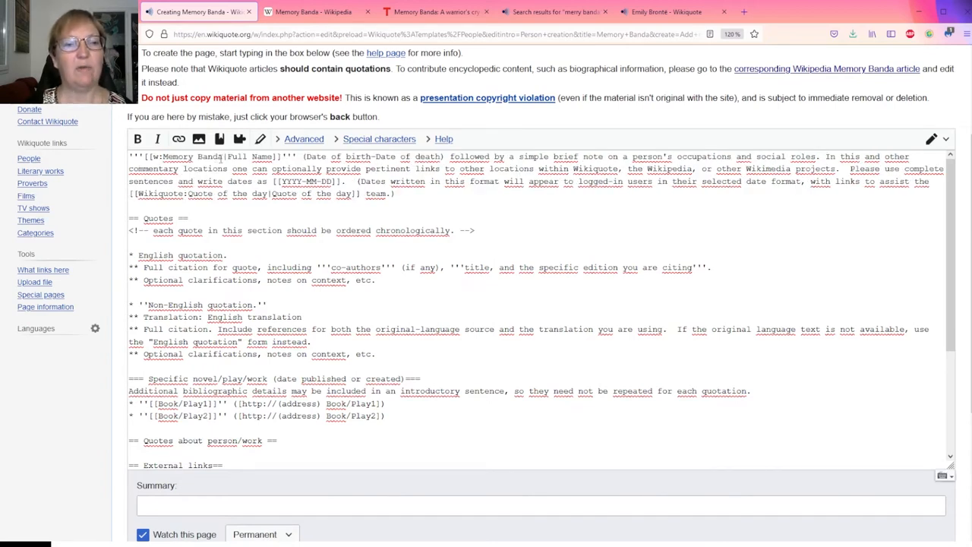
double_click(237, 156)
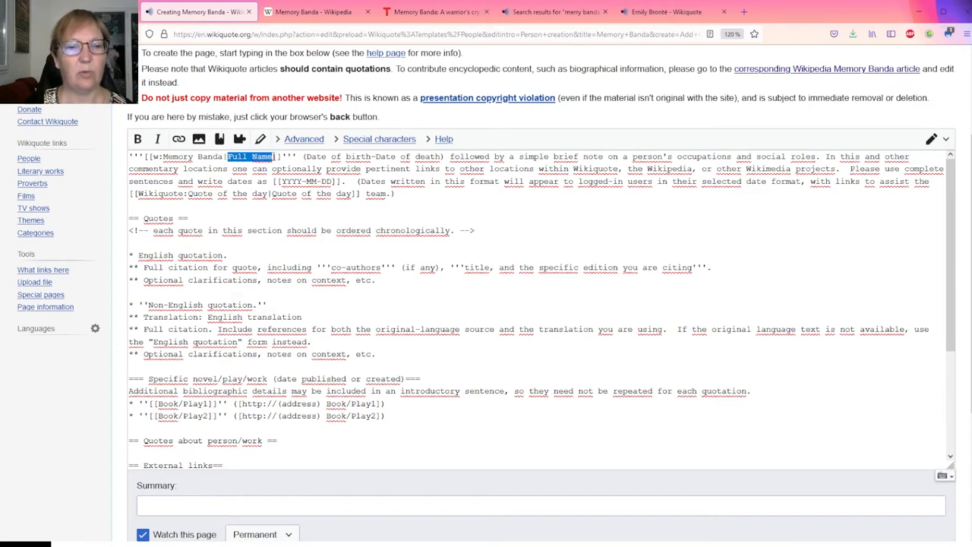
type("Memory Banda")
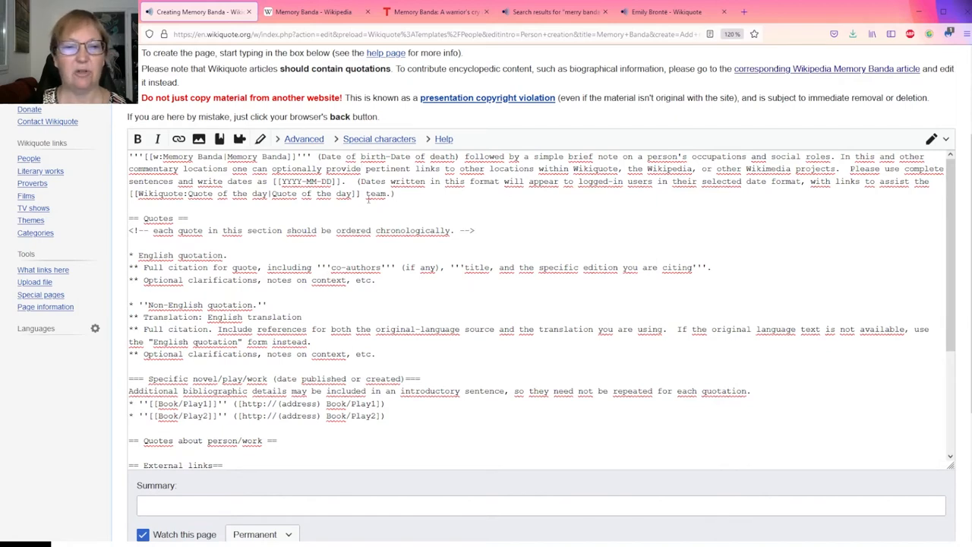
- Open Memory Banda's Wikipedia article in source editing and scroll to her birth date
left_click(312, 12)
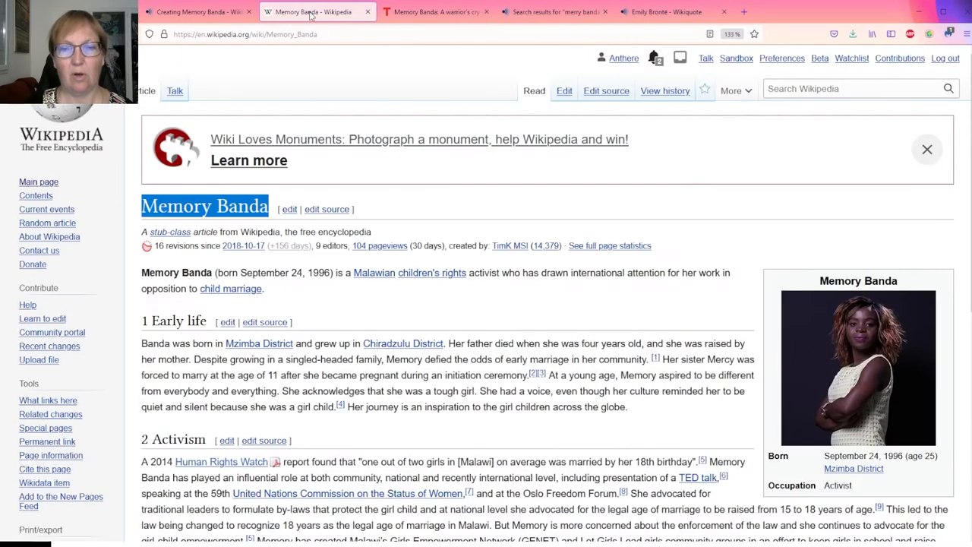
mouse_move(133, 271)
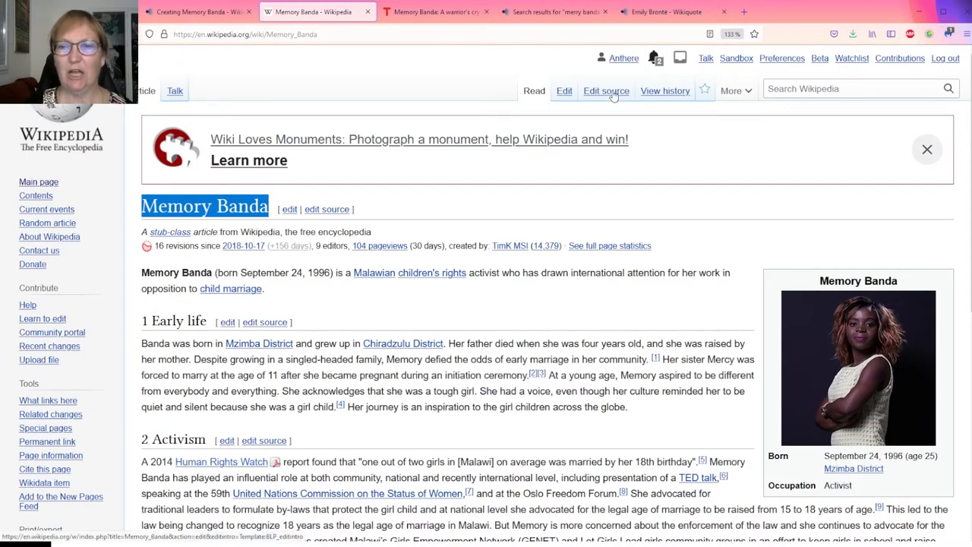
left_click(605, 90)
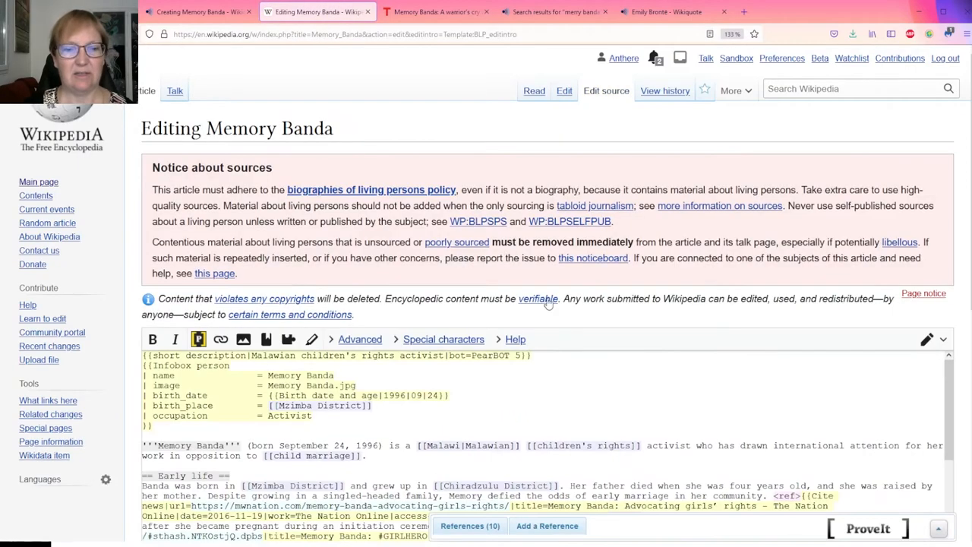
scroll("down", 3)
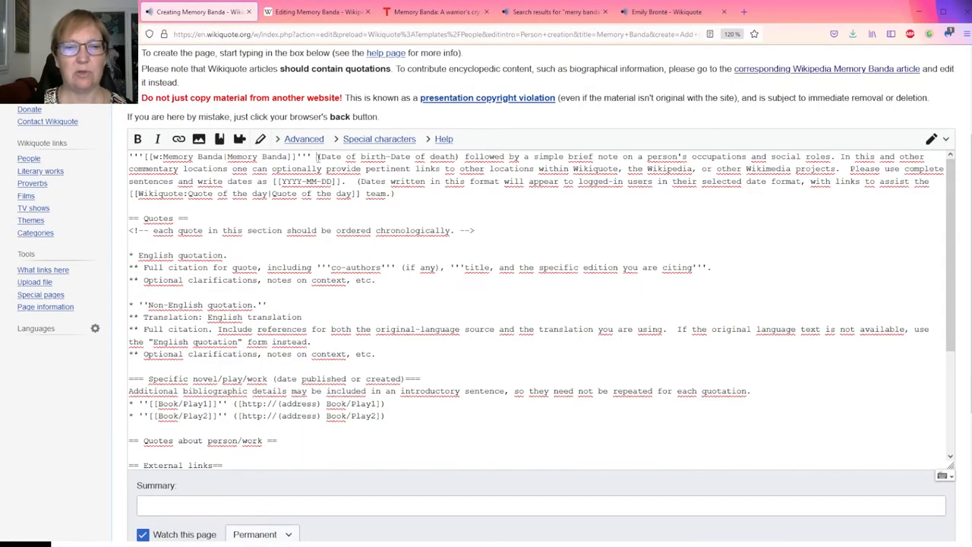
- Paste Memory Banda's birth date and activist intro over the bio, and add her child-marriage quote
left_click_drag(316, 156, 396, 193)
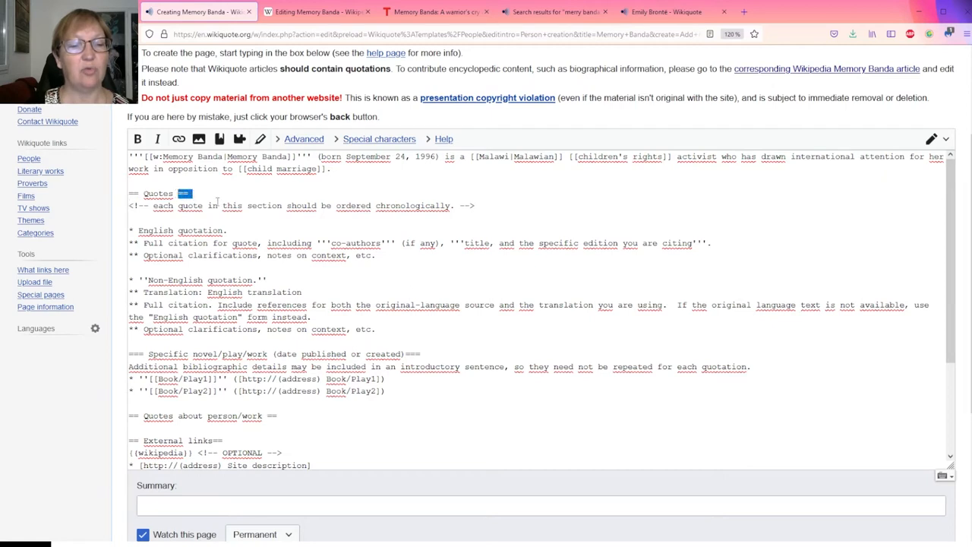
mouse_move(186, 218)
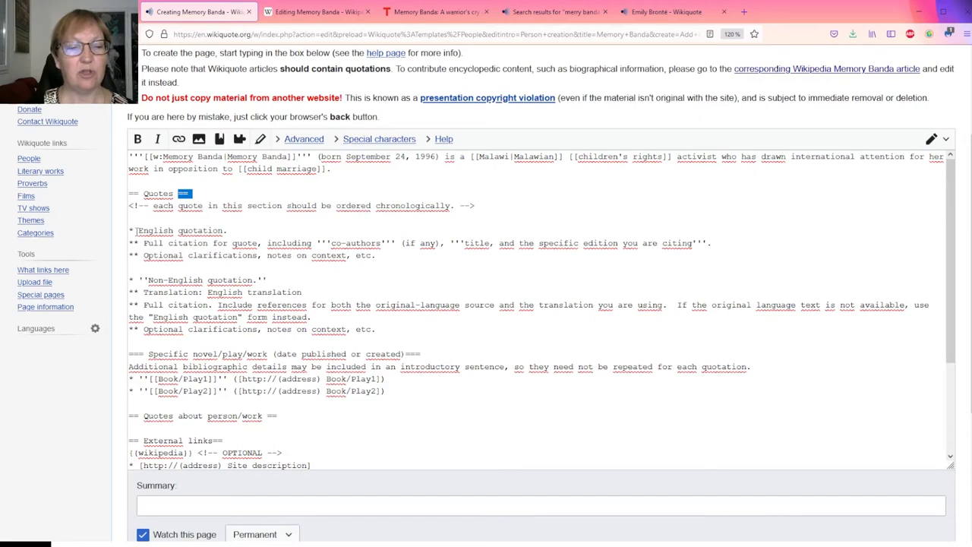
double_click(182, 230)
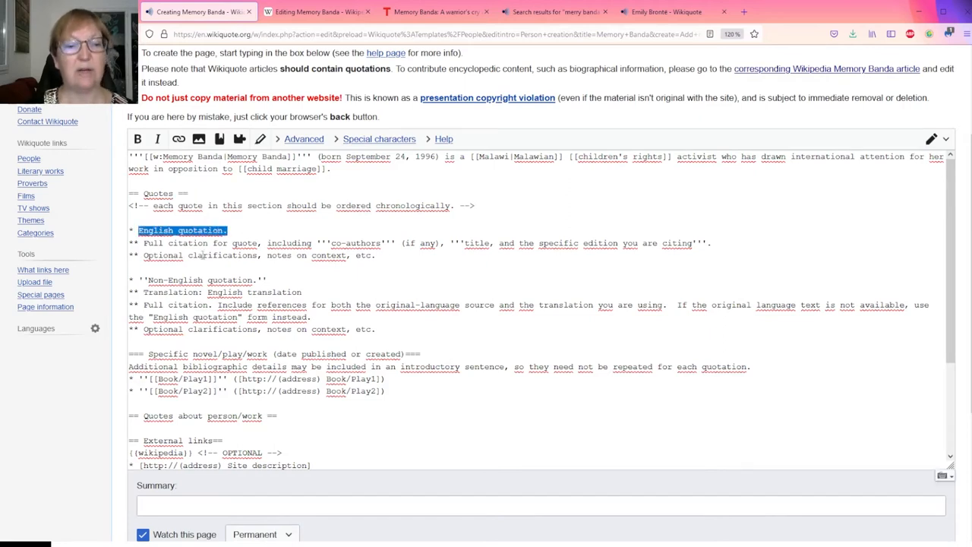
double_click(175, 242)
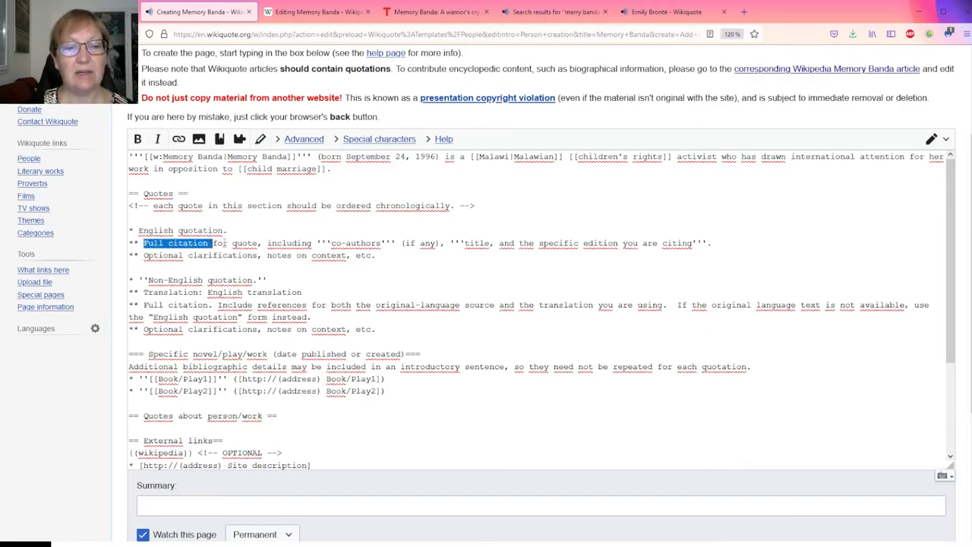
left_click_drag(143, 242, 709, 242)
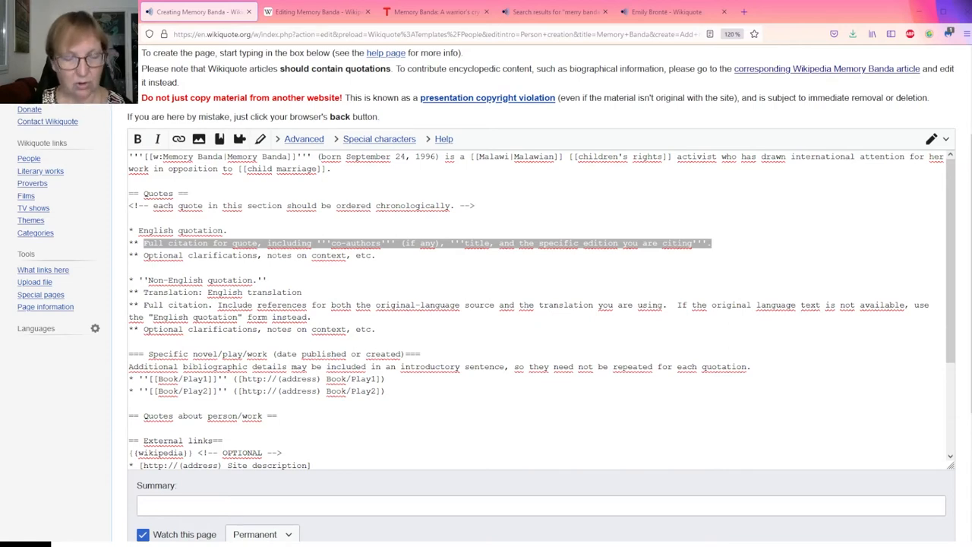
left_click_drag(144, 243, 710, 243)
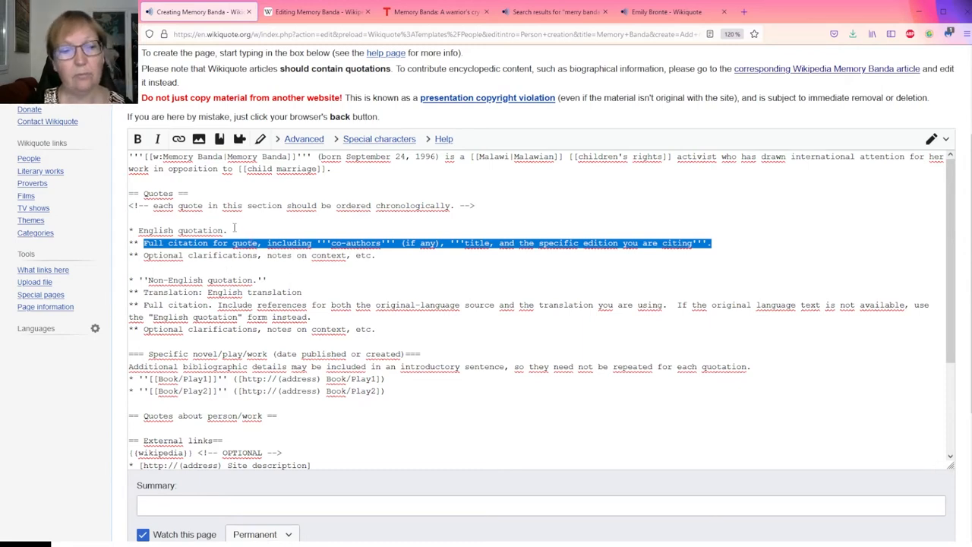
left_click(228, 243)
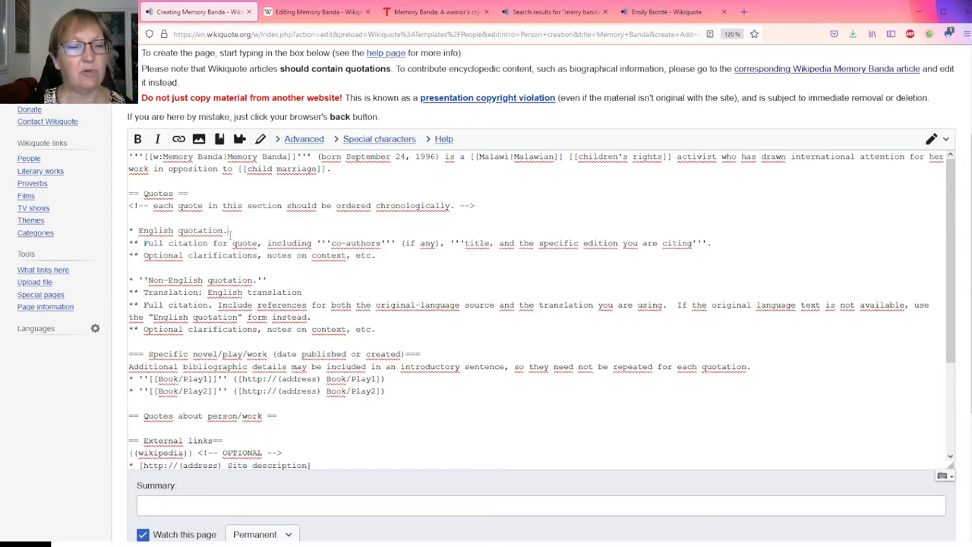
double_click(182, 230)
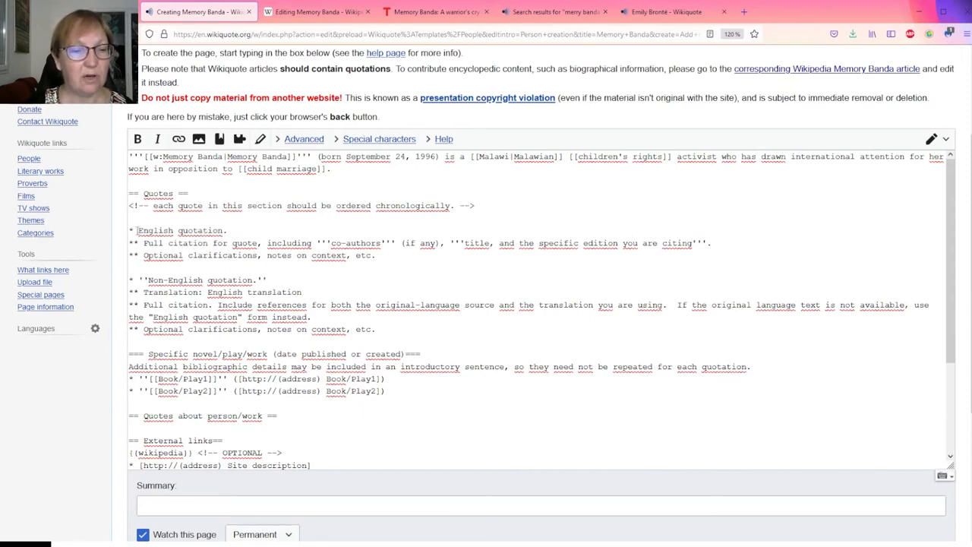
double_click(182, 230)
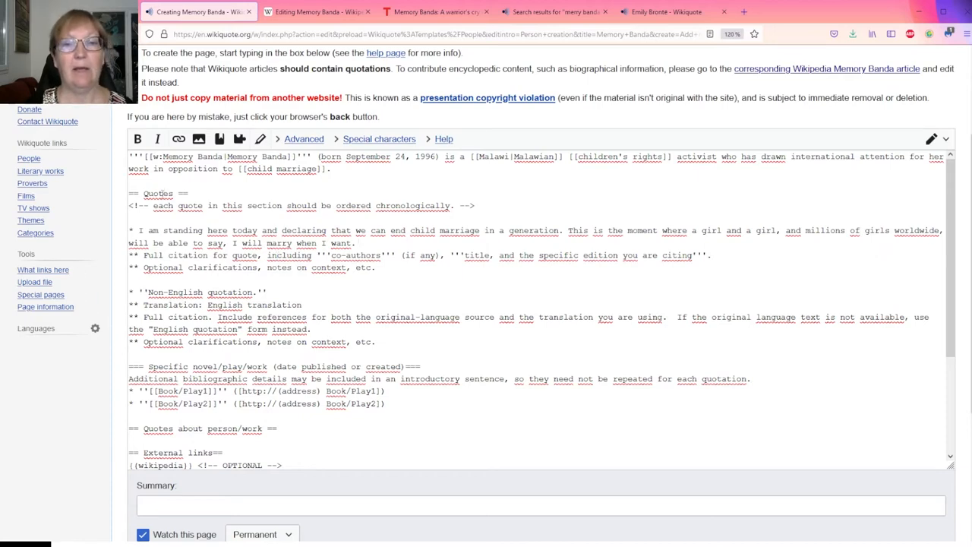
- Cite the first quote to the TED talk 'A warrior's cry against child marriage' URL
left_click(435, 11)
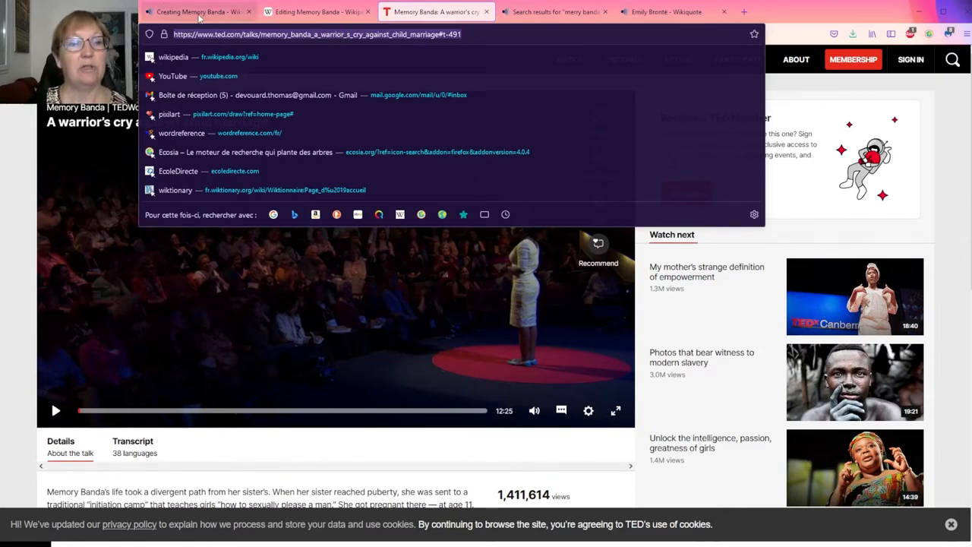
left_click(199, 11)
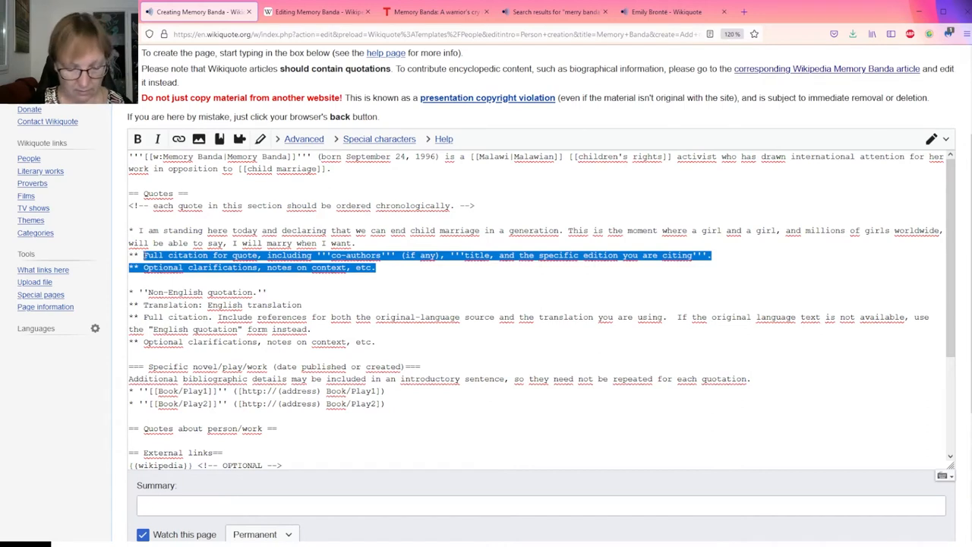
type("https://www.ted.com/talks/memory_banda_a_warrior_s_cry_against_child_marriage#t-491")
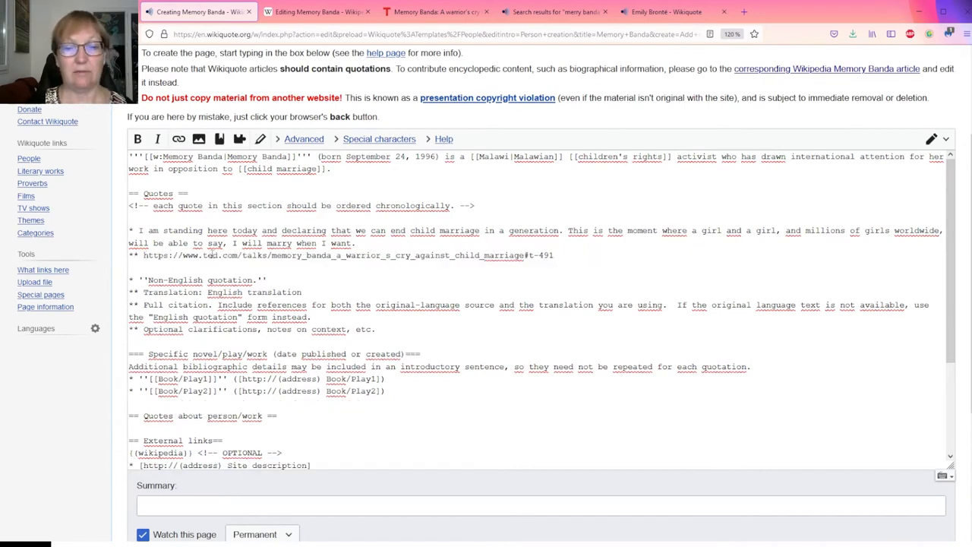
- Replace the Non-English block with a second quote on male advocates, also cited to TED
left_click_drag(129, 243, 554, 255)
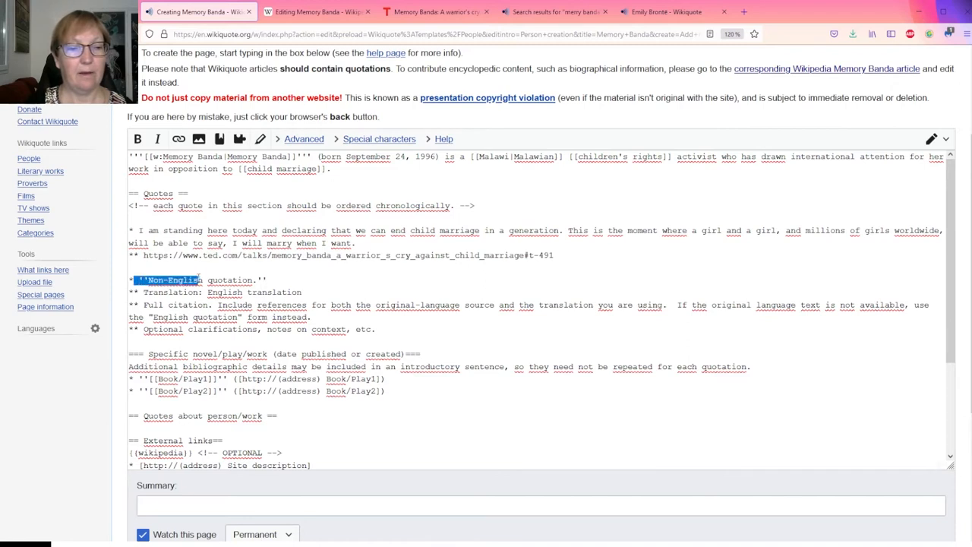
left_click_drag(201, 279, 375, 329)
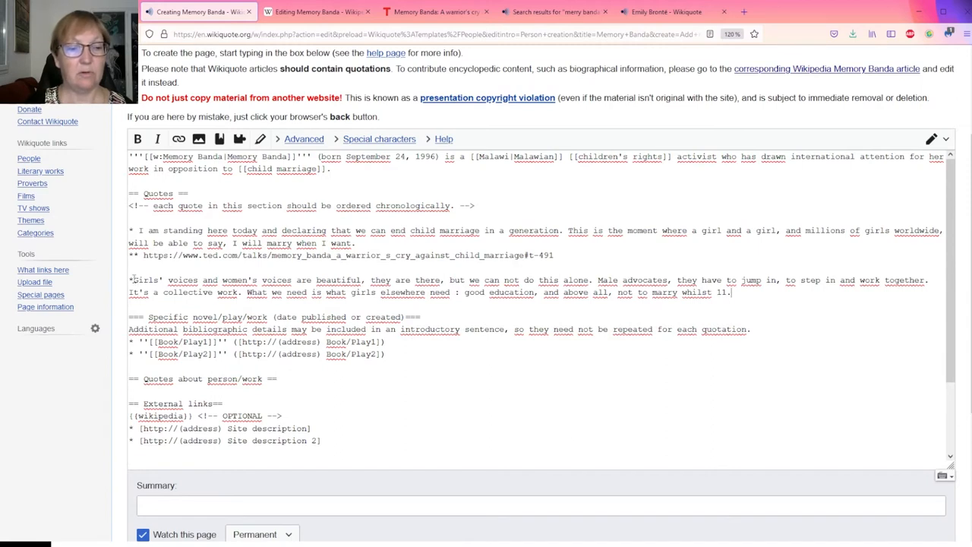
double_click(155, 255)
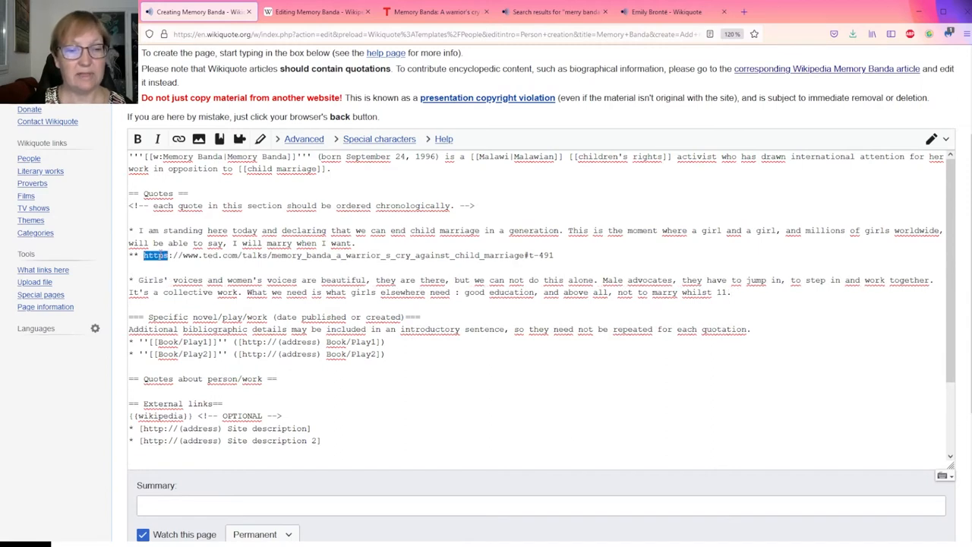
left_click_drag(169, 254, 554, 254)
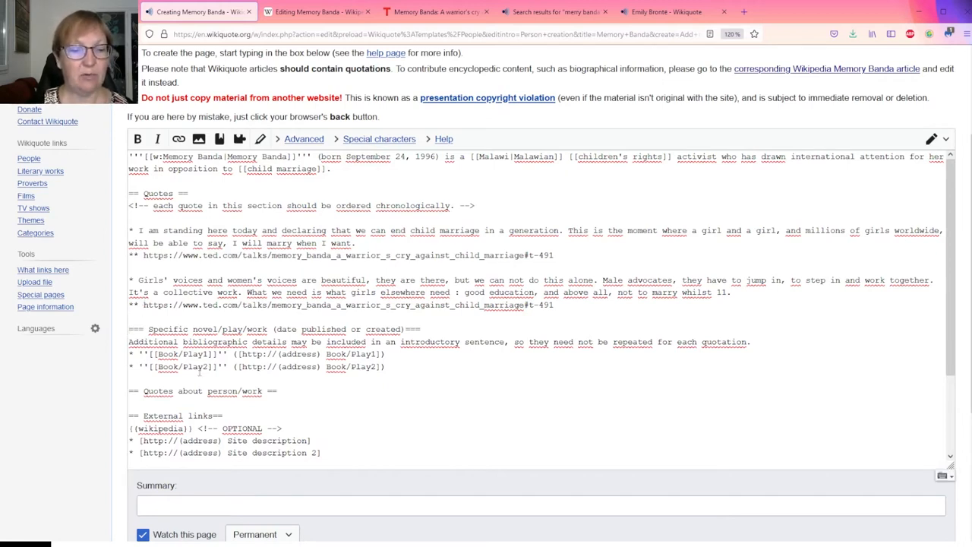
- Delete the unused Specific novel/play/work template section from the Wikiquote draft
left_click_drag(148, 329, 385, 366)
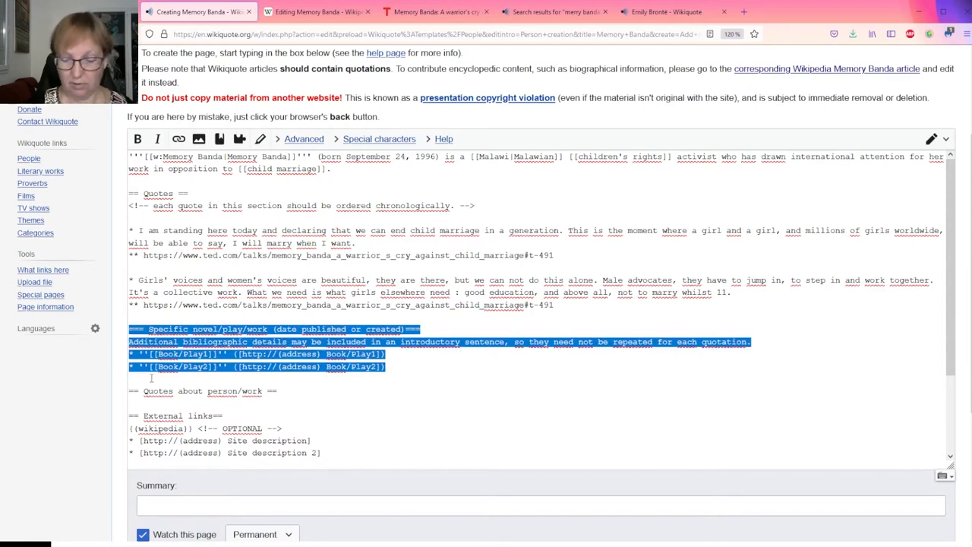
key("Delete")
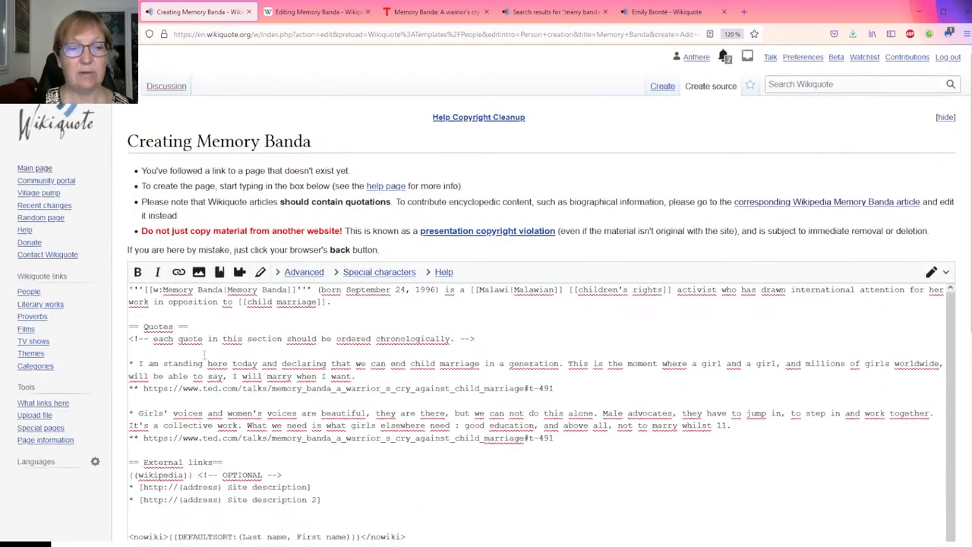
scroll("down", 3)
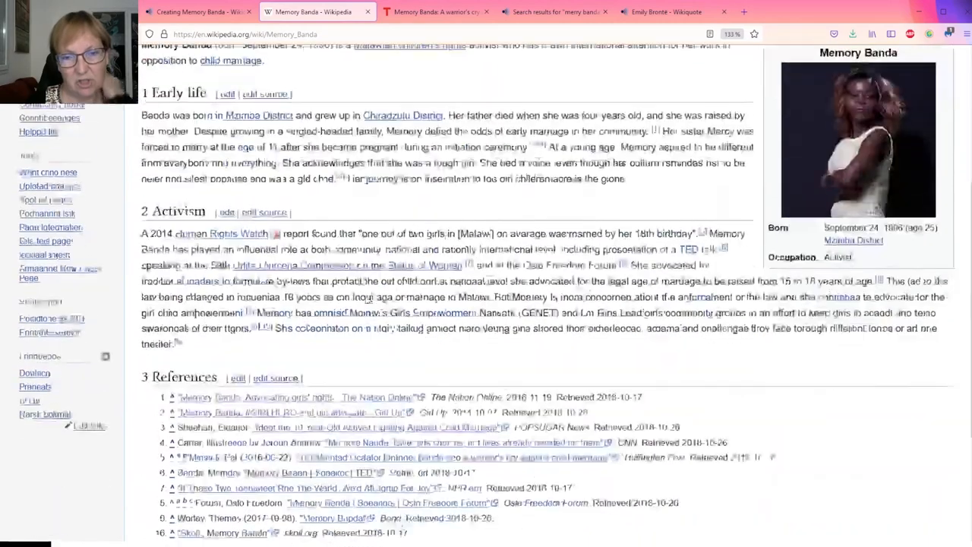
- Scroll to the Wikipedia article's references and categories, then return to the 'Creating Memory Banda' draft
scroll("down", 3)
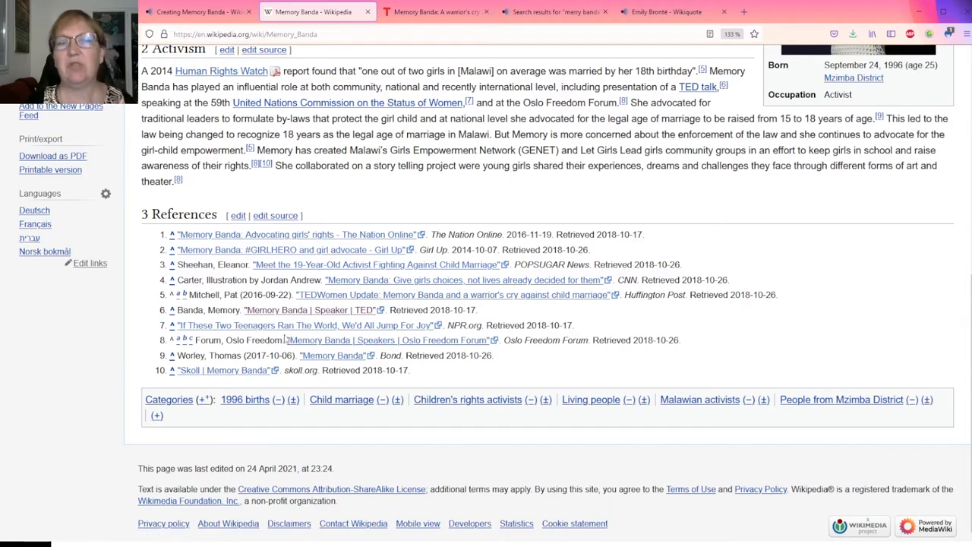
left_click(196, 11)
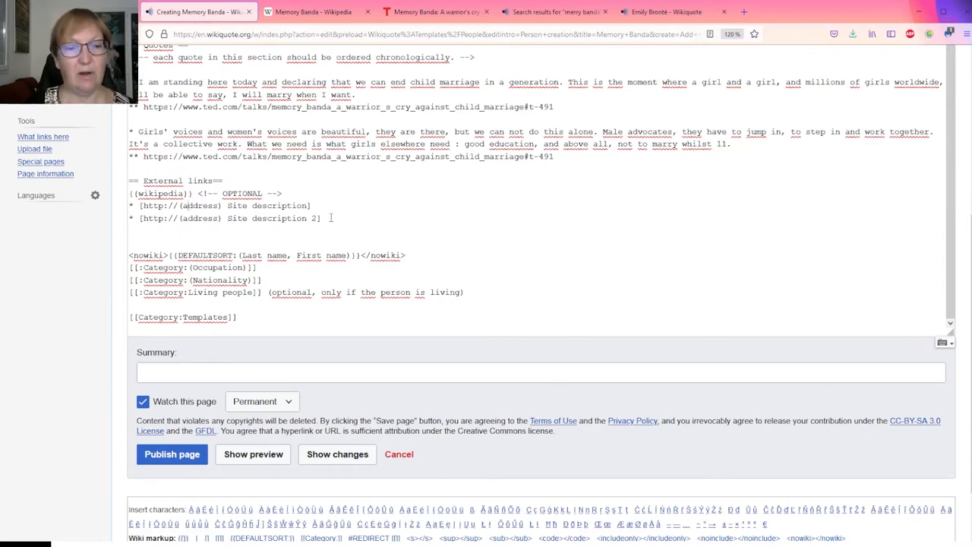
- Delete the placeholder site-description link lines and the OPTIONAL comment from External links
left_click_drag(139, 205, 321, 218)
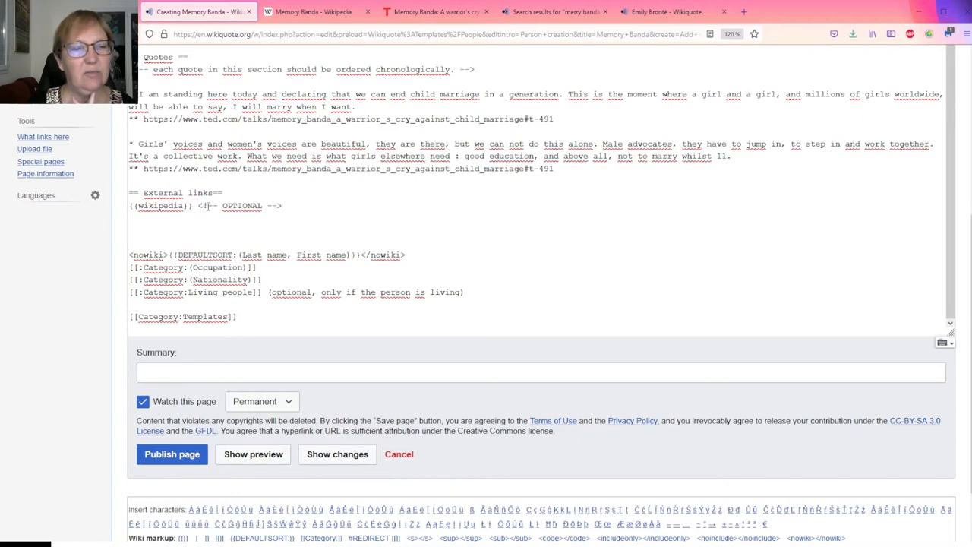
double_click(202, 206)
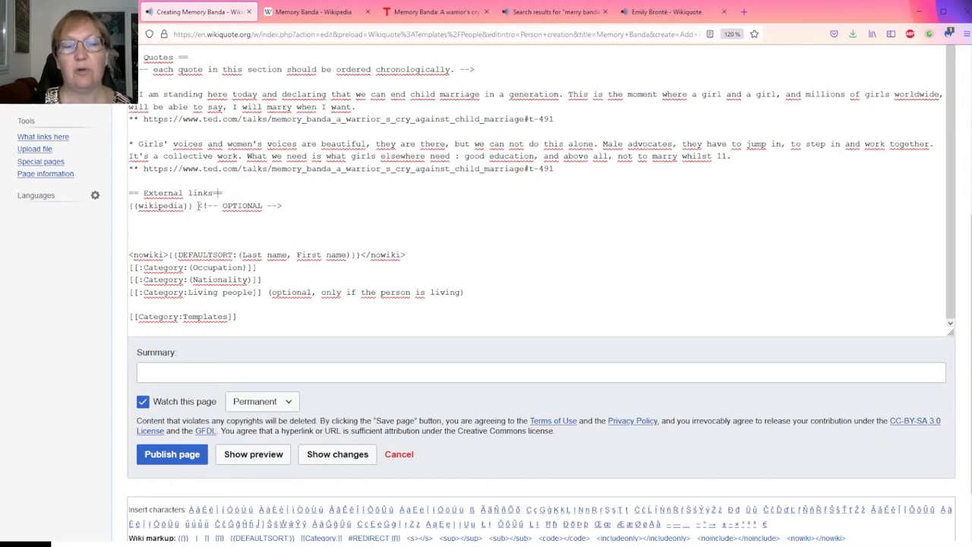
double_click(242, 205)
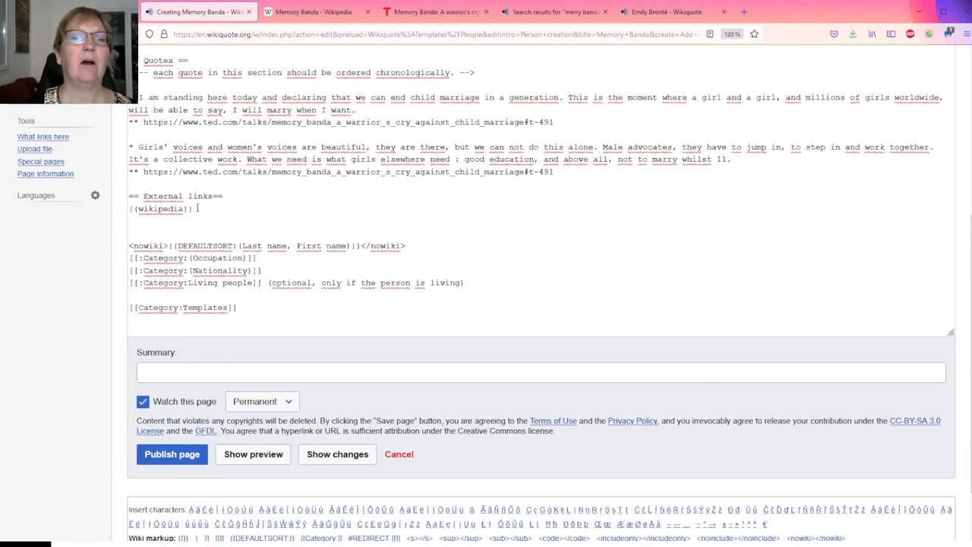
- Compare {{wikipedia}} with Emily Brontë's sister-project boxes, then return to Memory Banda's Wikipedia article
left_click_drag(131, 209, 193, 209)
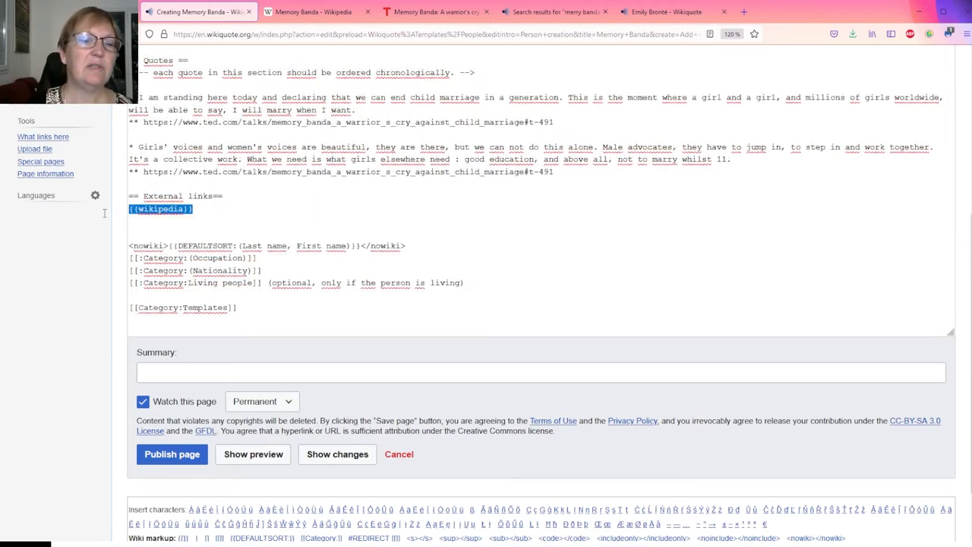
mouse_move(103, 217)
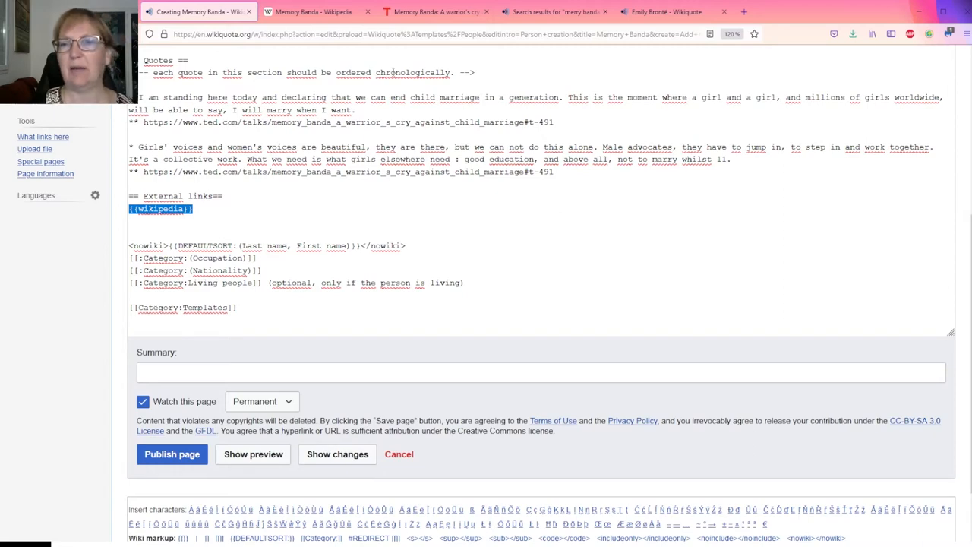
left_click(664, 12)
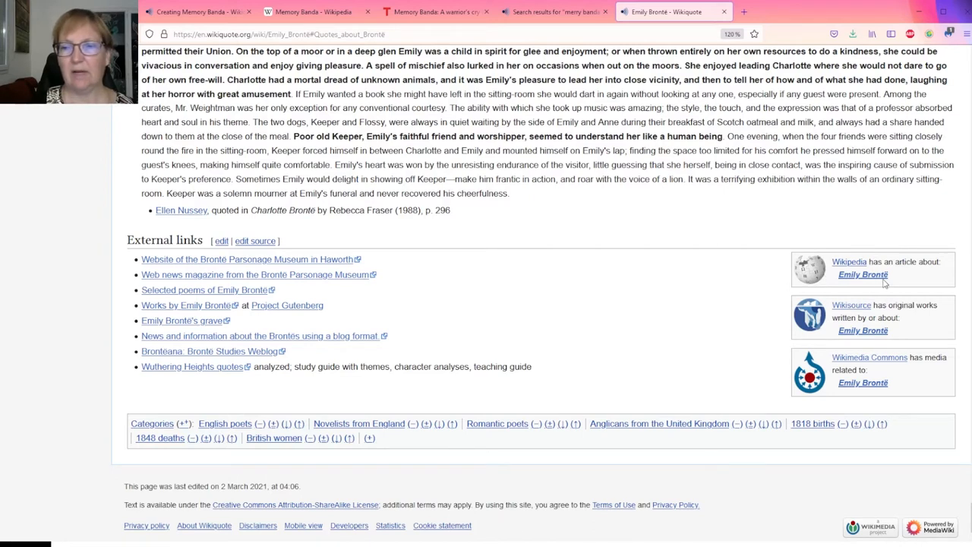
mouse_move(897, 340)
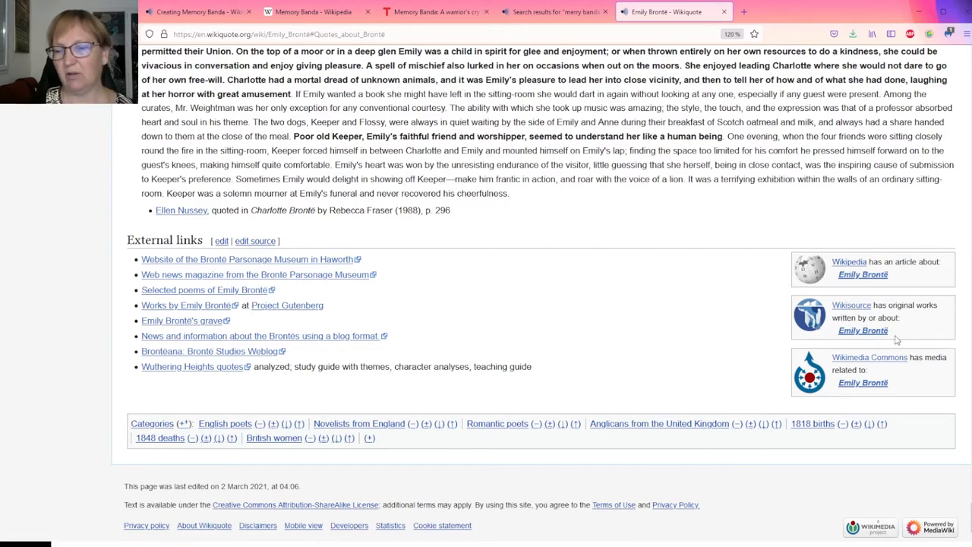
mouse_move(782, 373)
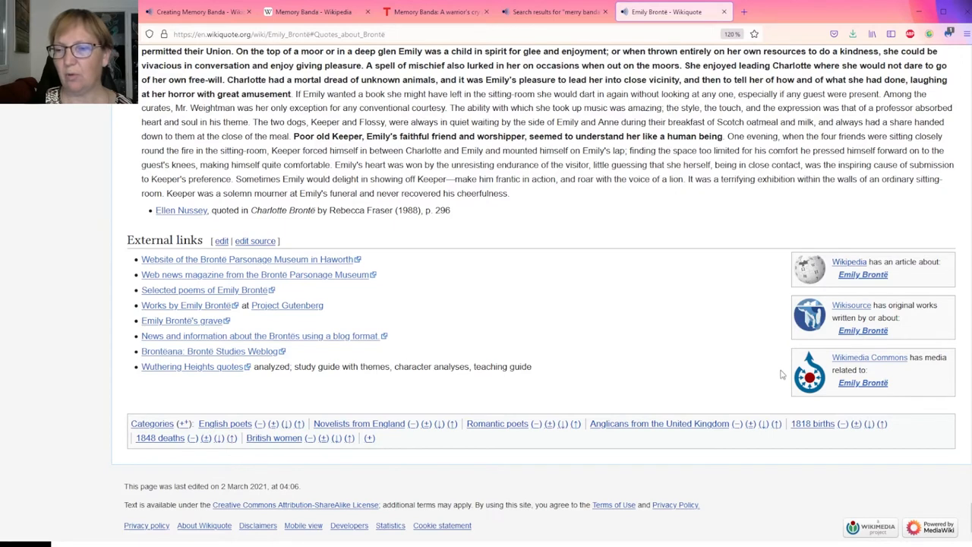
mouse_move(423, 261)
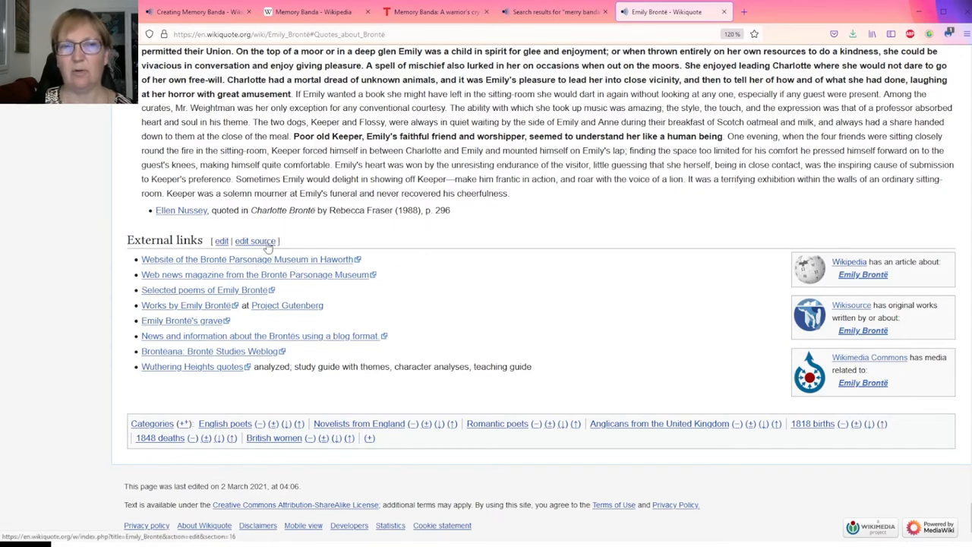
left_click(311, 11)
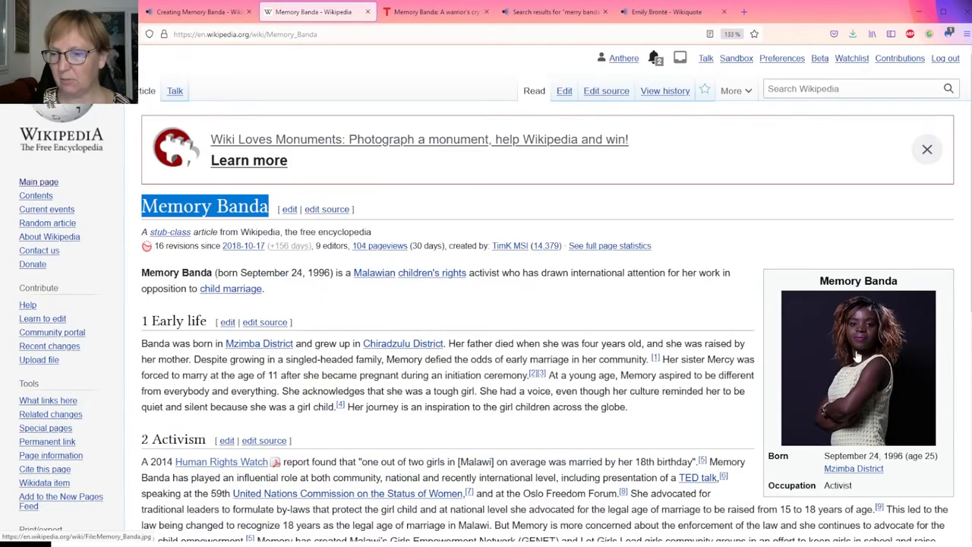
- Add [[Category:Memory Banda]] to the Memory Banda.jpg file description on Commons
left_click(857, 367)
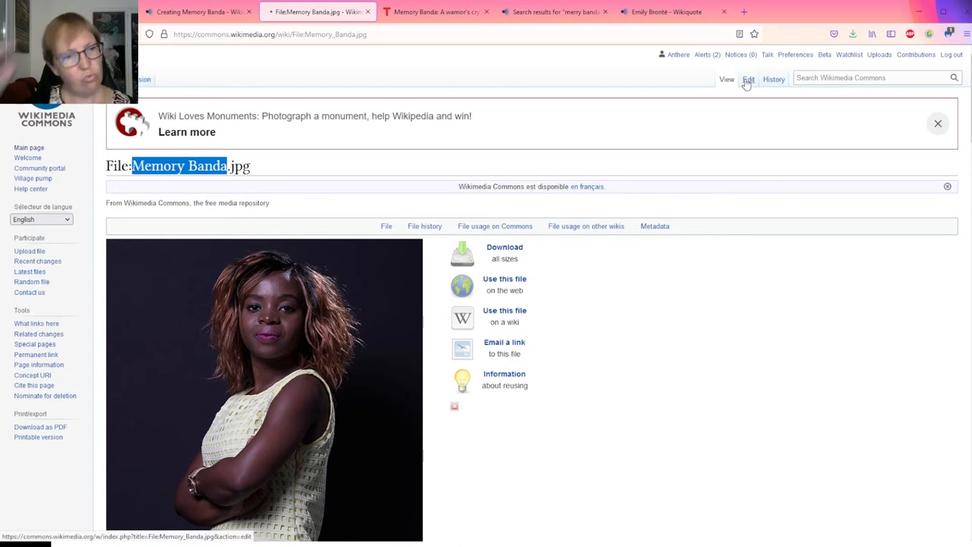
left_click(748, 79)
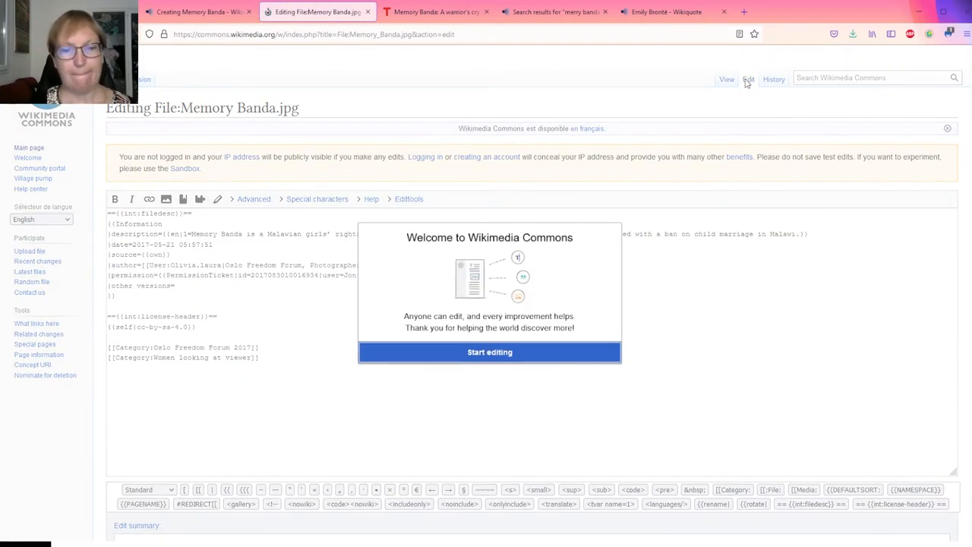
left_click(489, 351)
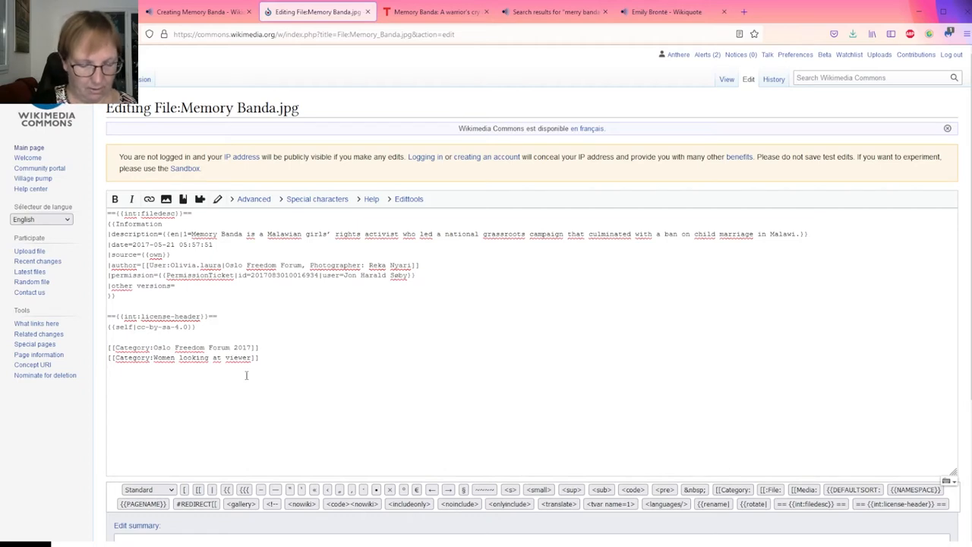
type("[[")
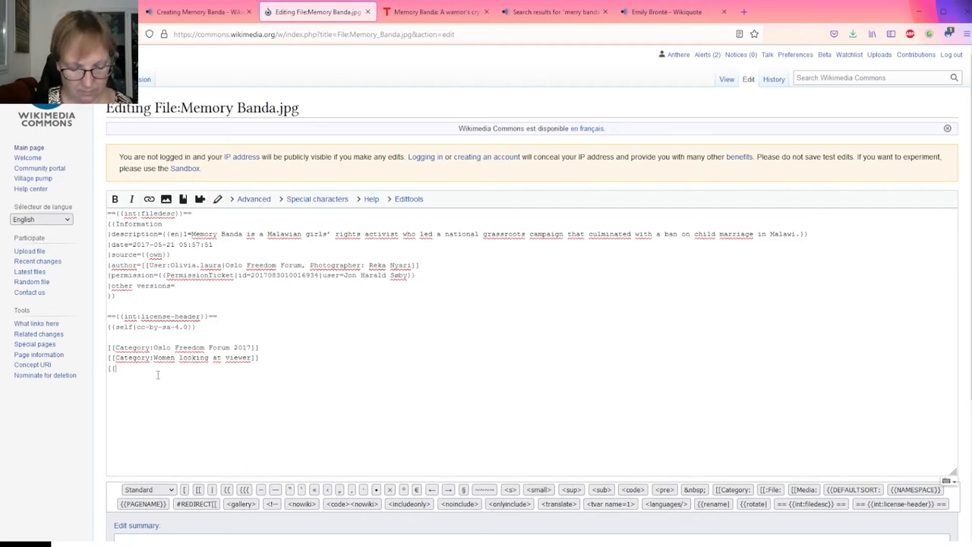
type("Category")
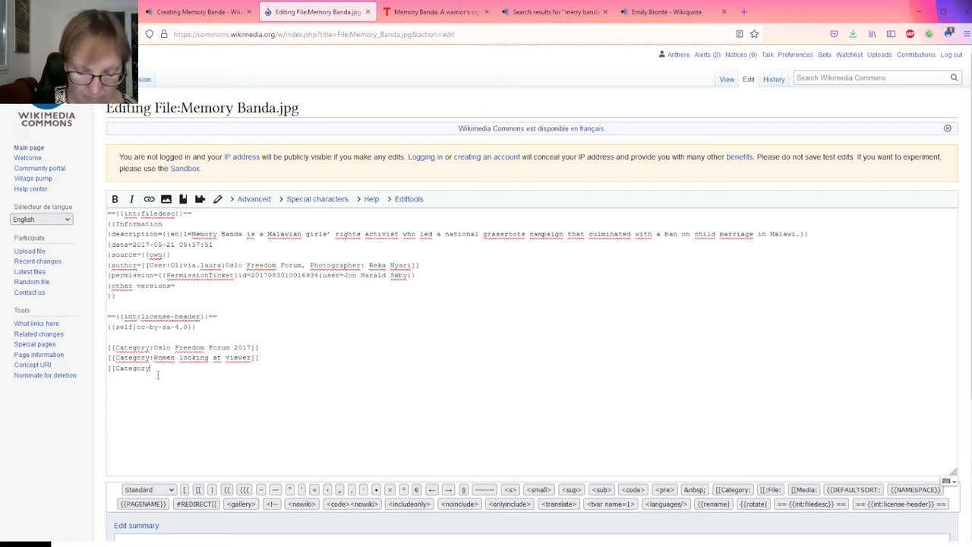
type(":Memory Banda")
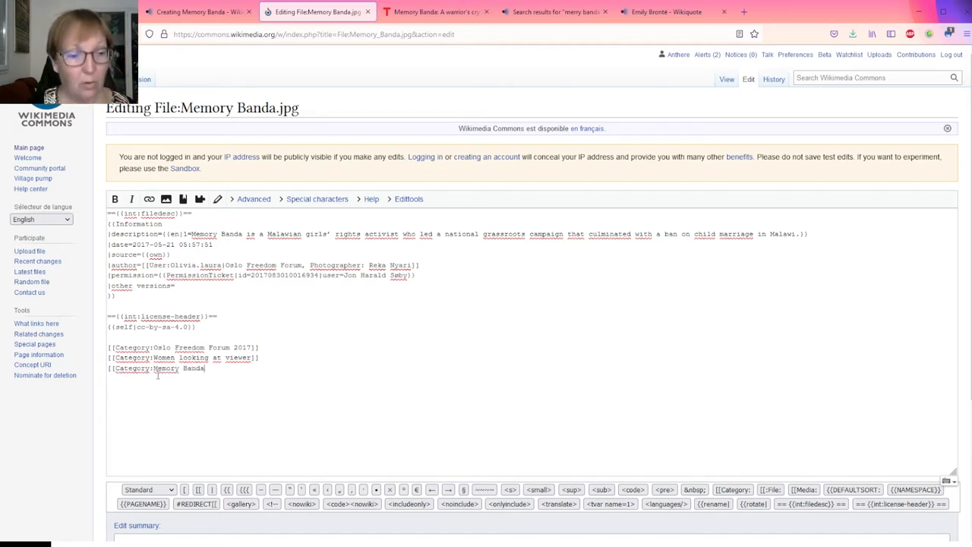
type("]]")
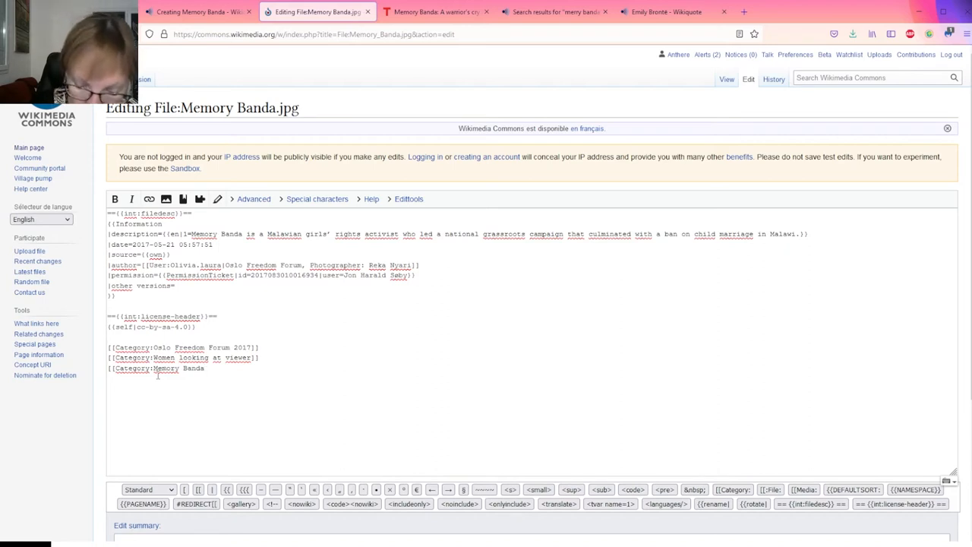
type("]]")
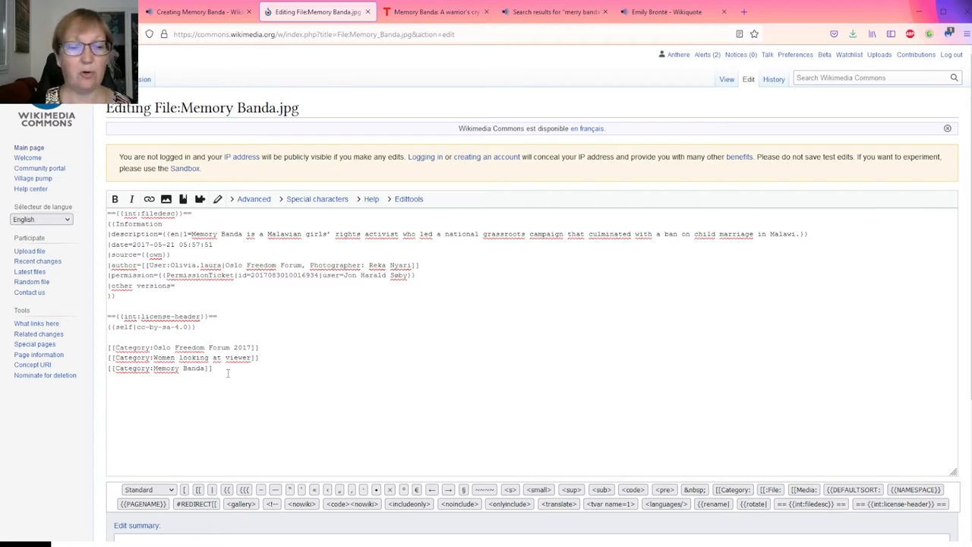
scroll("down", 3)
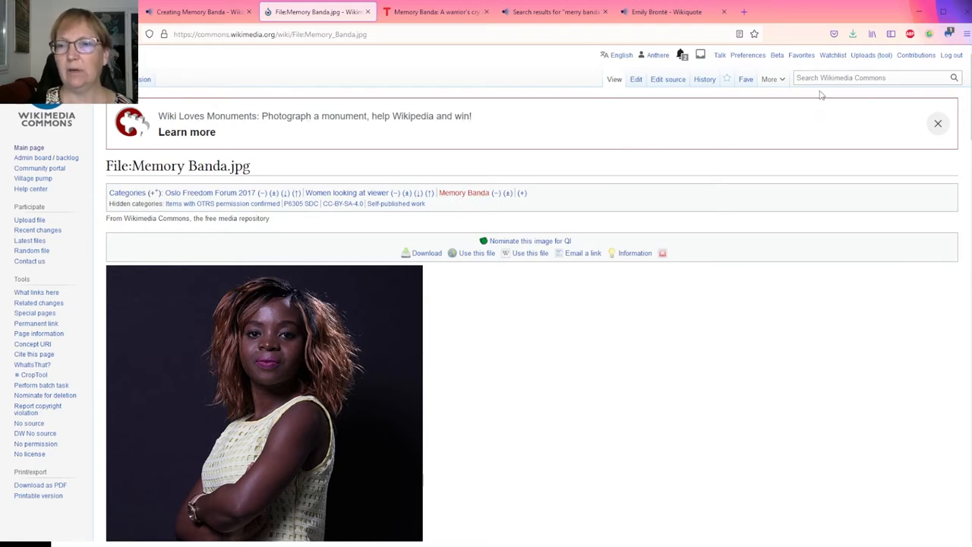
- Search Commons categories for Malawi, refining the query to women from Malawi
type("category:Malawi")
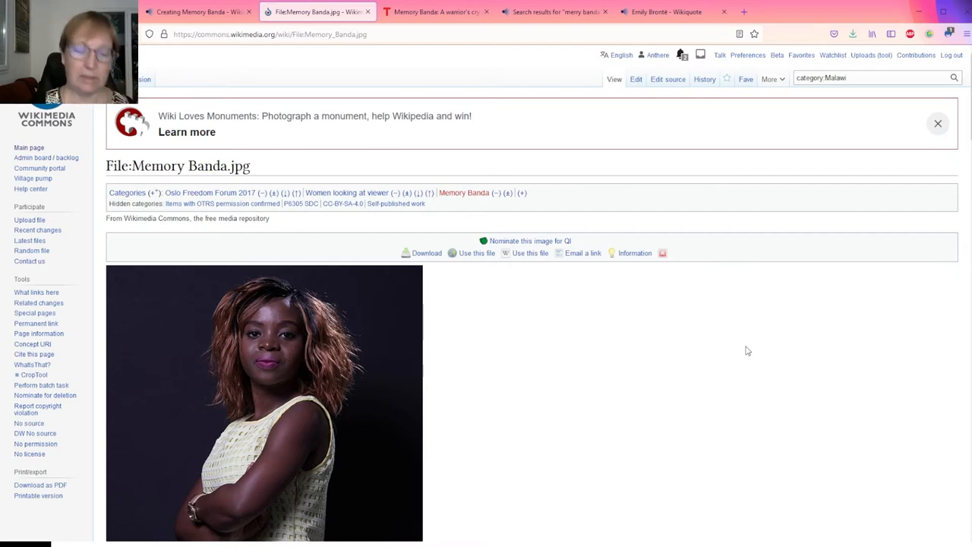
left_click(828, 77)
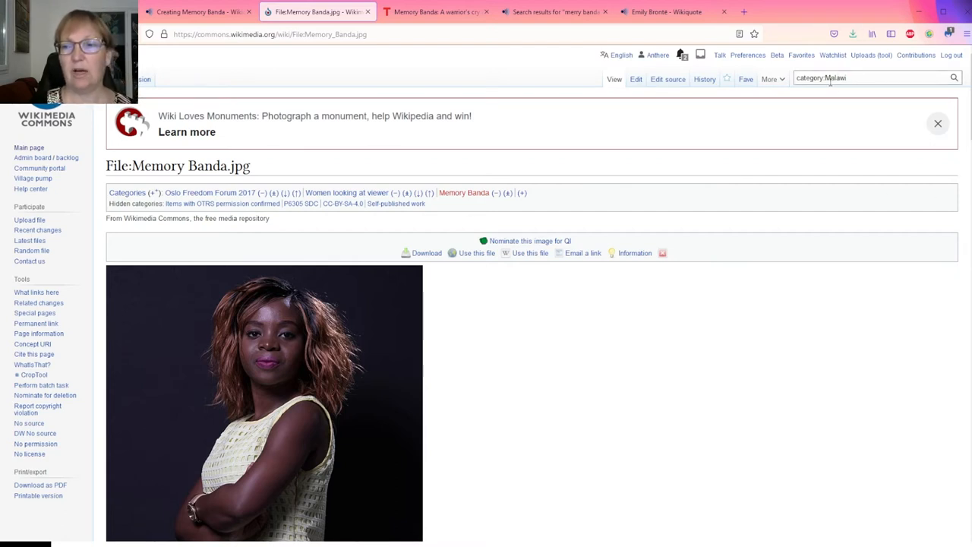
type("category")
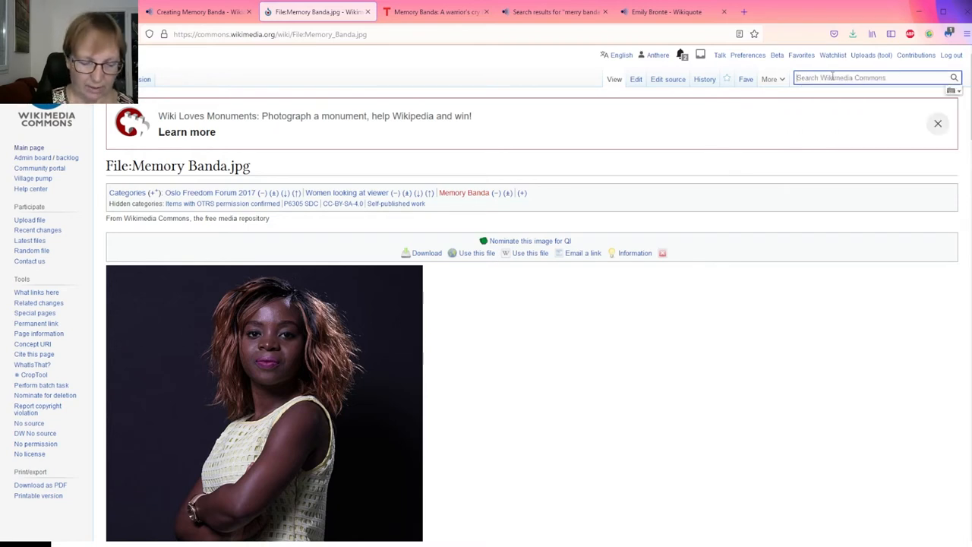
type("women from")
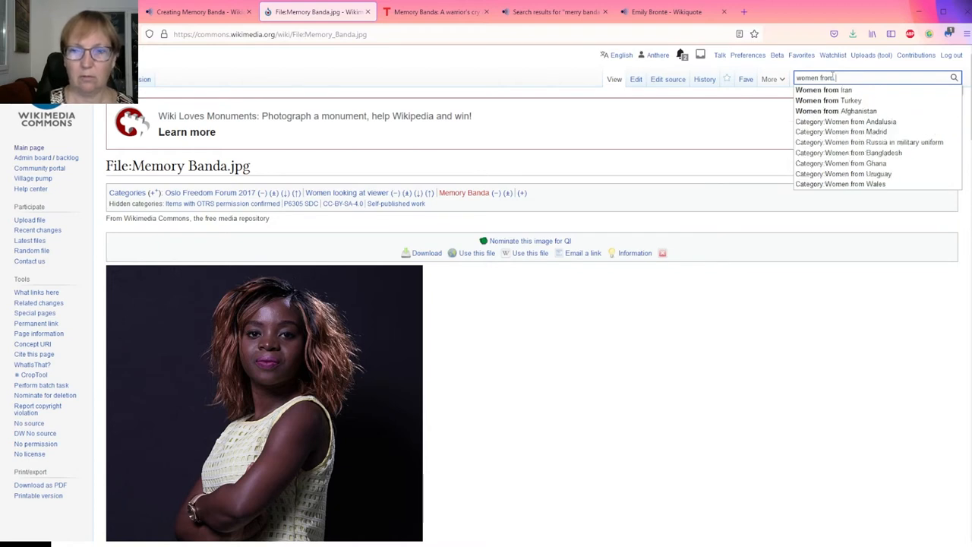
mouse_move(836, 111)
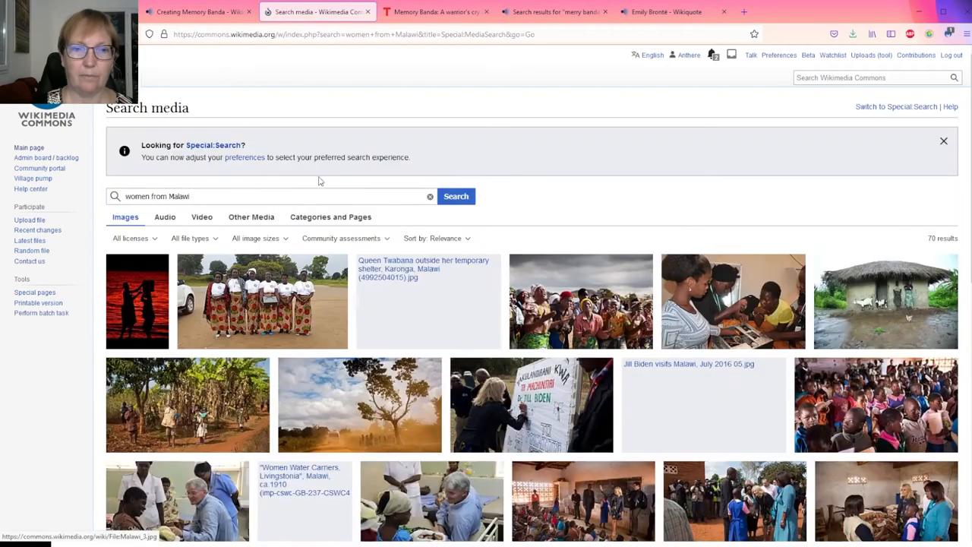
left_click(330, 216)
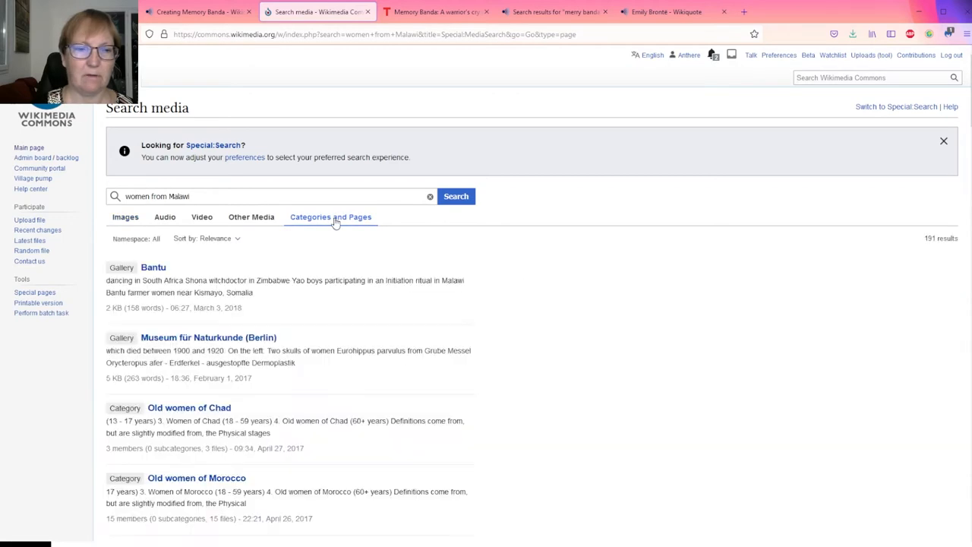
mouse_move(288, 266)
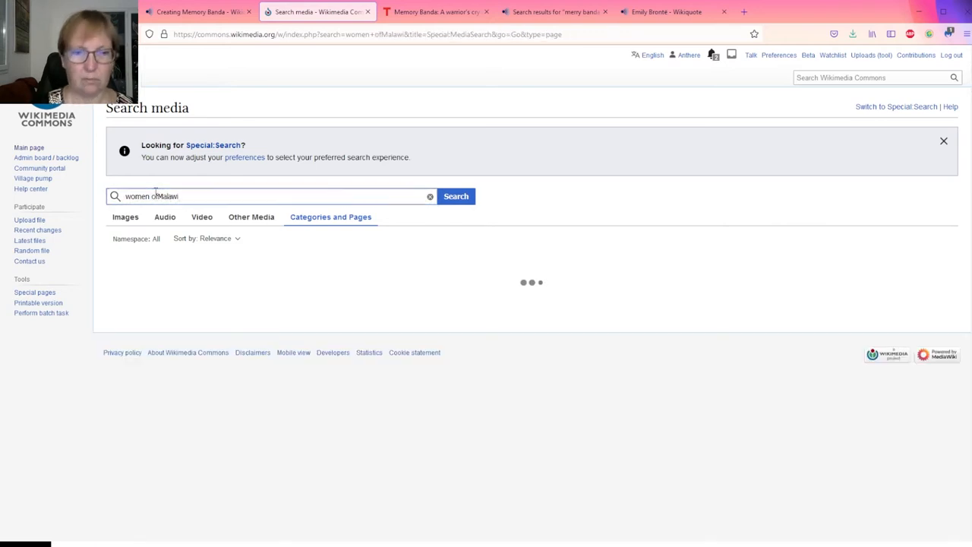
- Correct the query to women of Malawi and browse the Women of Malawi category
left_click(455, 195)
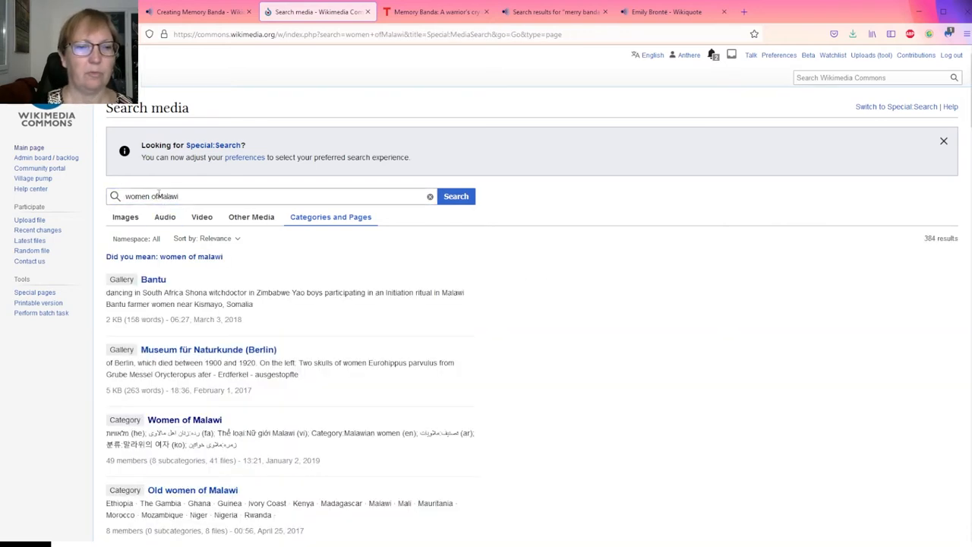
left_click(456, 196)
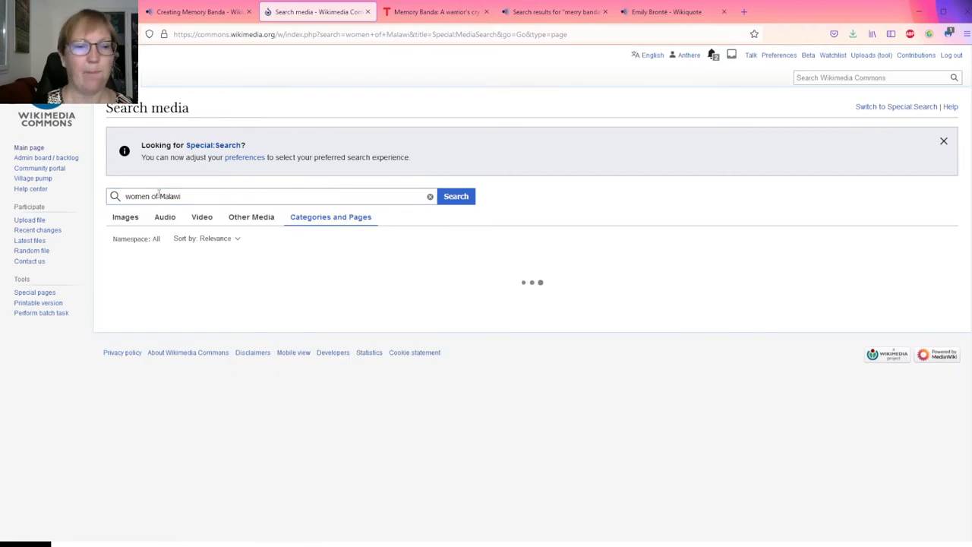
left_click(455, 196)
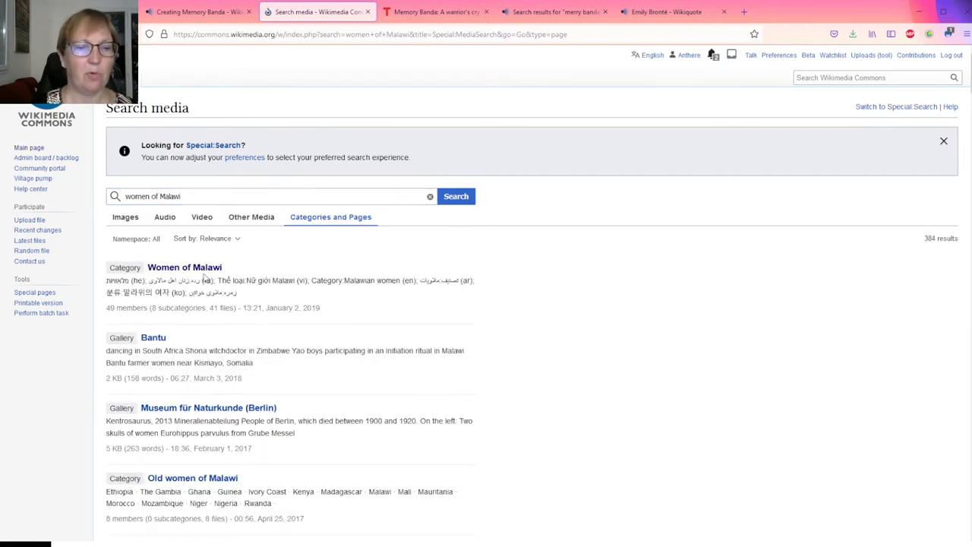
left_click(184, 266)
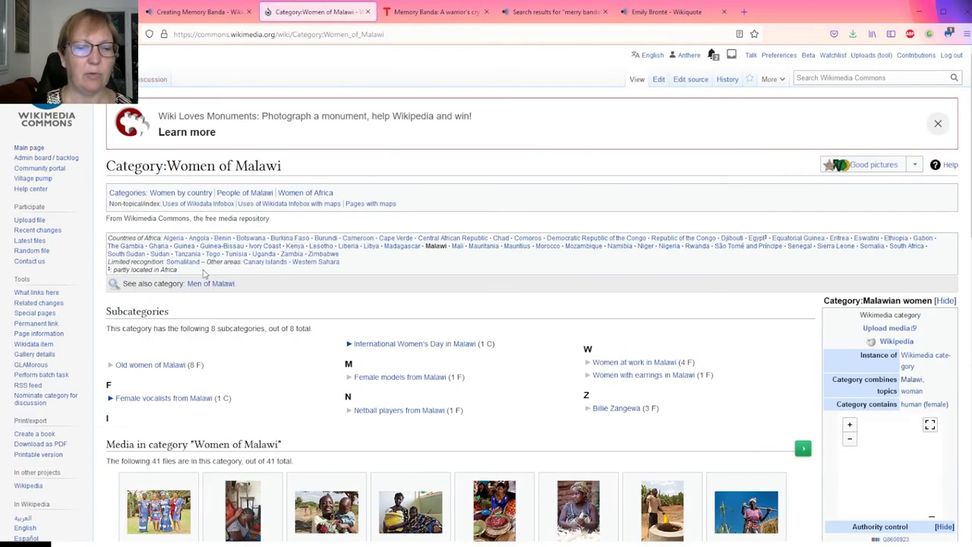
scroll("down", 3)
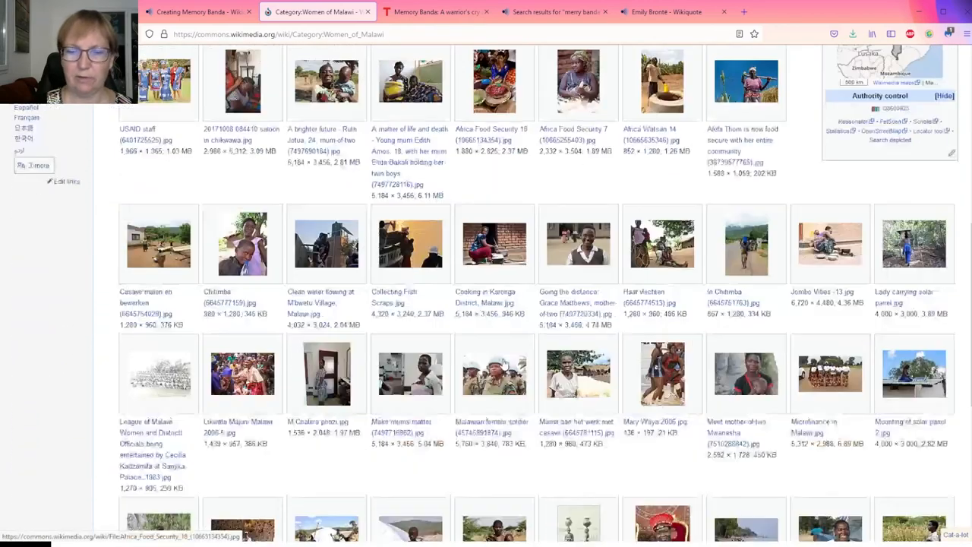
scroll("up", 3)
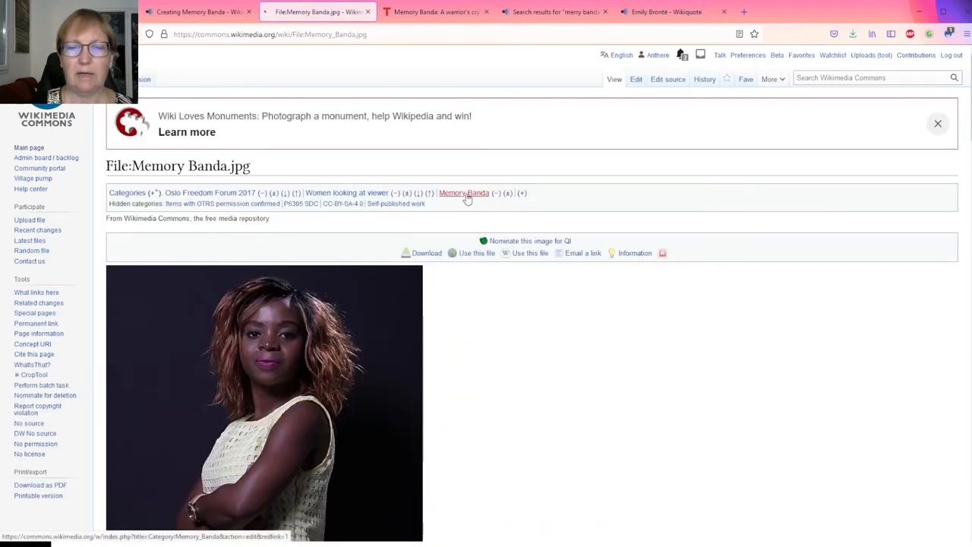
- Create the Category:Memory Banda page containing [[Category:Women of Malawi]] and publish it
left_click(464, 192)
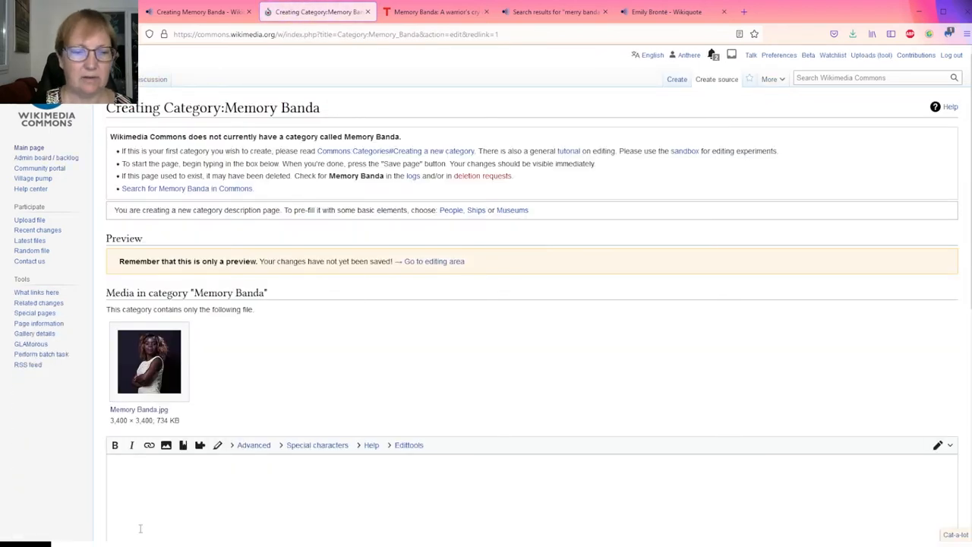
scroll("down", 3)
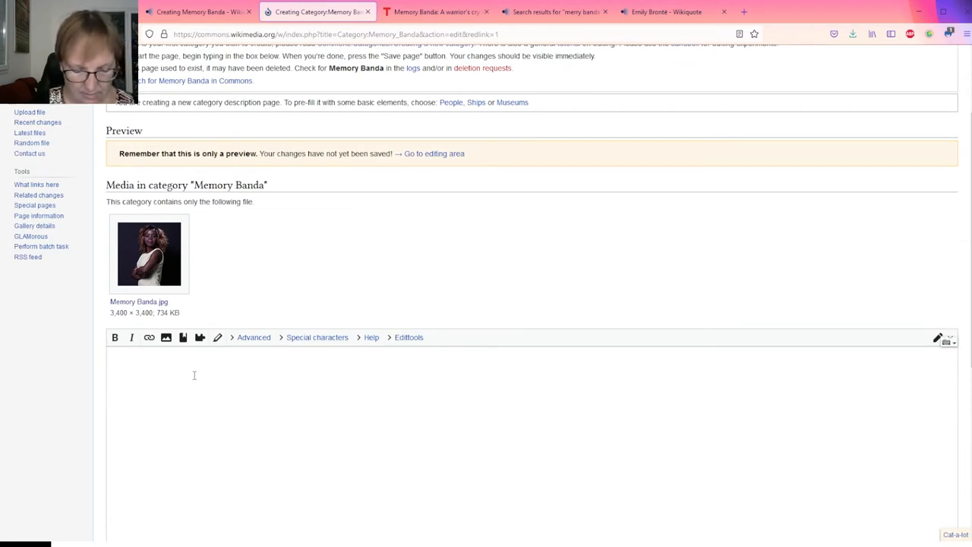
type("[[Category:Women of Malawi")
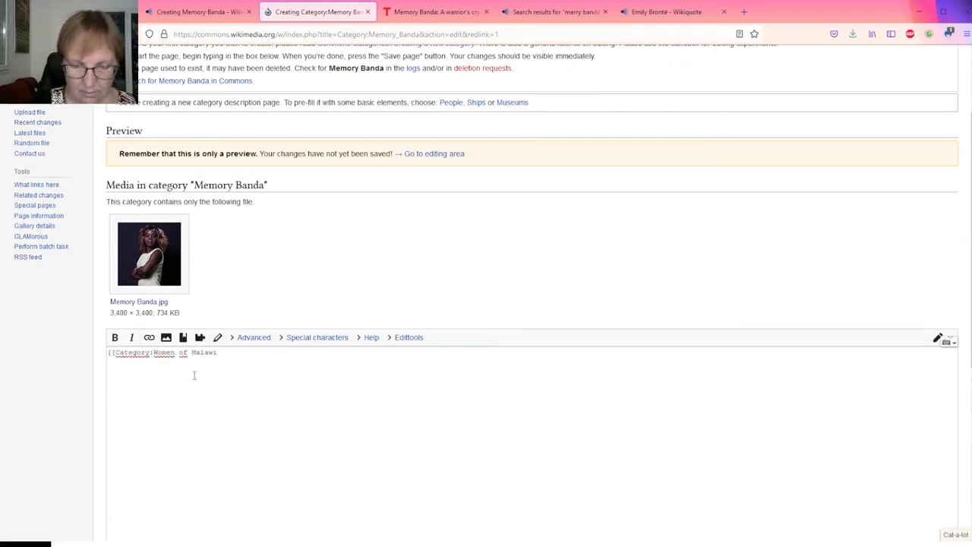
type("]]")
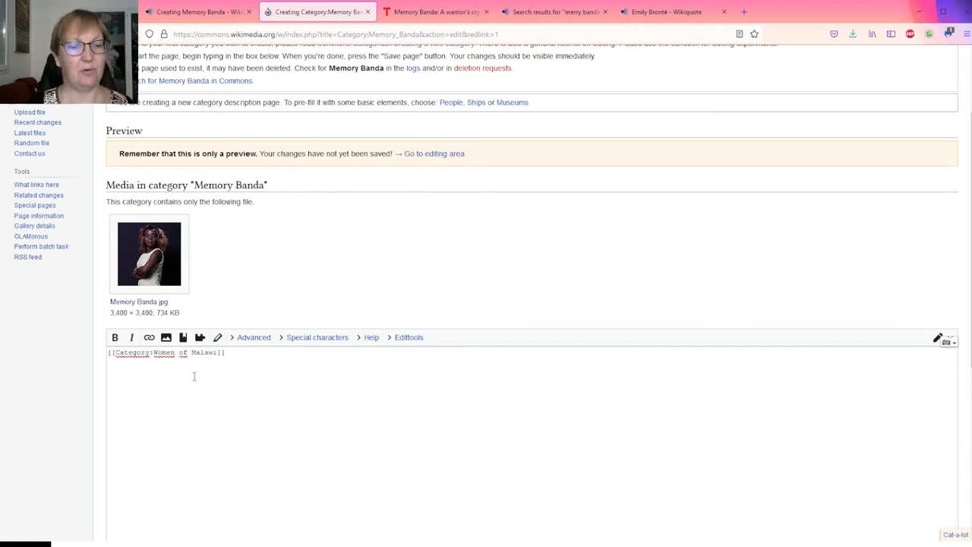
scroll("down", 3)
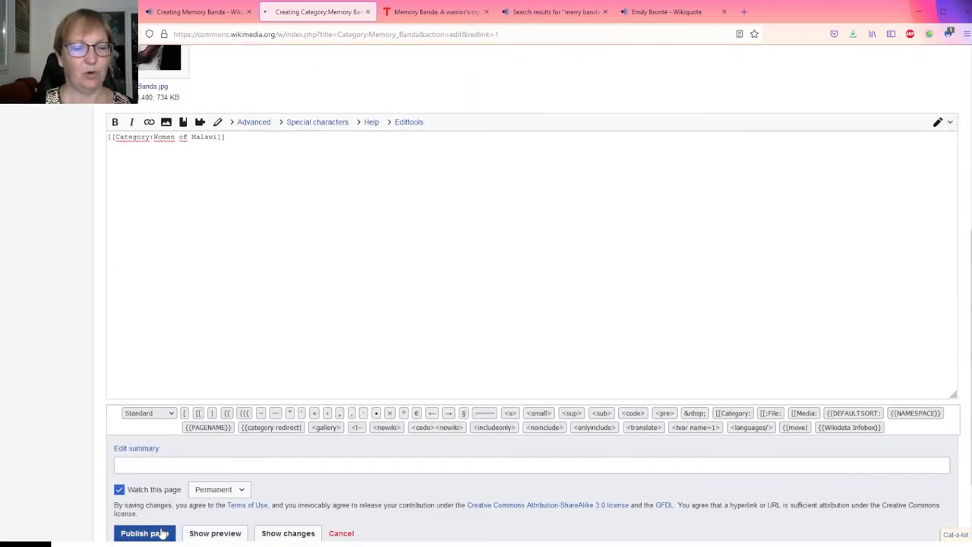
left_click(140, 533)
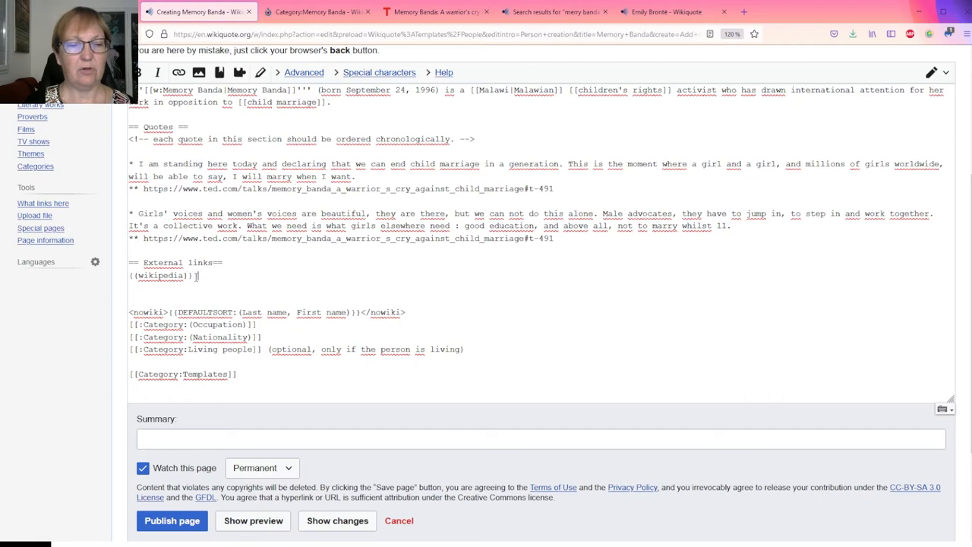
- Add {{commonscat}} on a new line beneath the {{wikipedia}} template
double_click(160, 275)
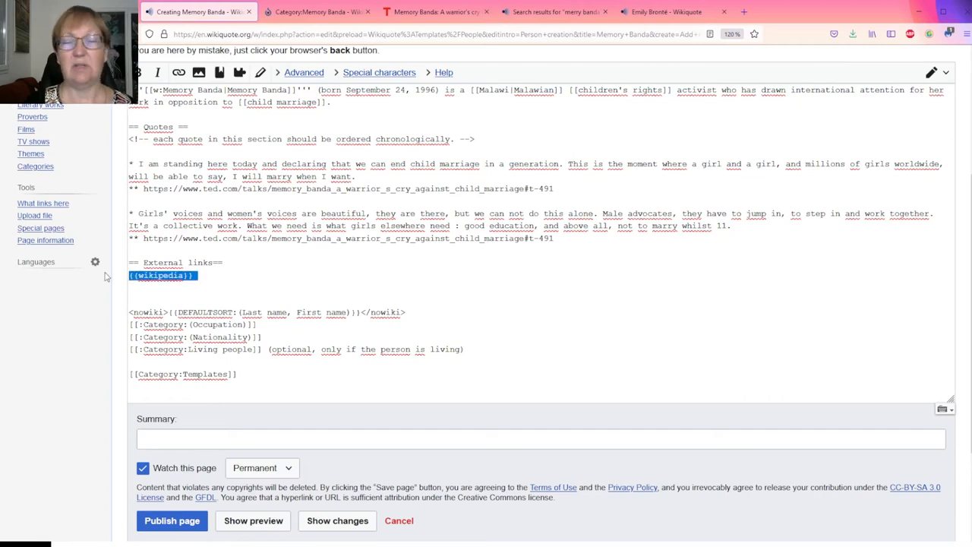
left_click(205, 275)
type("{{C")
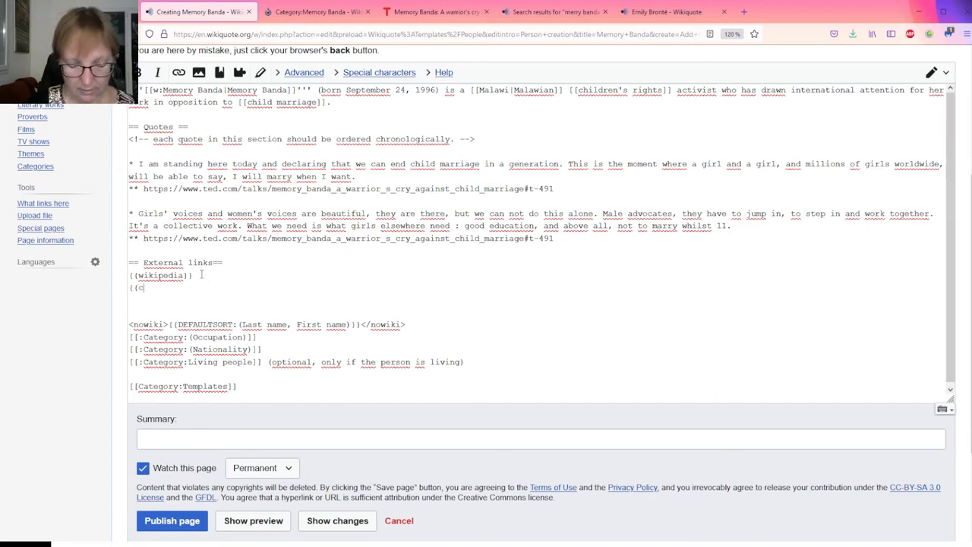
type("commonscat")
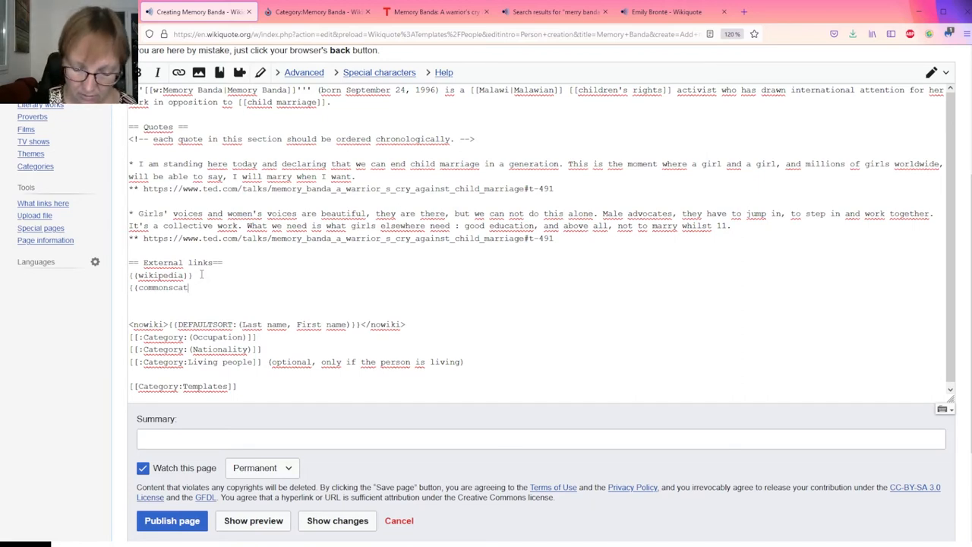
type("}}")
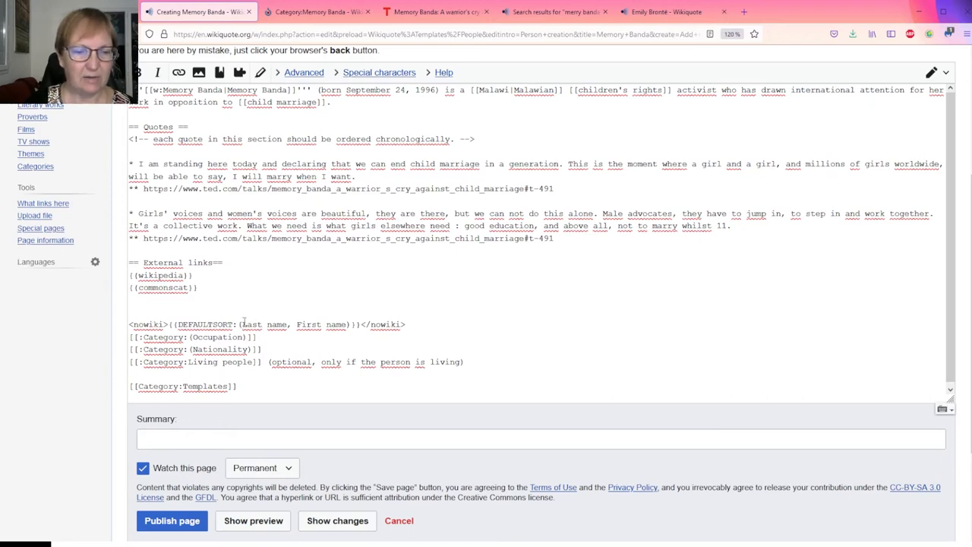
- Fill the DEFAULTSORT placeholders with Banda and Memory, and remove the [[Category:Templates]] line
double_click(264, 325)
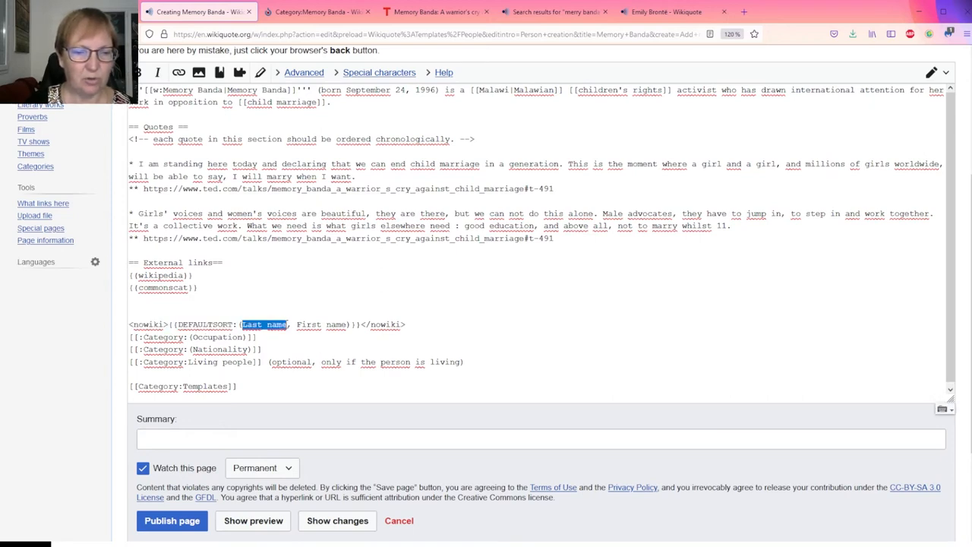
type("Band")
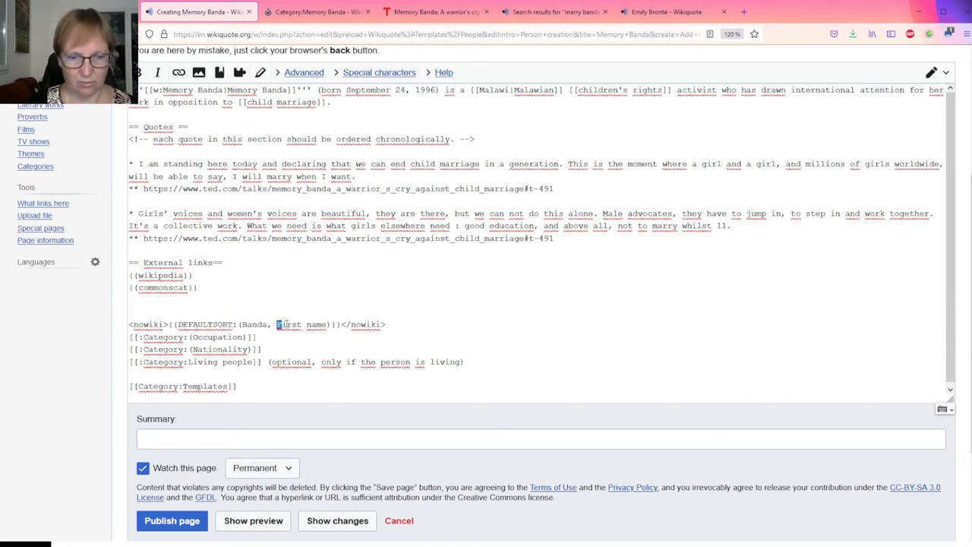
double_click(288, 324)
type("Memory")
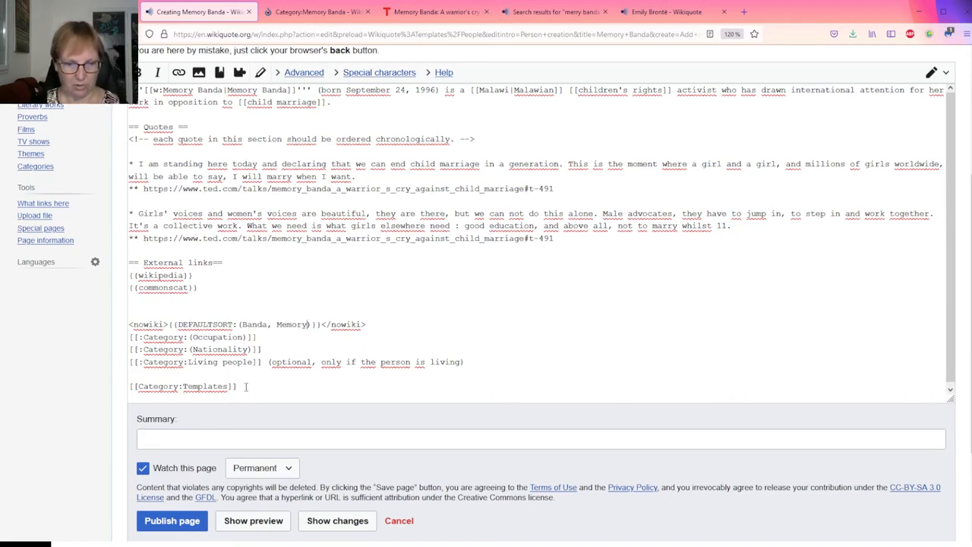
triple_click(183, 386)
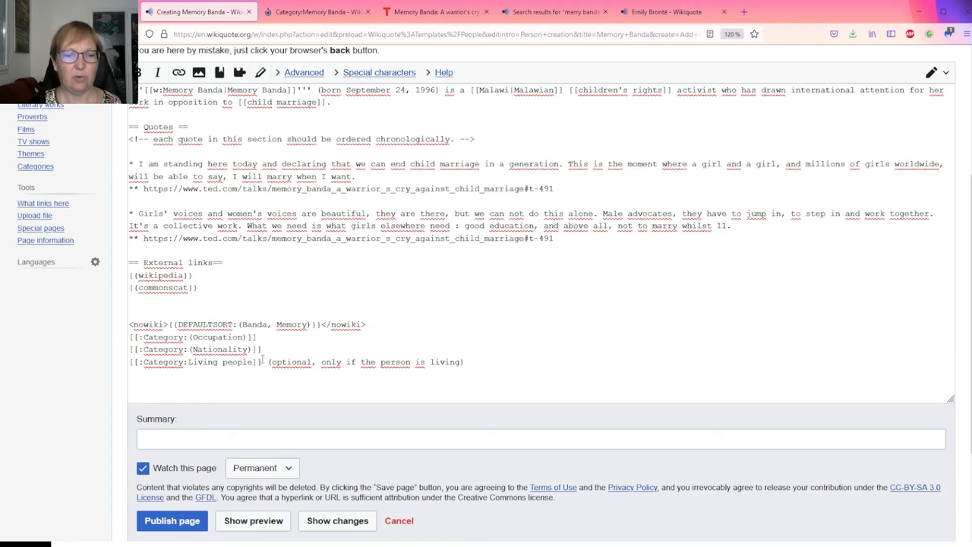
- Replace the Women line with an Occupation category link and activate the Living people category
triple_click(192, 337)
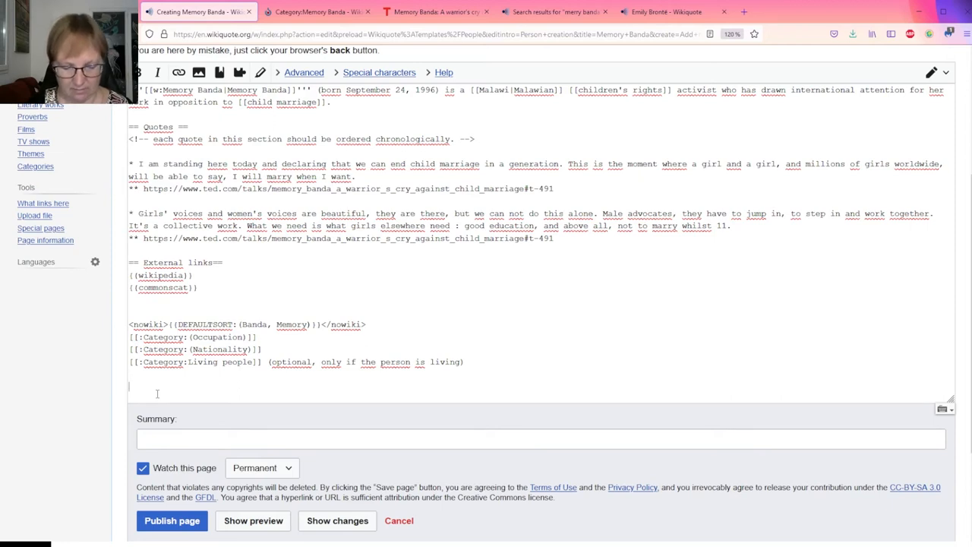
type("[[:Category:(Occupation)]]")
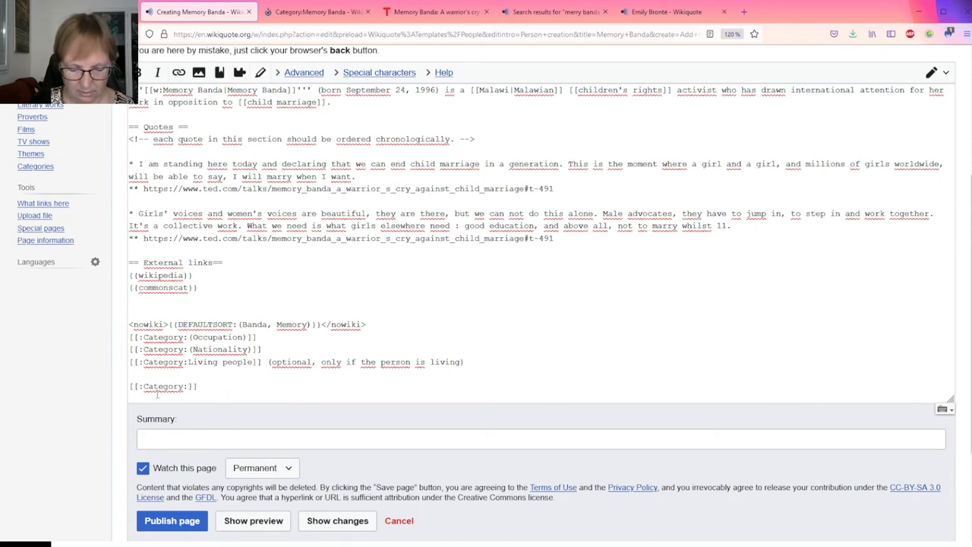
type("Women")
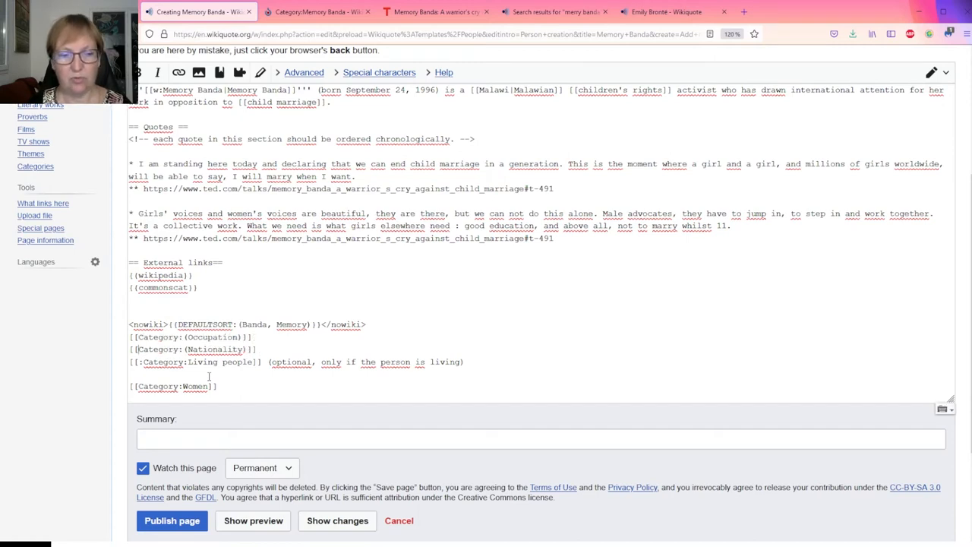
key("Backspace")
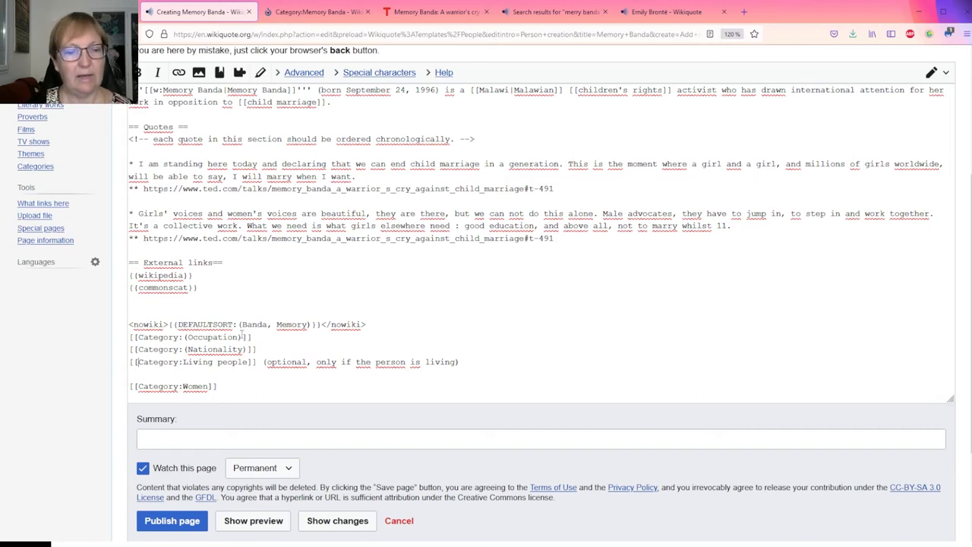
- Replace the Nationality placeholder with Malawi and delete the optional note after Living people
double_click(215, 348)
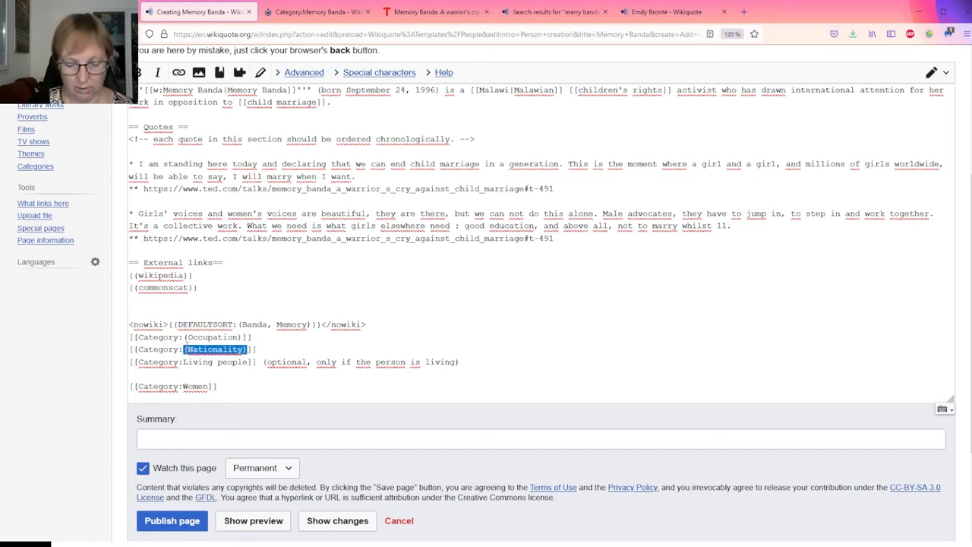
type("Malawi")
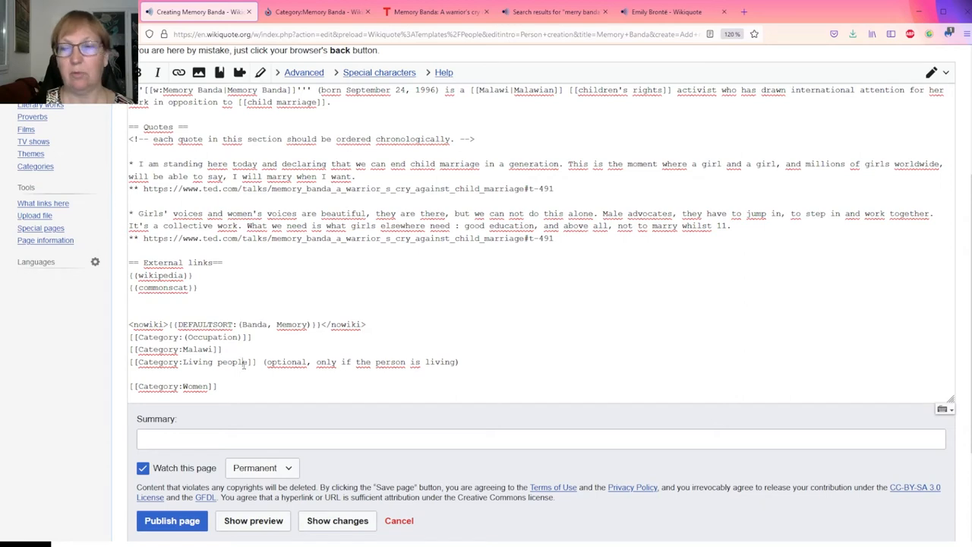
left_click_drag(366, 361, 459, 362)
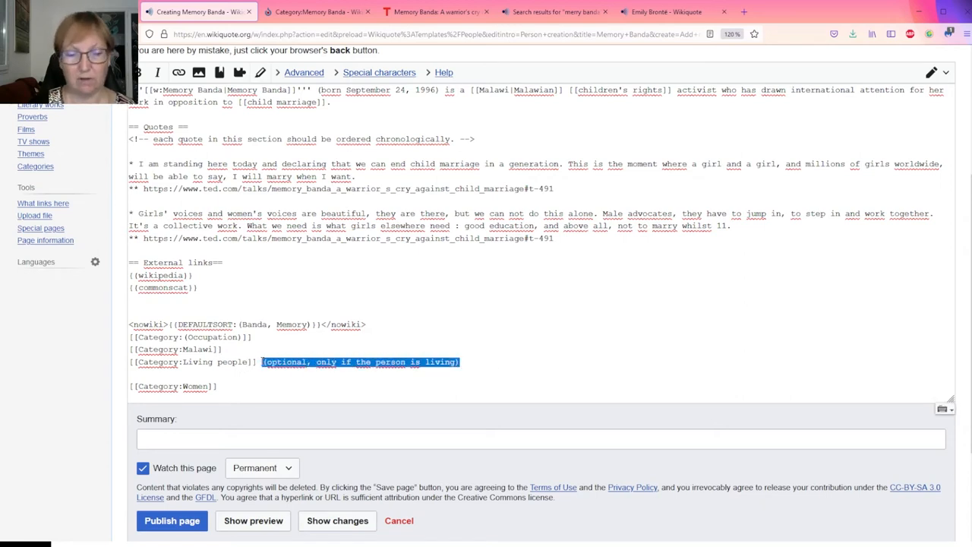
key("Delete")
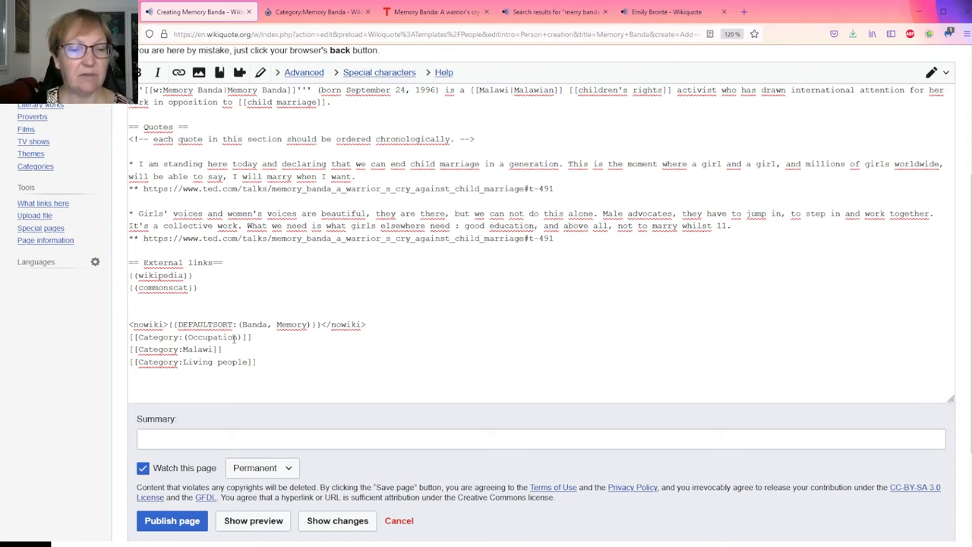
- Replace the Occupation placeholder with Female activist
double_click(213, 337)
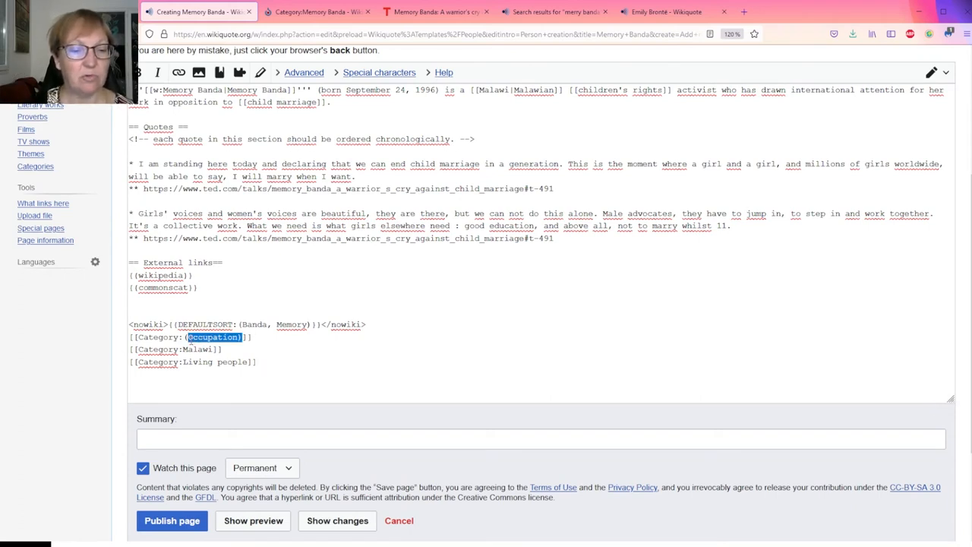
type("Fe")
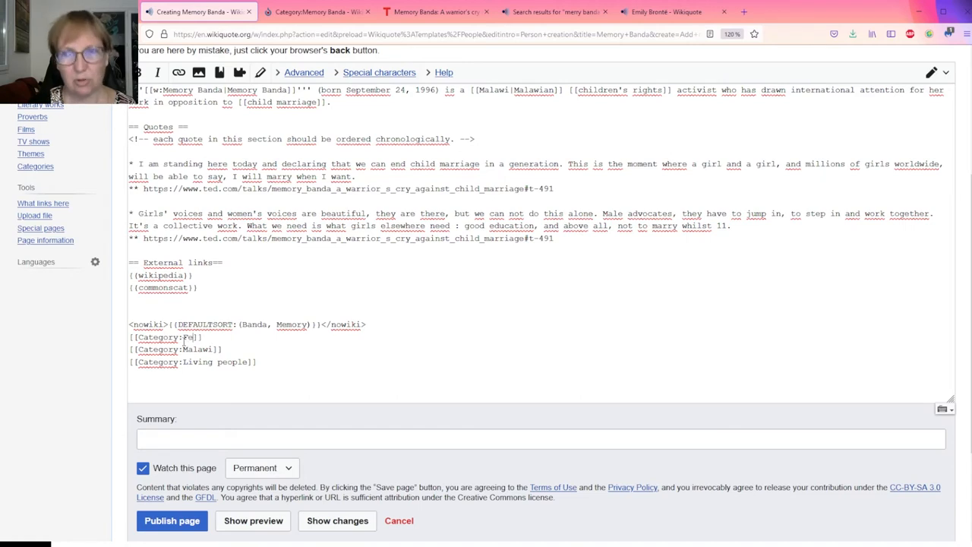
type("male")
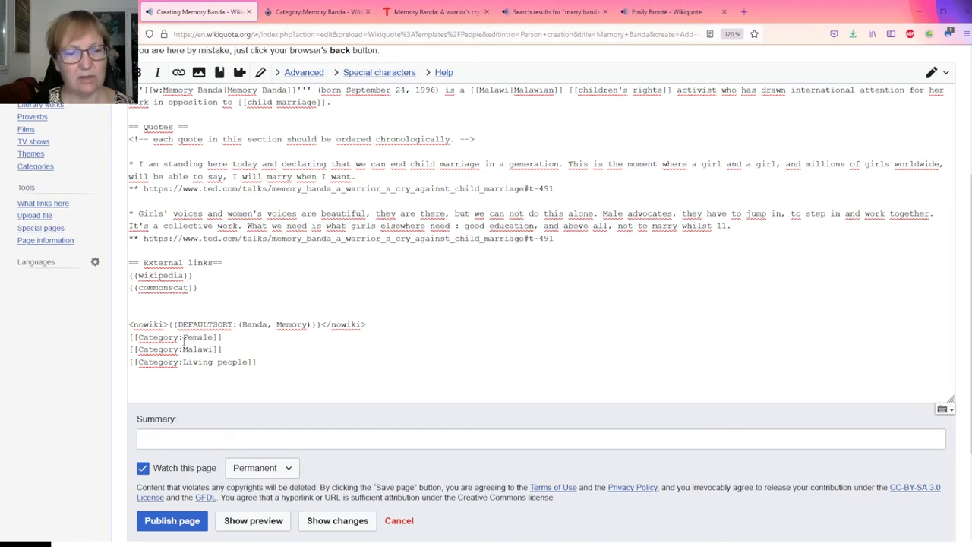
type("a")
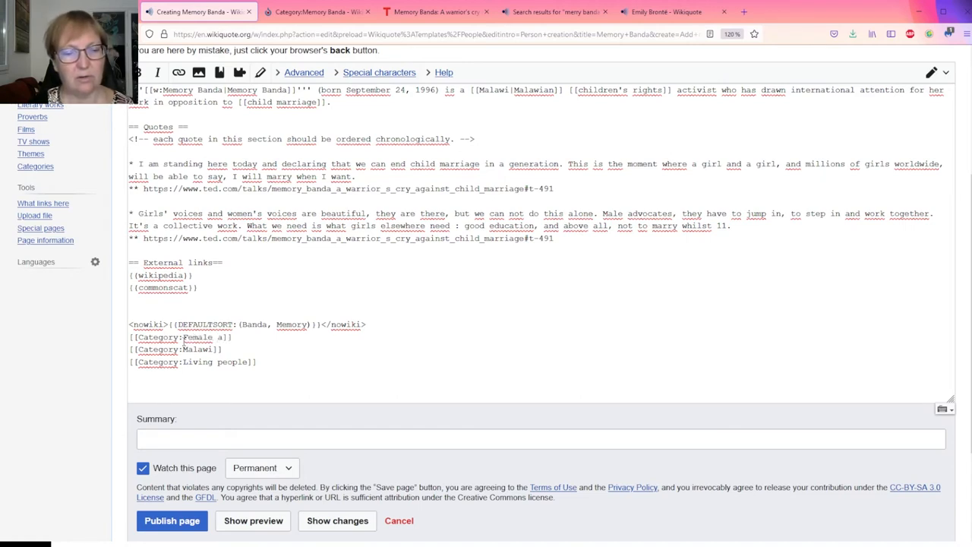
type("activist")
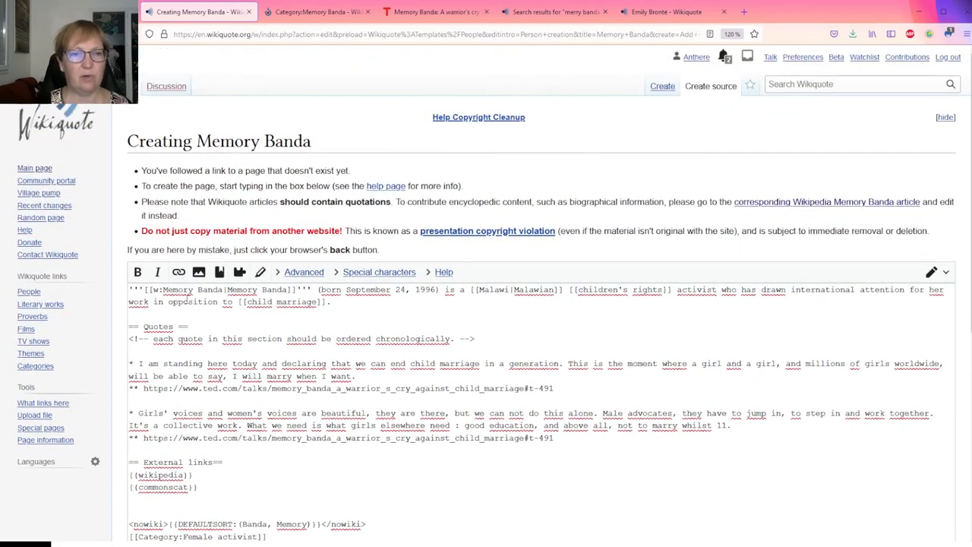
- Review the finished source and publish the Memory Banda page
scroll("down", 3)
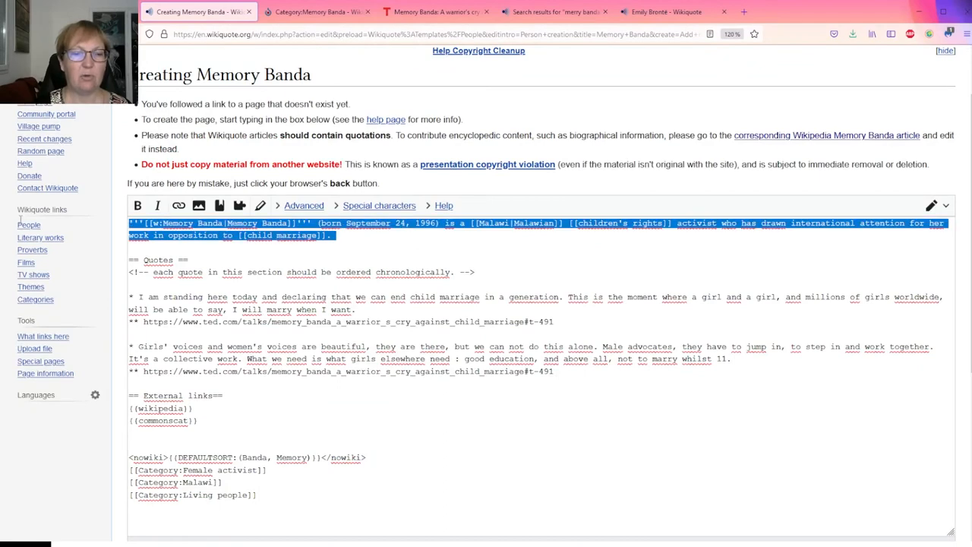
scroll("down", 3)
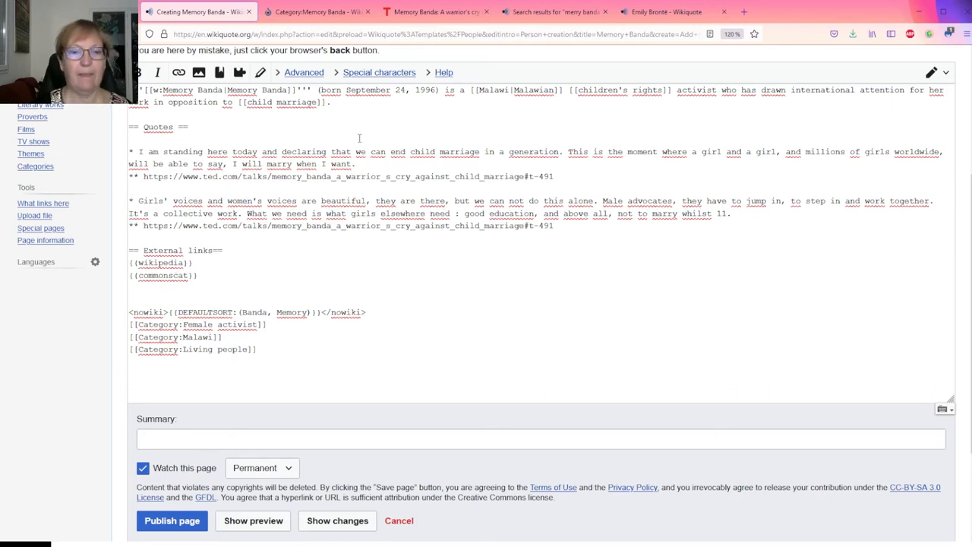
left_click_drag(129, 151, 553, 176)
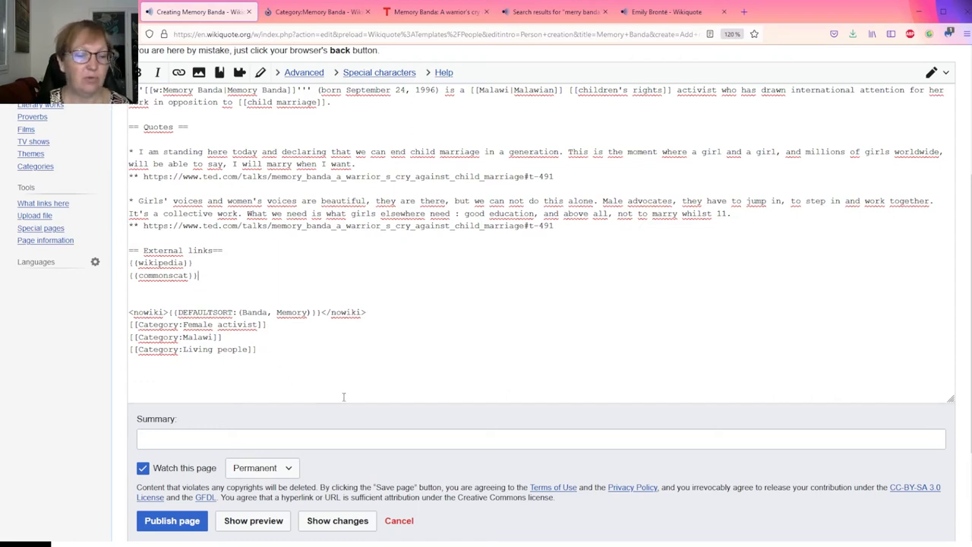
scroll("down", 3)
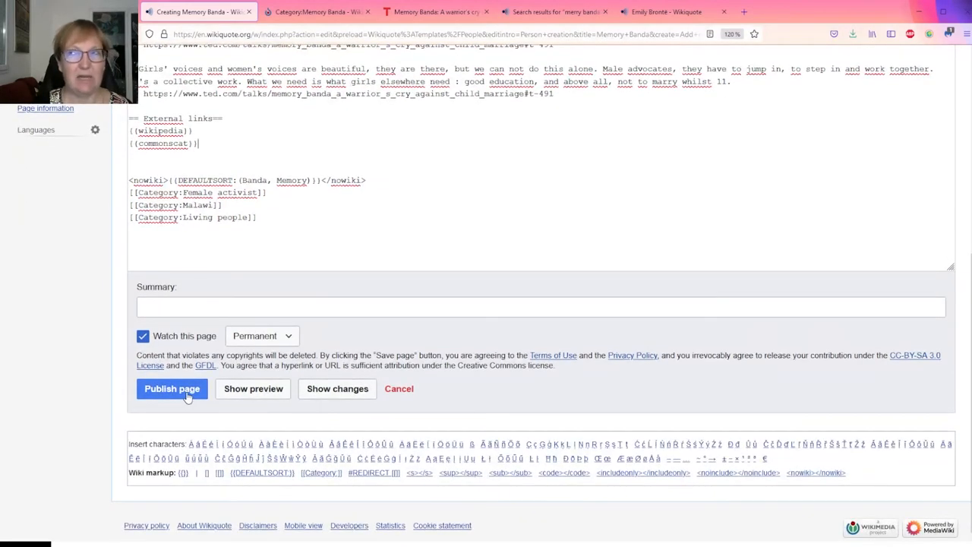
left_click(172, 387)
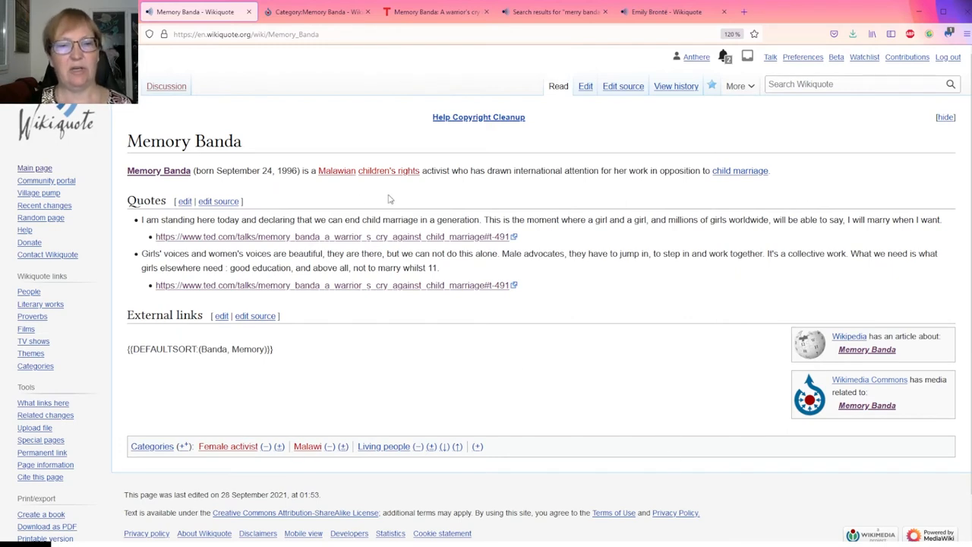
mouse_move(158, 170)
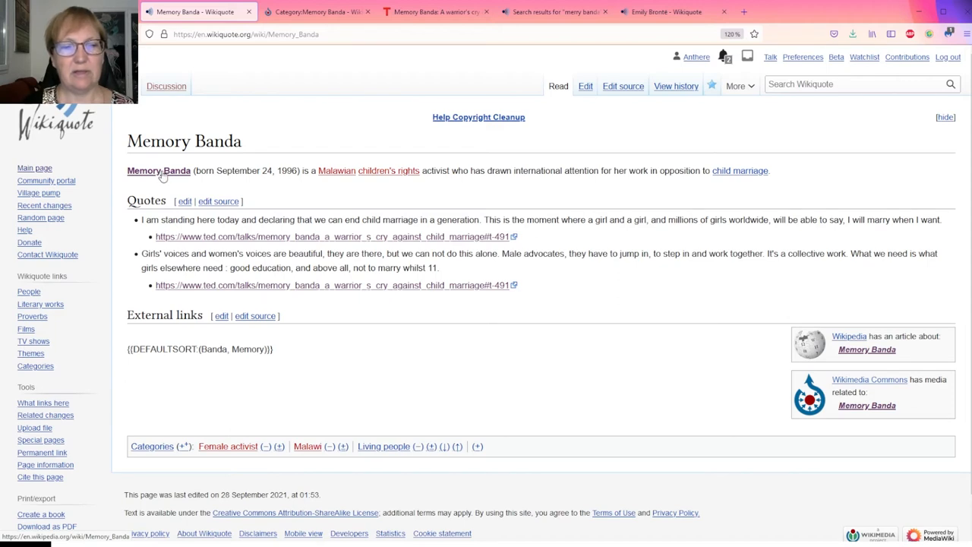
mouse_move(335, 178)
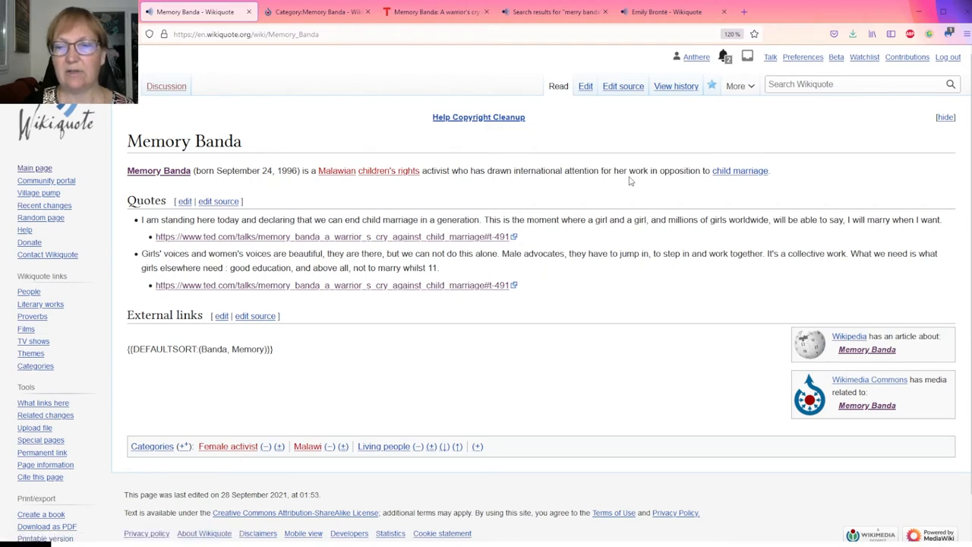
mouse_move(739, 170)
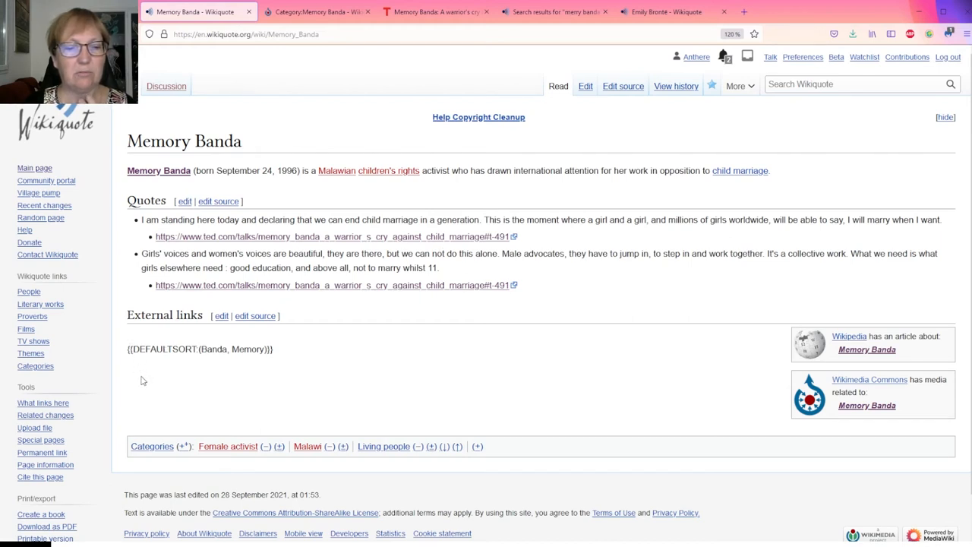
mouse_move(944, 438)
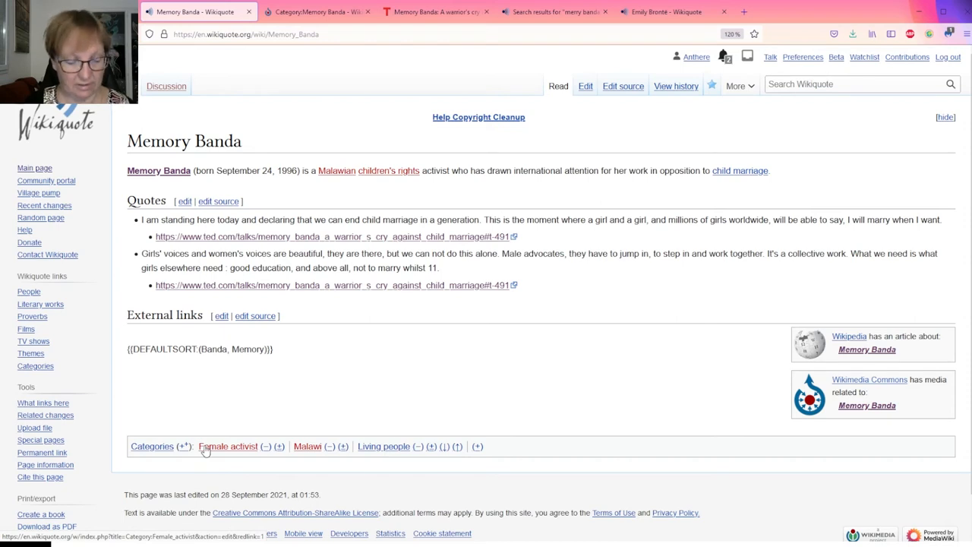
left_click(858, 84)
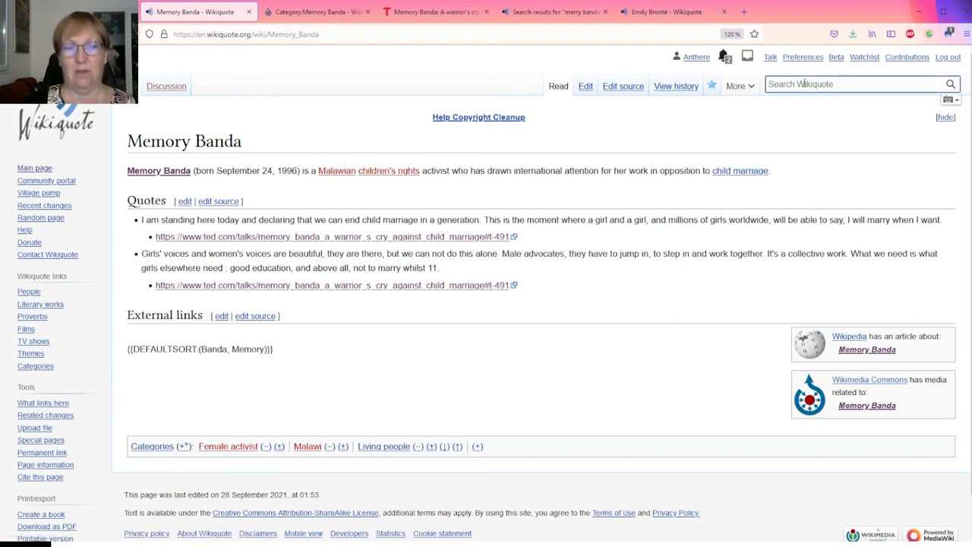
type("Malawi")
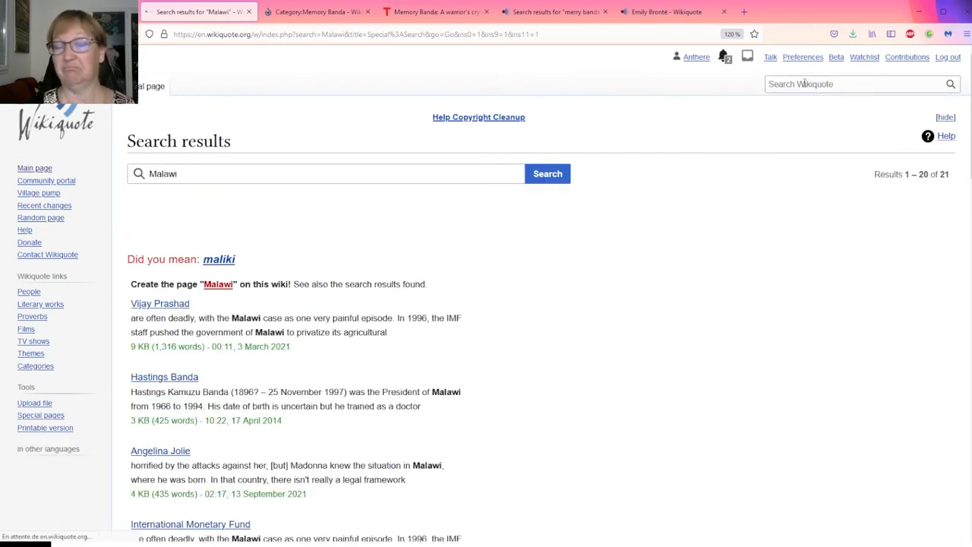
left_click(326, 173)
type("Category:")
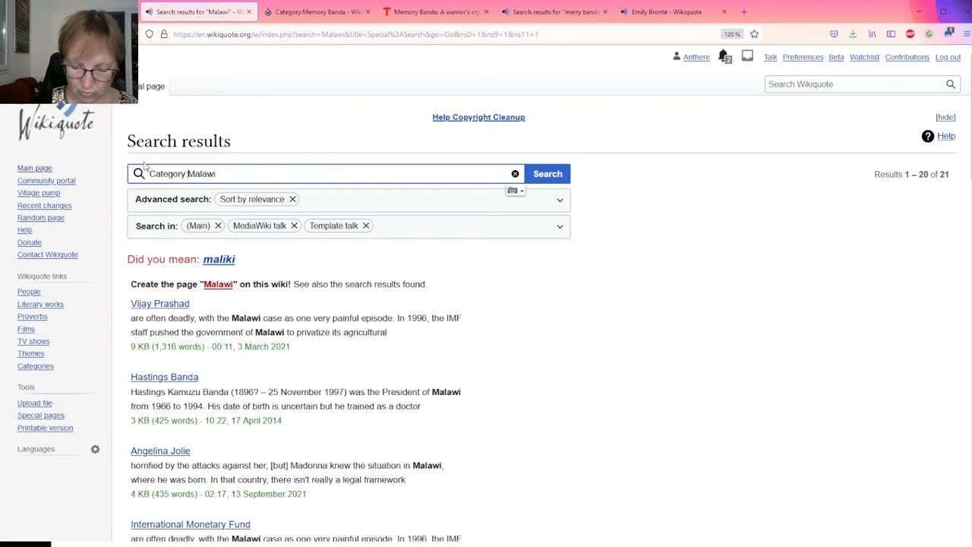
left_click(546, 173)
type("France")
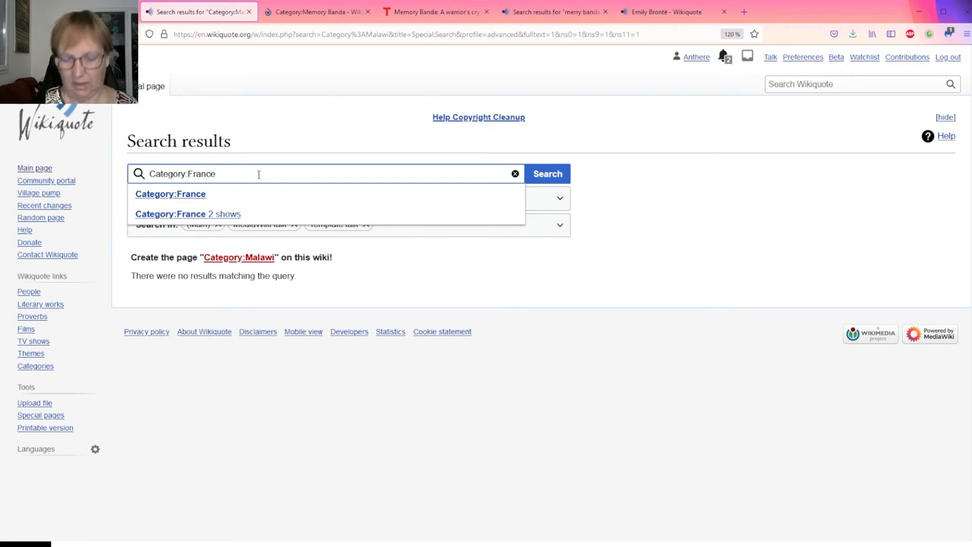
left_click(546, 173)
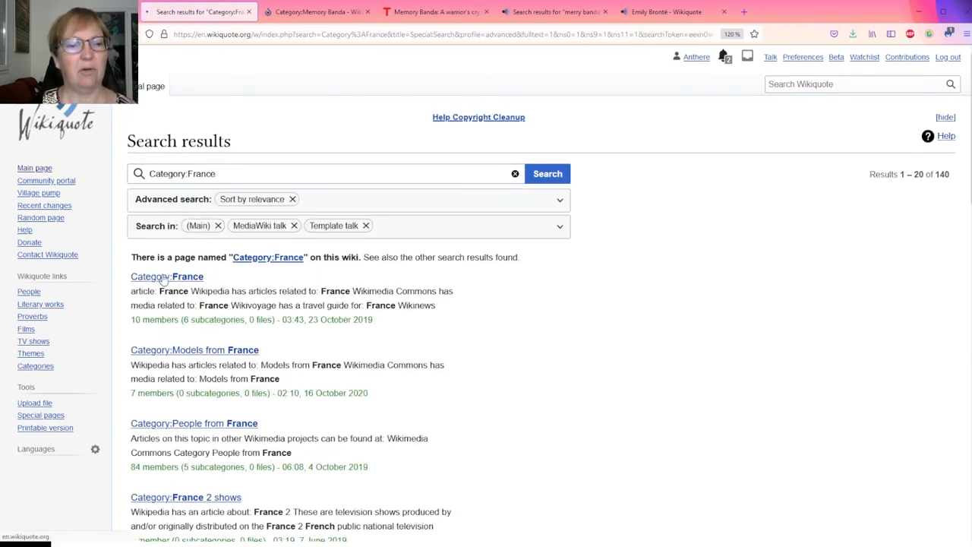
left_click(166, 276)
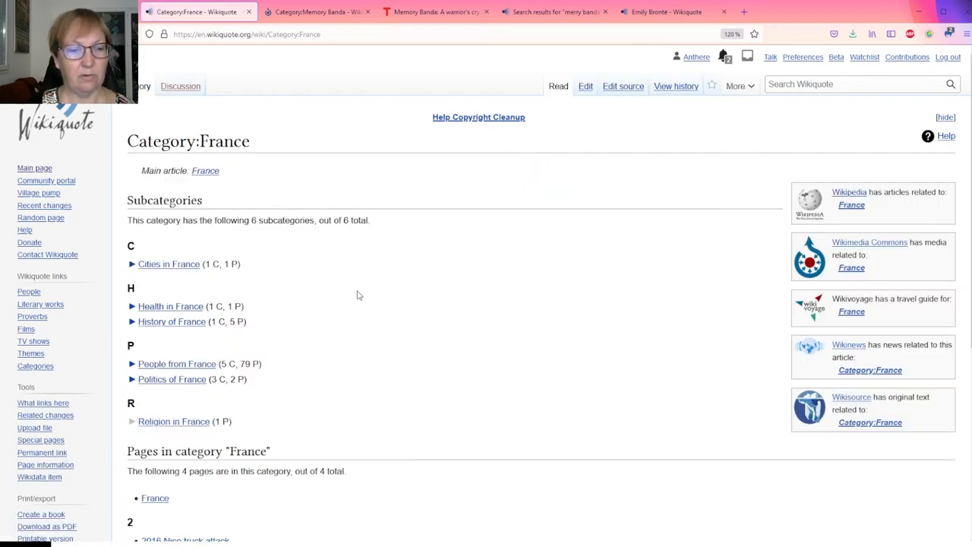
scroll("down", 3)
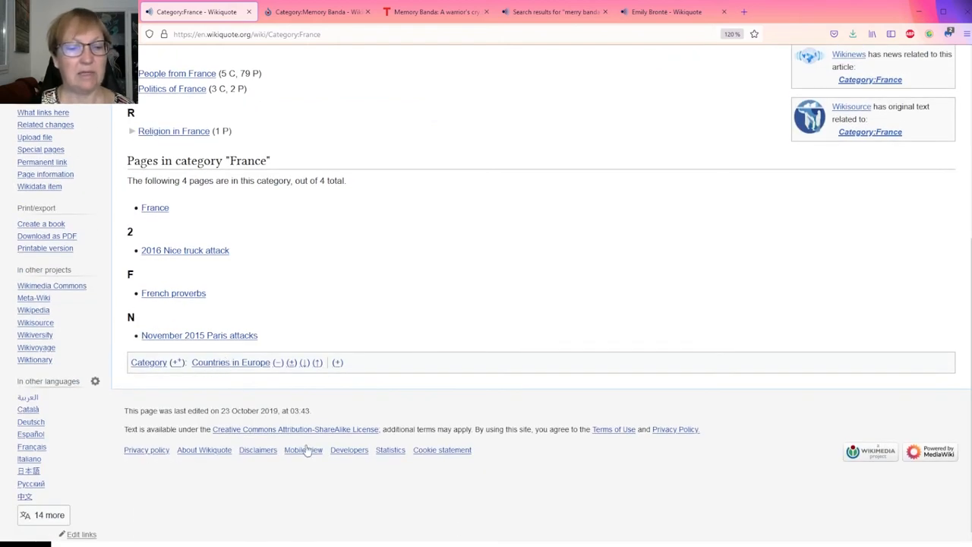
mouse_move(459, 528)
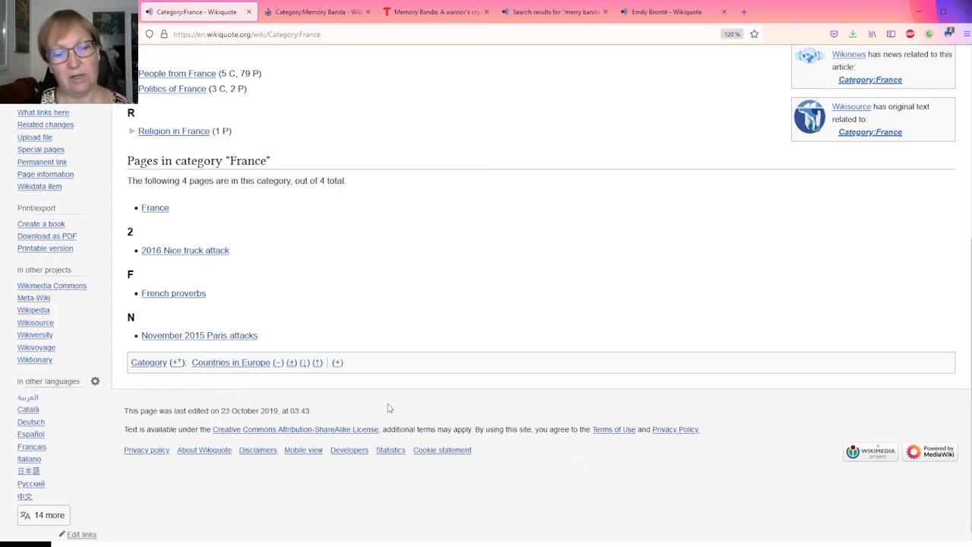
mouse_move(271, 366)
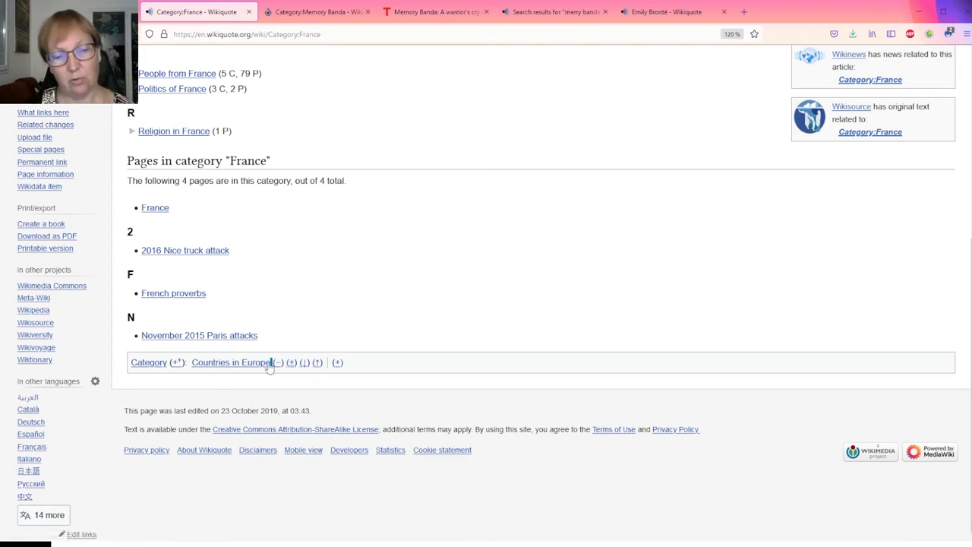
double_click(231, 363)
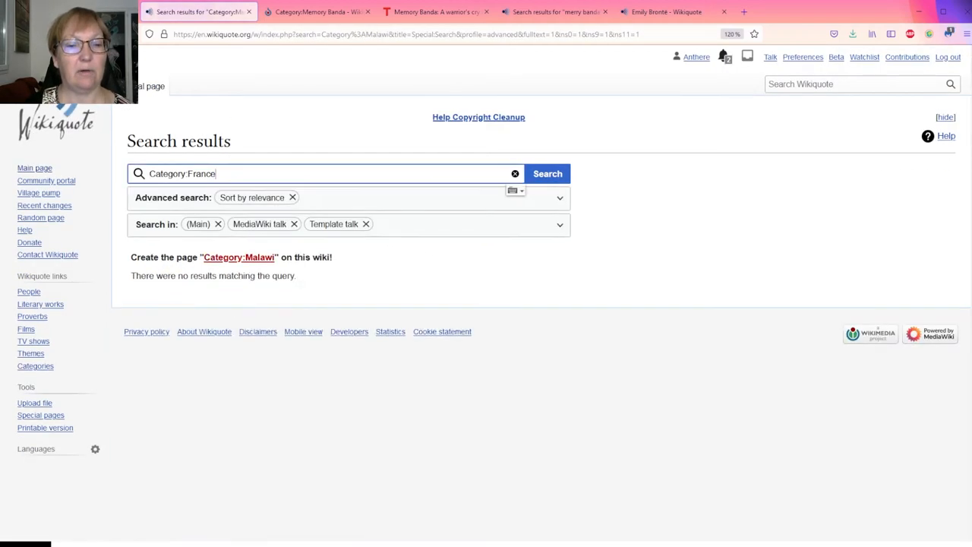
left_click(547, 173)
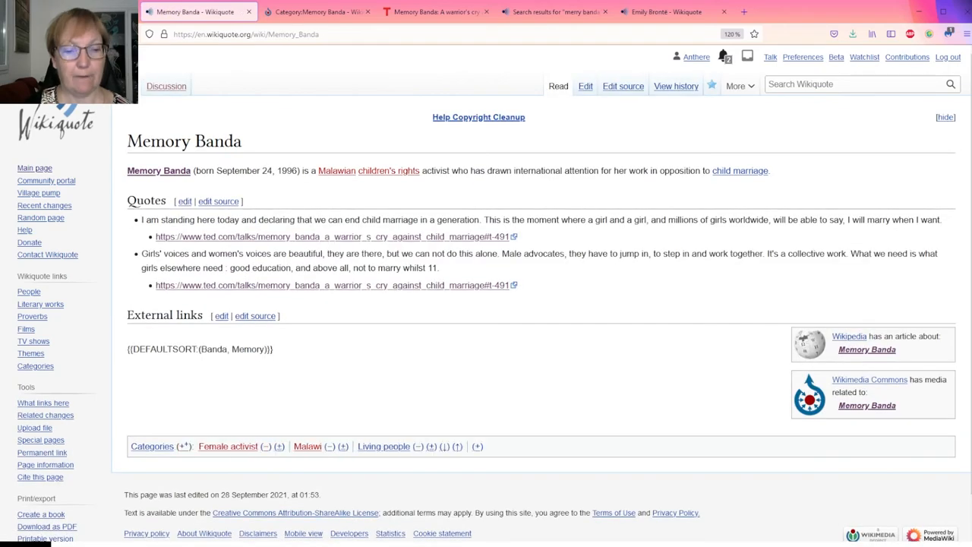
mouse_move(308, 445)
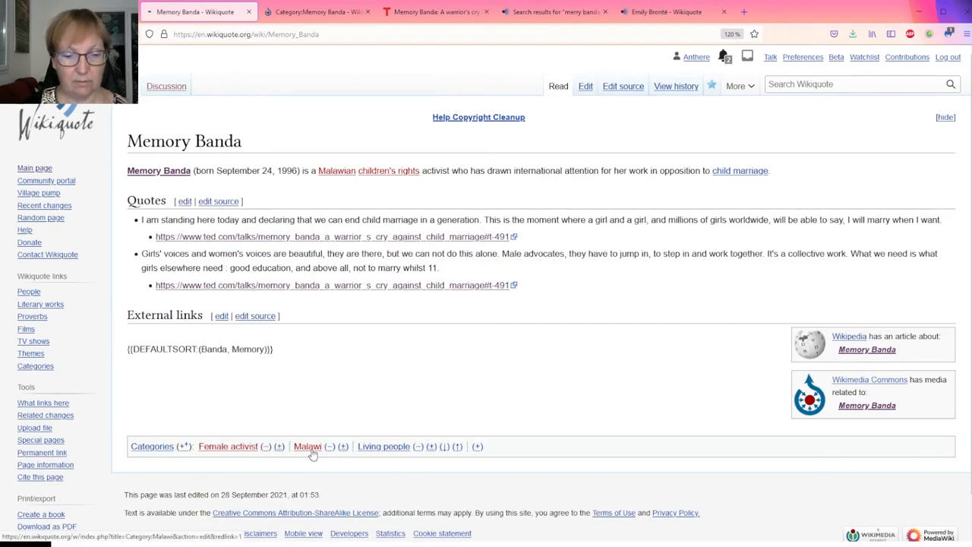
- Start the missing Category:Malawi page, filing it under [[Category:Countries in Africa]]
left_click(307, 446)
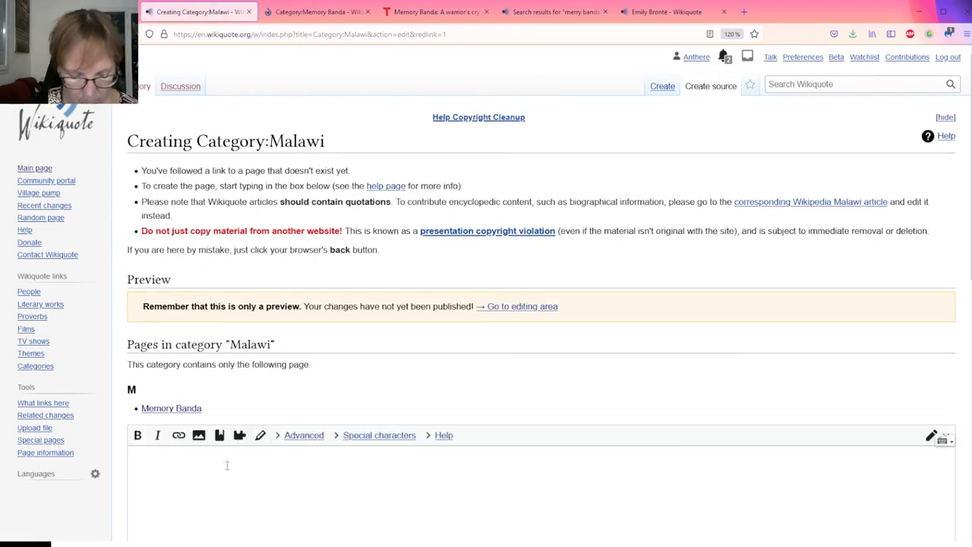
type("[[Countries in Europe")
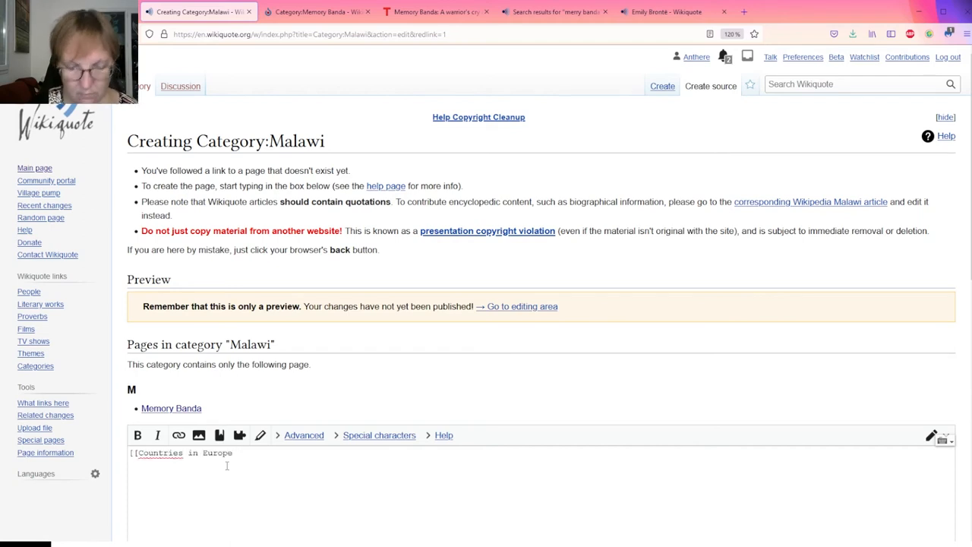
type("]]")
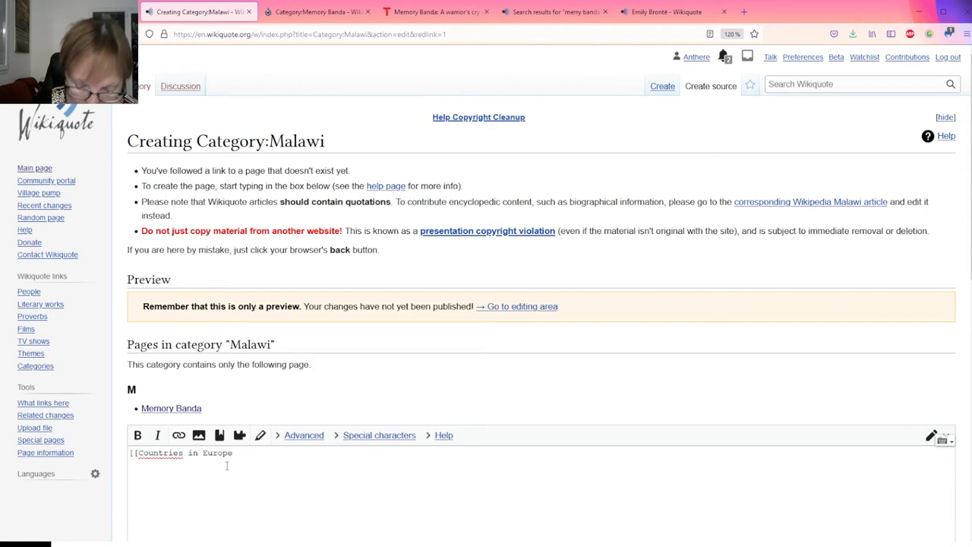
type("]]")
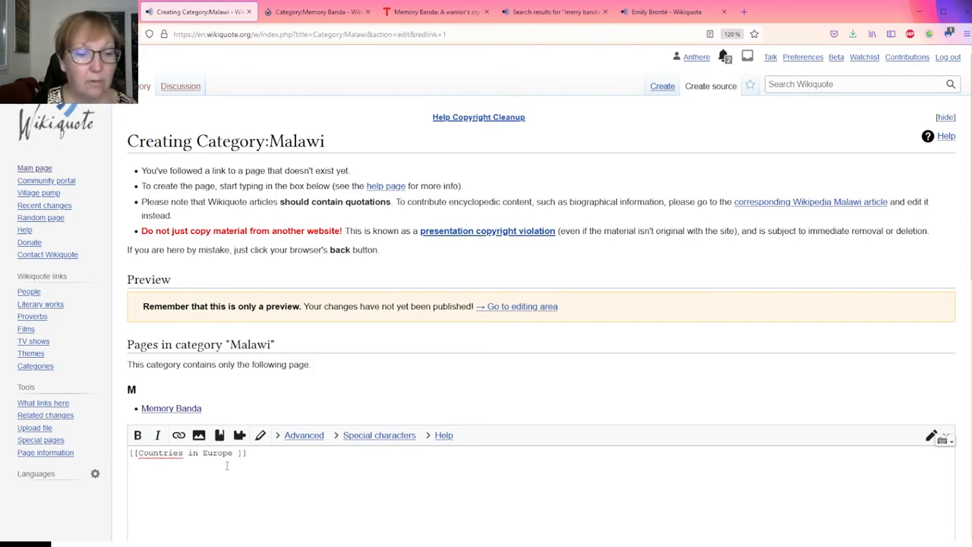
key("Backspace")
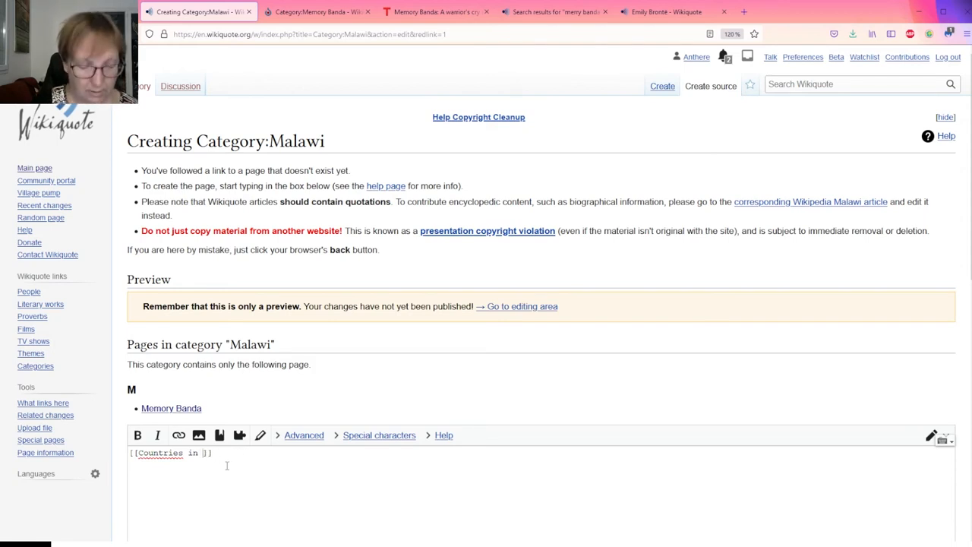
type("Africa")
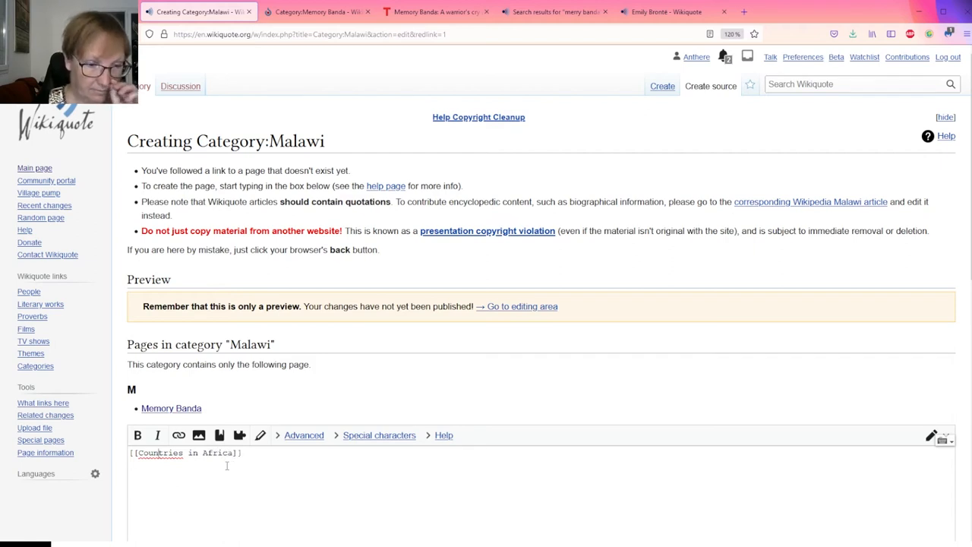
type("Ca")
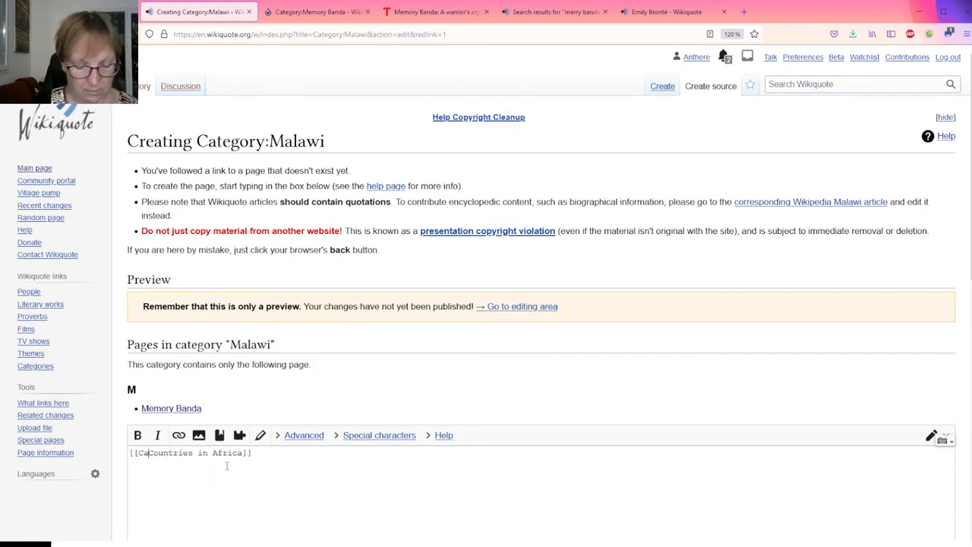
type("tegory:")
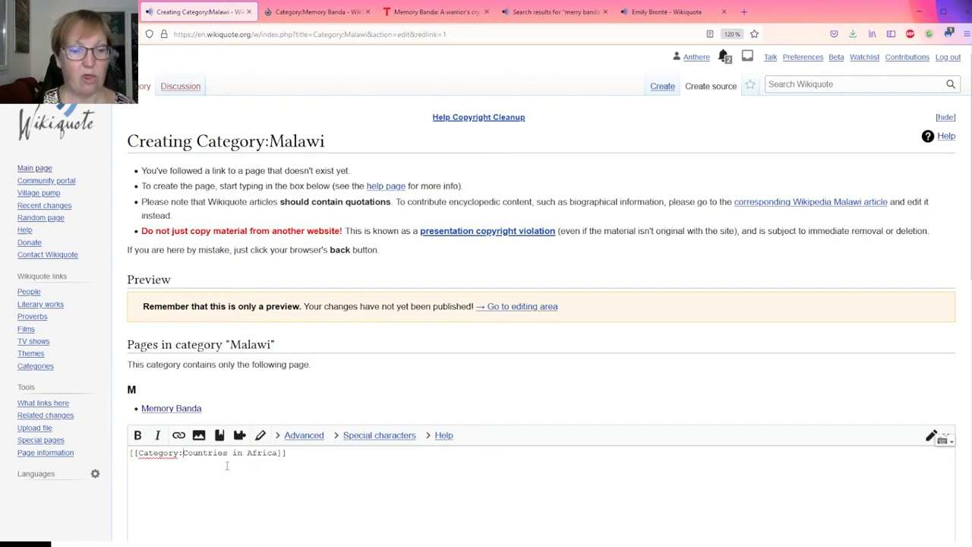
- Publish Category:Malawi, dismiss the confirmation, and return to the Memory Banda article
scroll("down", 3)
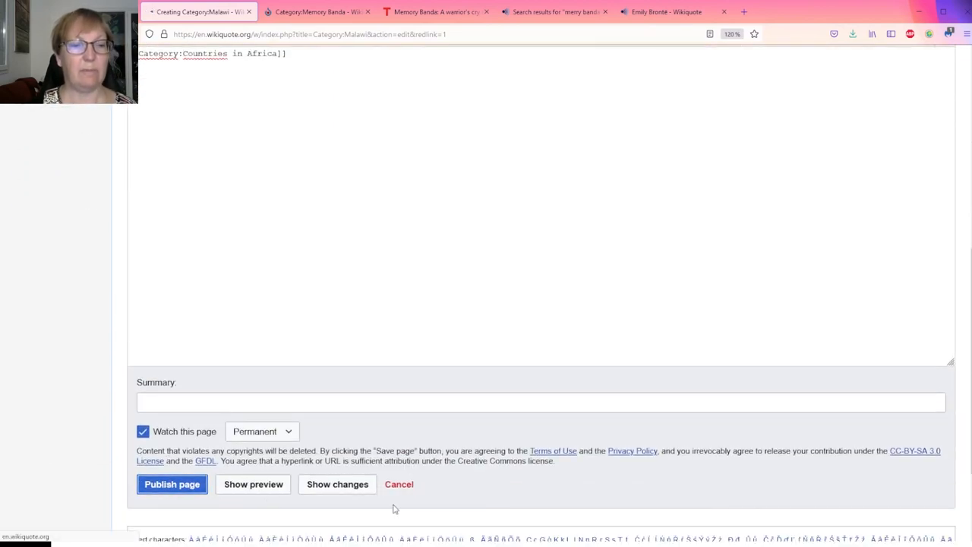
left_click(171, 484)
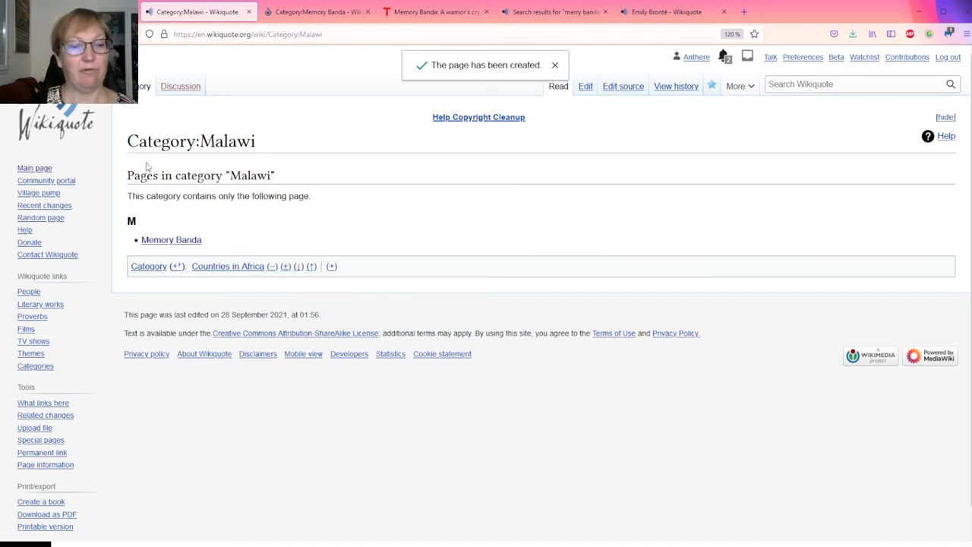
left_click(555, 66)
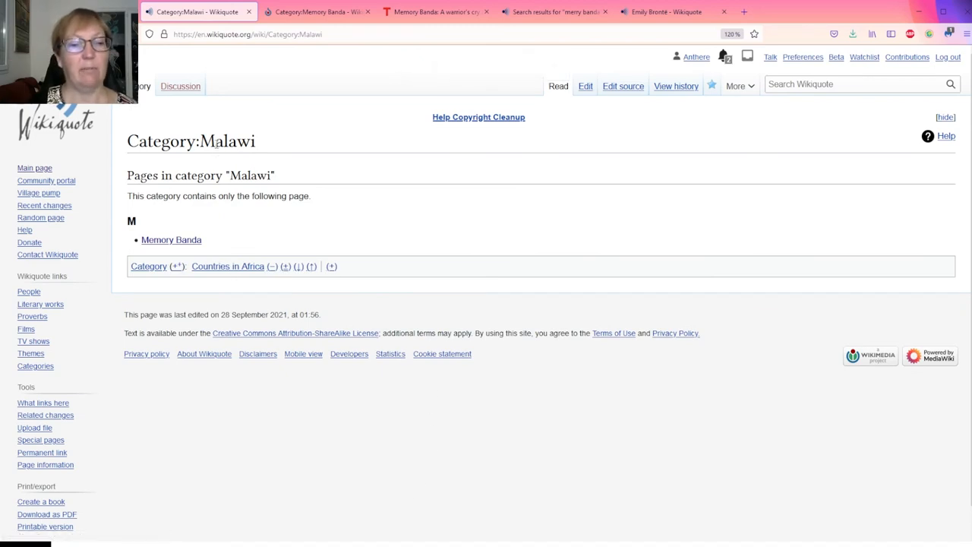
mouse_move(228, 265)
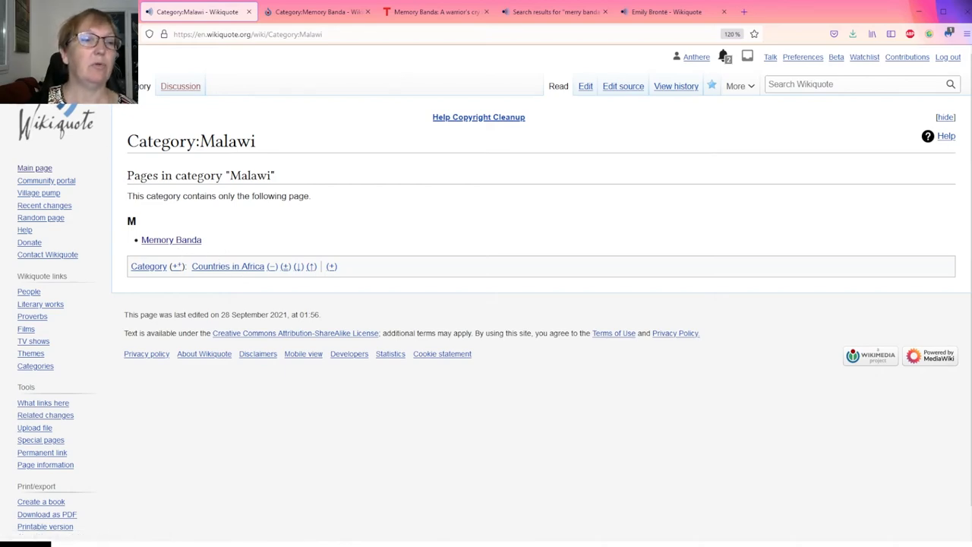
left_click(171, 239)
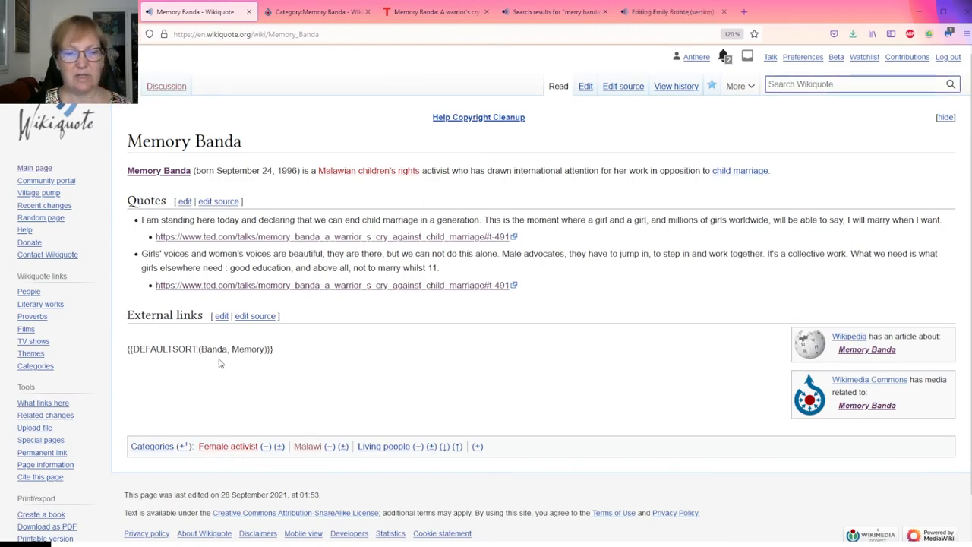
- Delete the stray <nowiki> tag before {{DEFAULTSORT}} and publish the article changes
left_click(585, 86)
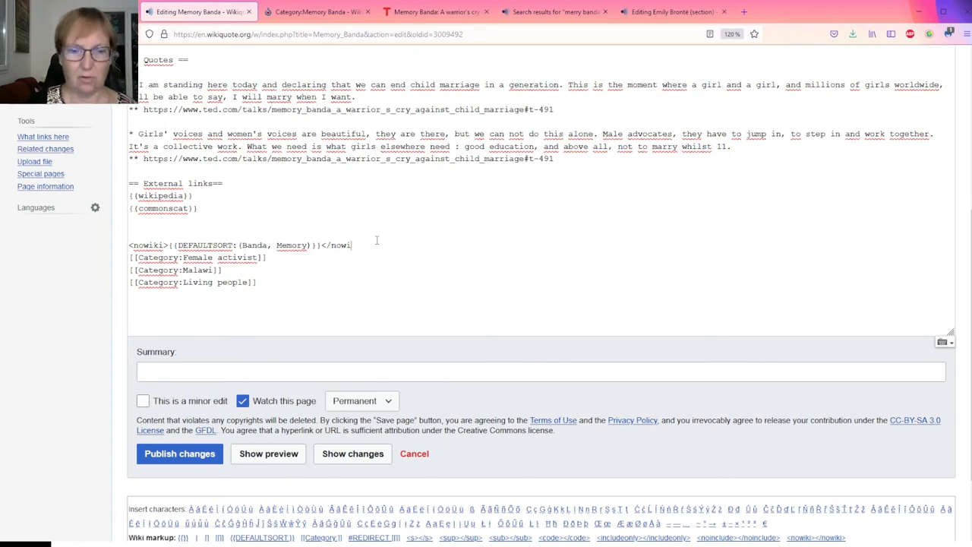
key("BackSpace")
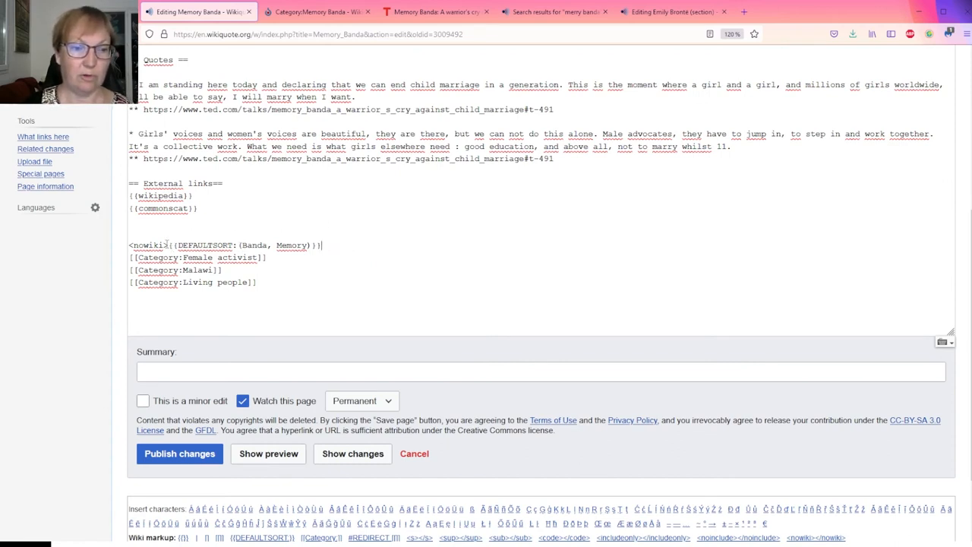
double_click(149, 245)
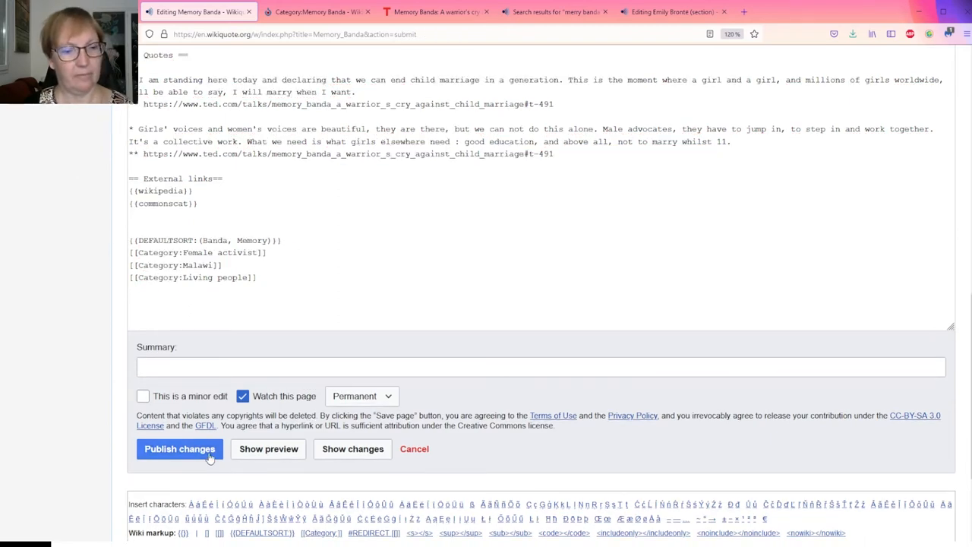
left_click(179, 449)
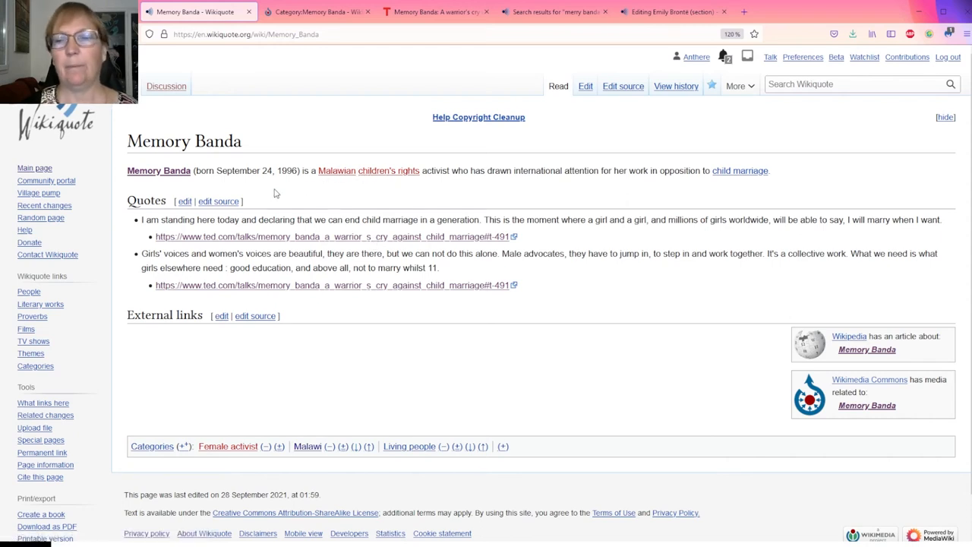
mouse_move(157, 180)
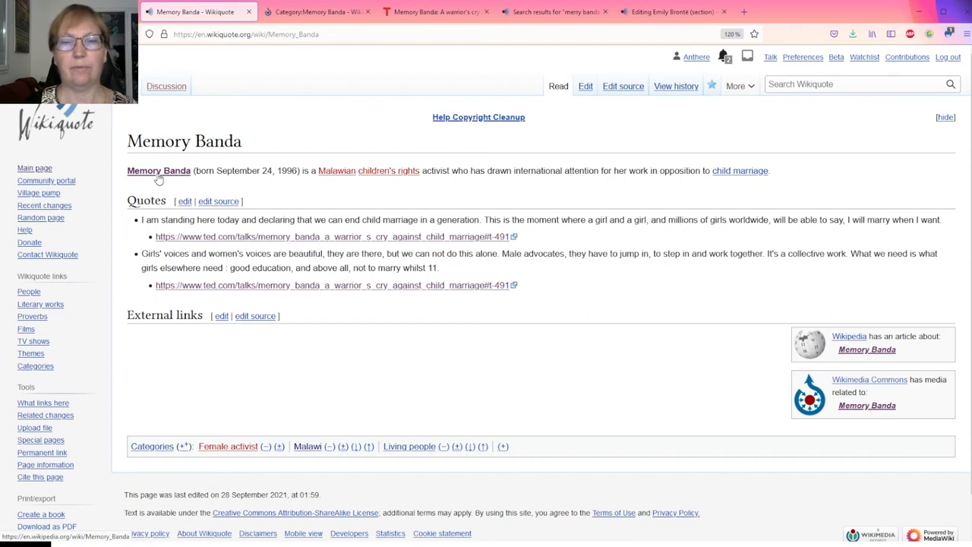
mouse_move(744, 170)
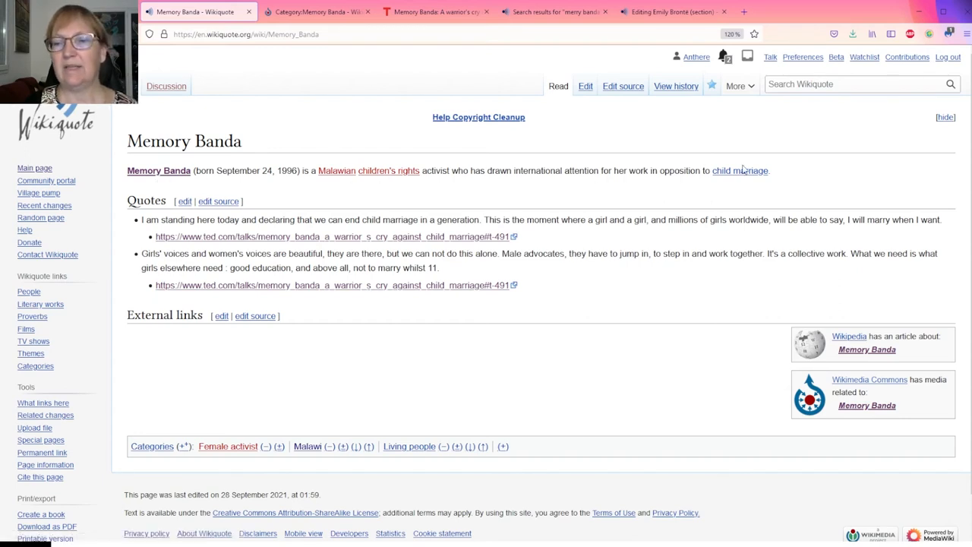
mouse_move(740, 170)
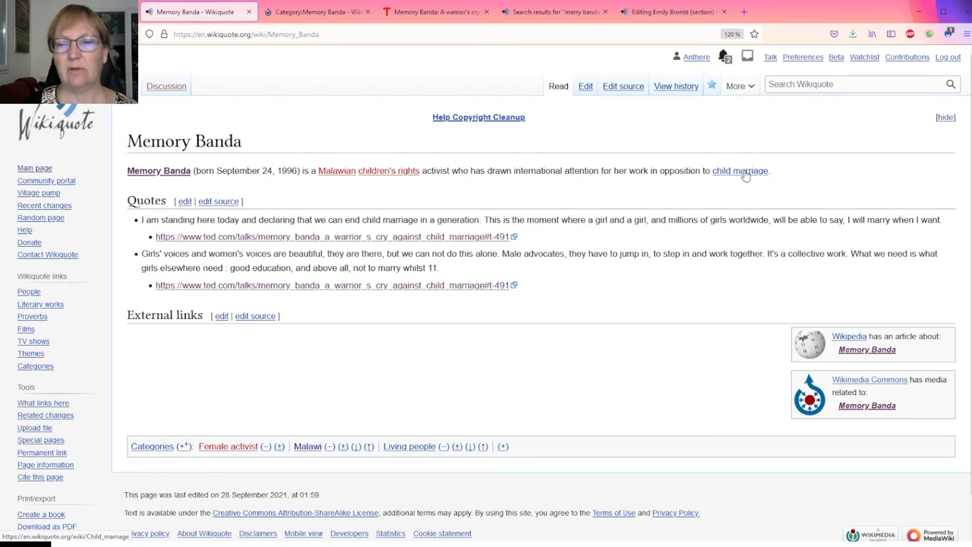
mouse_move(542, 171)
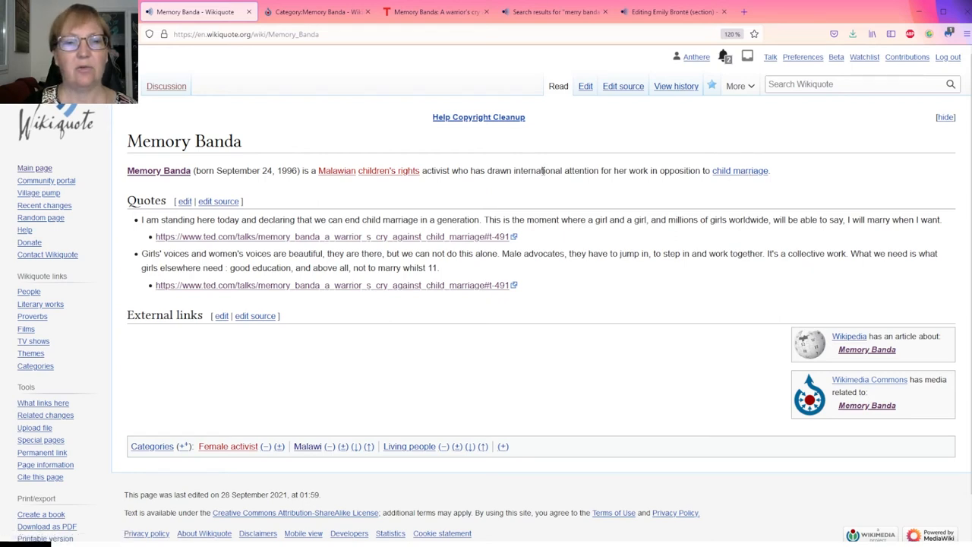
mouse_move(328, 180)
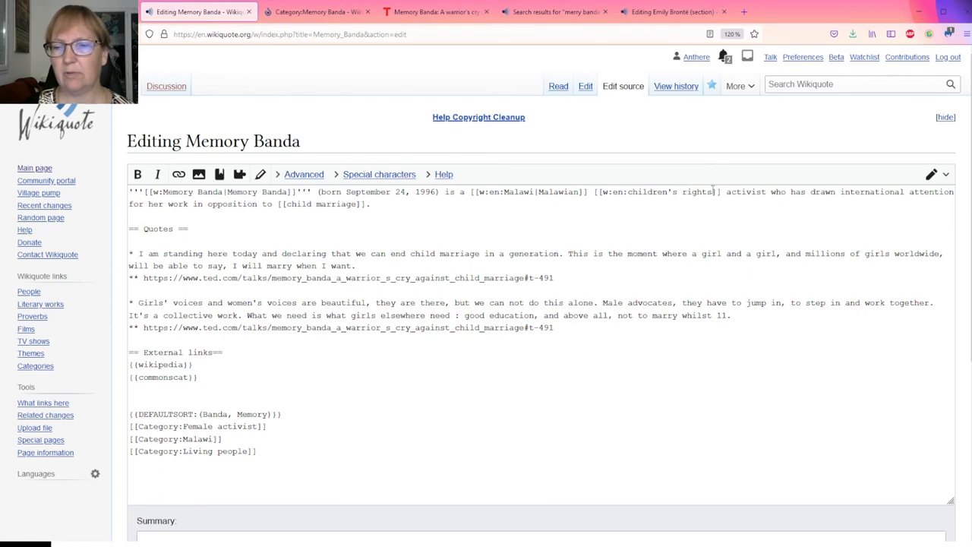
- Pipe the link with the label |children's rights and publish the changes
double_click(670, 191)
type("|children's rights")
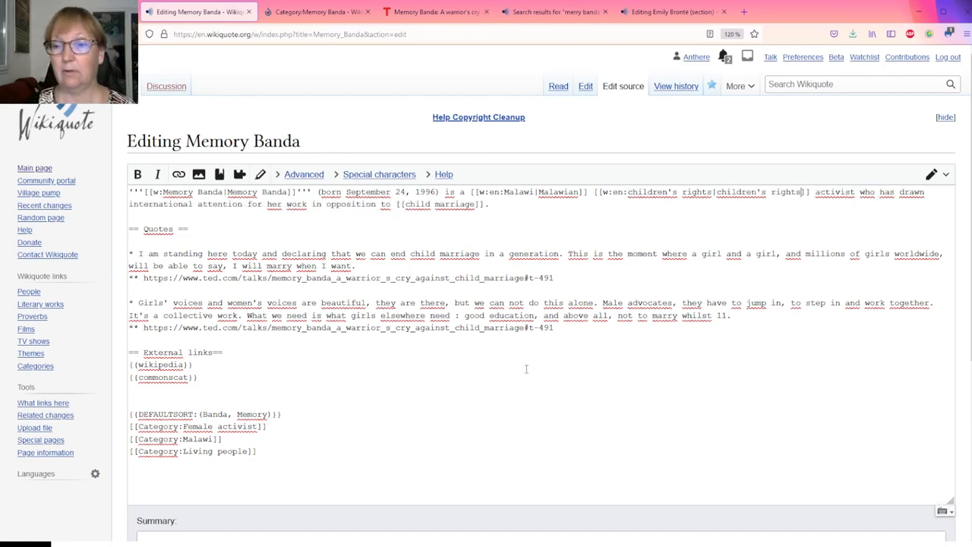
scroll("down", 3)
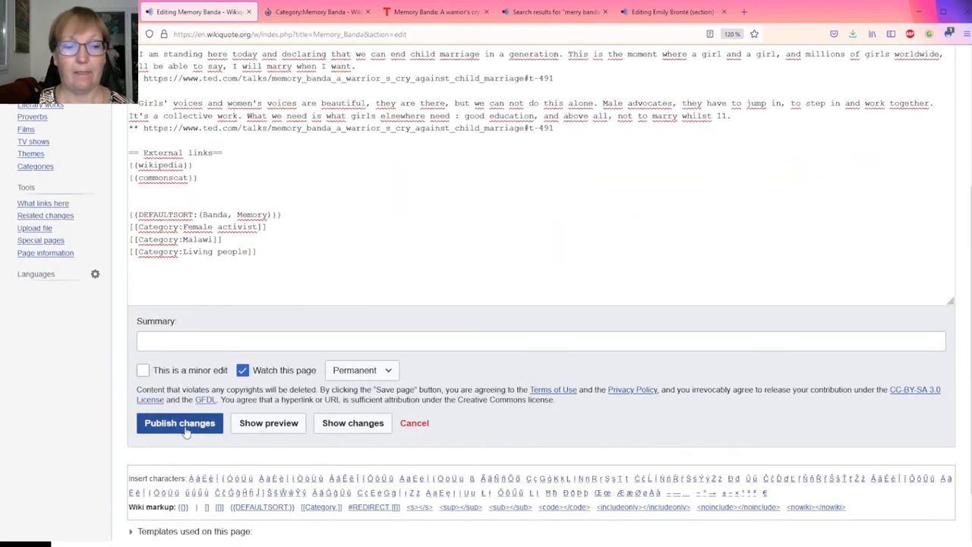
left_click(179, 423)
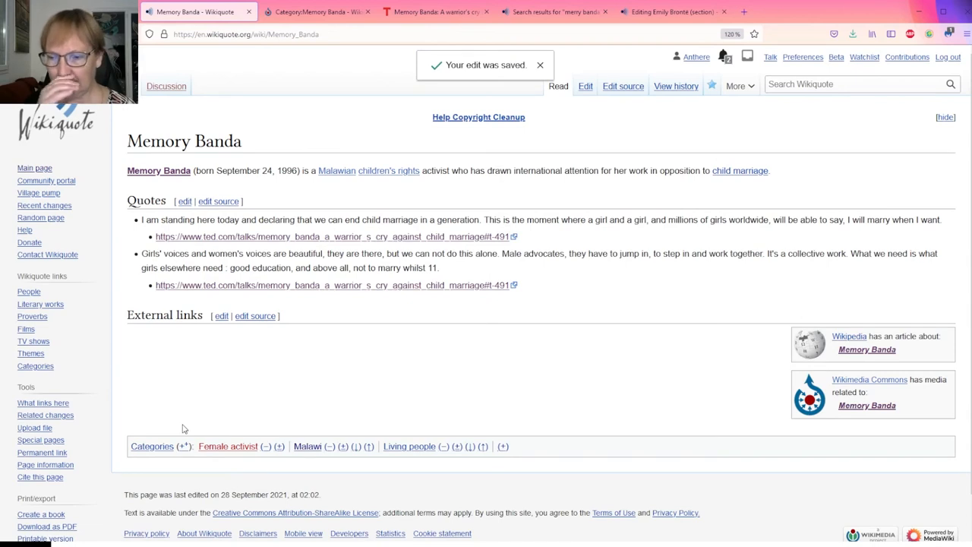
left_click(540, 65)
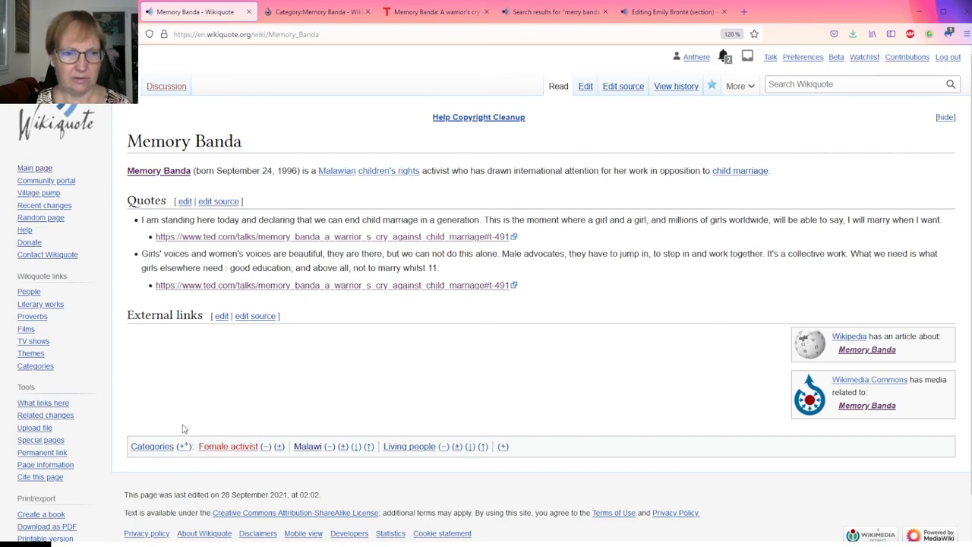
mouse_move(339, 240)
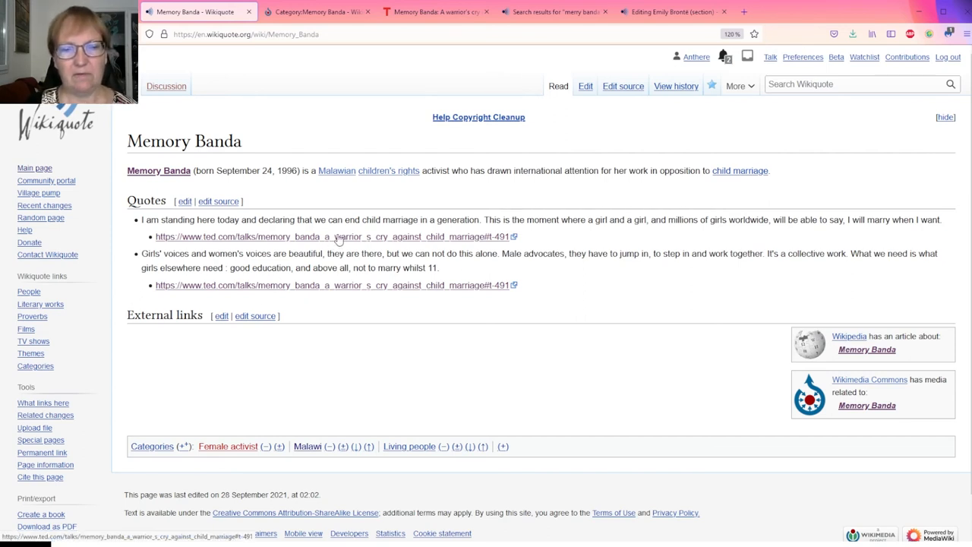
mouse_move(358, 241)
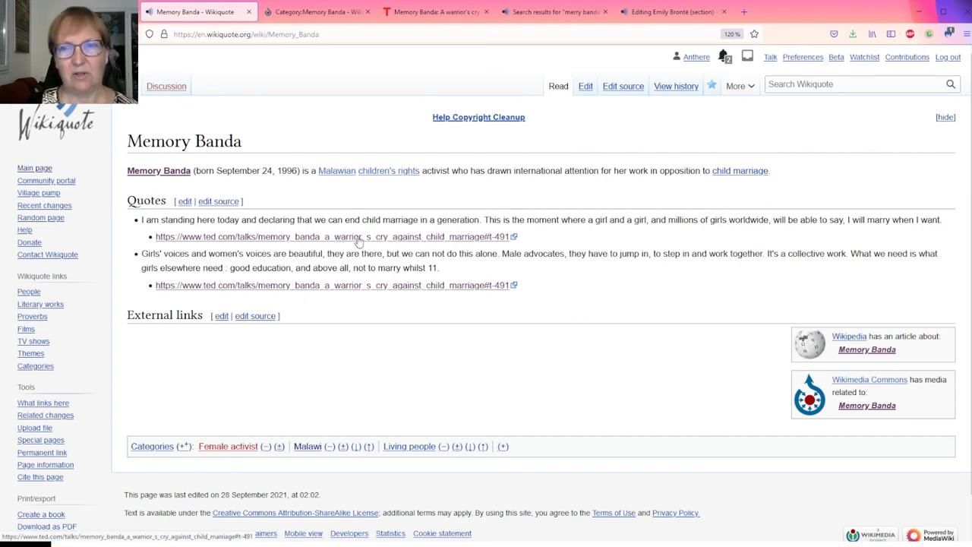
- Copy 'TEDWomen 2015 | May 2015' from the TED talk page and return to Wikiquote
left_click(434, 12)
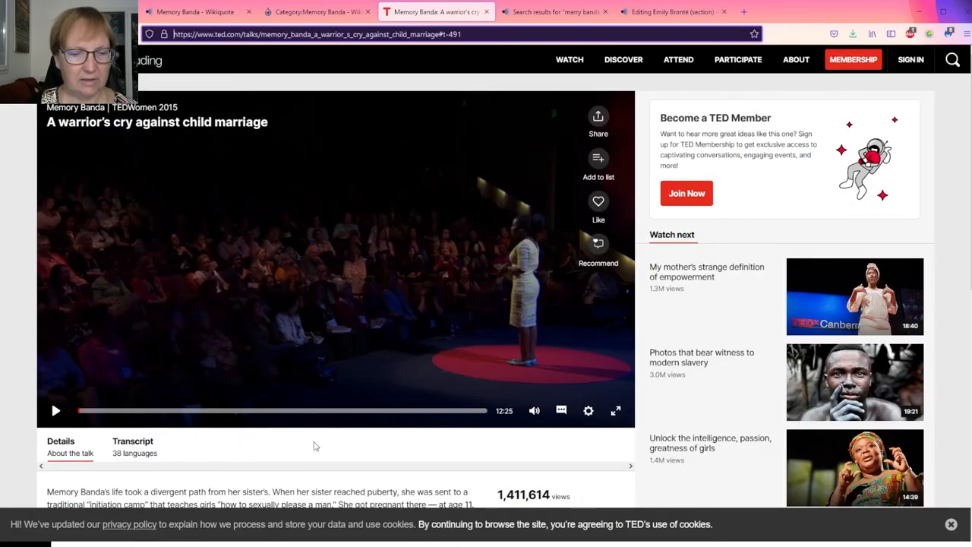
scroll("down", 3)
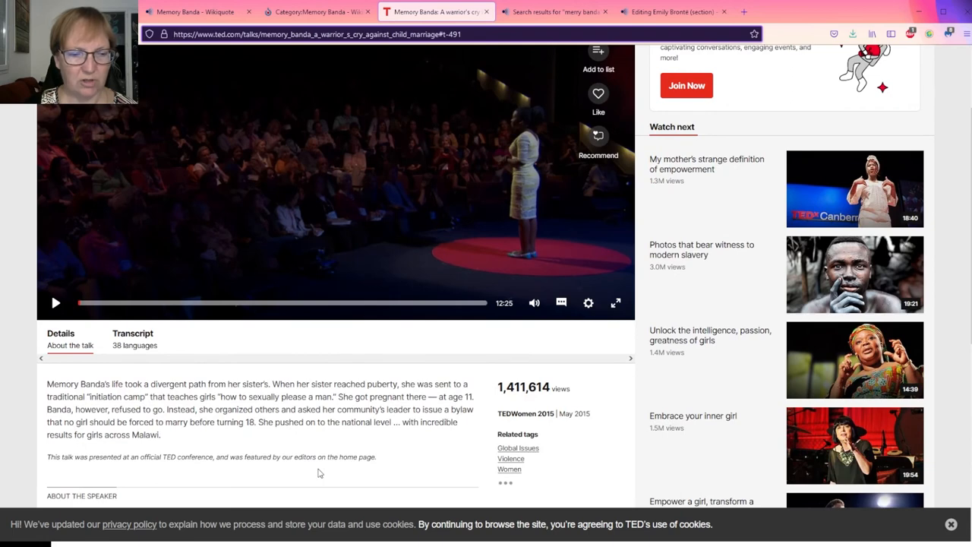
scroll("down", 3)
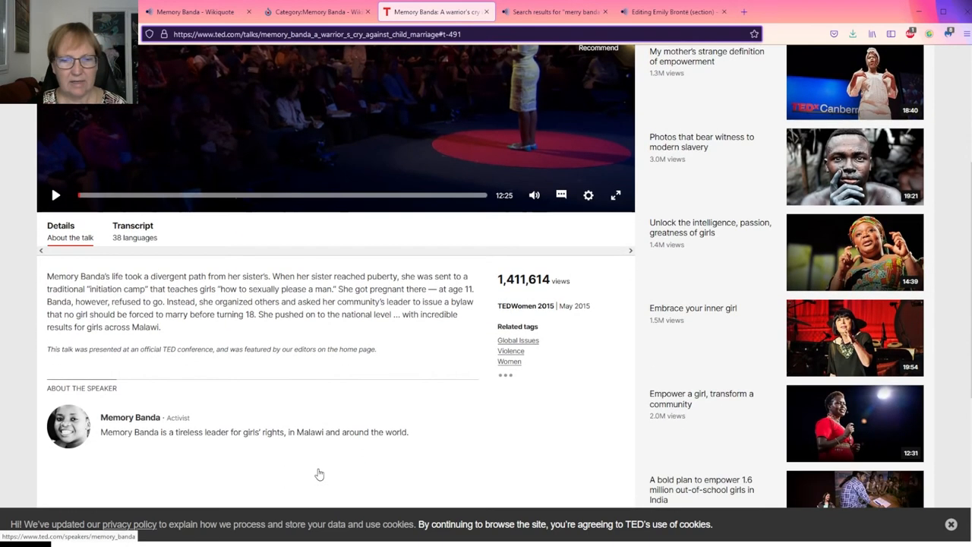
mouse_move(592, 311)
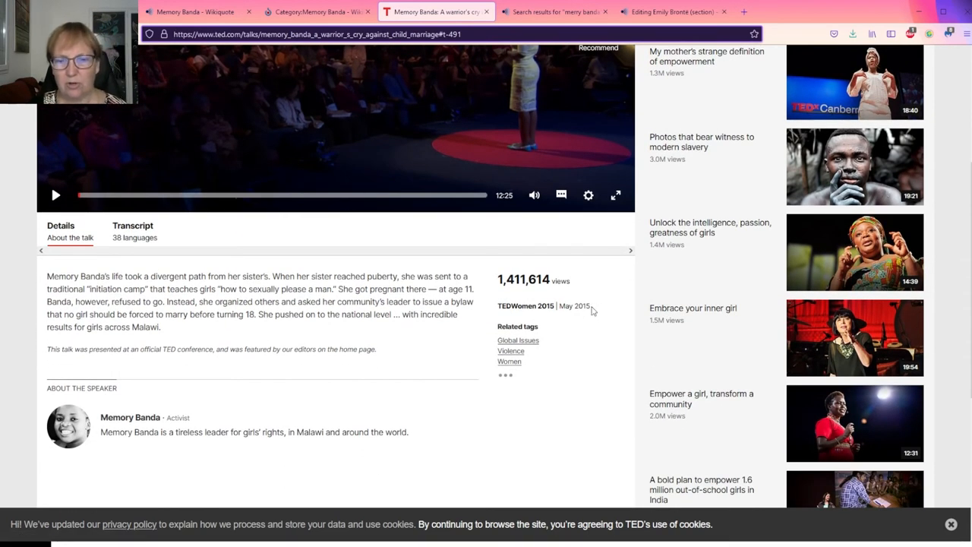
left_click_drag(521, 305, 589, 305)
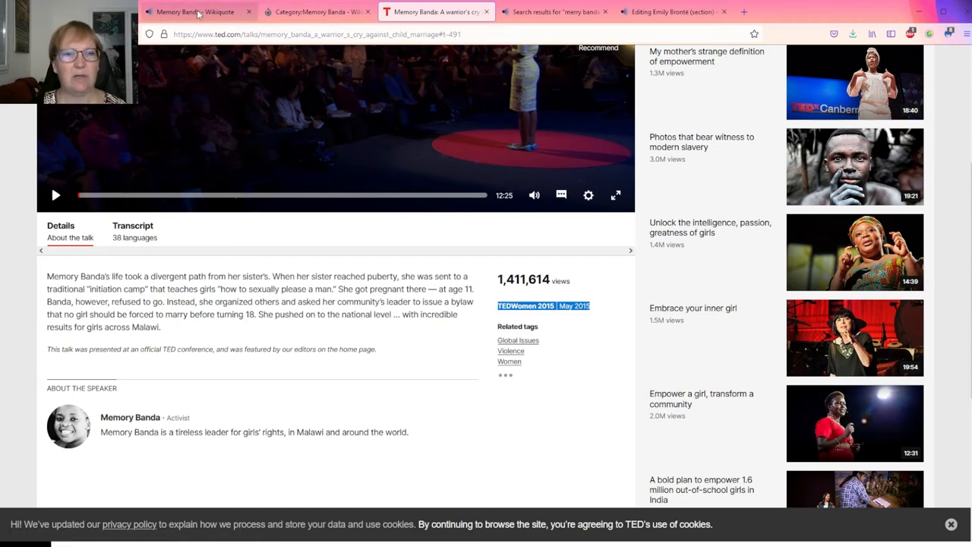
left_click(193, 10)
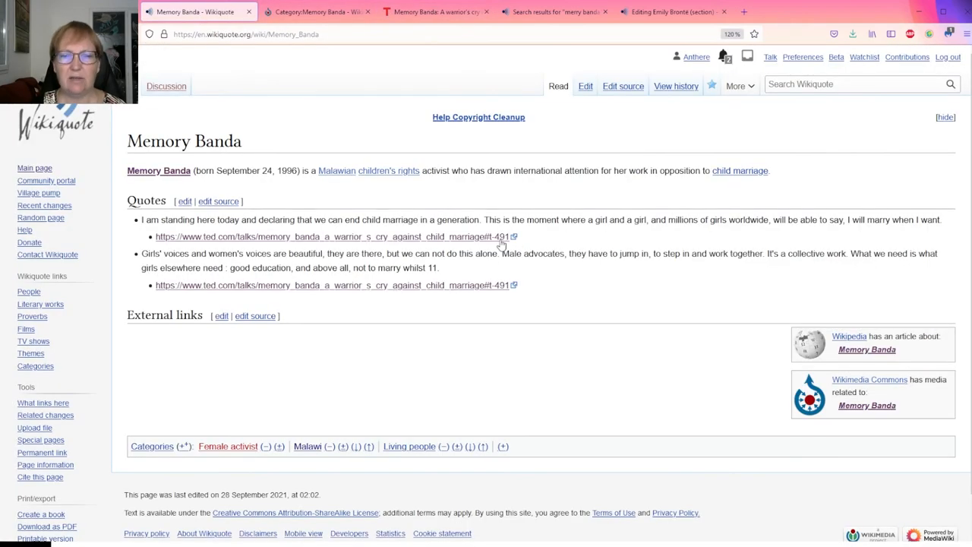
mouse_move(478, 236)
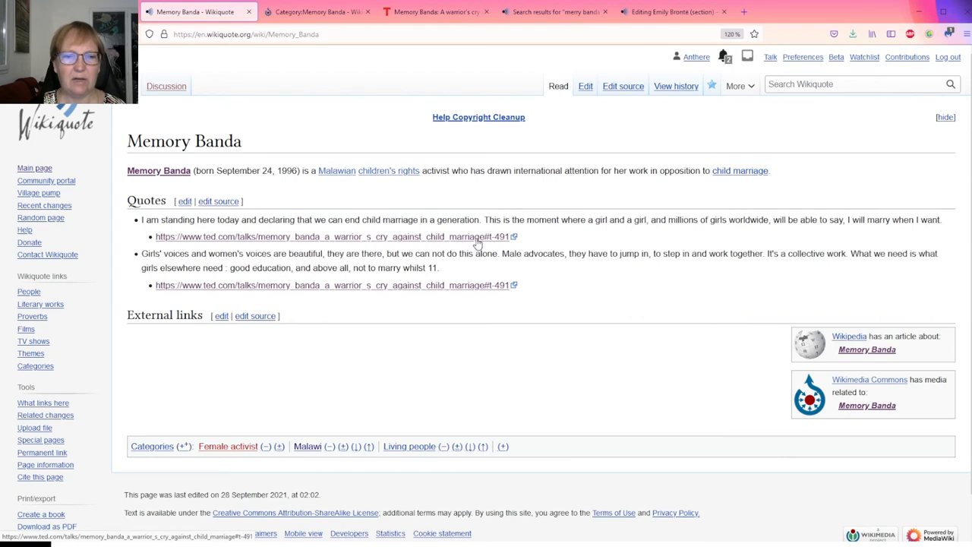
mouse_move(514, 278)
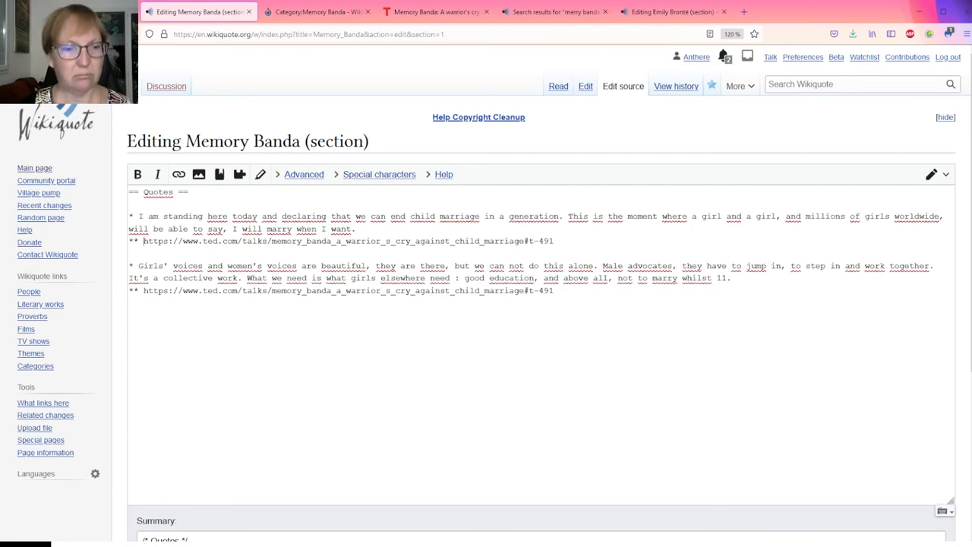
- Cite both quotes as 'TEDWomen 2015. May 2015 [URL]' and publish the changes
type("TEDWomen 2015 | May 2015|")
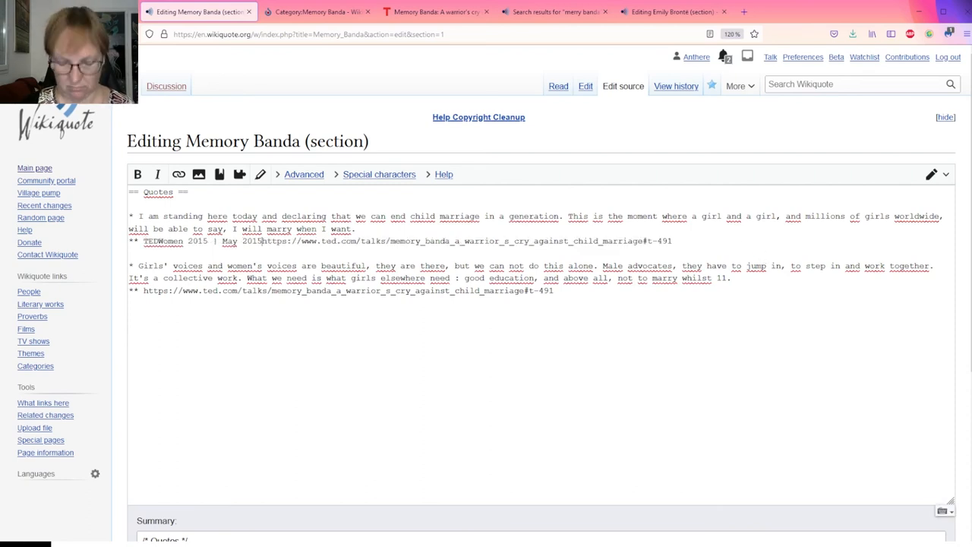
left_click_drag(223, 241, 263, 241)
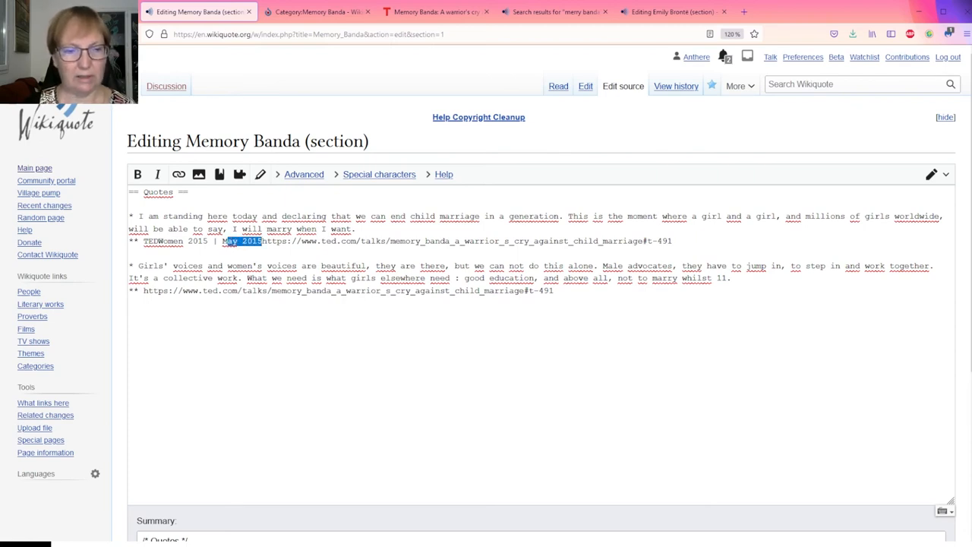
key("Delete")
type(".")
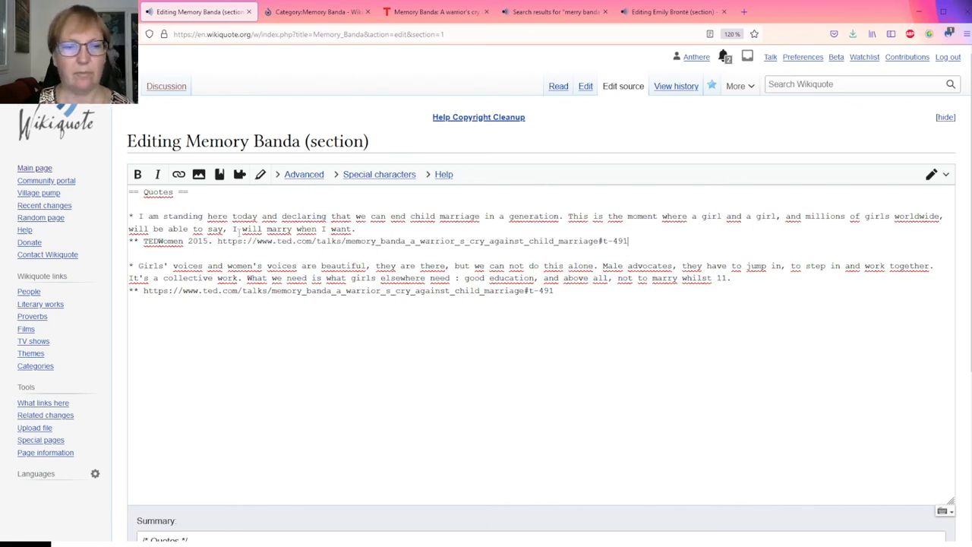
type("May 2015 [")
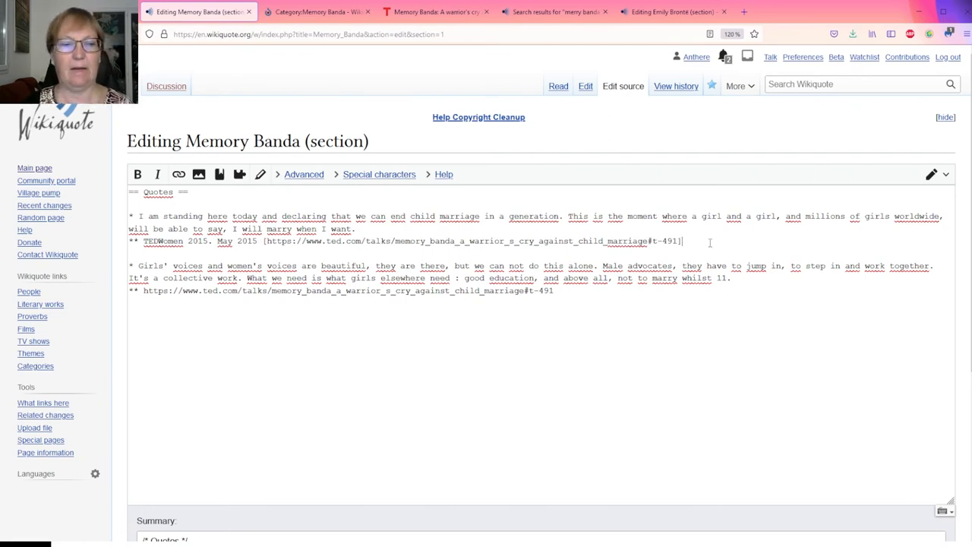
mouse_move(519, 223)
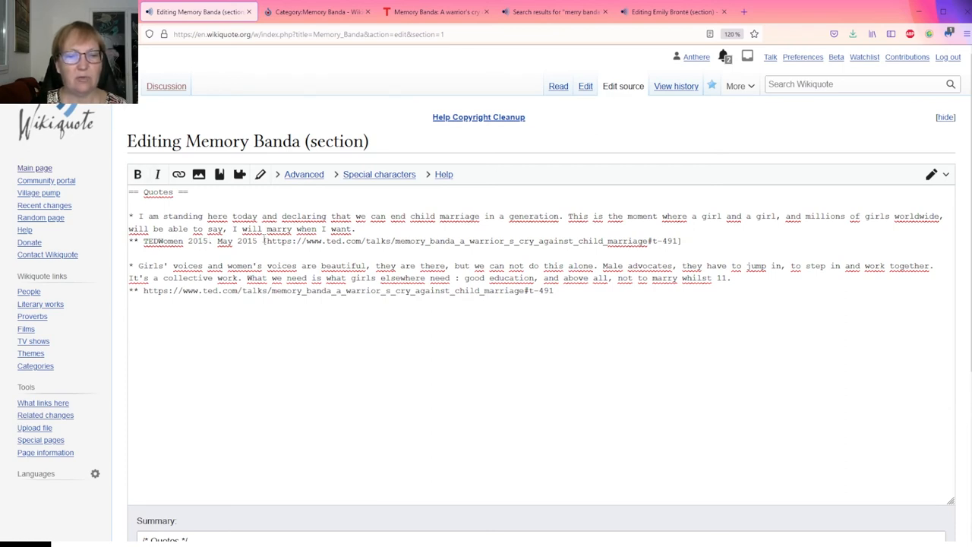
scroll("down", 3)
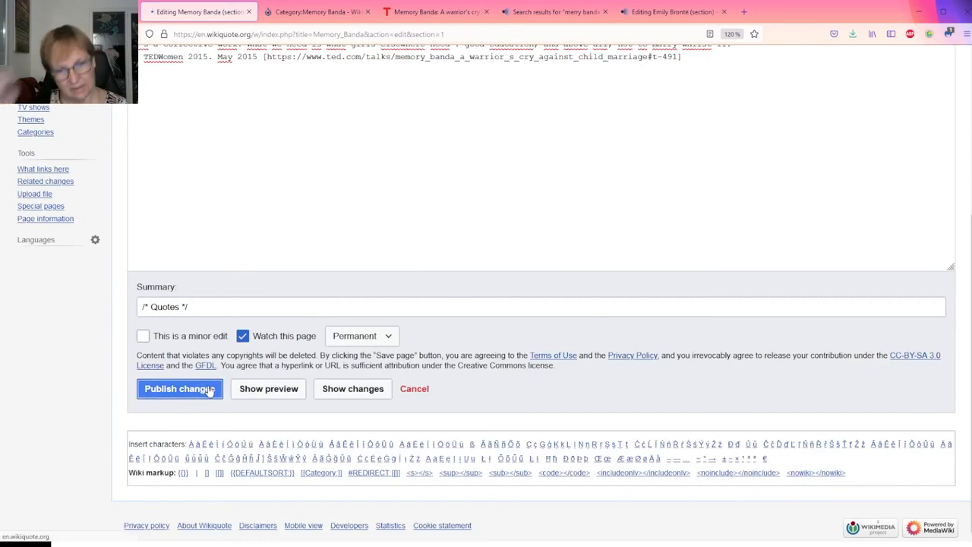
left_click(179, 388)
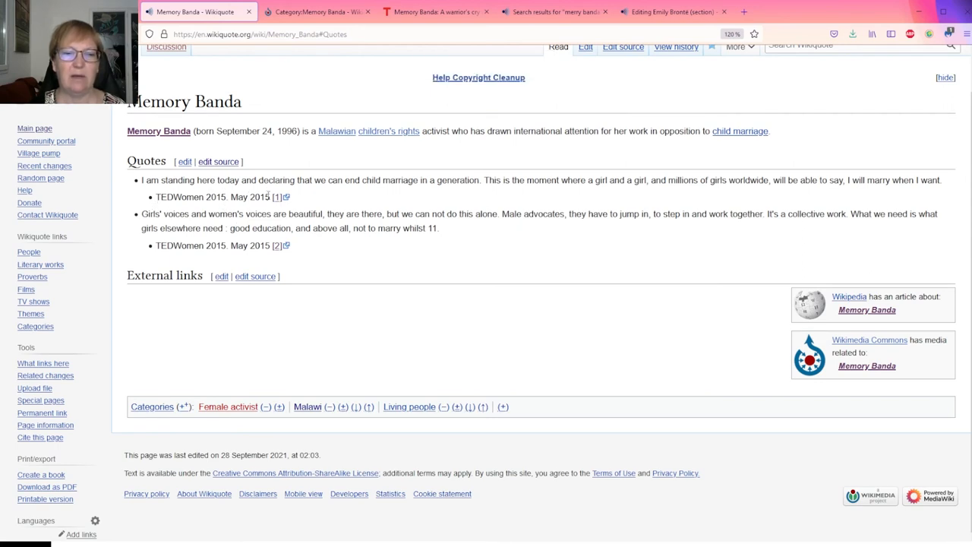
mouse_move(277, 197)
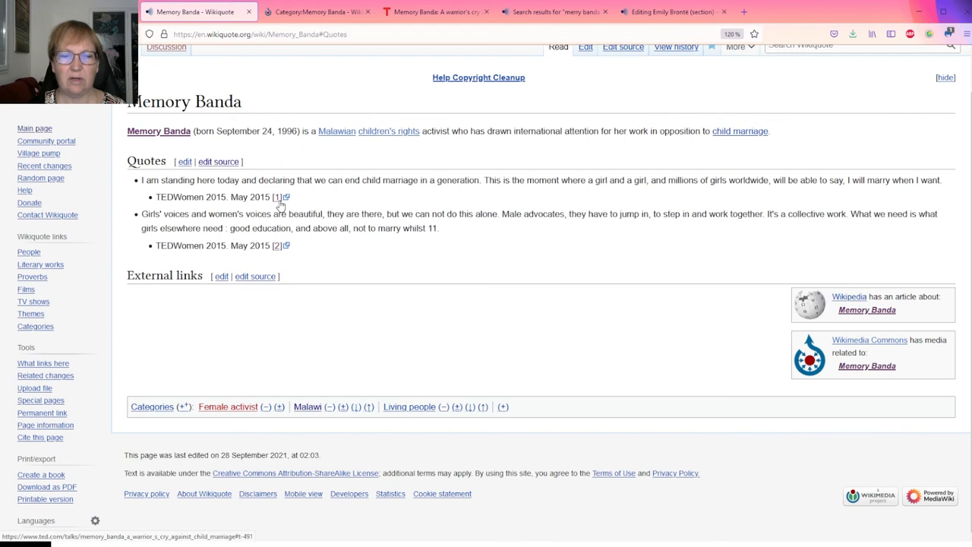
mouse_move(280, 254)
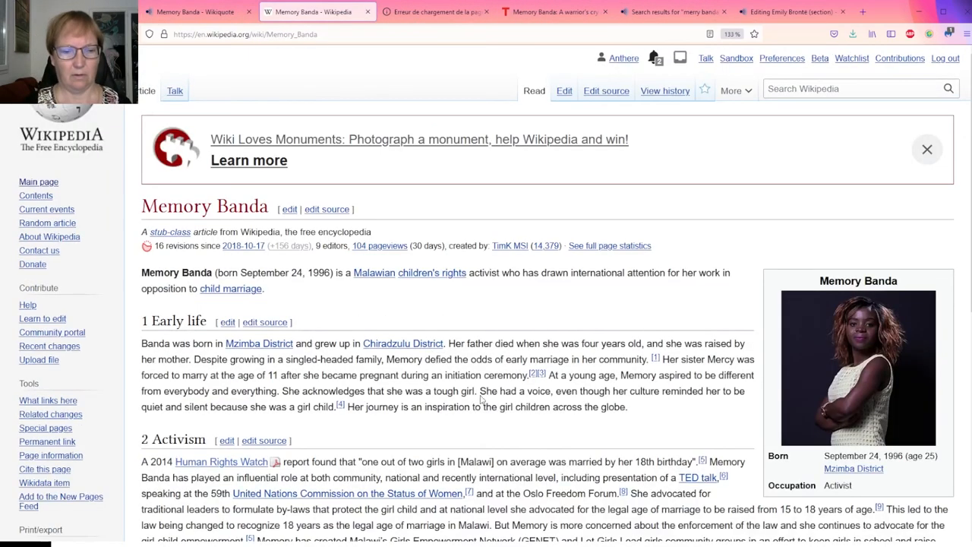
- Open Memory Banda's Wikipedia article in the visual editor and show the Insert menu
scroll("down", 3)
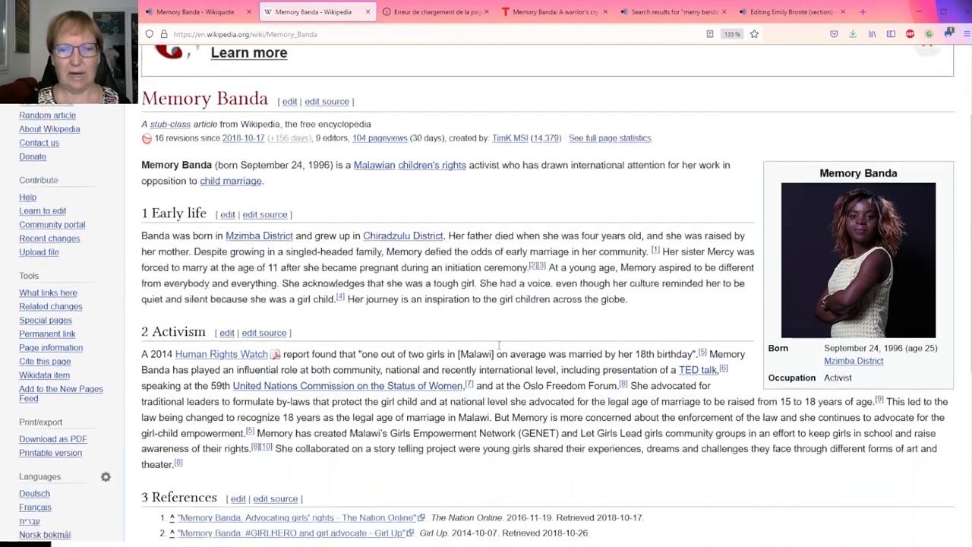
scroll("down", 3)
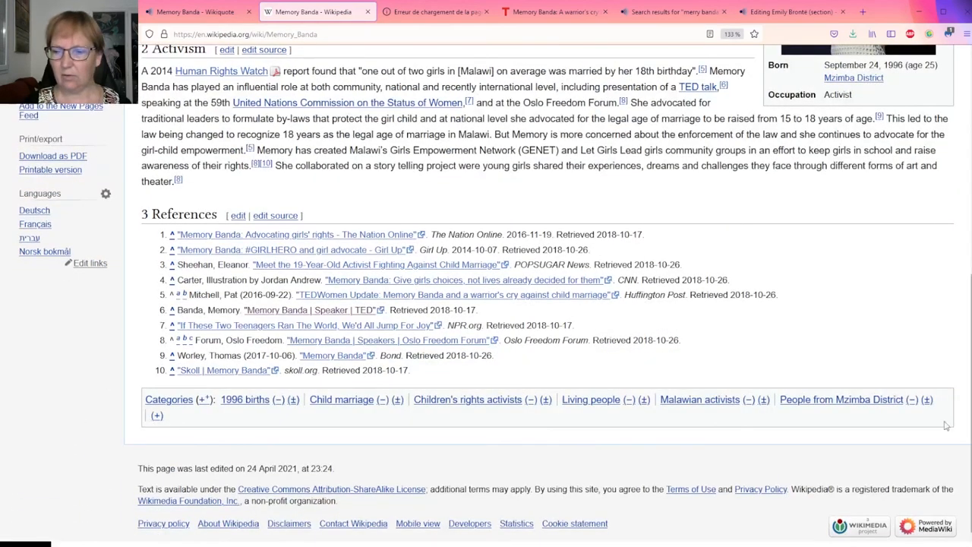
mouse_move(907, 417)
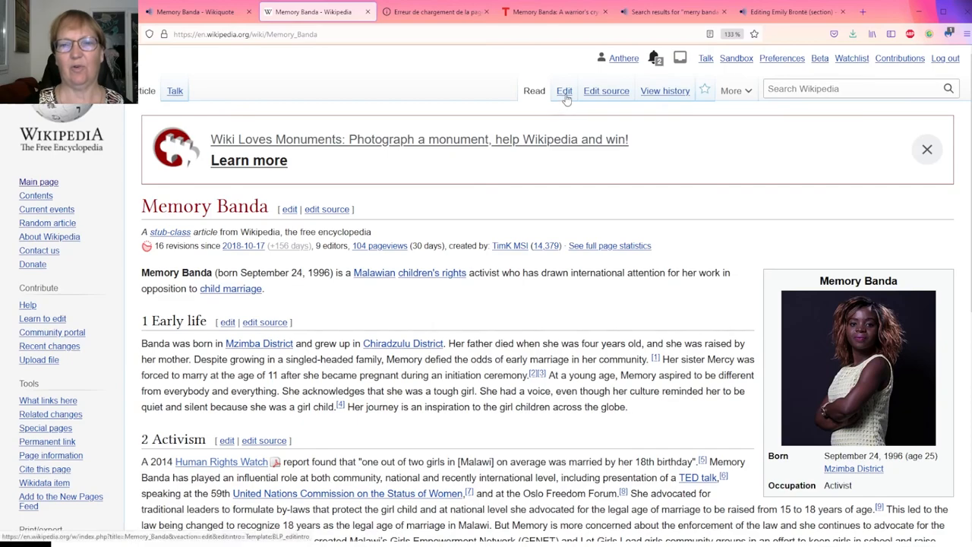
left_click(564, 90)
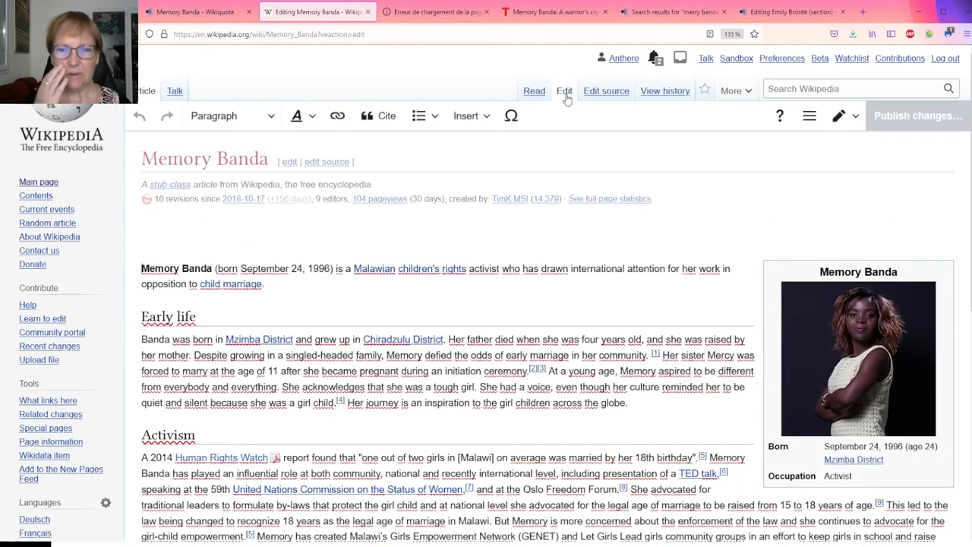
scroll("down", 3)
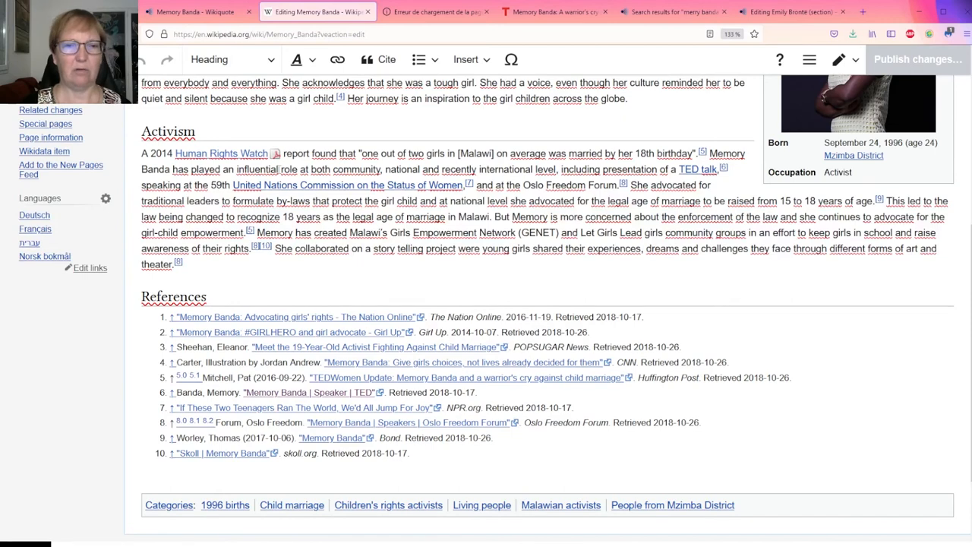
left_click(466, 59)
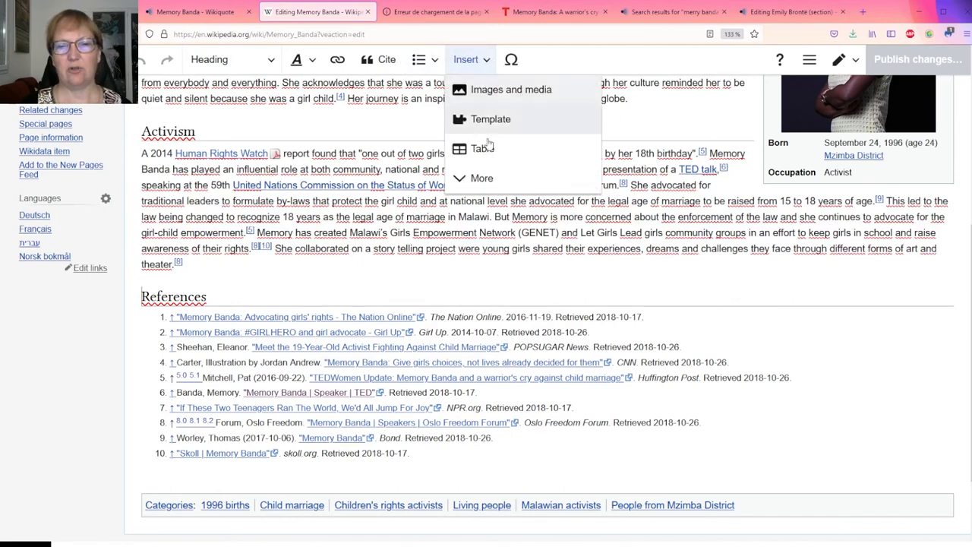
- Insert a Wikiquote template with Pagename Memory Banda and publish the Wikipedia article
left_click(490, 119)
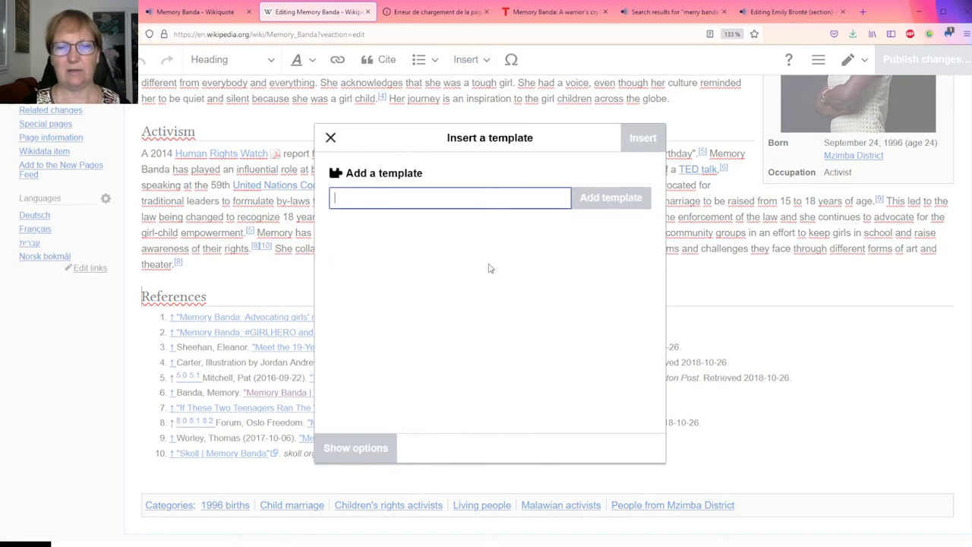
type("wikiqu")
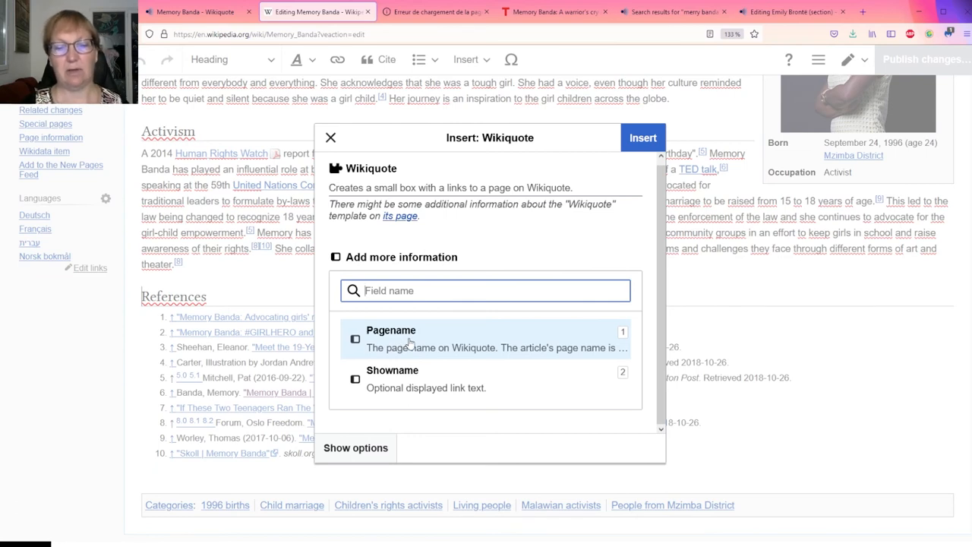
left_click(391, 330)
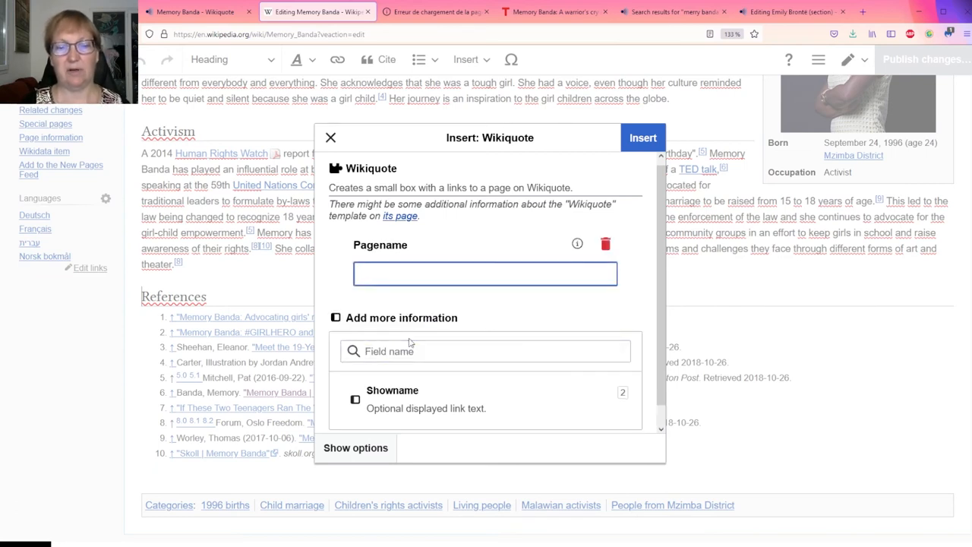
type("Memory Banda")
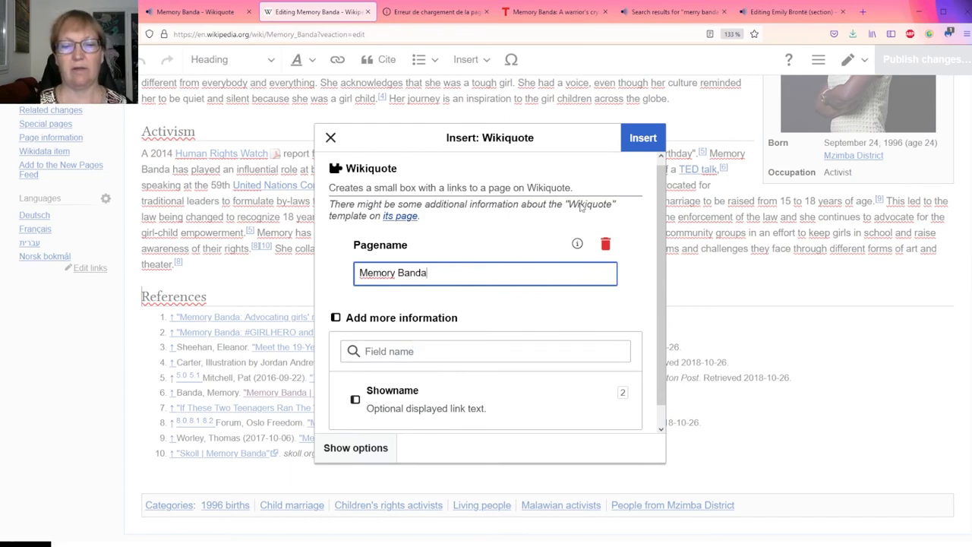
left_click(643, 137)
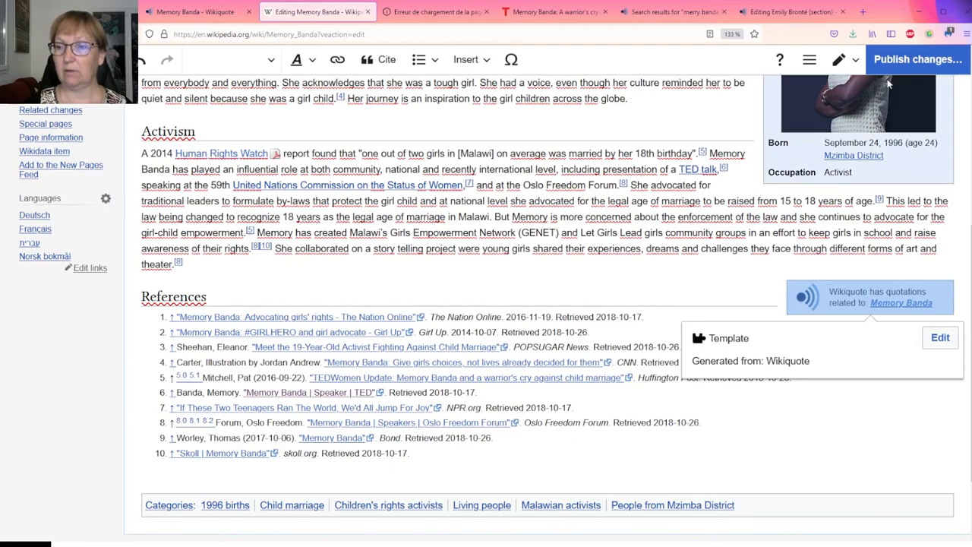
left_click(917, 59)
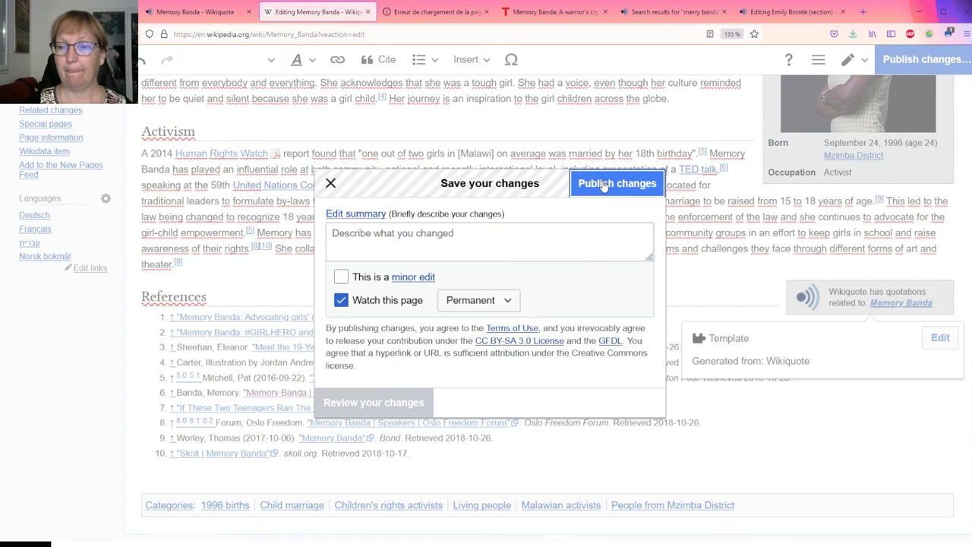
left_click(617, 183)
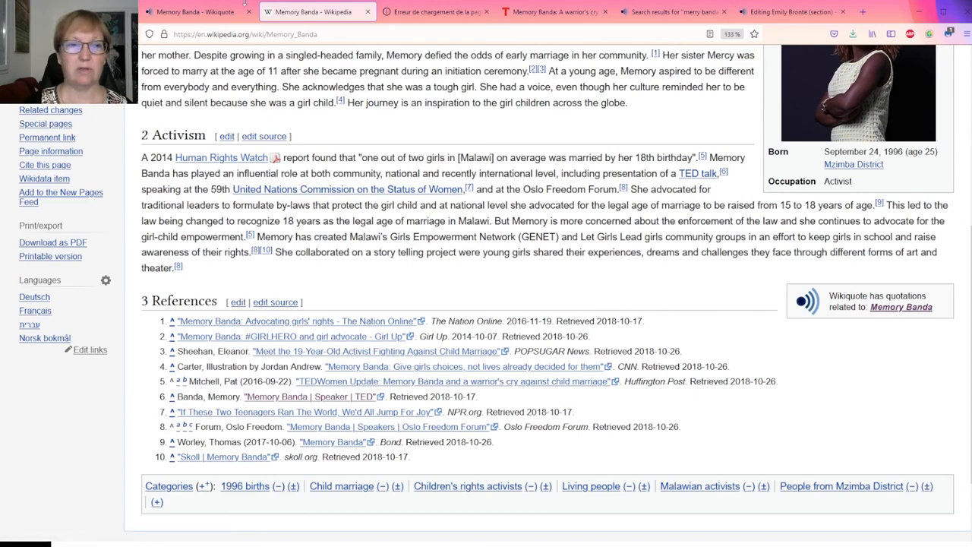
- Return to the Memory Banda Wikiquote tab and review its Wikipedia and Commons boxes
left_click(195, 11)
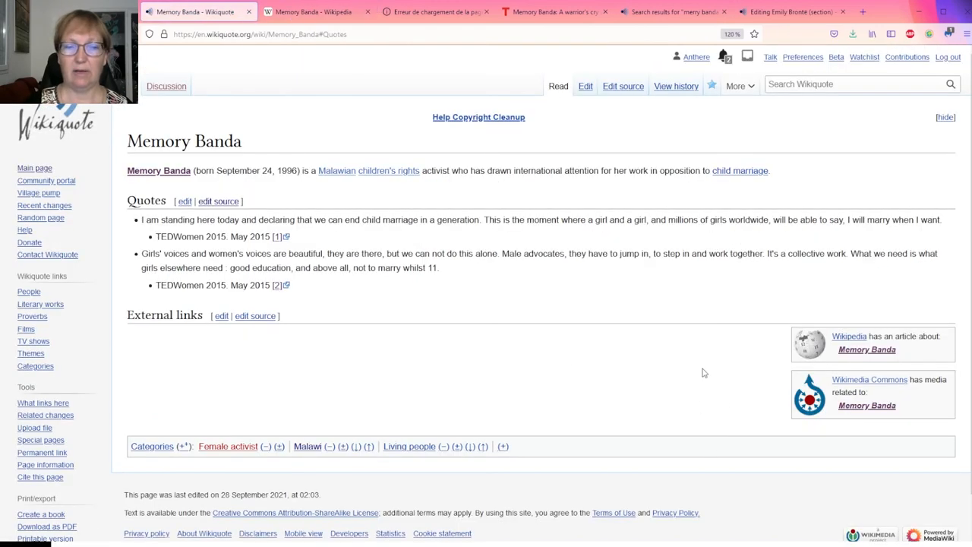
mouse_move(866, 349)
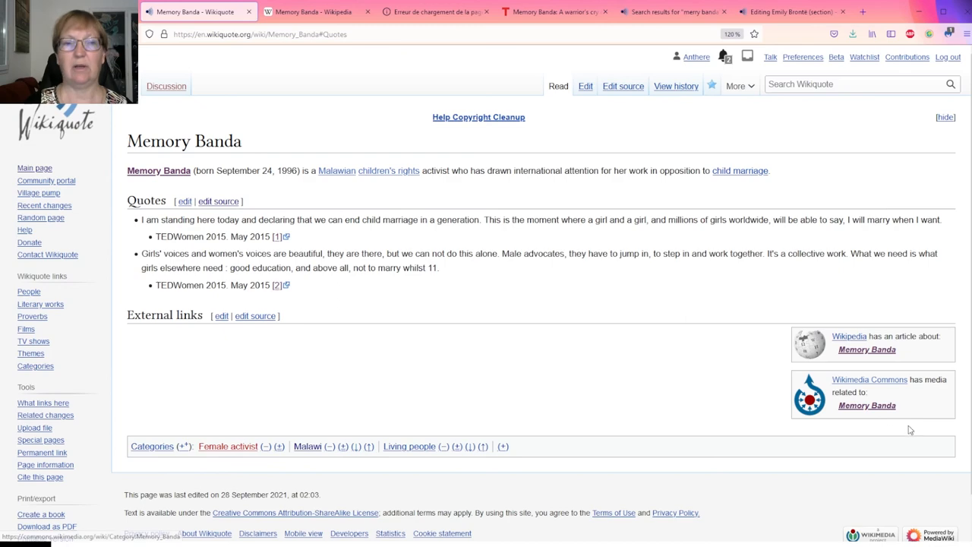
left_click(311, 11)
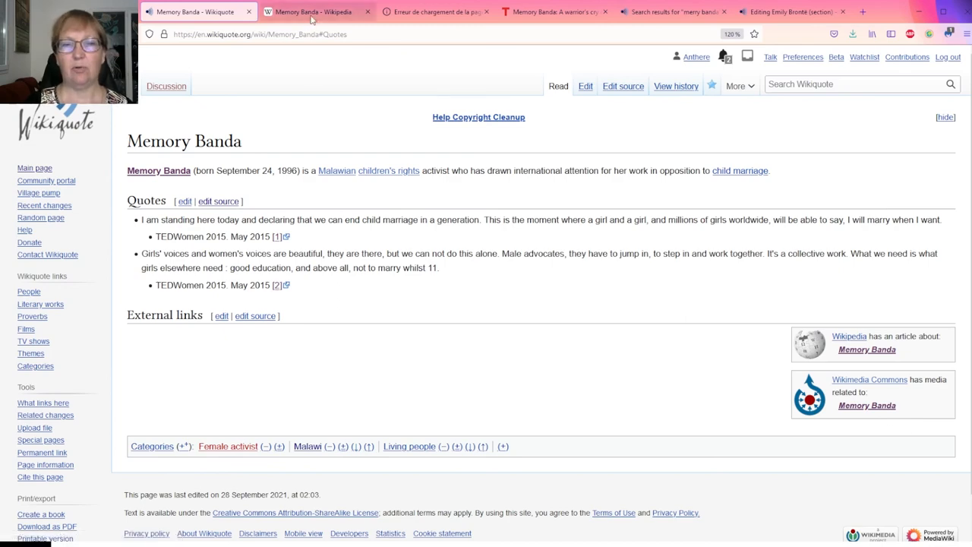
left_click(311, 12)
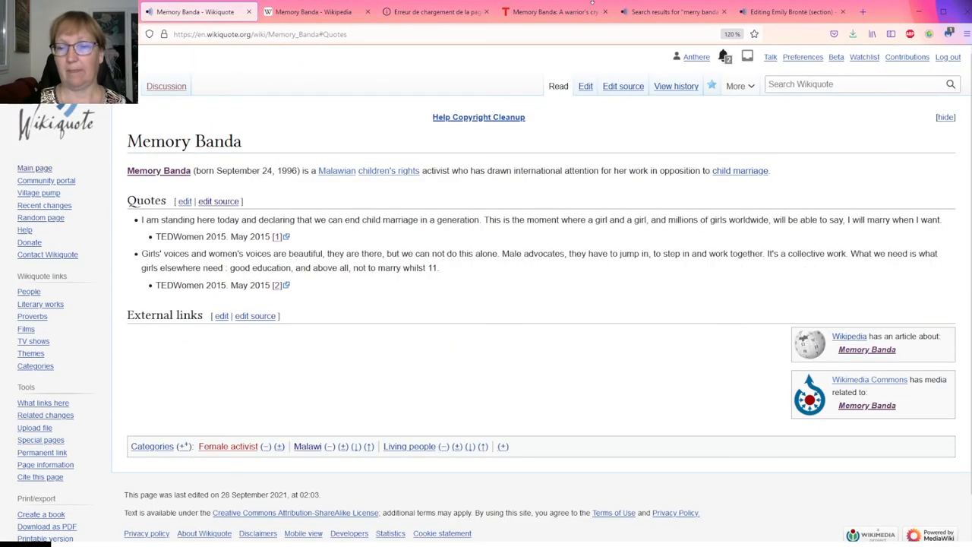
- Insert the Memory Banda.jpg portrait at the article start, captioned 'Memory Banda'
left_click(584, 86)
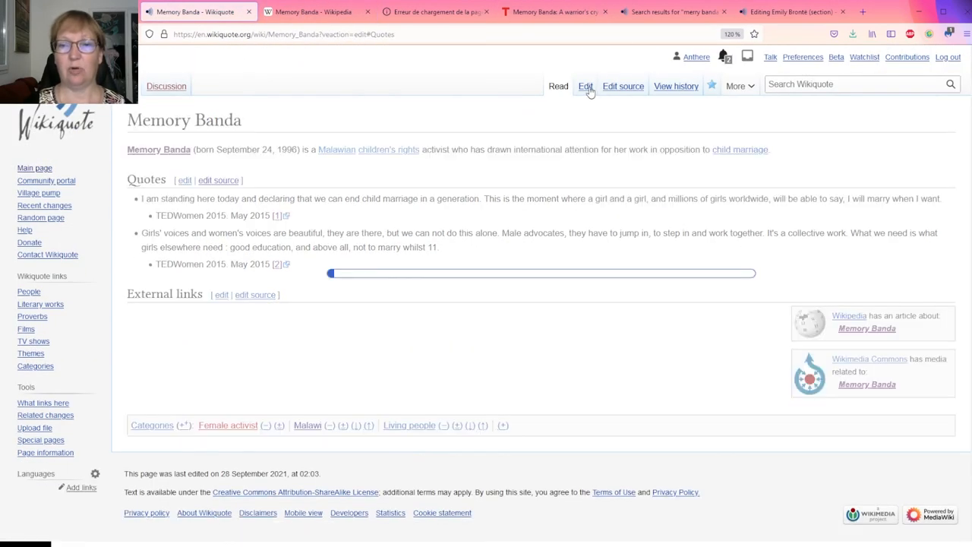
left_click(585, 85)
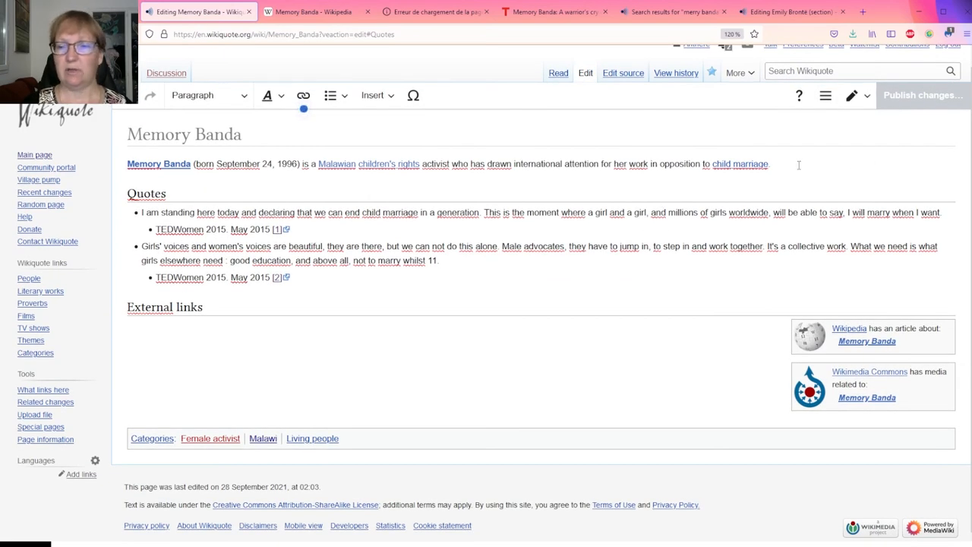
left_click(158, 163)
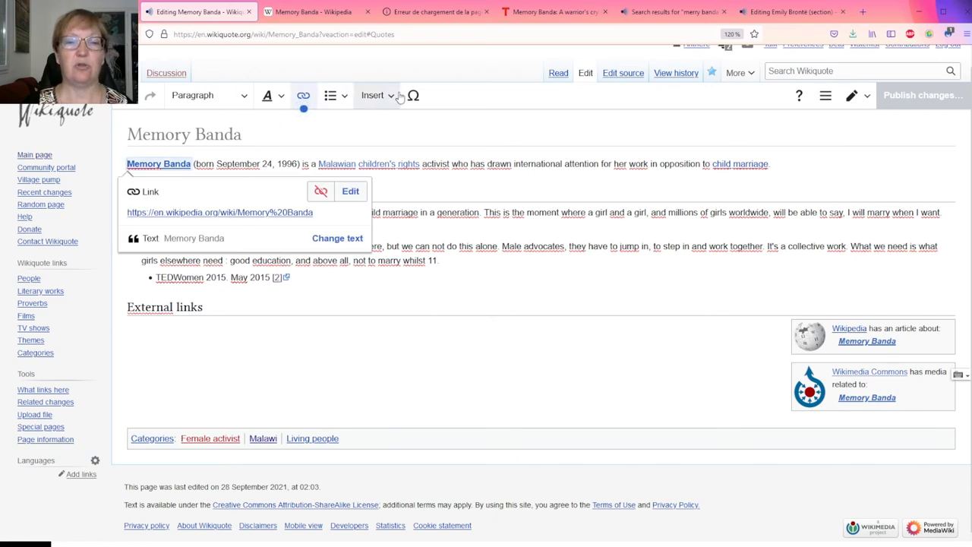
left_click(372, 95)
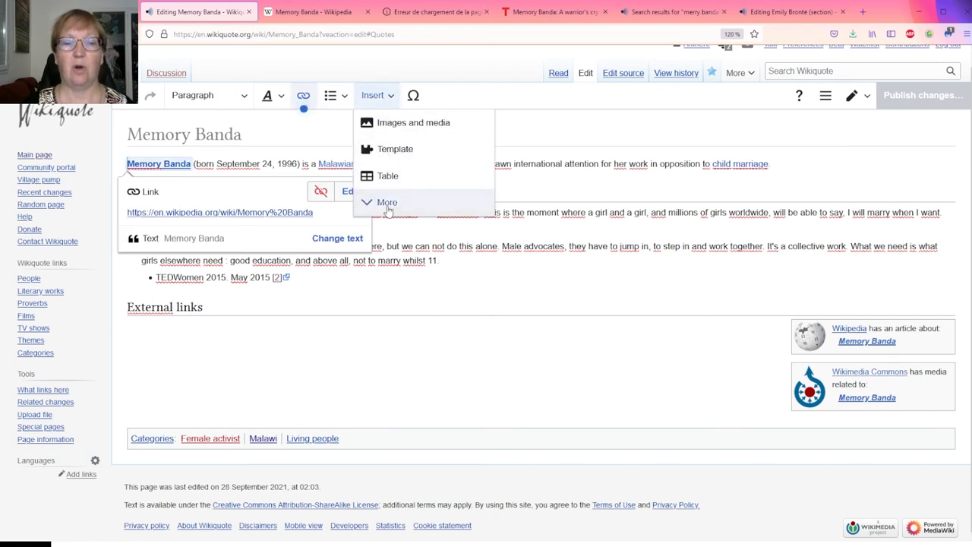
left_click(413, 123)
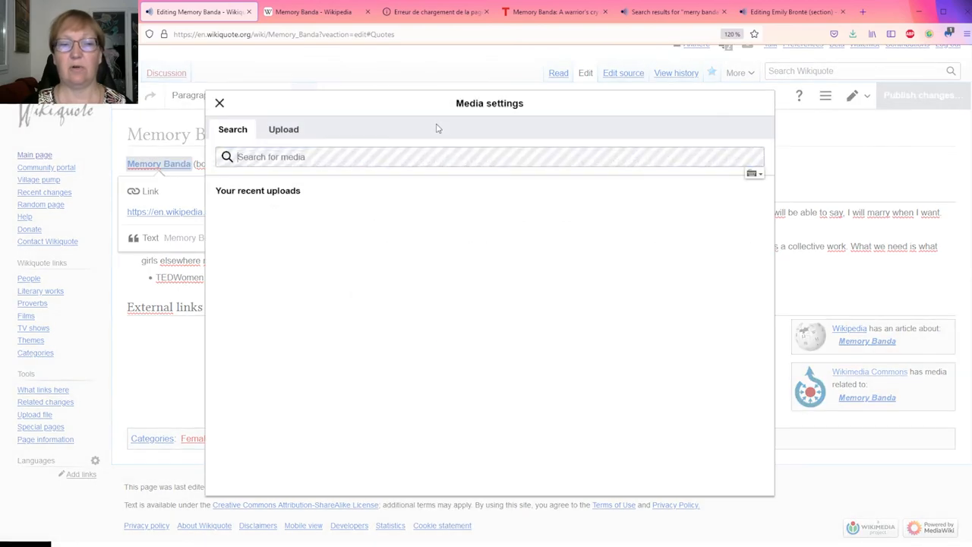
type("Memory Banda.jpg")
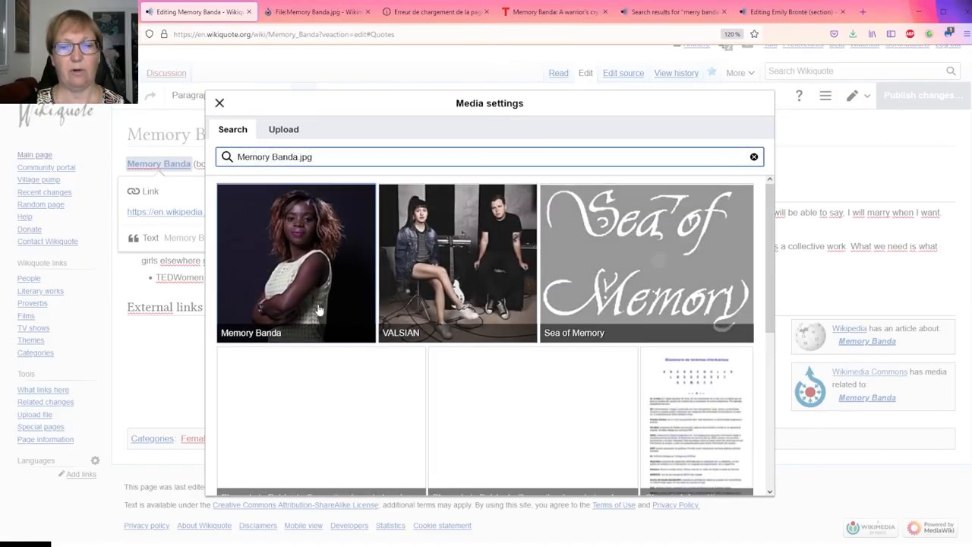
left_click(296, 262)
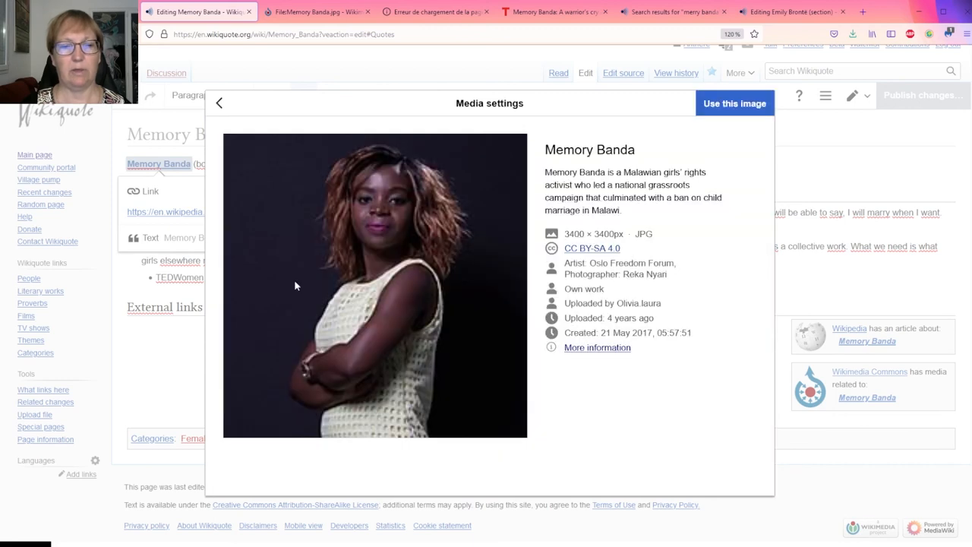
mouse_move(592, 267)
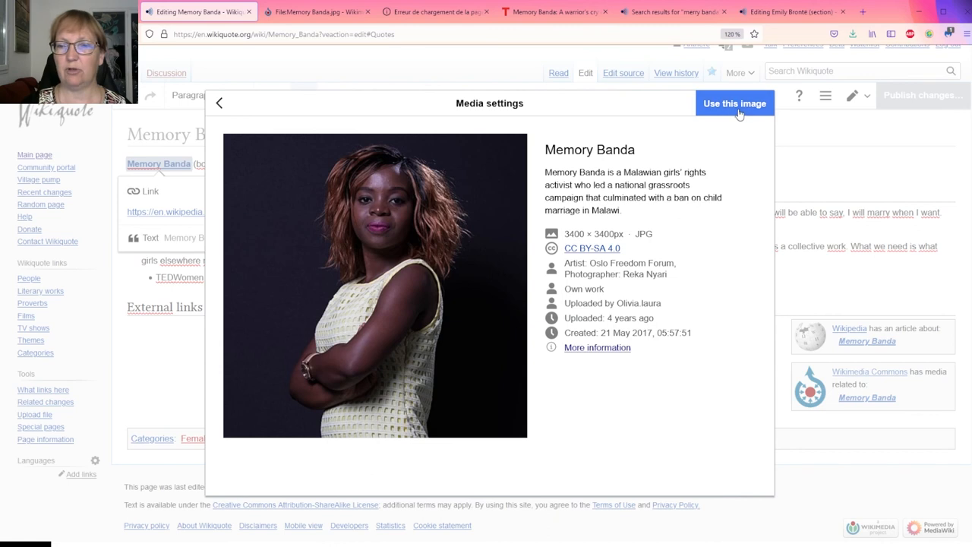
left_click(733, 102)
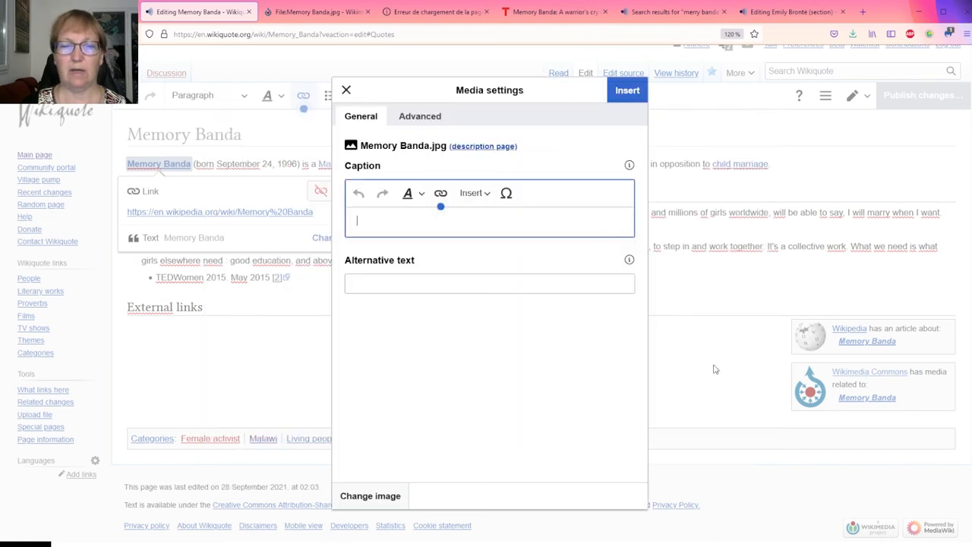
type("Memory Banda")
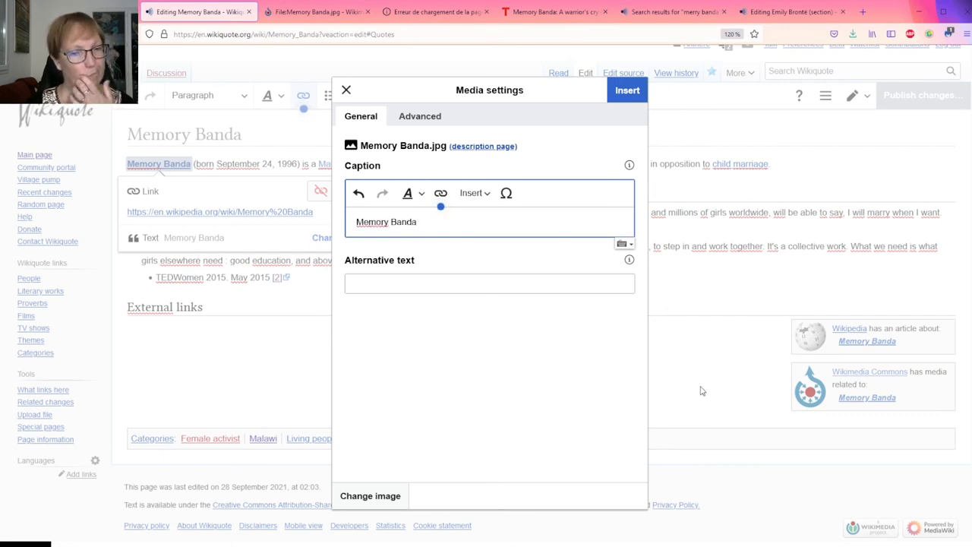
left_click(627, 89)
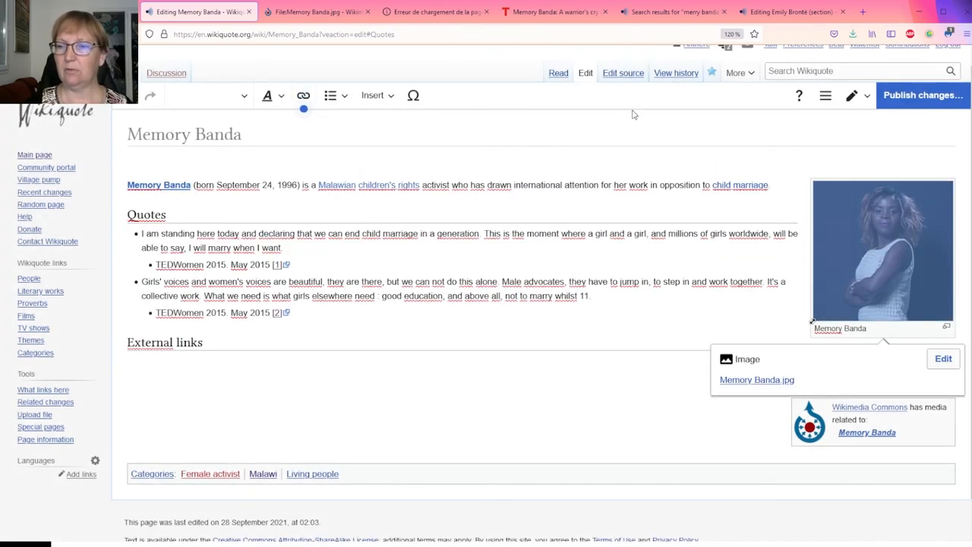
- Publish the Memory Banda article edits containing the captioned portrait
left_click(921, 95)
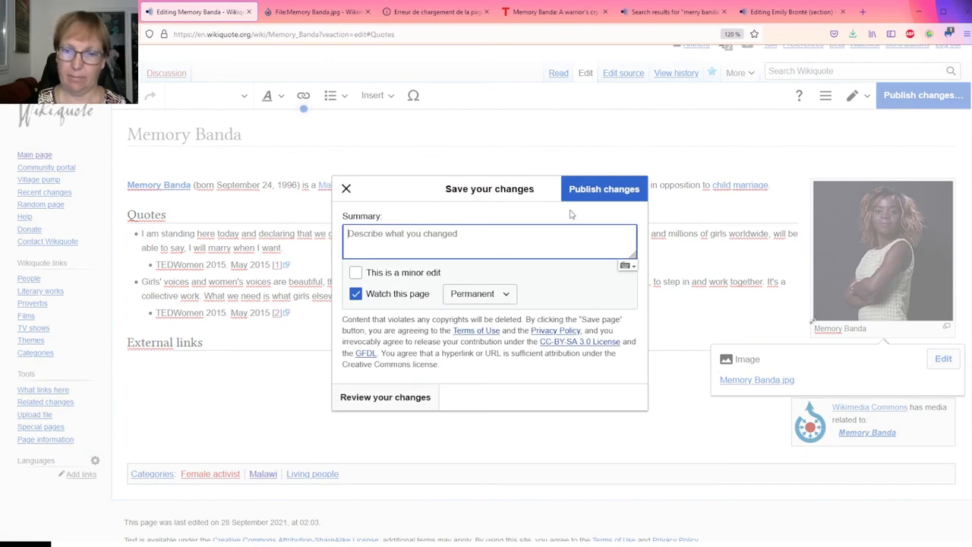
left_click(603, 188)
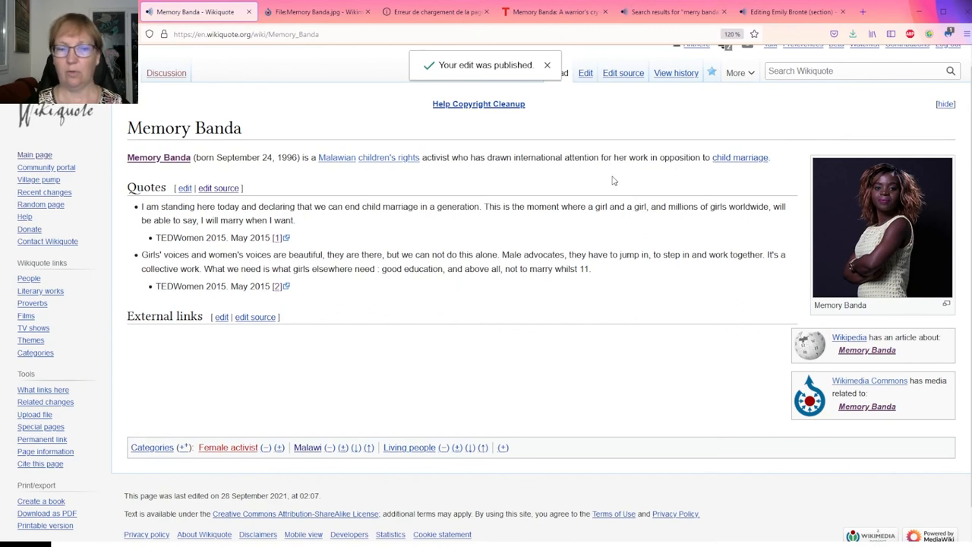
left_click(547, 65)
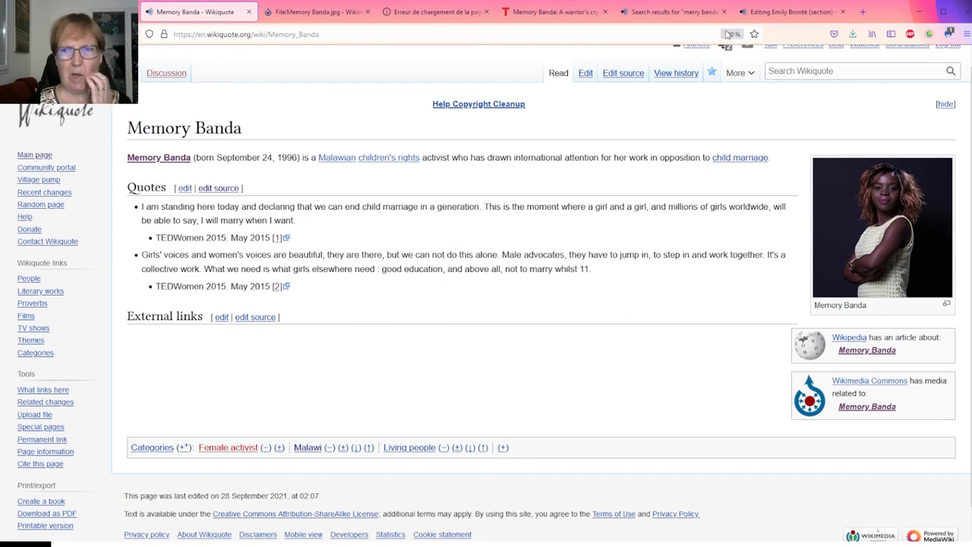
- Search Wikiquote for the Activism page and open its Activists category
left_click(850, 71)
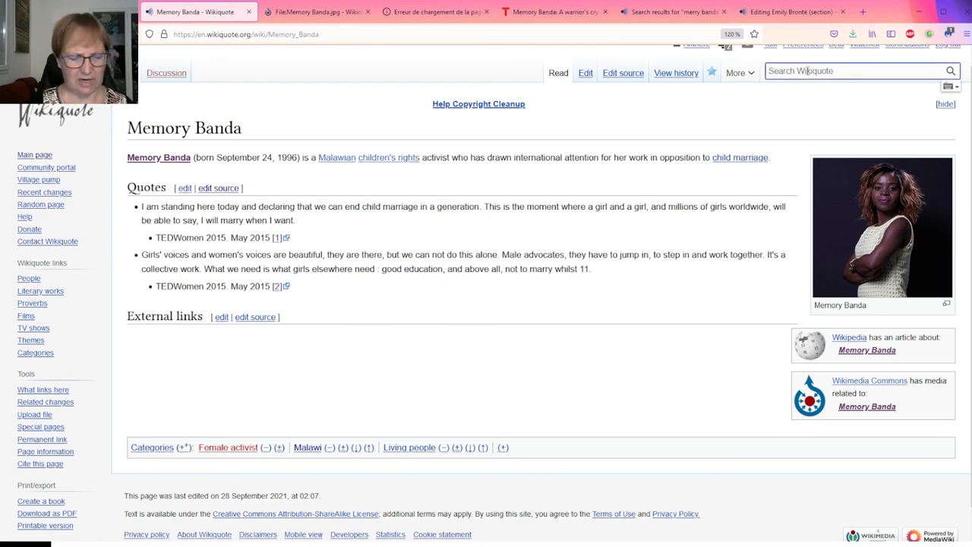
type("Actos")
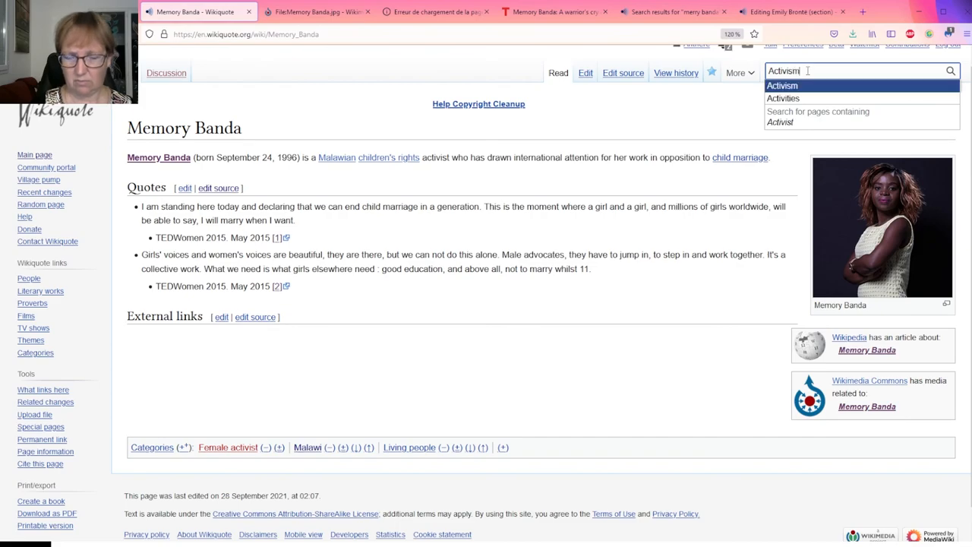
left_click(781, 85)
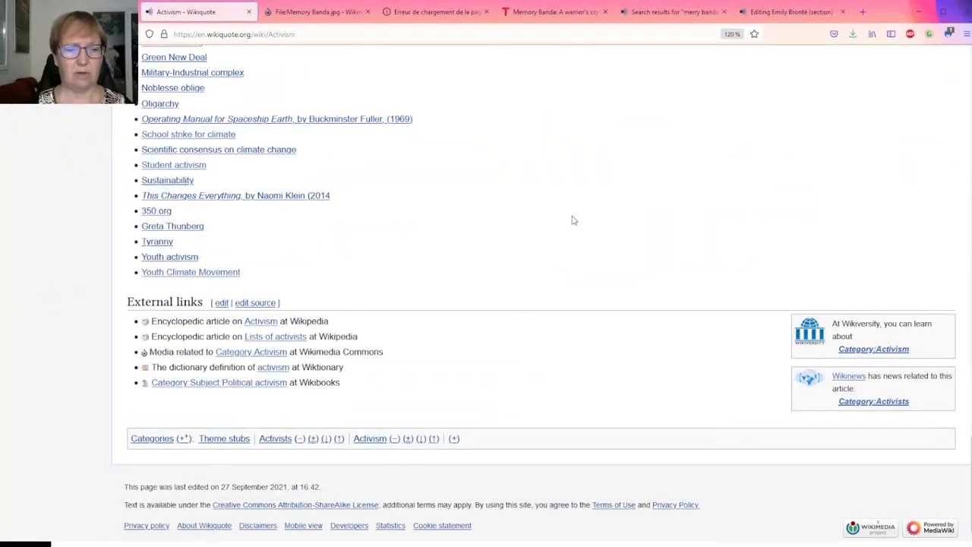
mouse_move(275, 444)
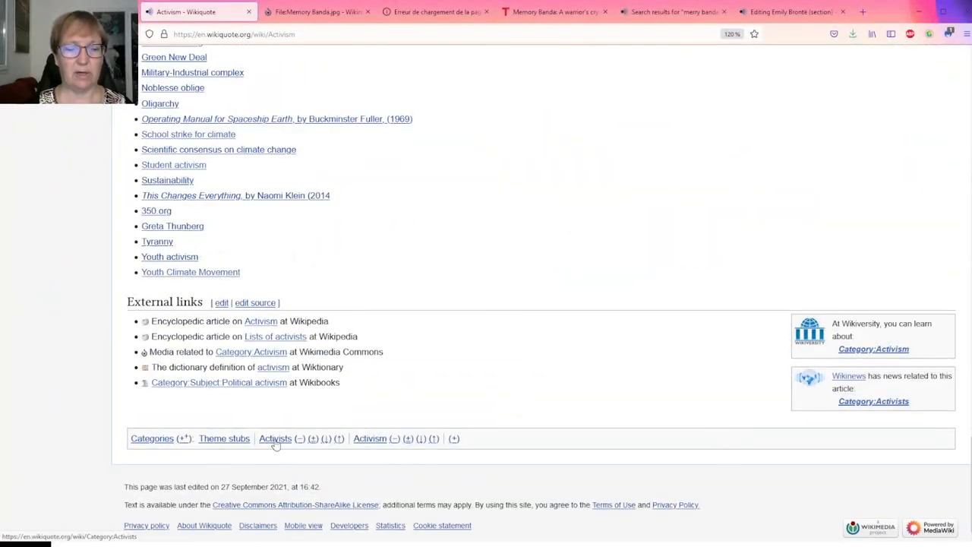
left_click(275, 438)
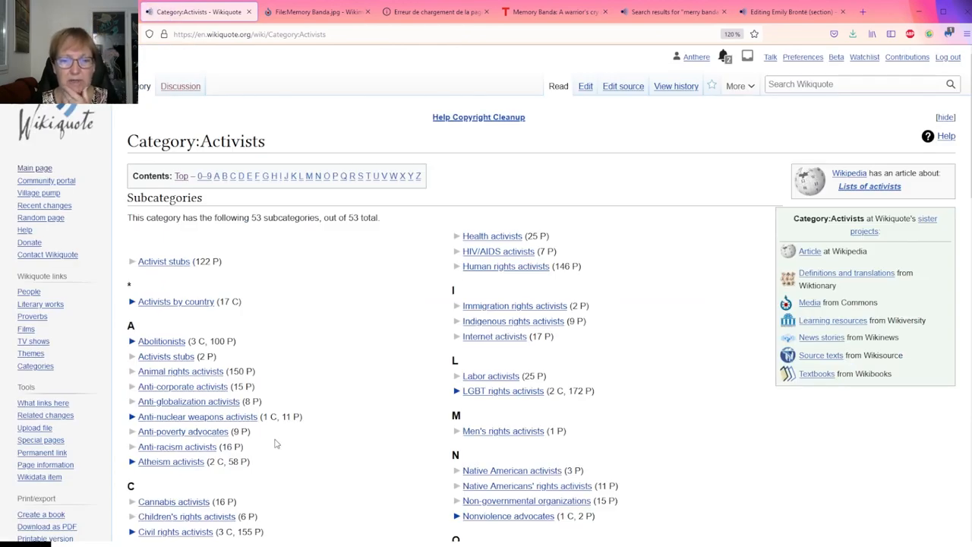
- Find and open the Children's rights activists subcategory, then return to Memory Banda's article
scroll("down", 3)
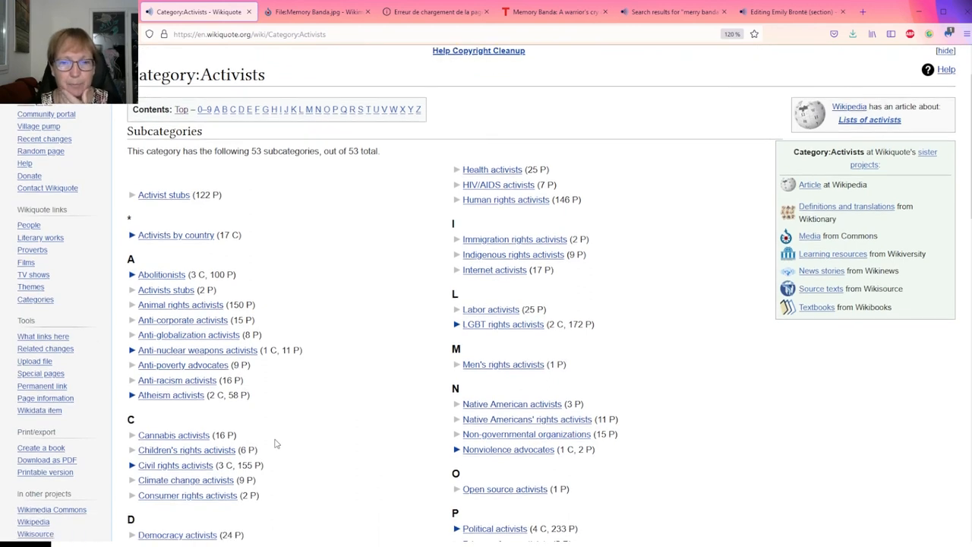
scroll("down", 3)
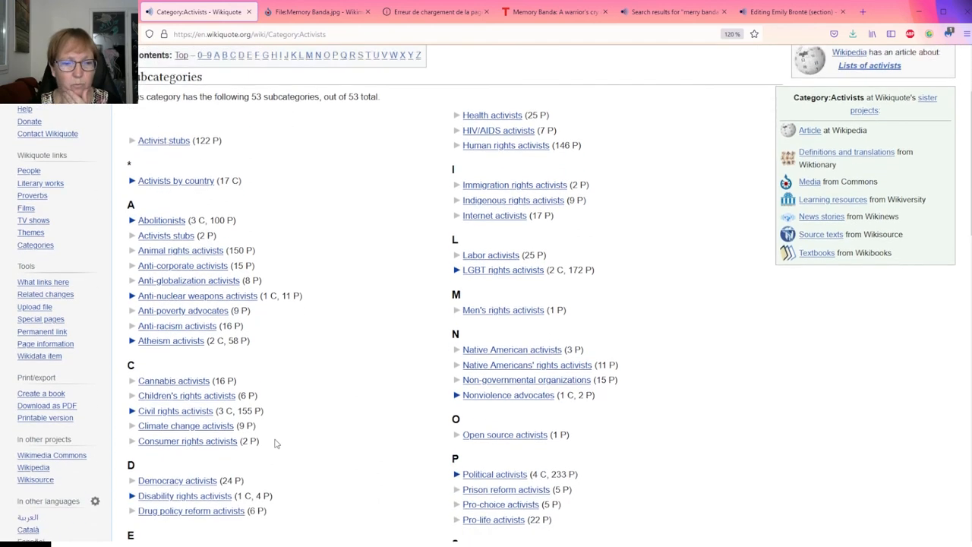
scroll("down", 3)
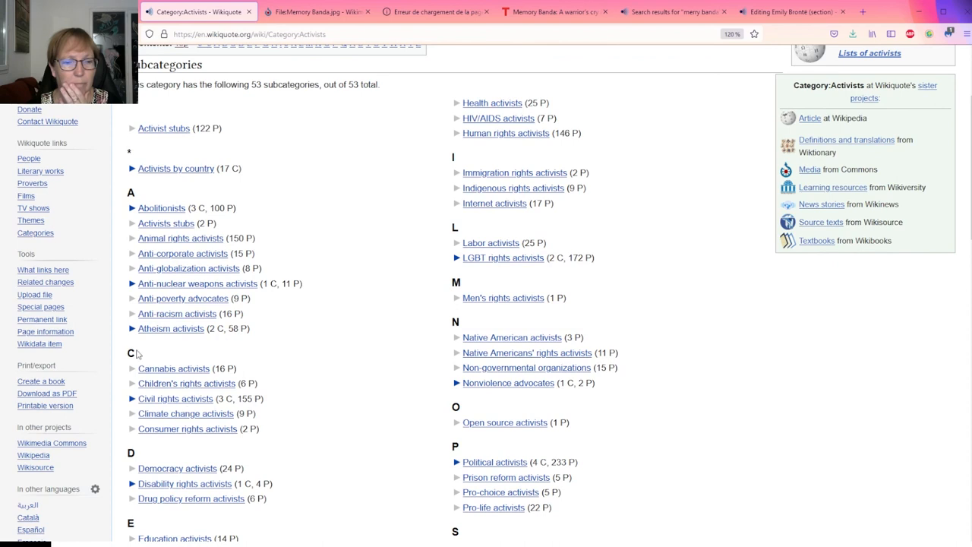
mouse_move(184, 391)
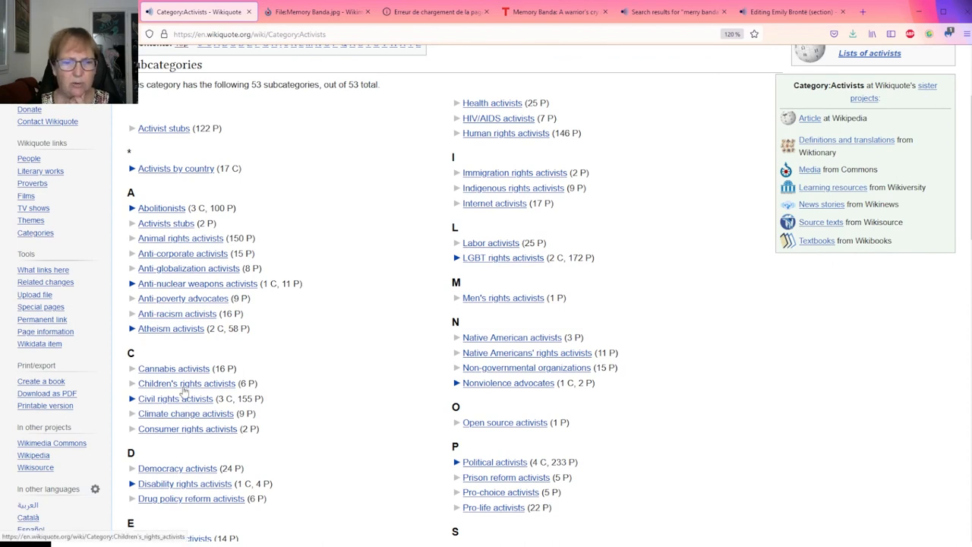
left_click(186, 383)
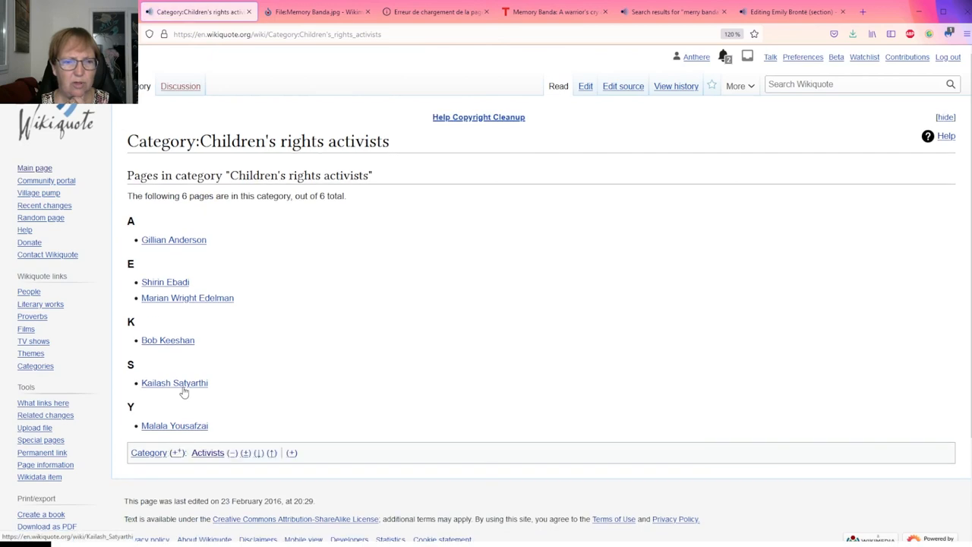
mouse_move(201, 367)
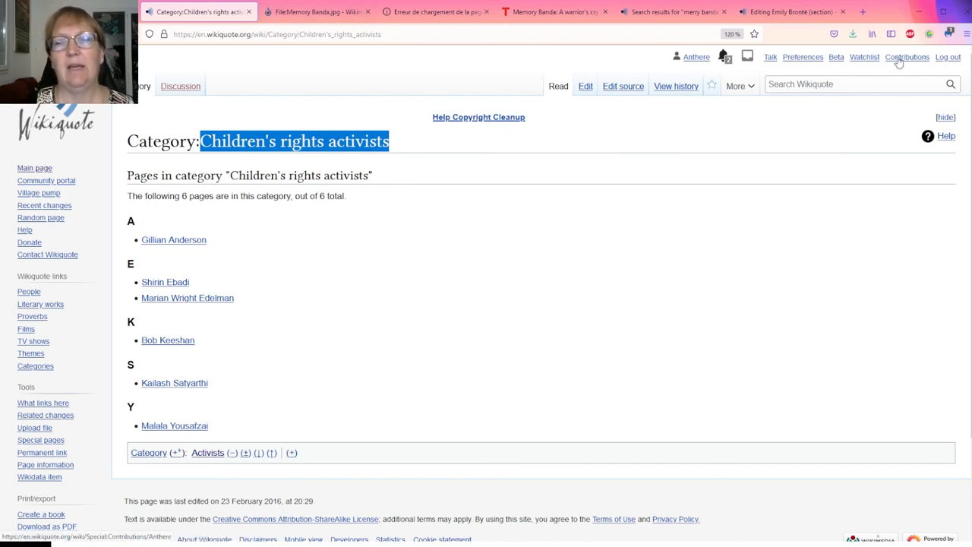
left_click(906, 57)
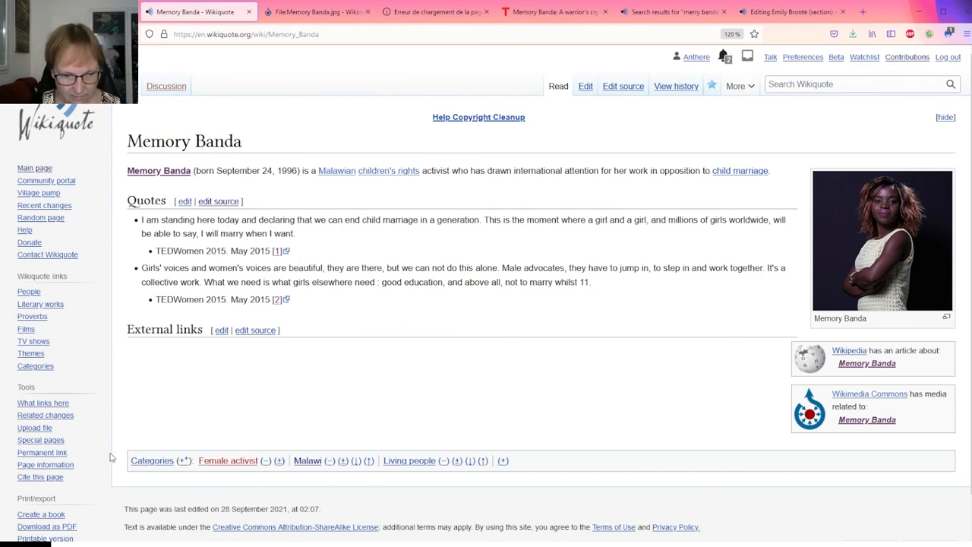
mouse_move(228, 460)
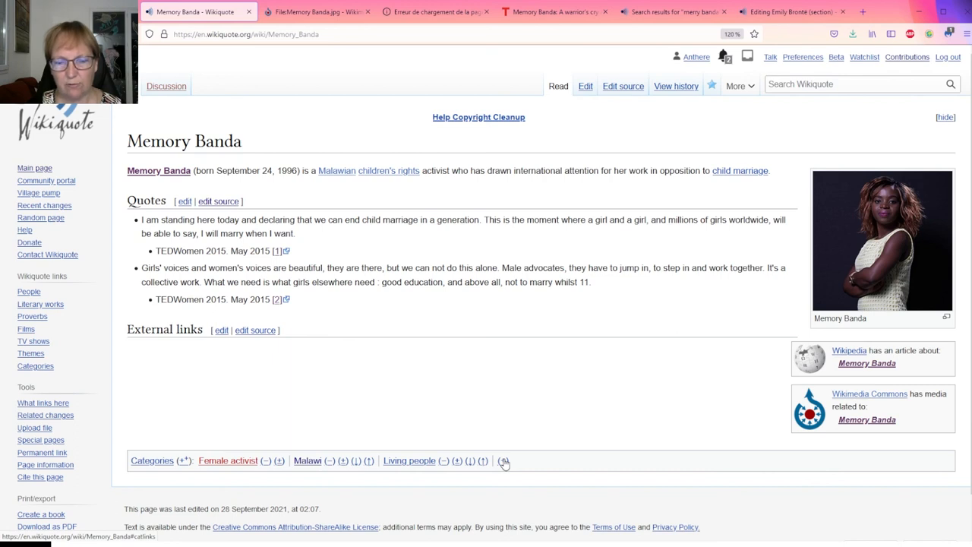
- Add the category 'Children's rights activists' to the article with HotCat and save
left_click(504, 461)
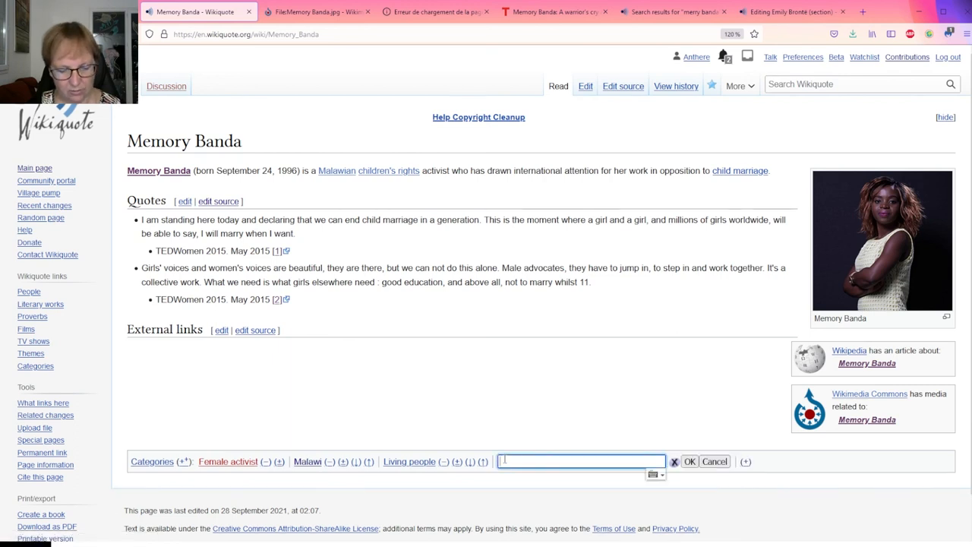
type("Children's rights activists")
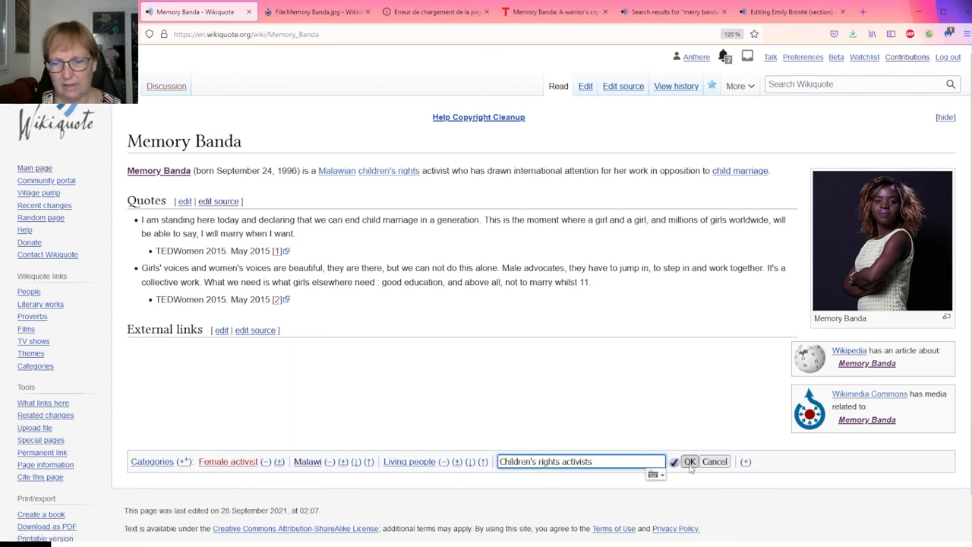
left_click(690, 461)
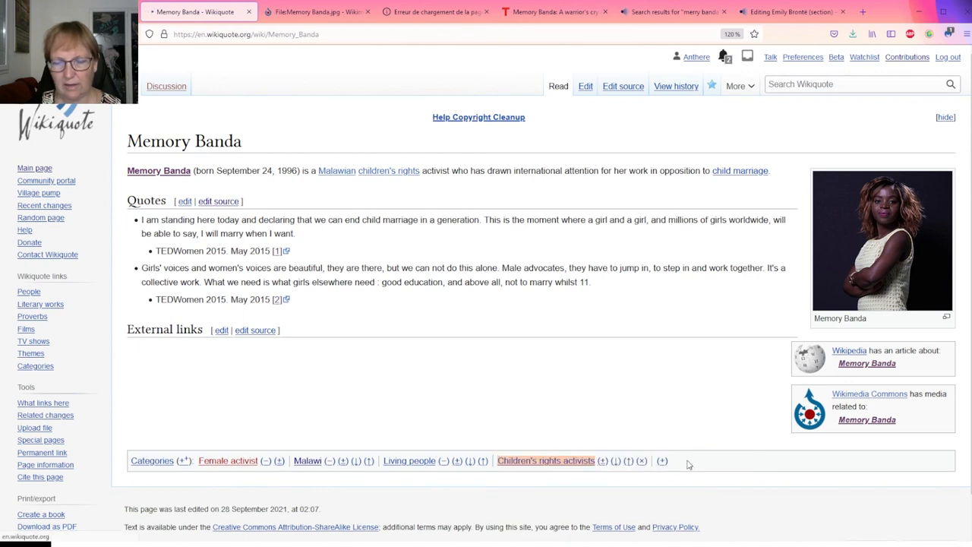
left_click(602, 460)
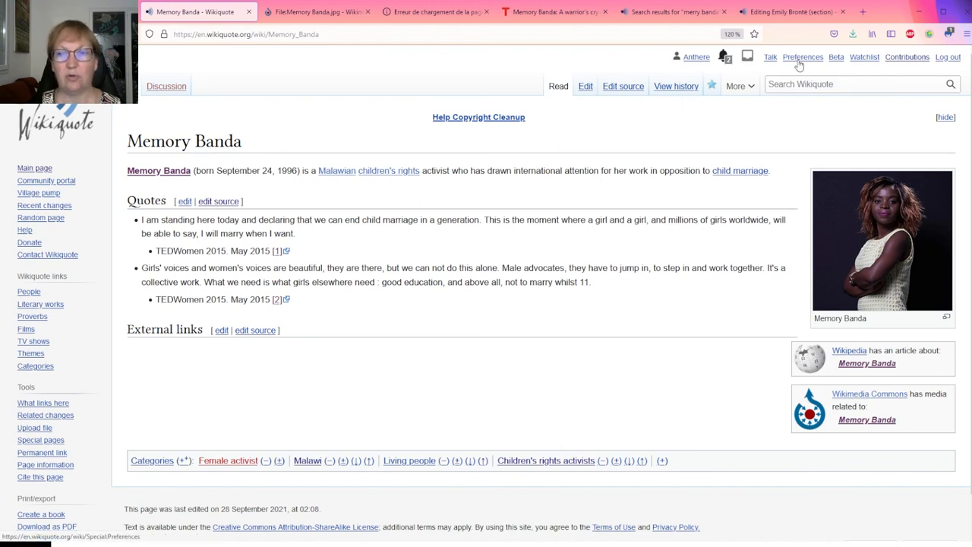
- Check the HotCat gadget in Preferences, then remove the Female activist category
left_click(801, 57)
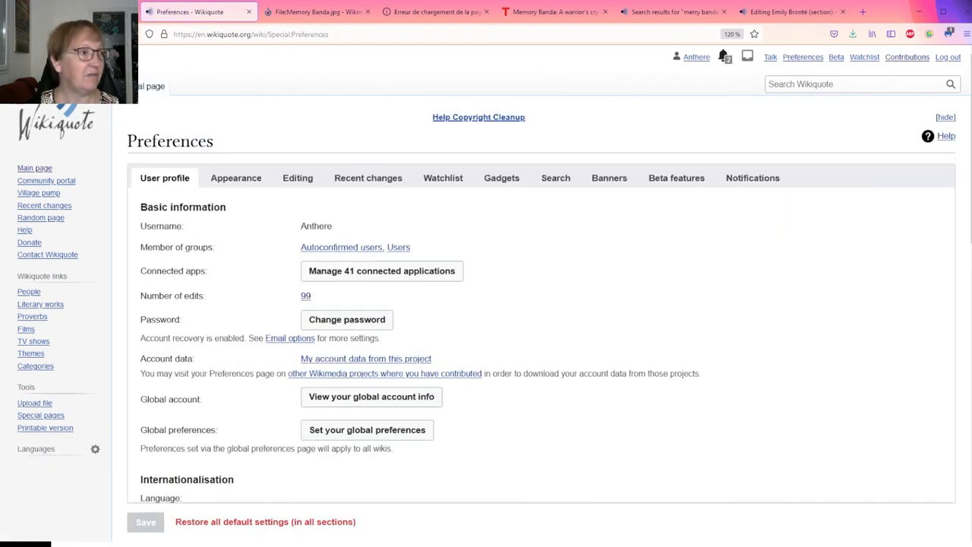
scroll("down", 3)
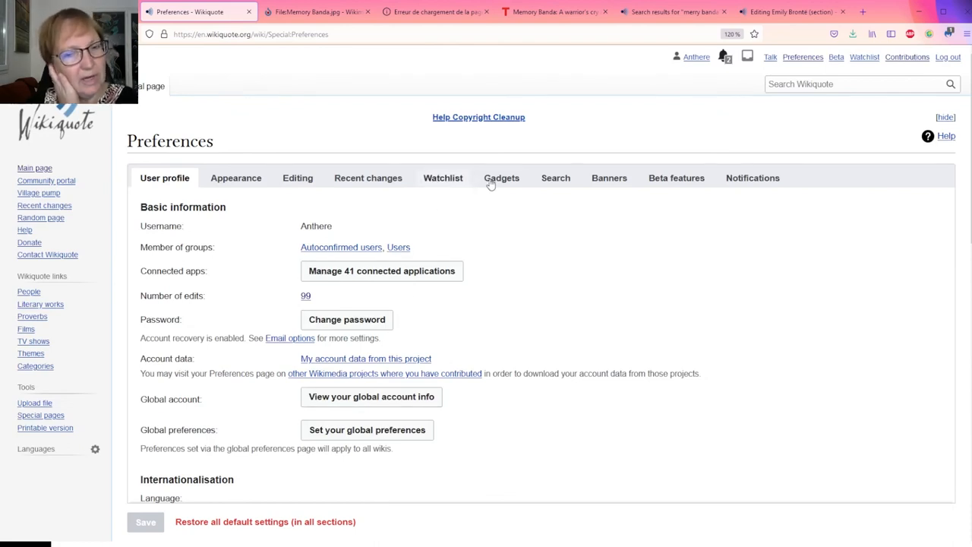
mouse_move(433, 178)
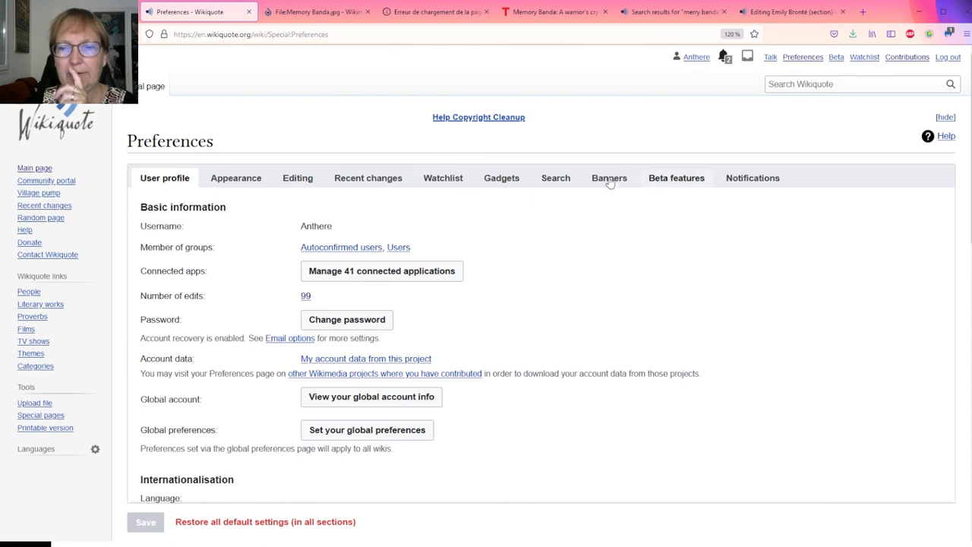
left_click(501, 178)
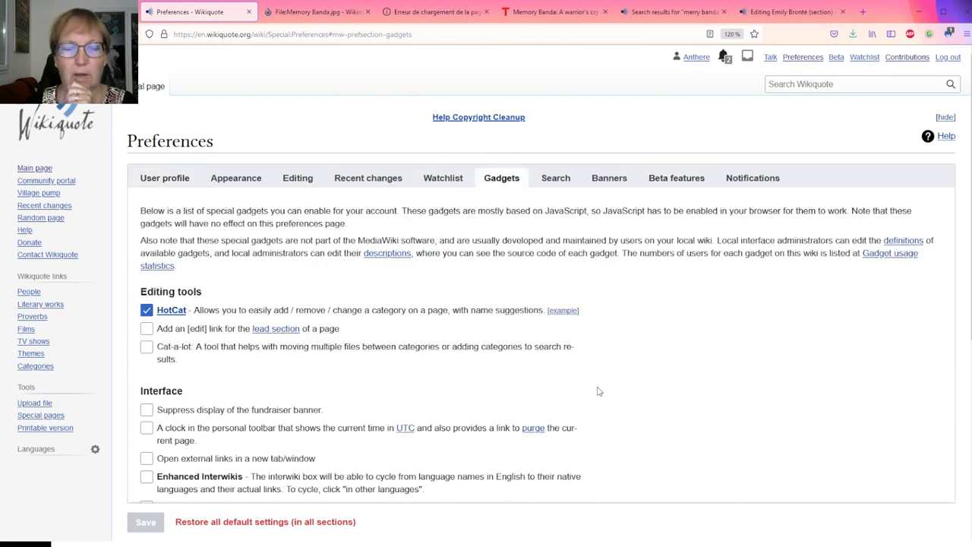
scroll("down", 3)
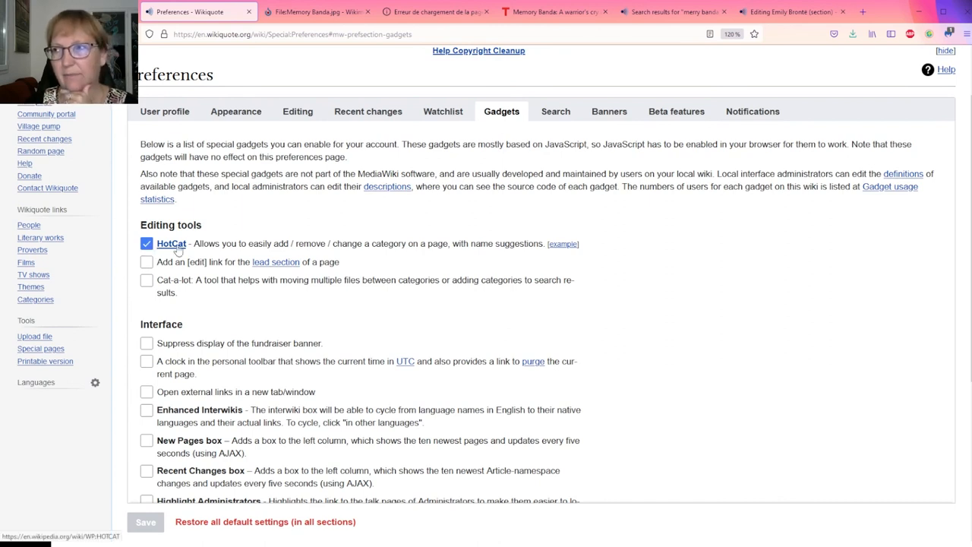
left_click(146, 242)
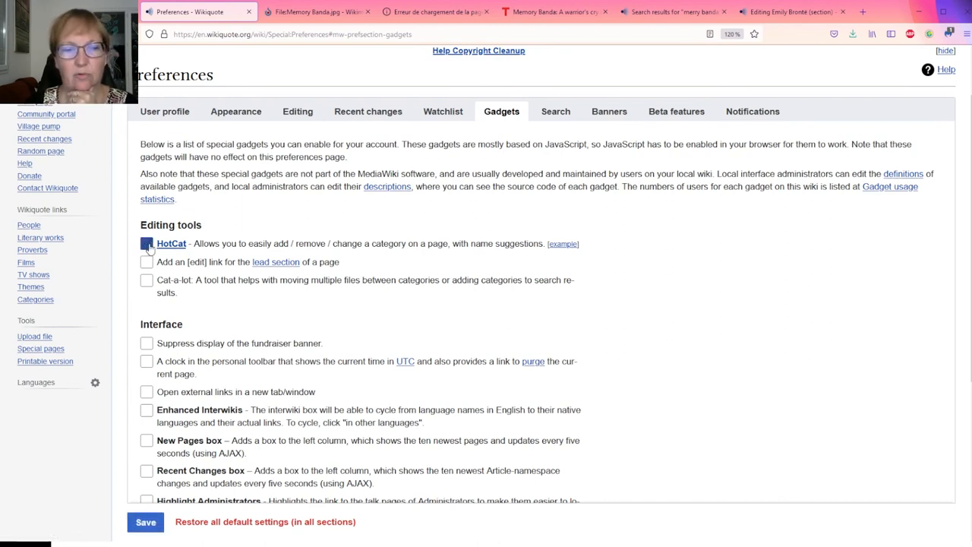
left_click(146, 242)
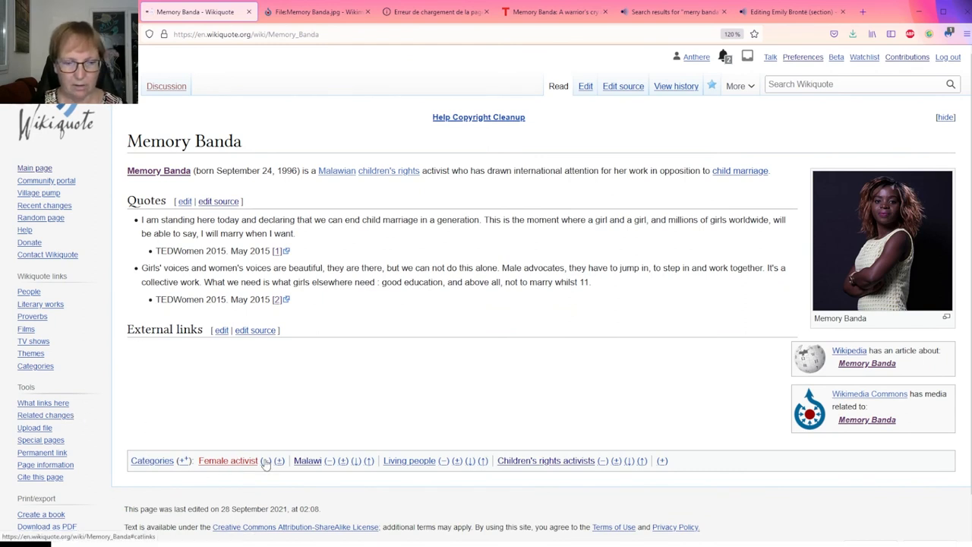
left_click(265, 460)
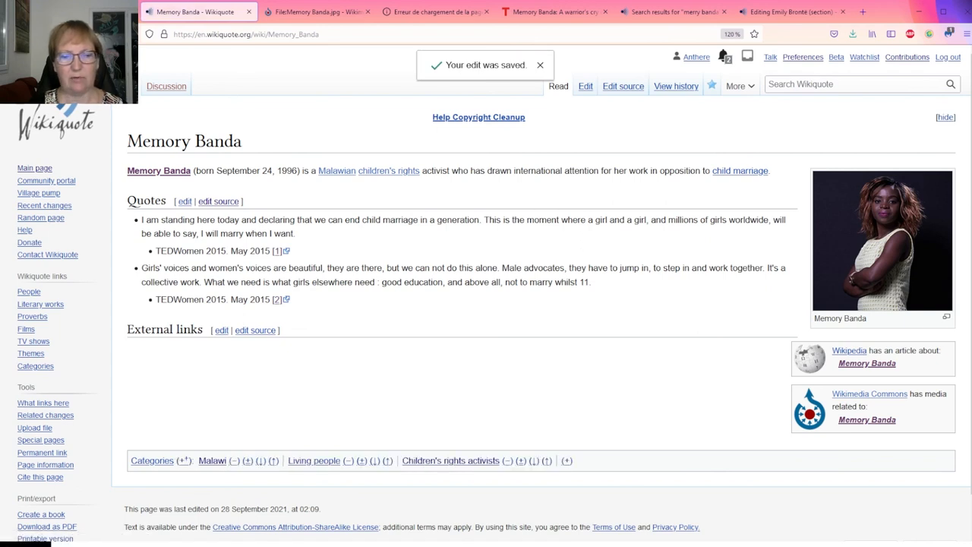